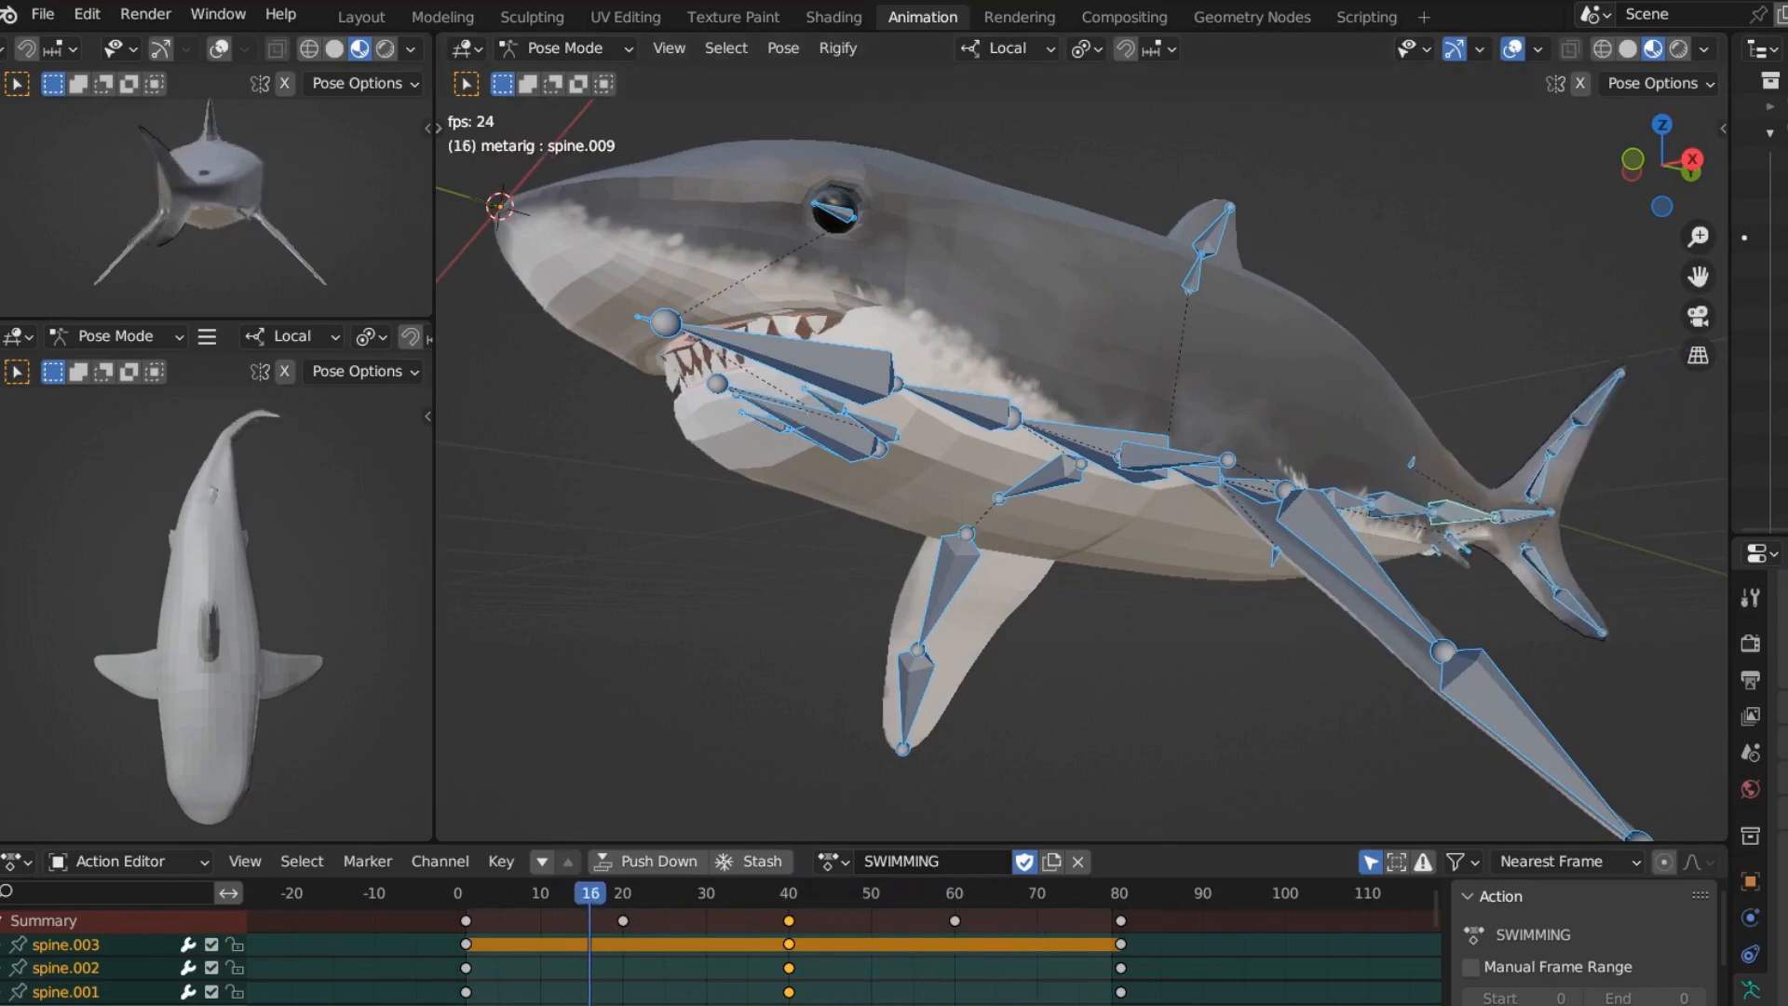
Step: View the shark model and its metarig from the right side in Object Mode
{"action": "left_click", "coordinate": [985, 892]}
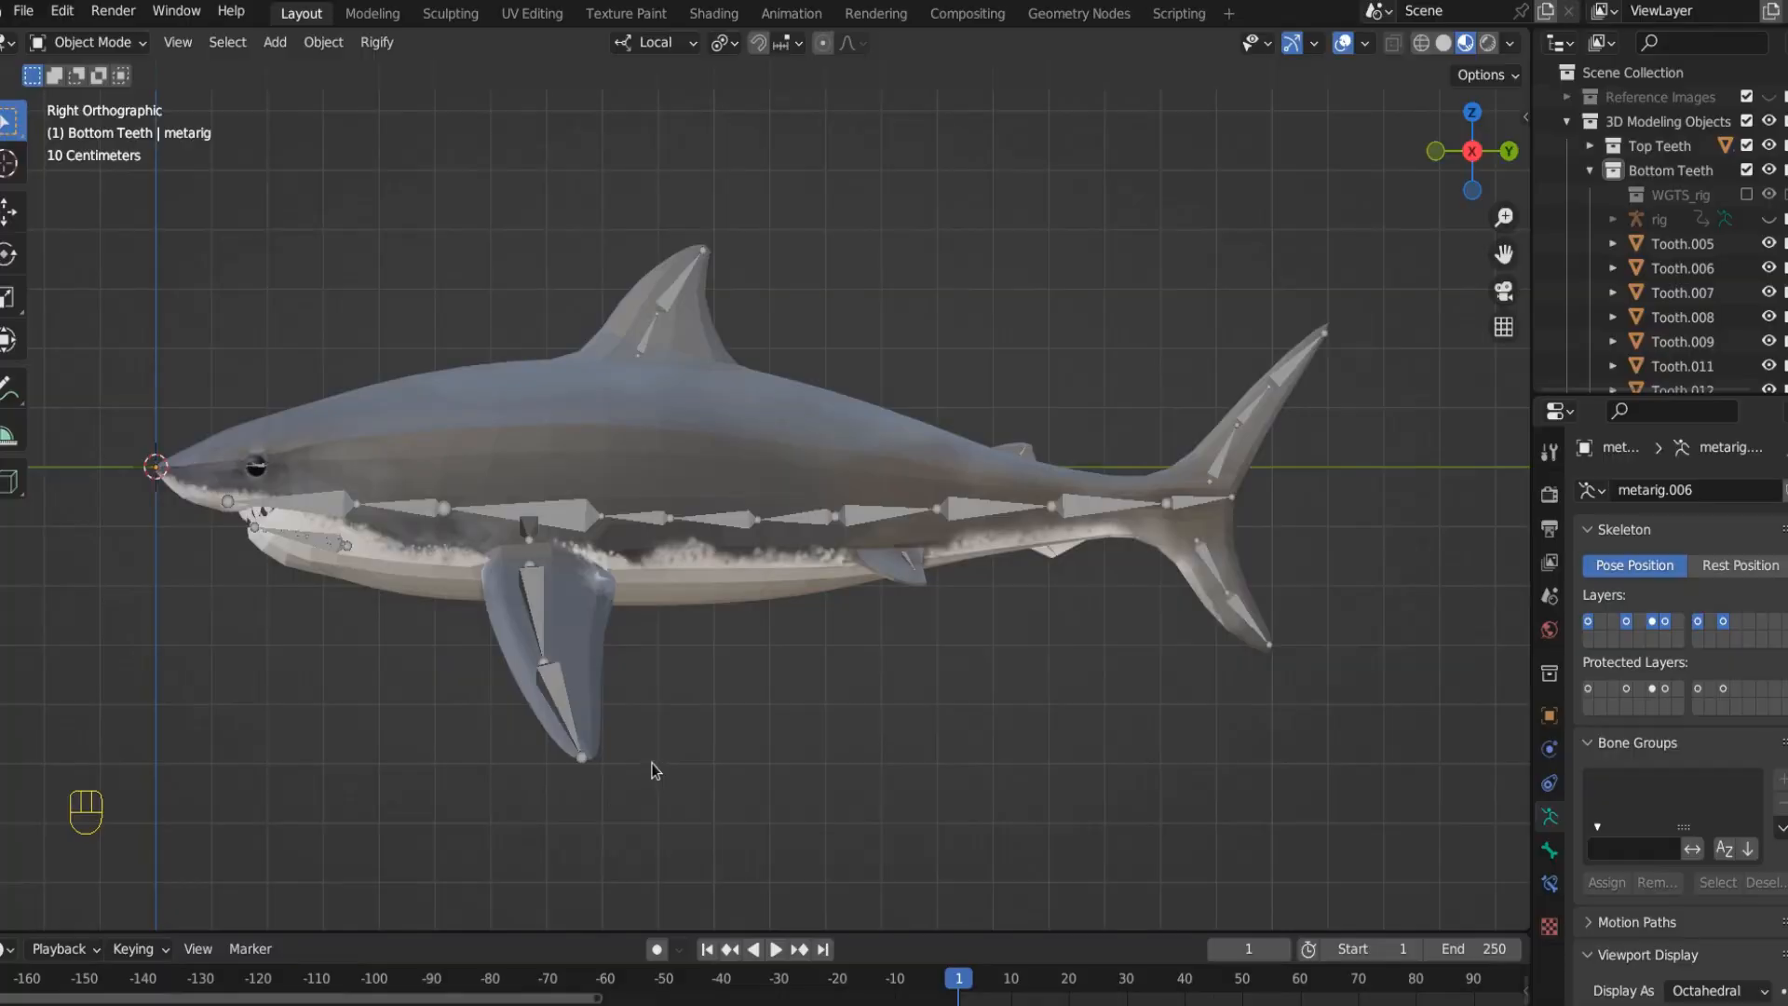
{"action": "mouse_move", "coordinate": [400, 179]}
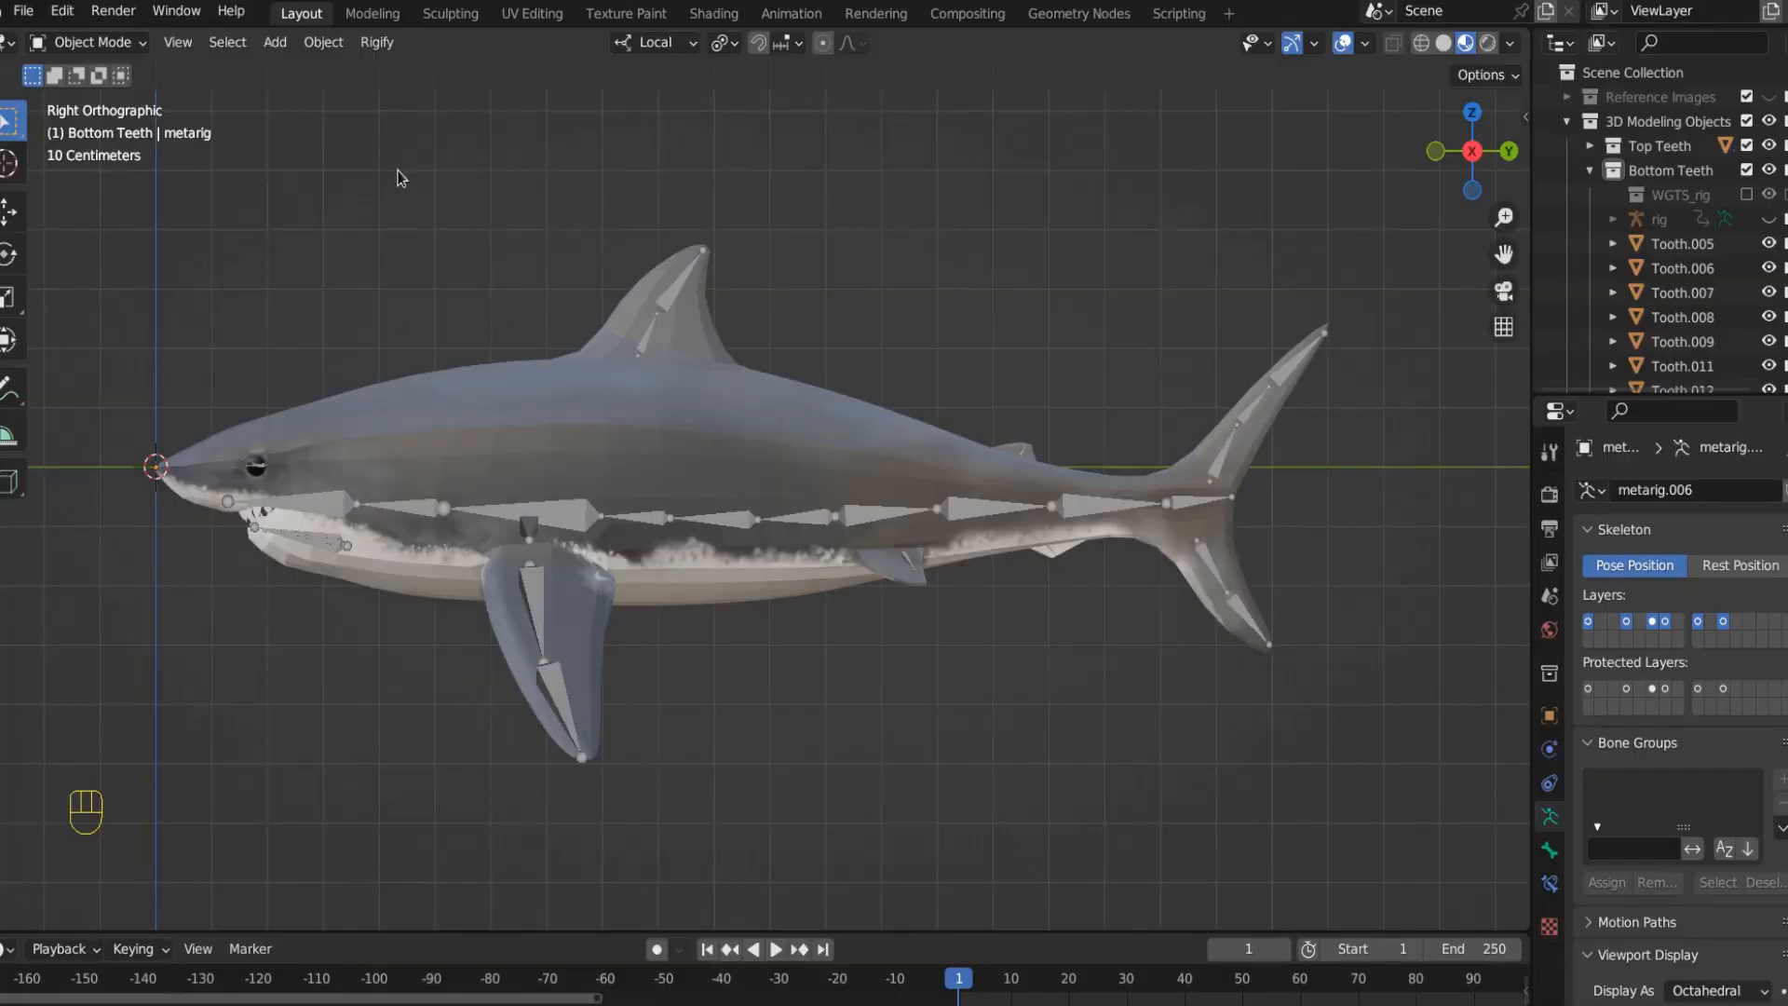
{"action": "mouse_move", "coordinate": [486, 535]}
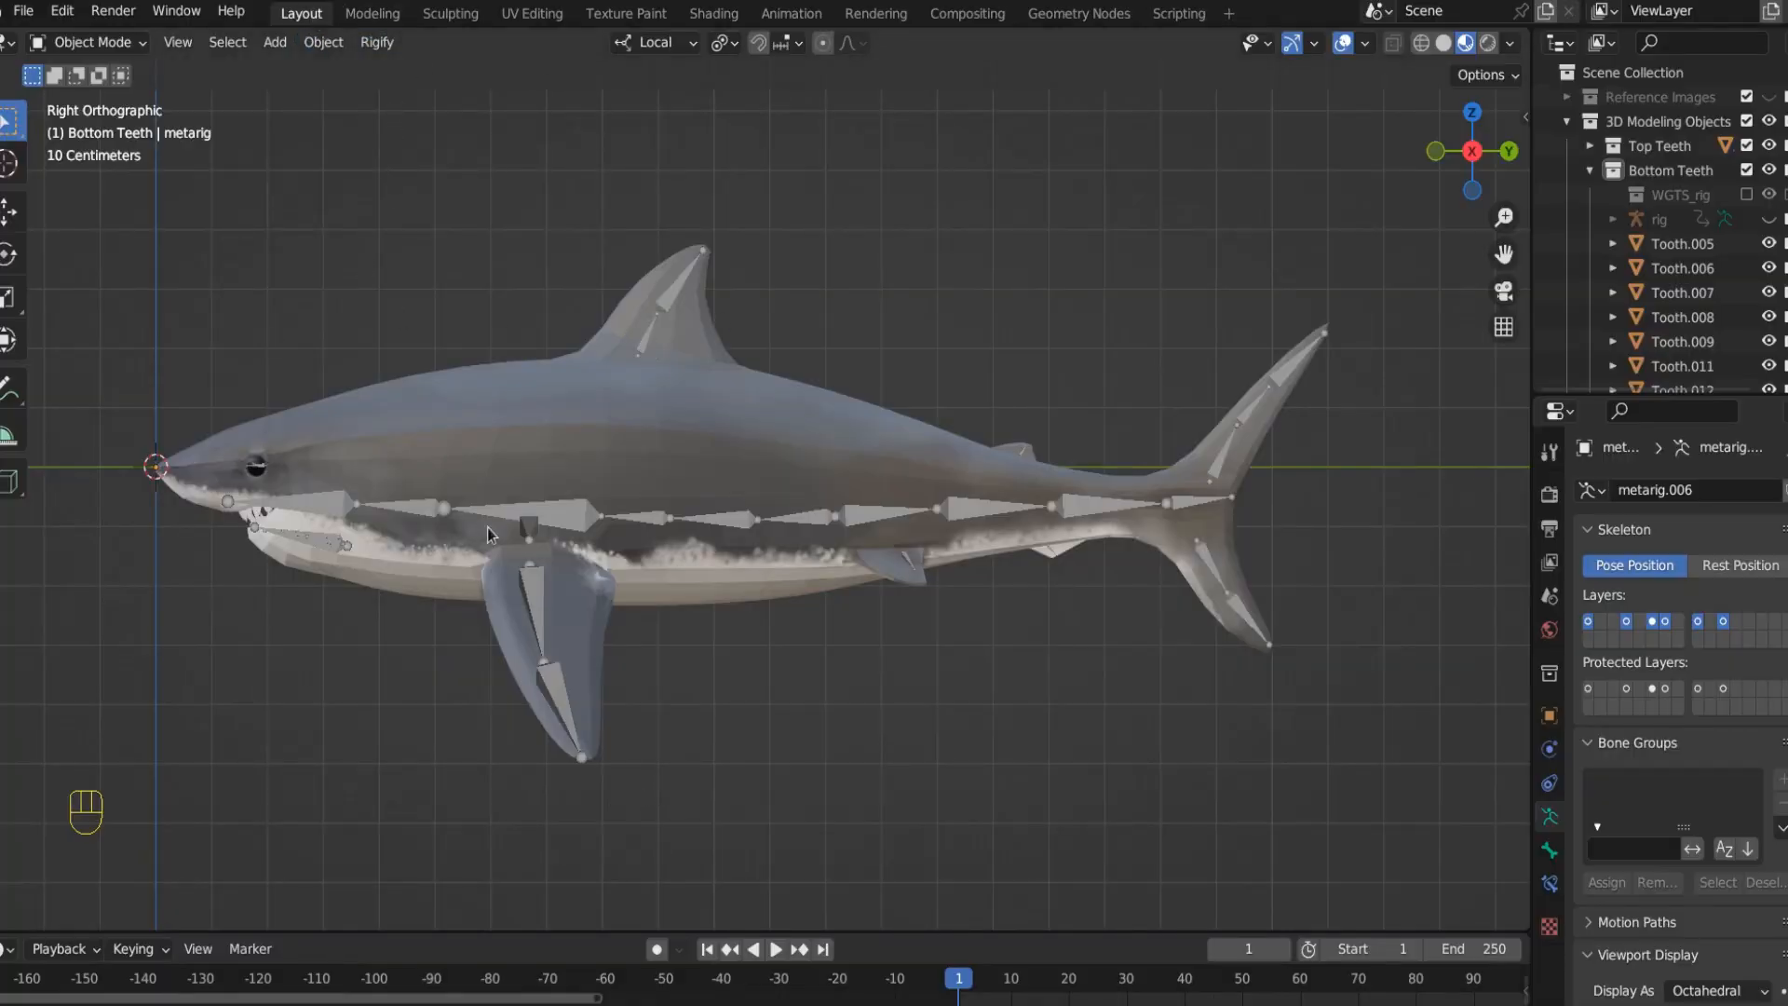
Step: Switch to the Animation workspace with the metarig in Pose Mode beside the Dope Sheet
{"action": "left_click", "coordinate": [790, 13]}
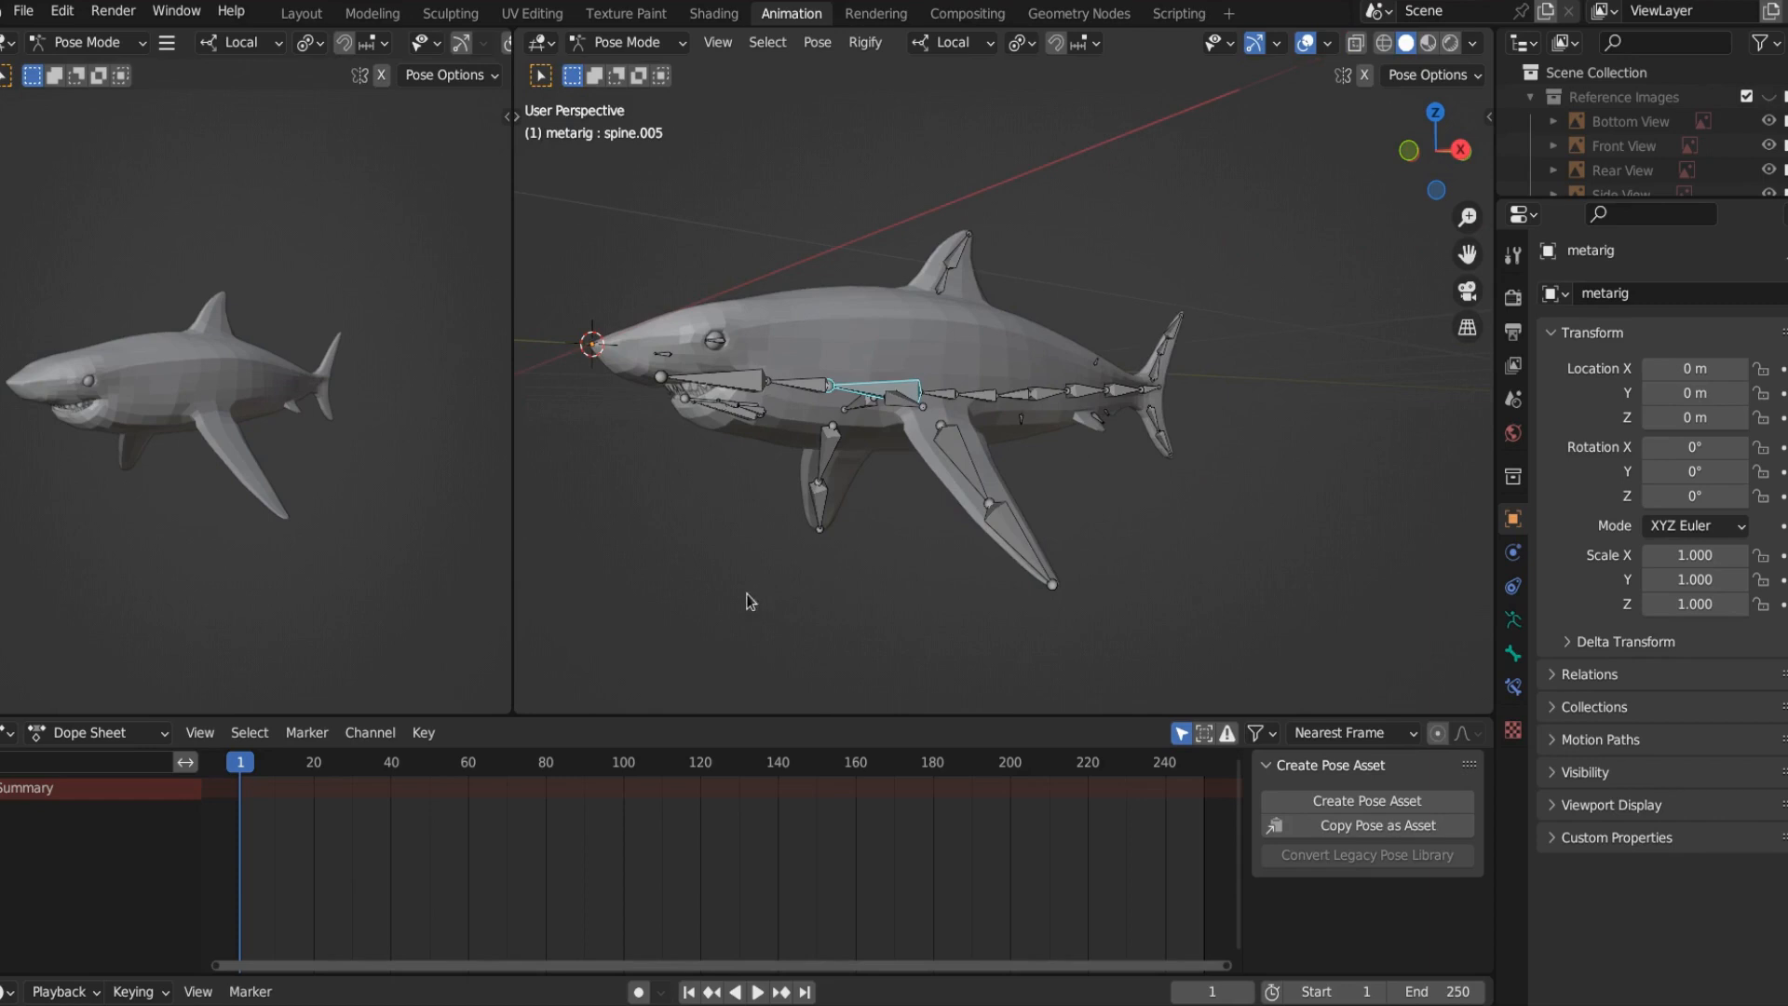
{"action": "mouse_move", "coordinate": [85, 740]}
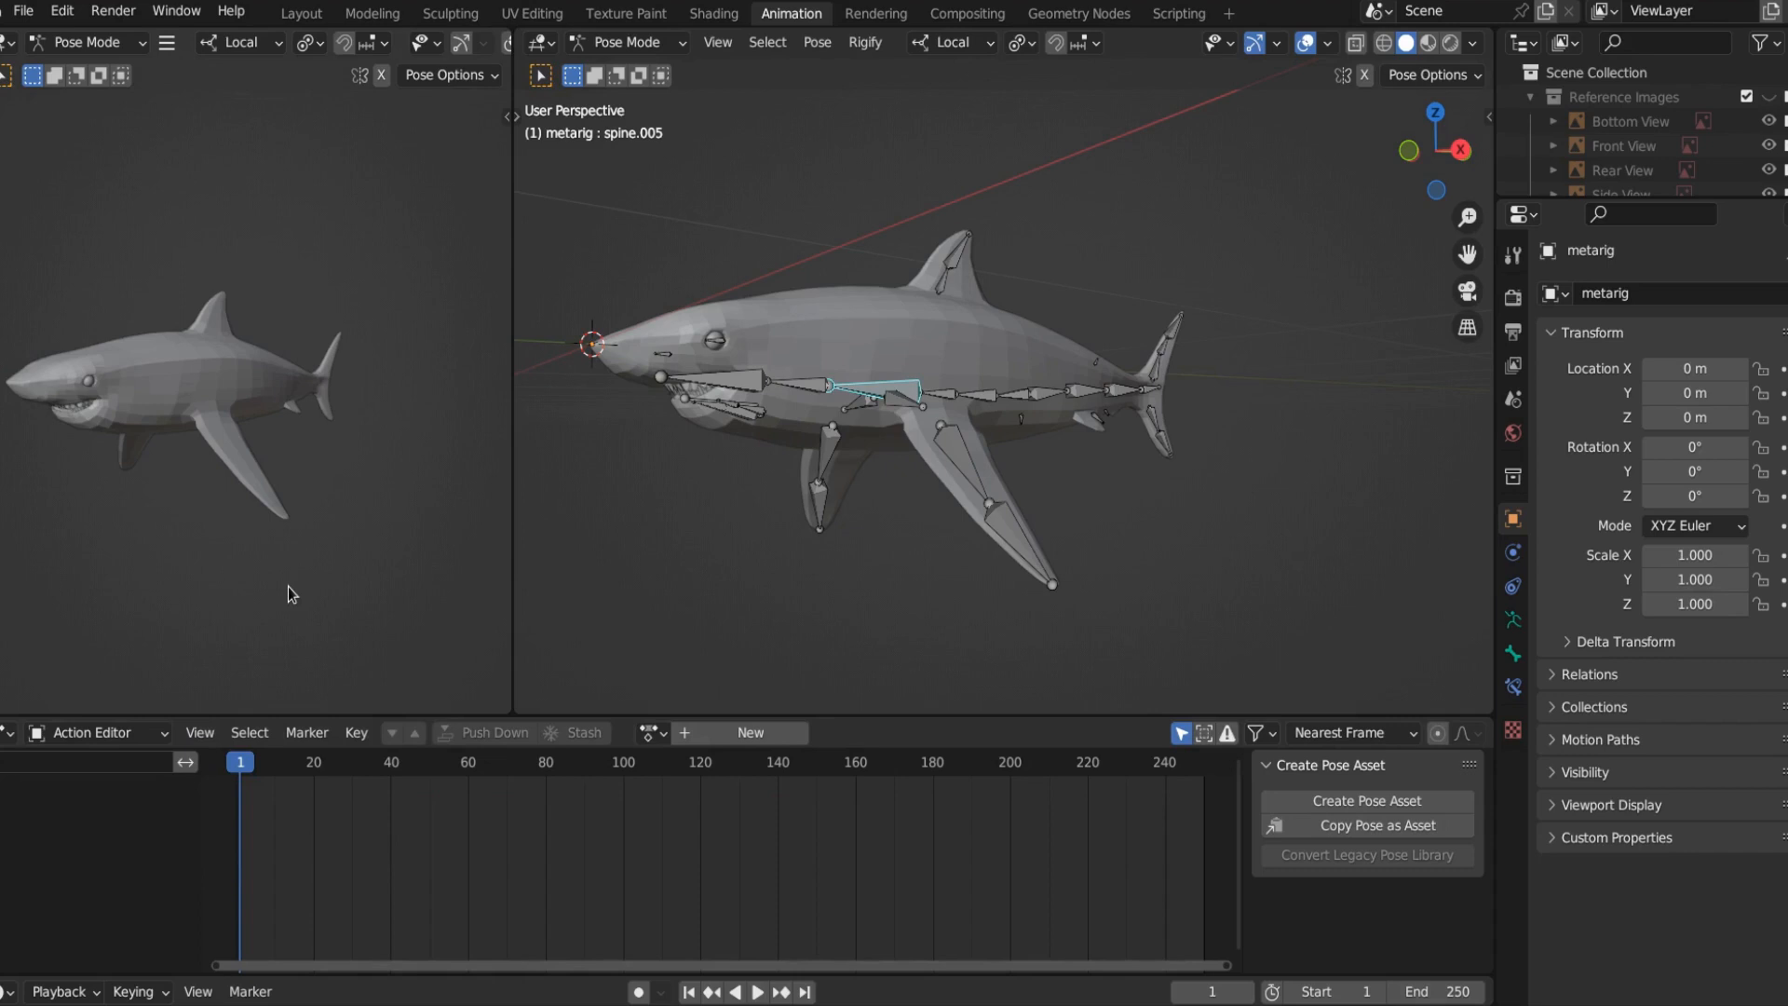
{"action": "mouse_move", "coordinate": [751, 732]}
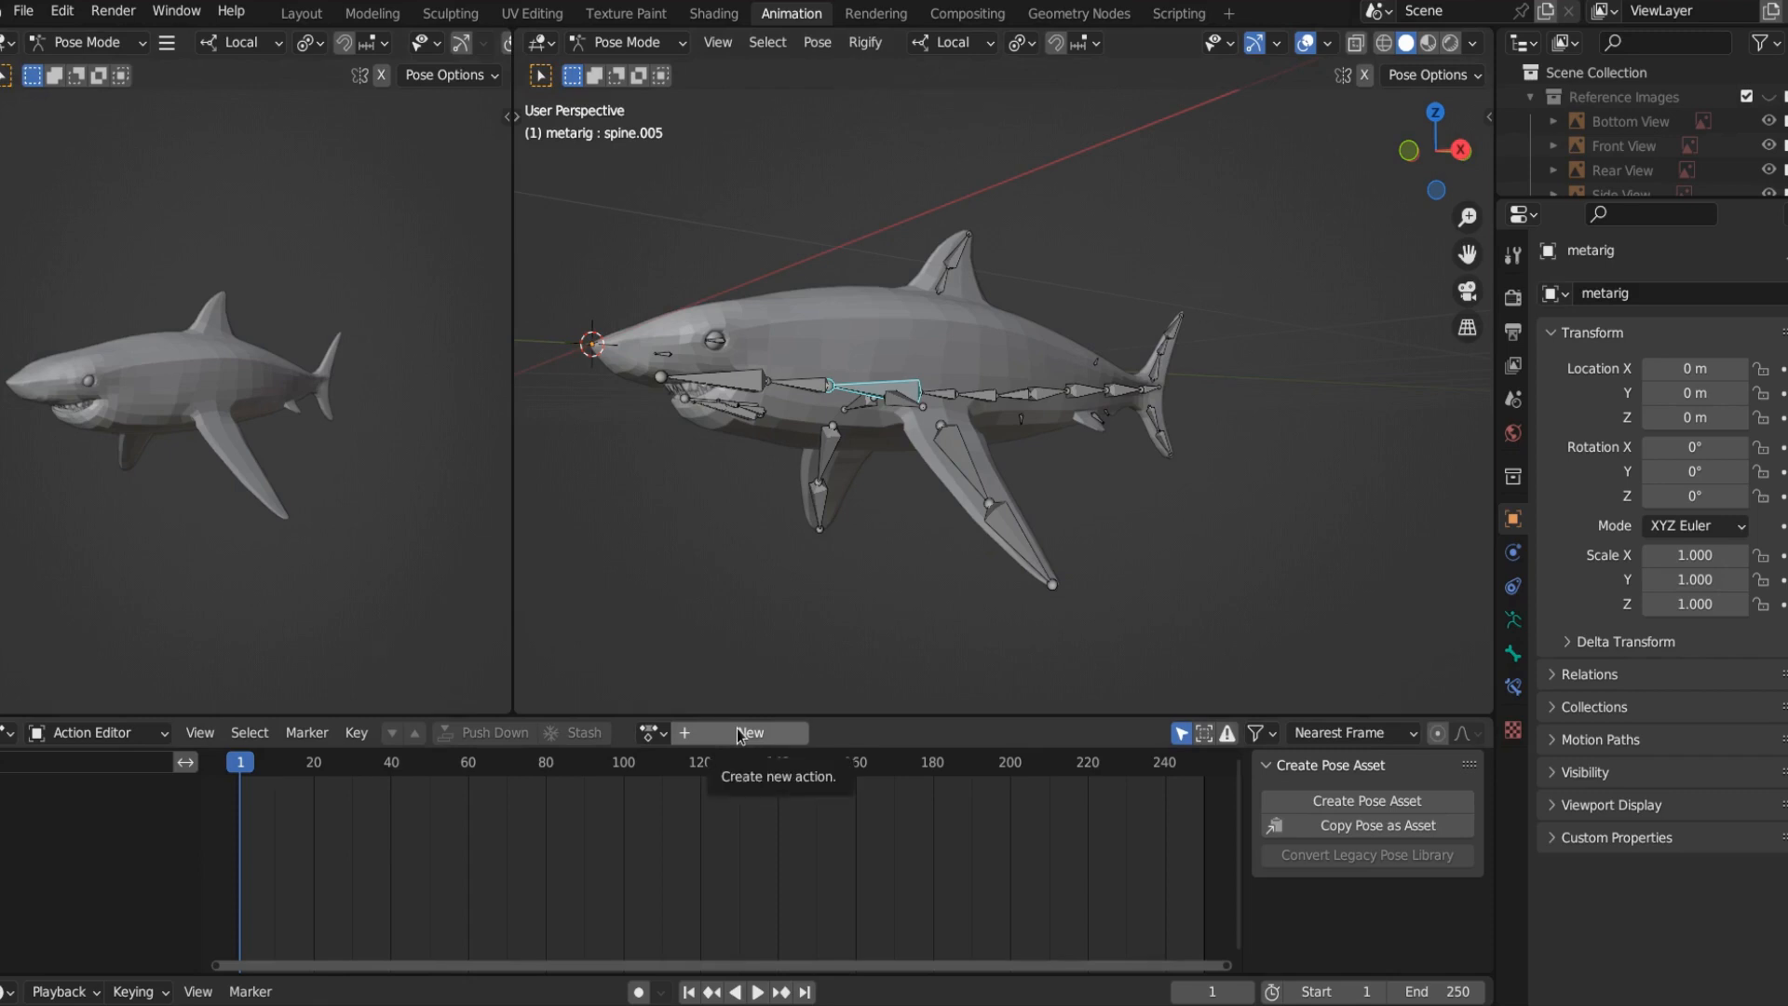
Step: Create a new action for the metarig in the Action Editor and rename it A_POSE
{"action": "left_click", "coordinate": [748, 732]}
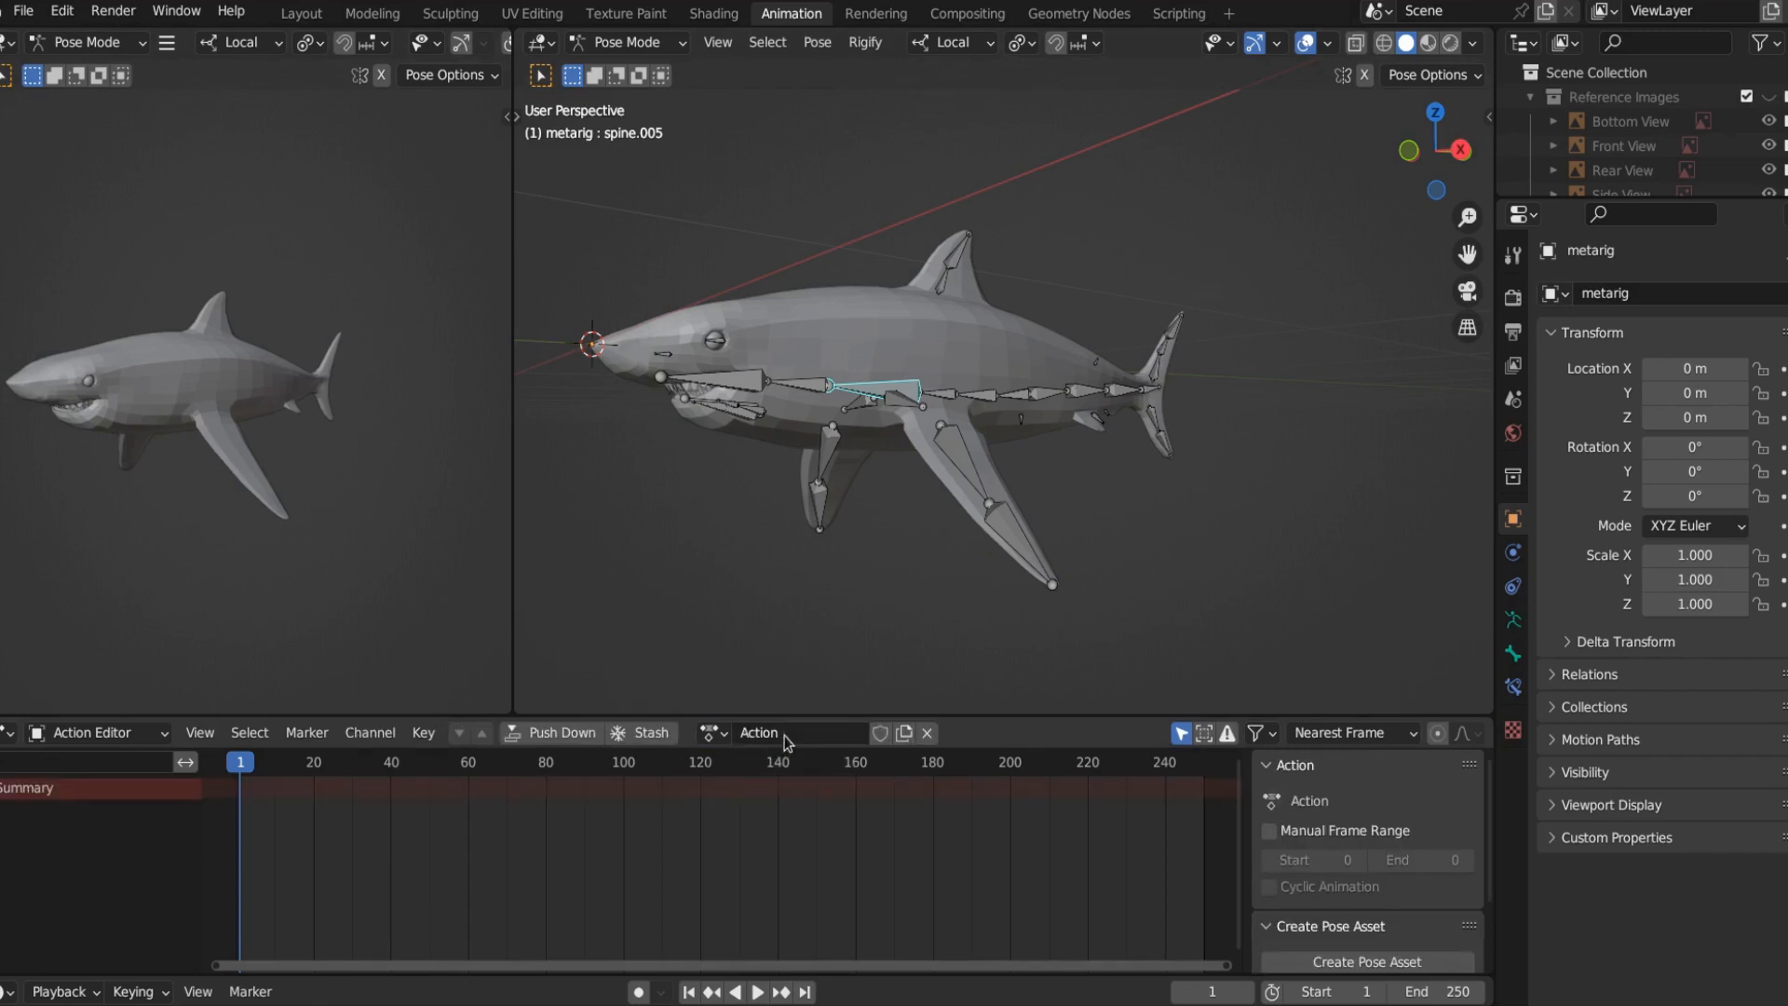
{"action": "double_click", "coordinate": [758, 734]}
{"action": "type", "text": "A"}
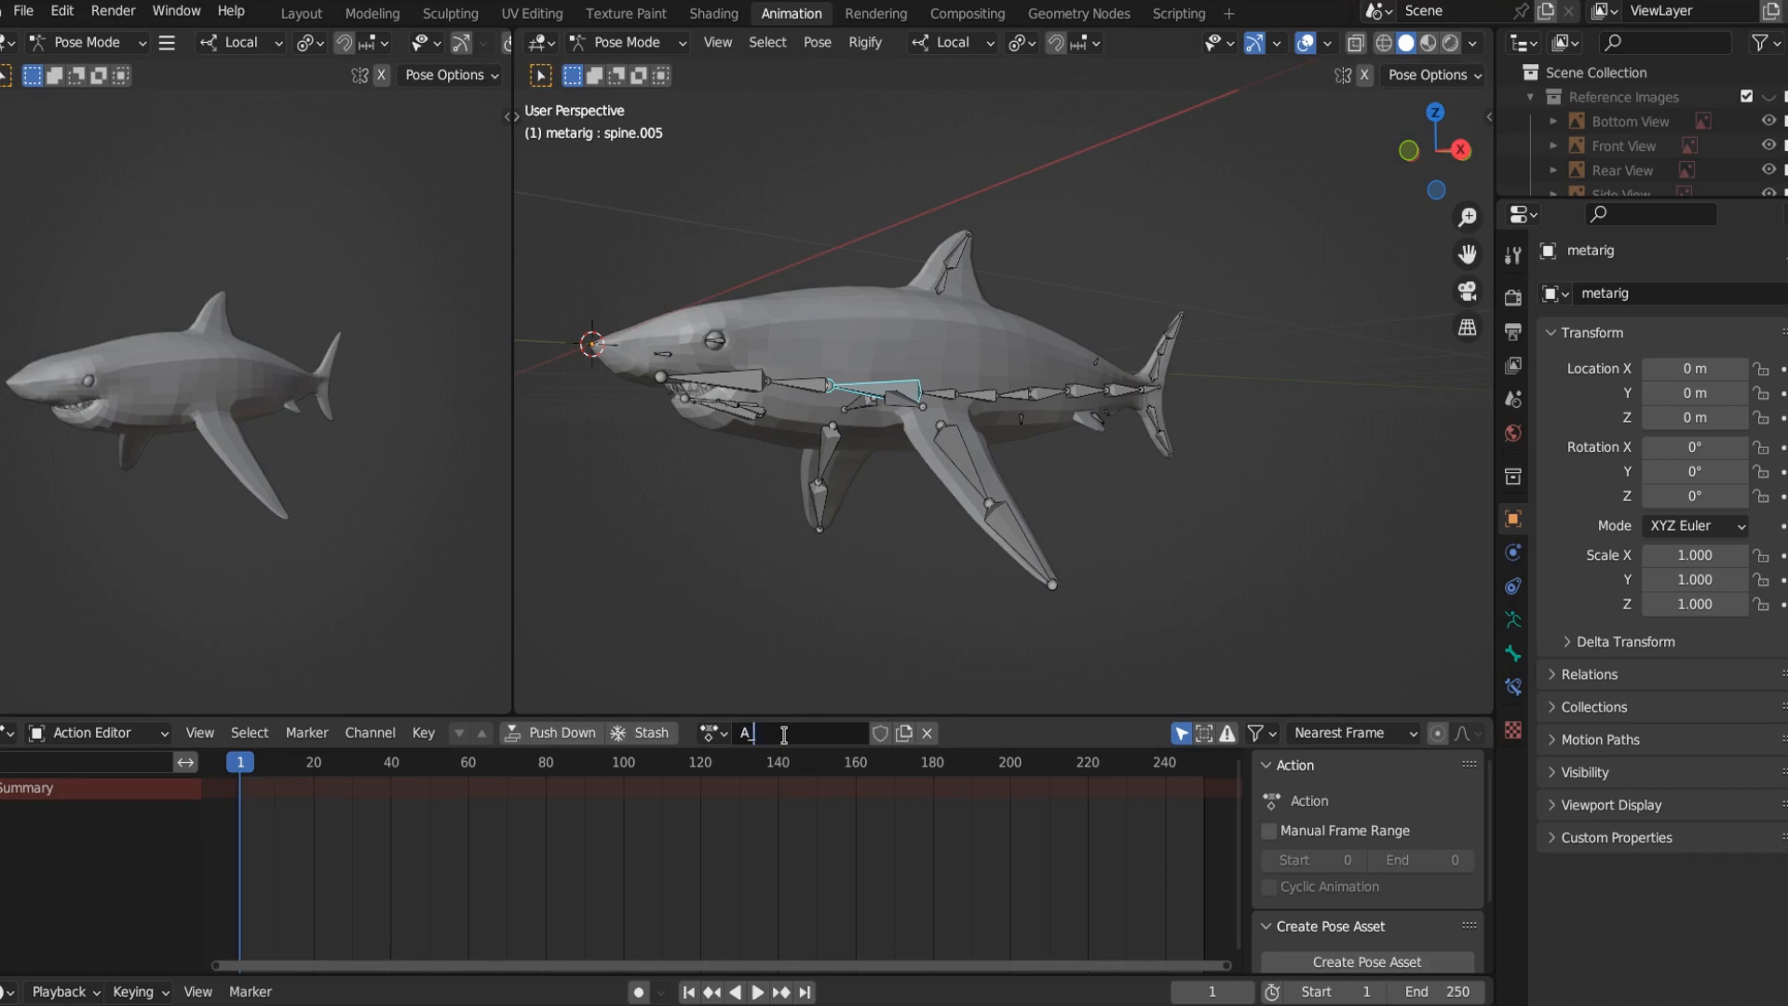
{"action": "type", "text": "_POSE"}
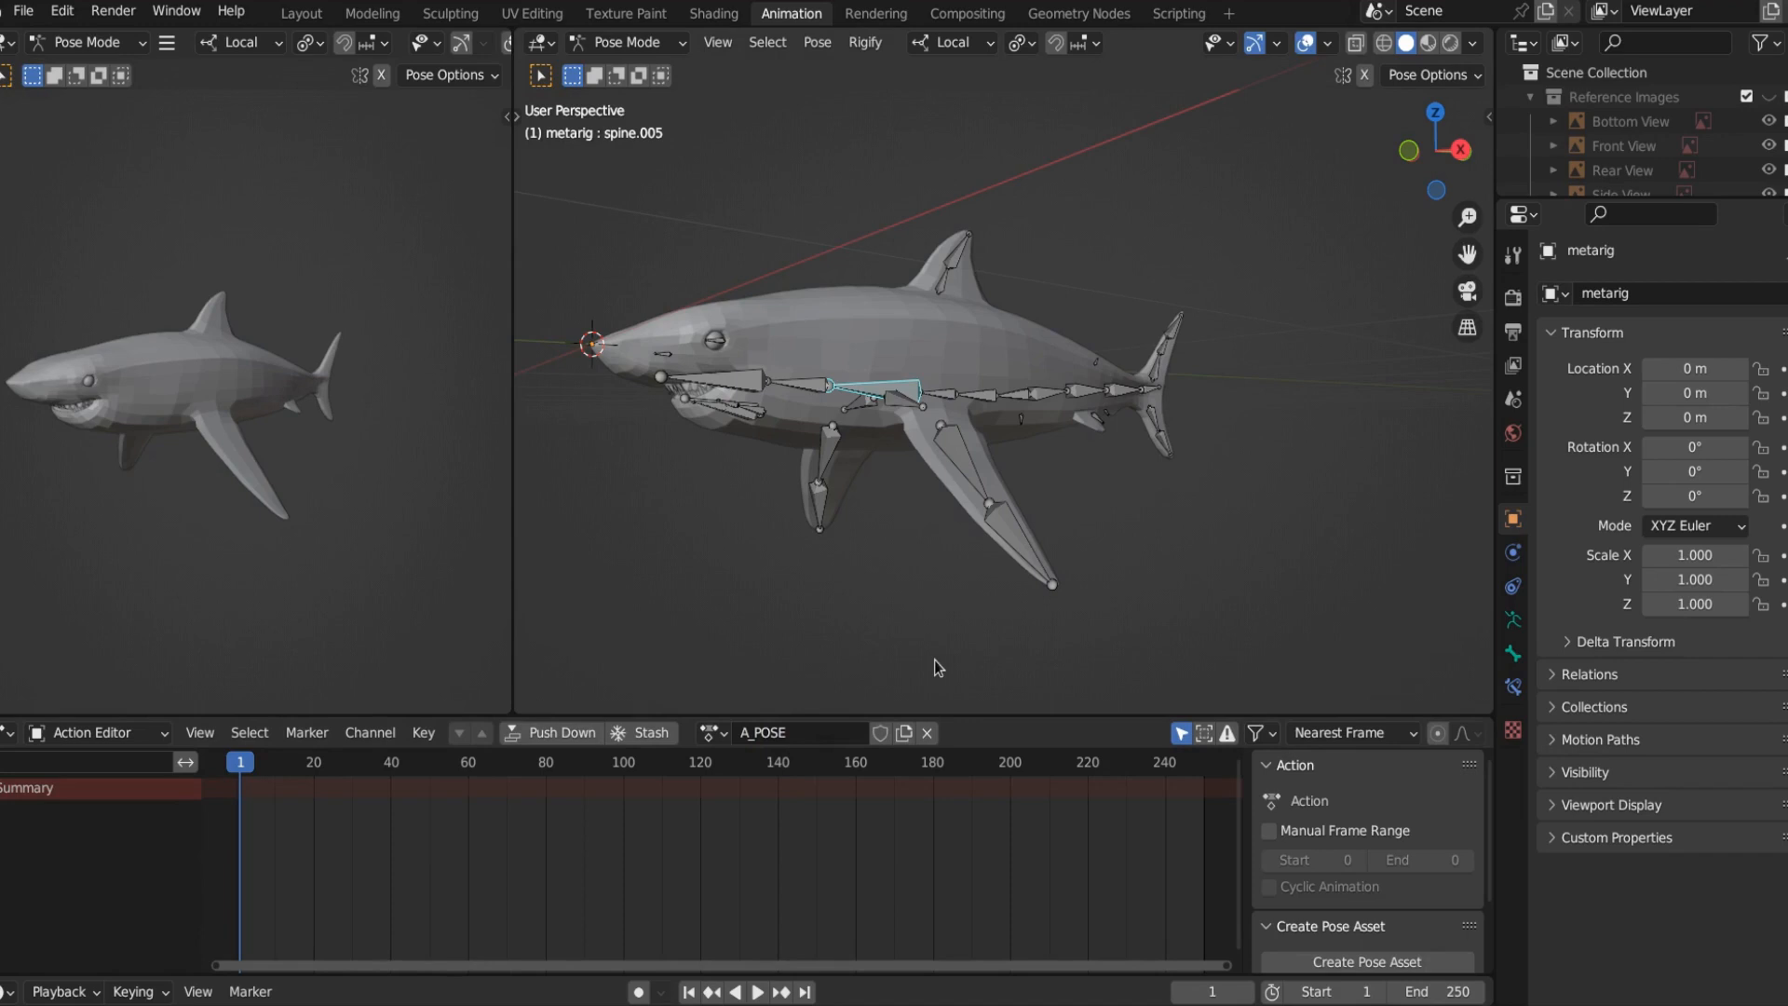
{"action": "mouse_move", "coordinate": [842, 482]}
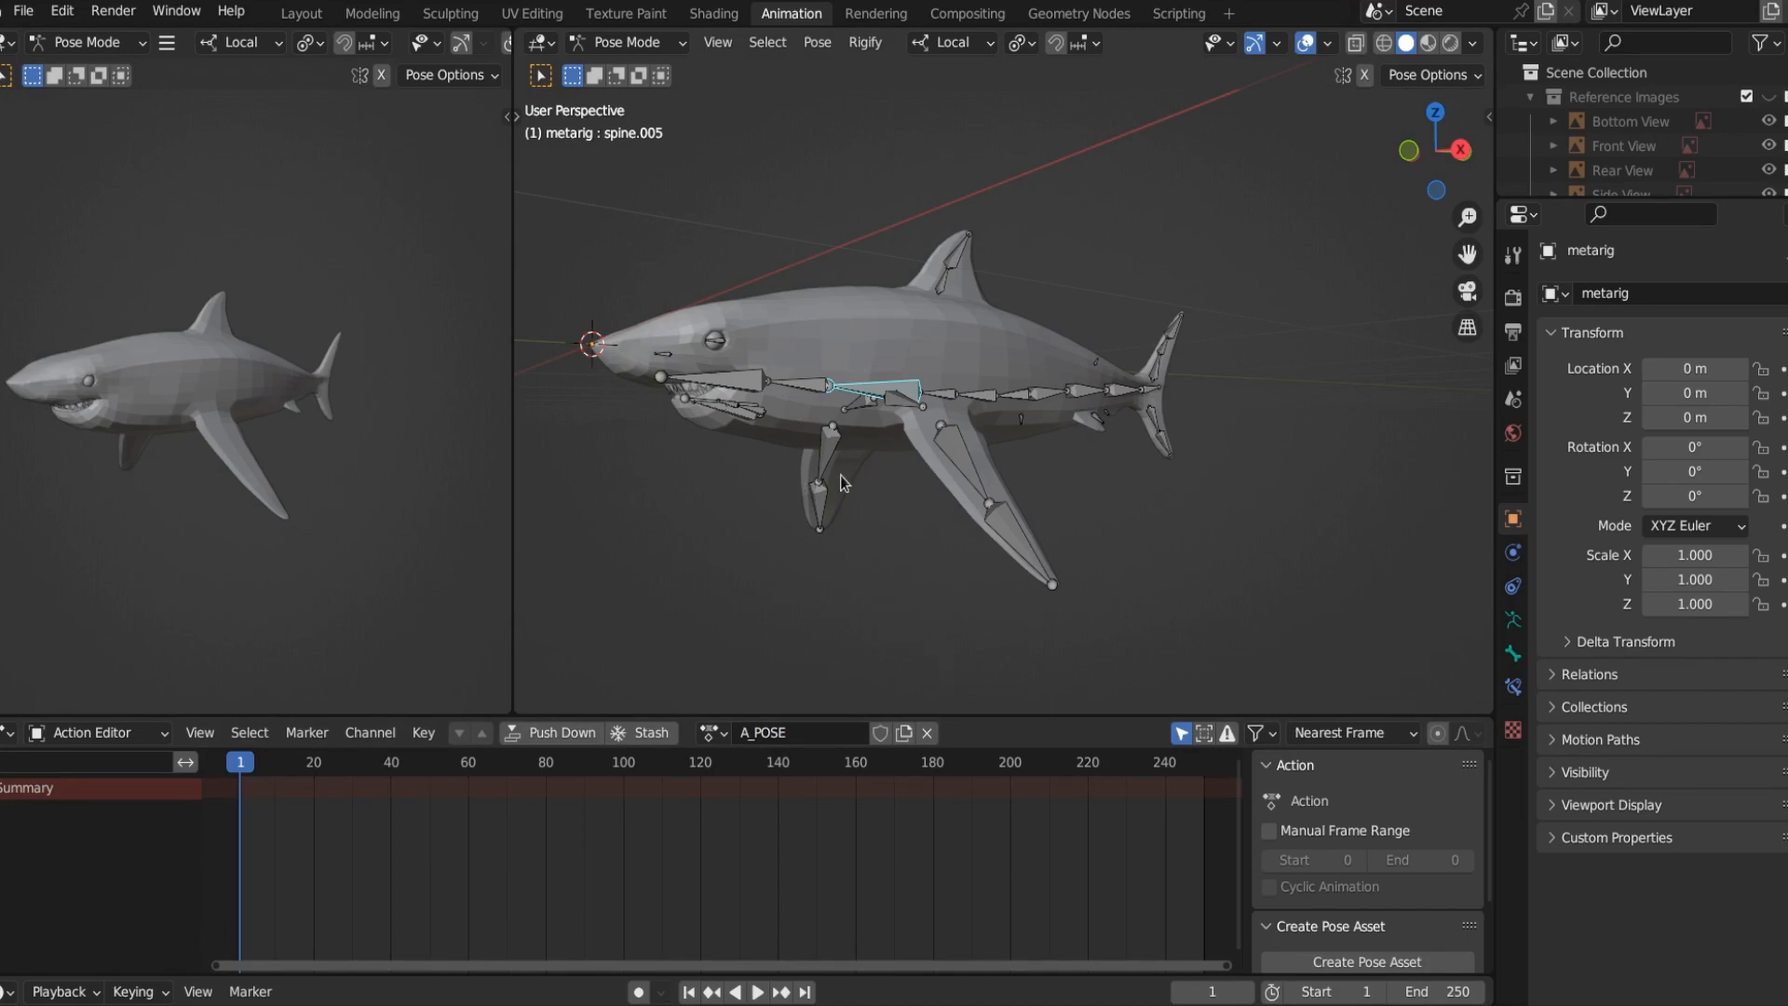
{"action": "mouse_move", "coordinate": [844, 475]}
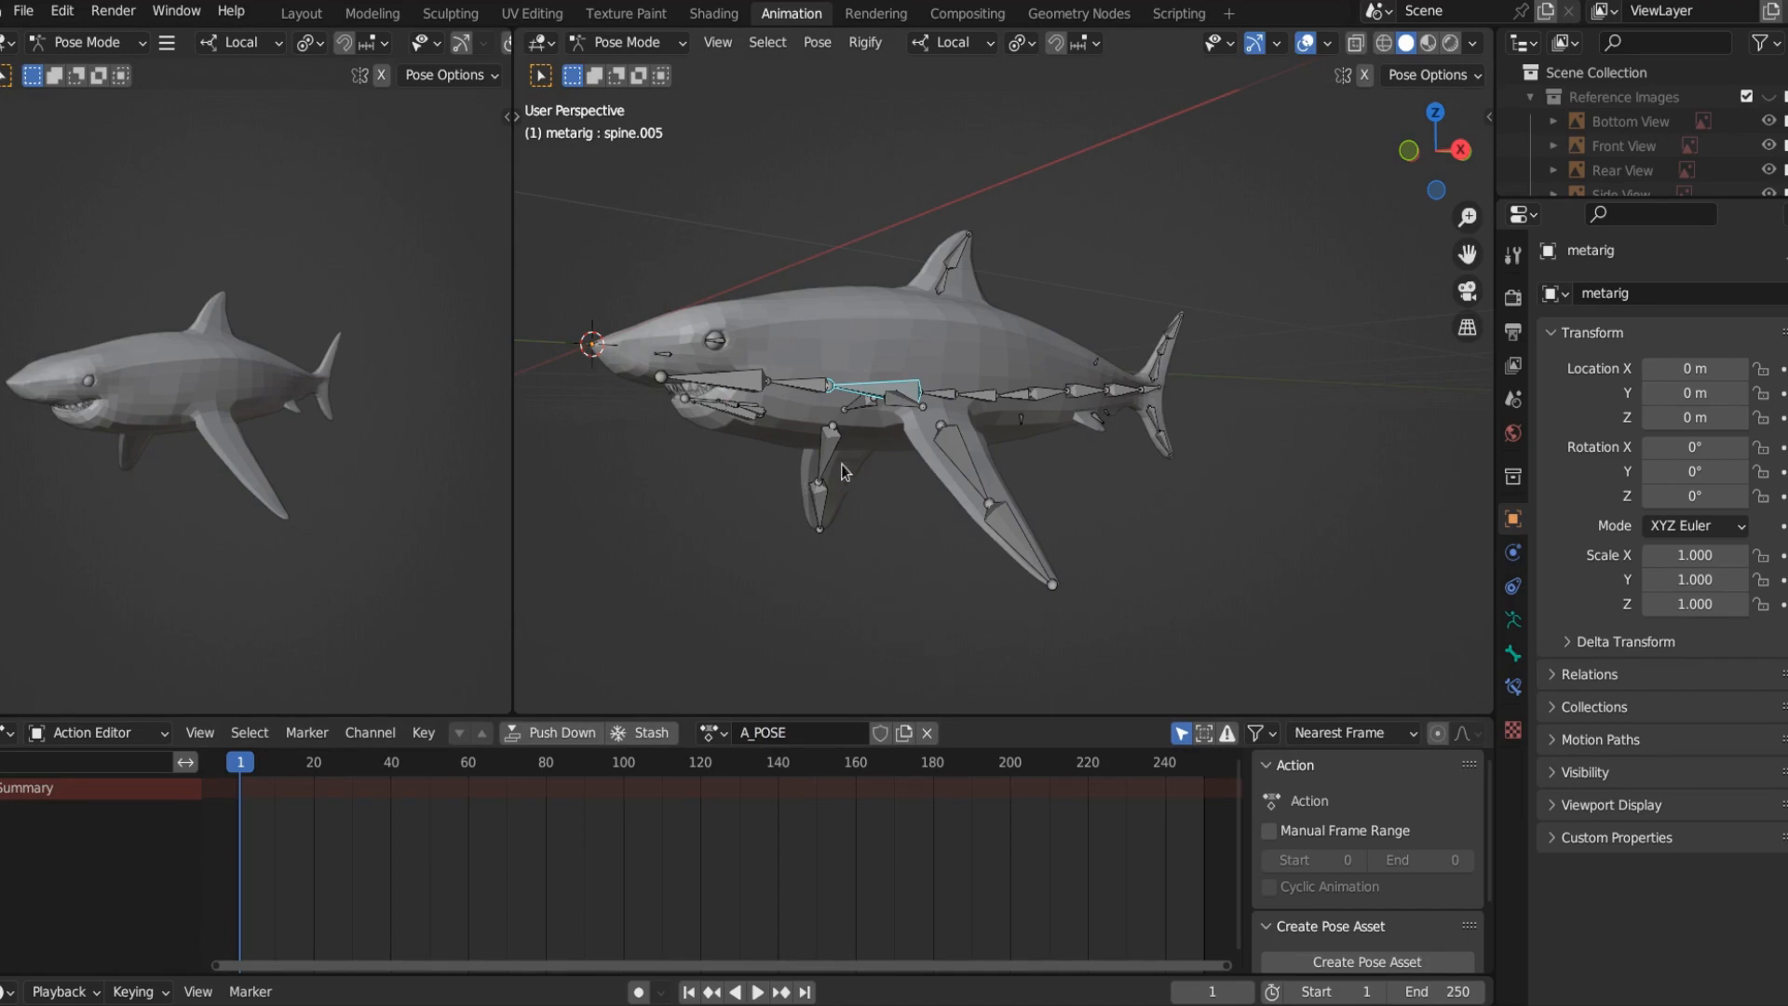
Step: View the shark rig in Front Orthographic, showing both pectoral fin chains spread outward
{"action": "key", "text": "KP_1"}
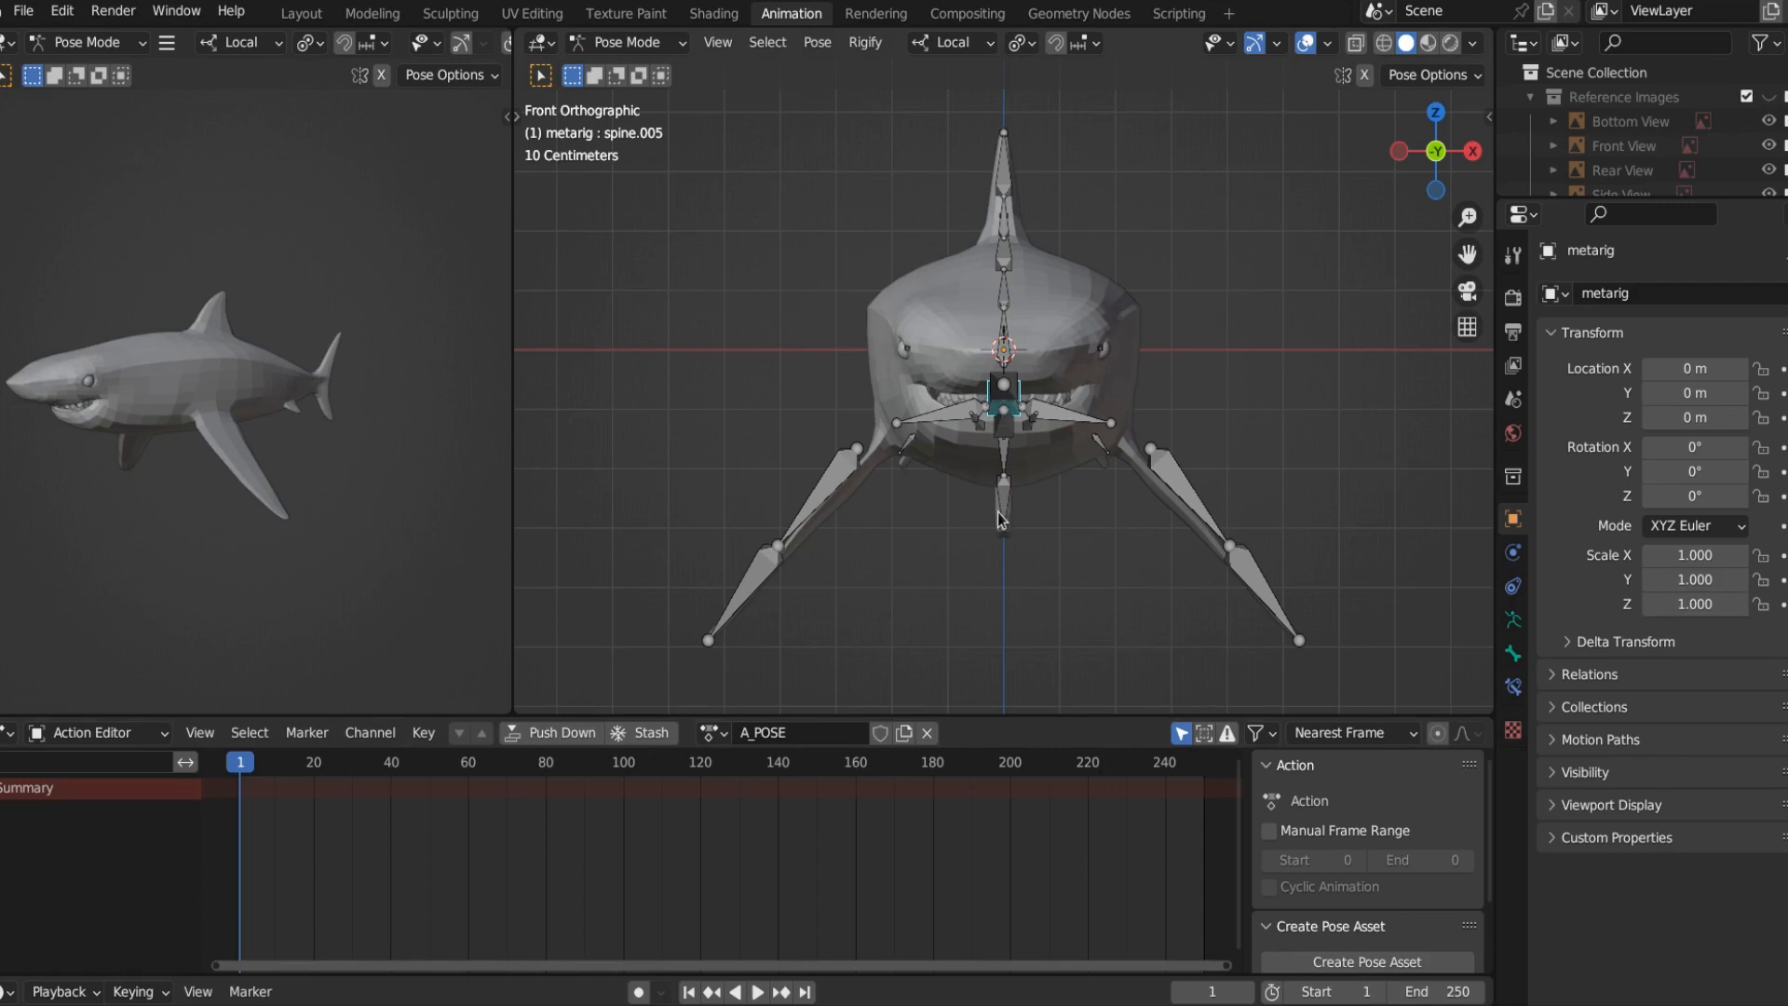
{"action": "mouse_move", "coordinate": [1040, 536]}
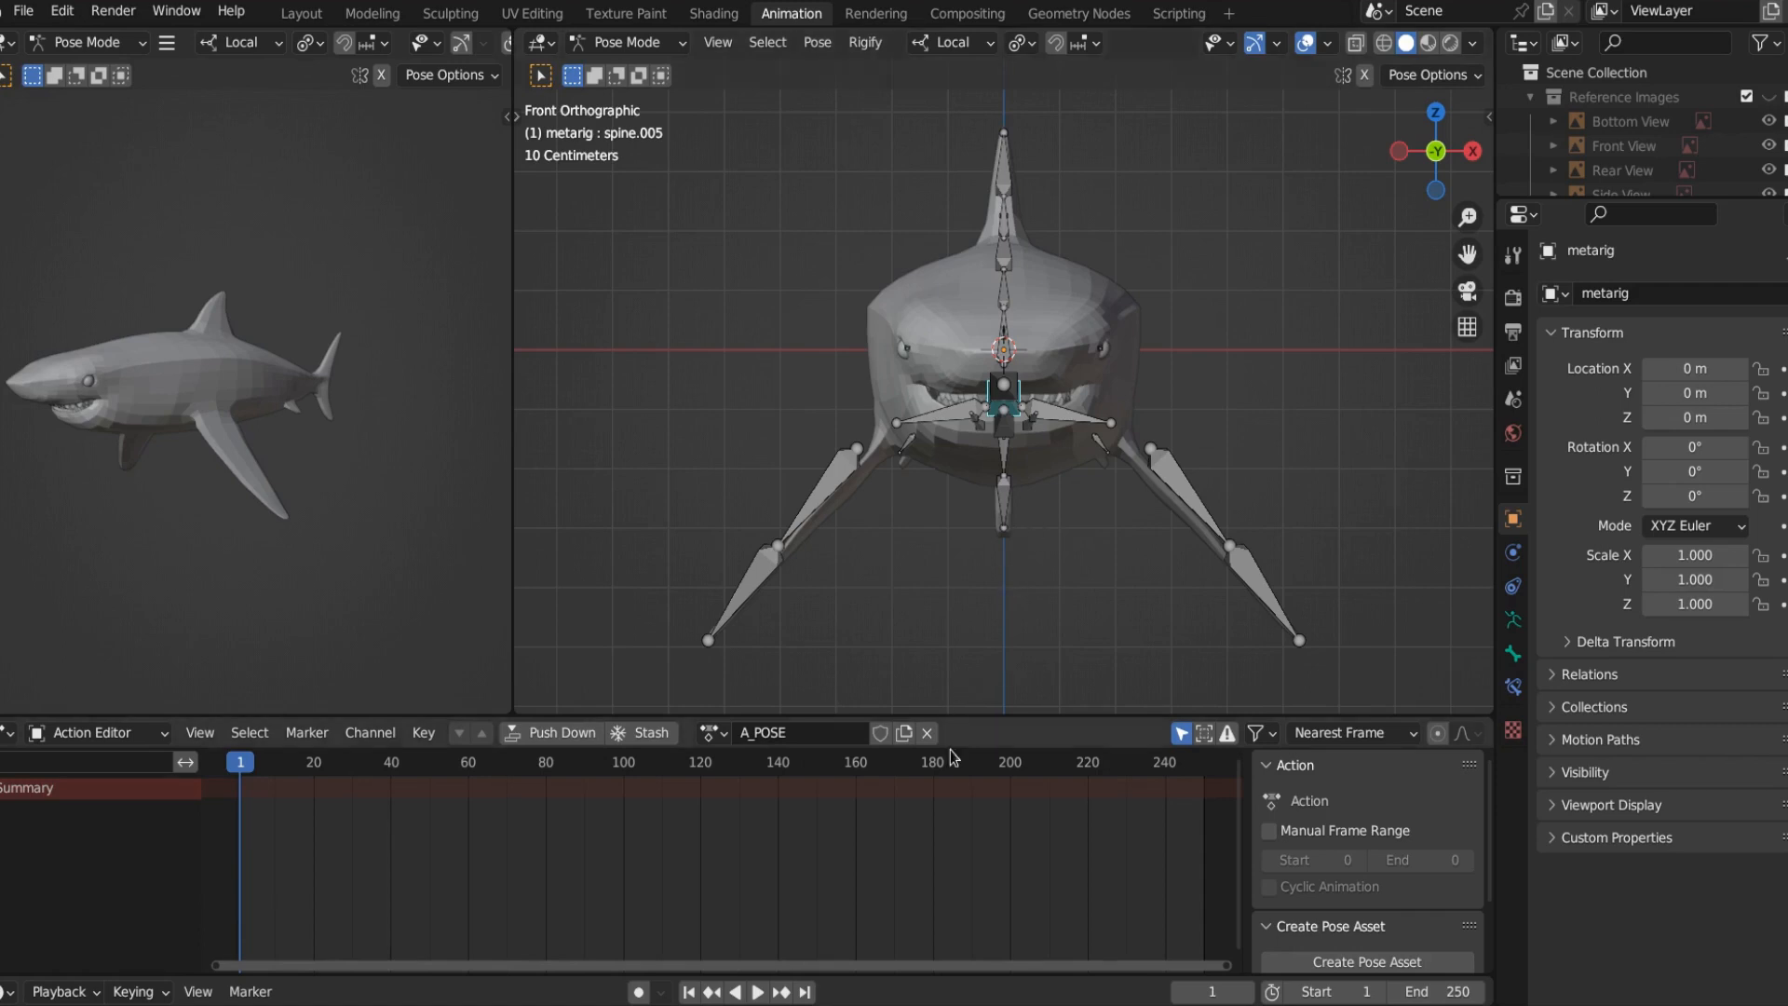
{"action": "mouse_move", "coordinate": [993, 696]}
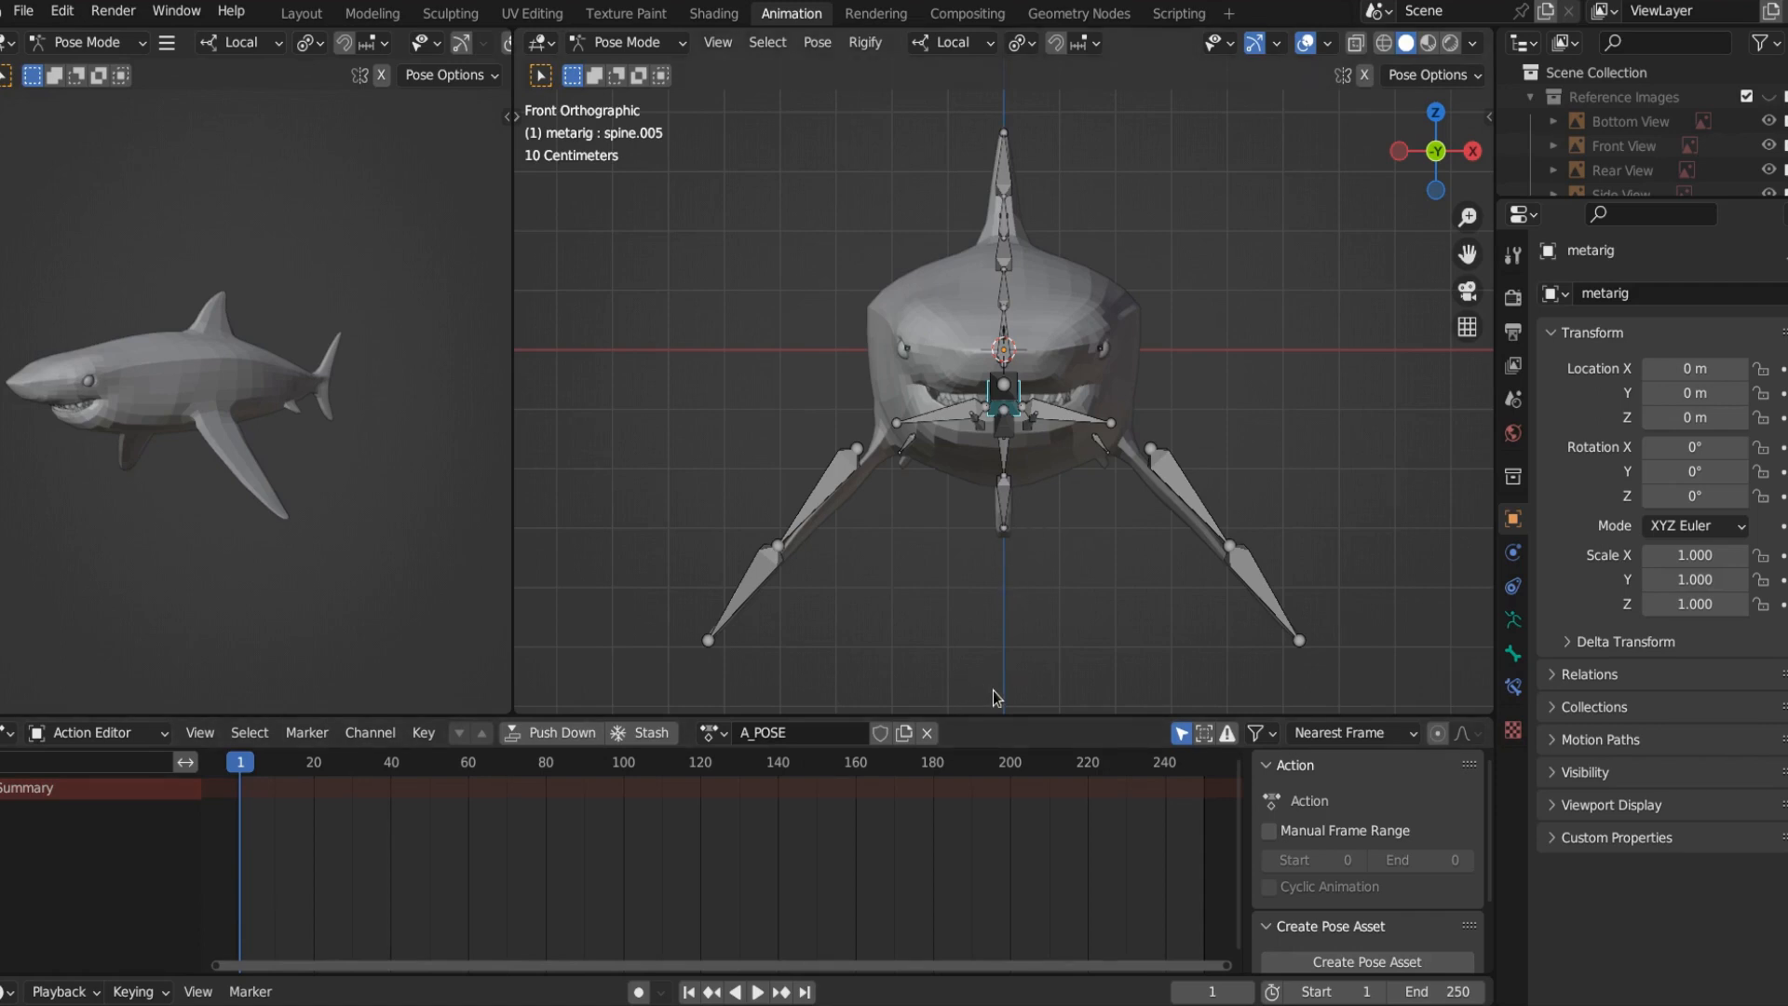
{"action": "mouse_move", "coordinate": [1004, 680]}
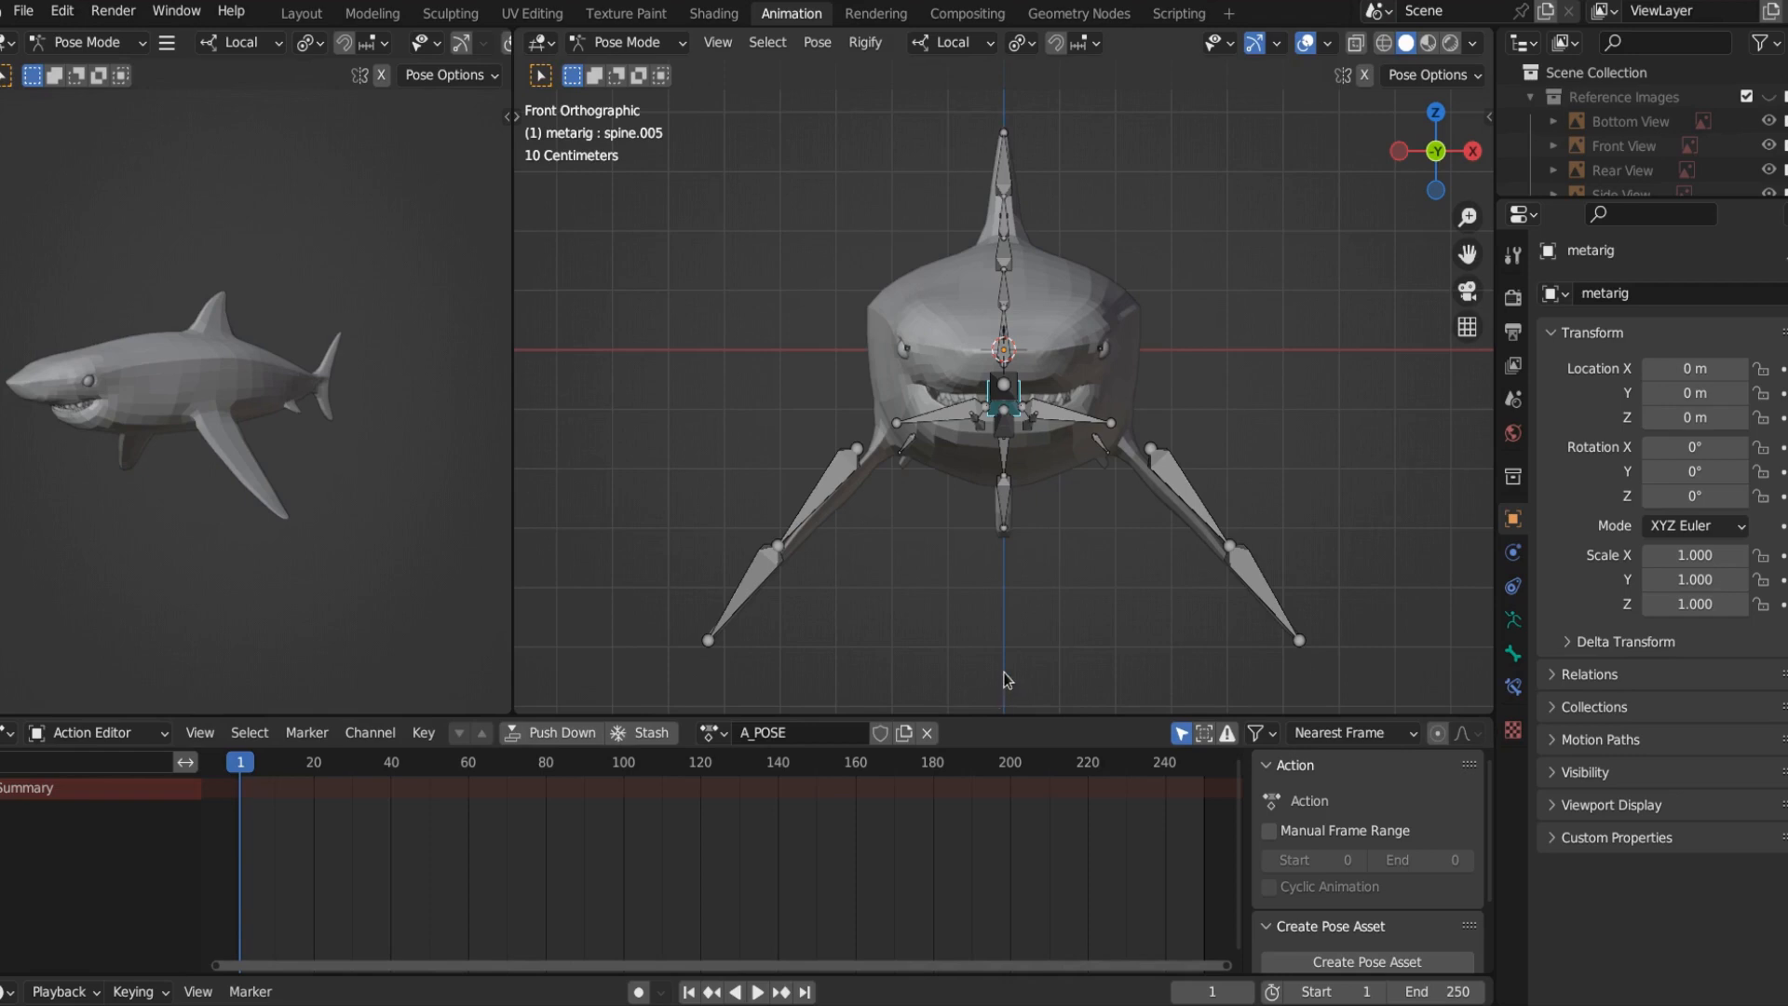
{"action": "mouse_move", "coordinate": [1036, 654]}
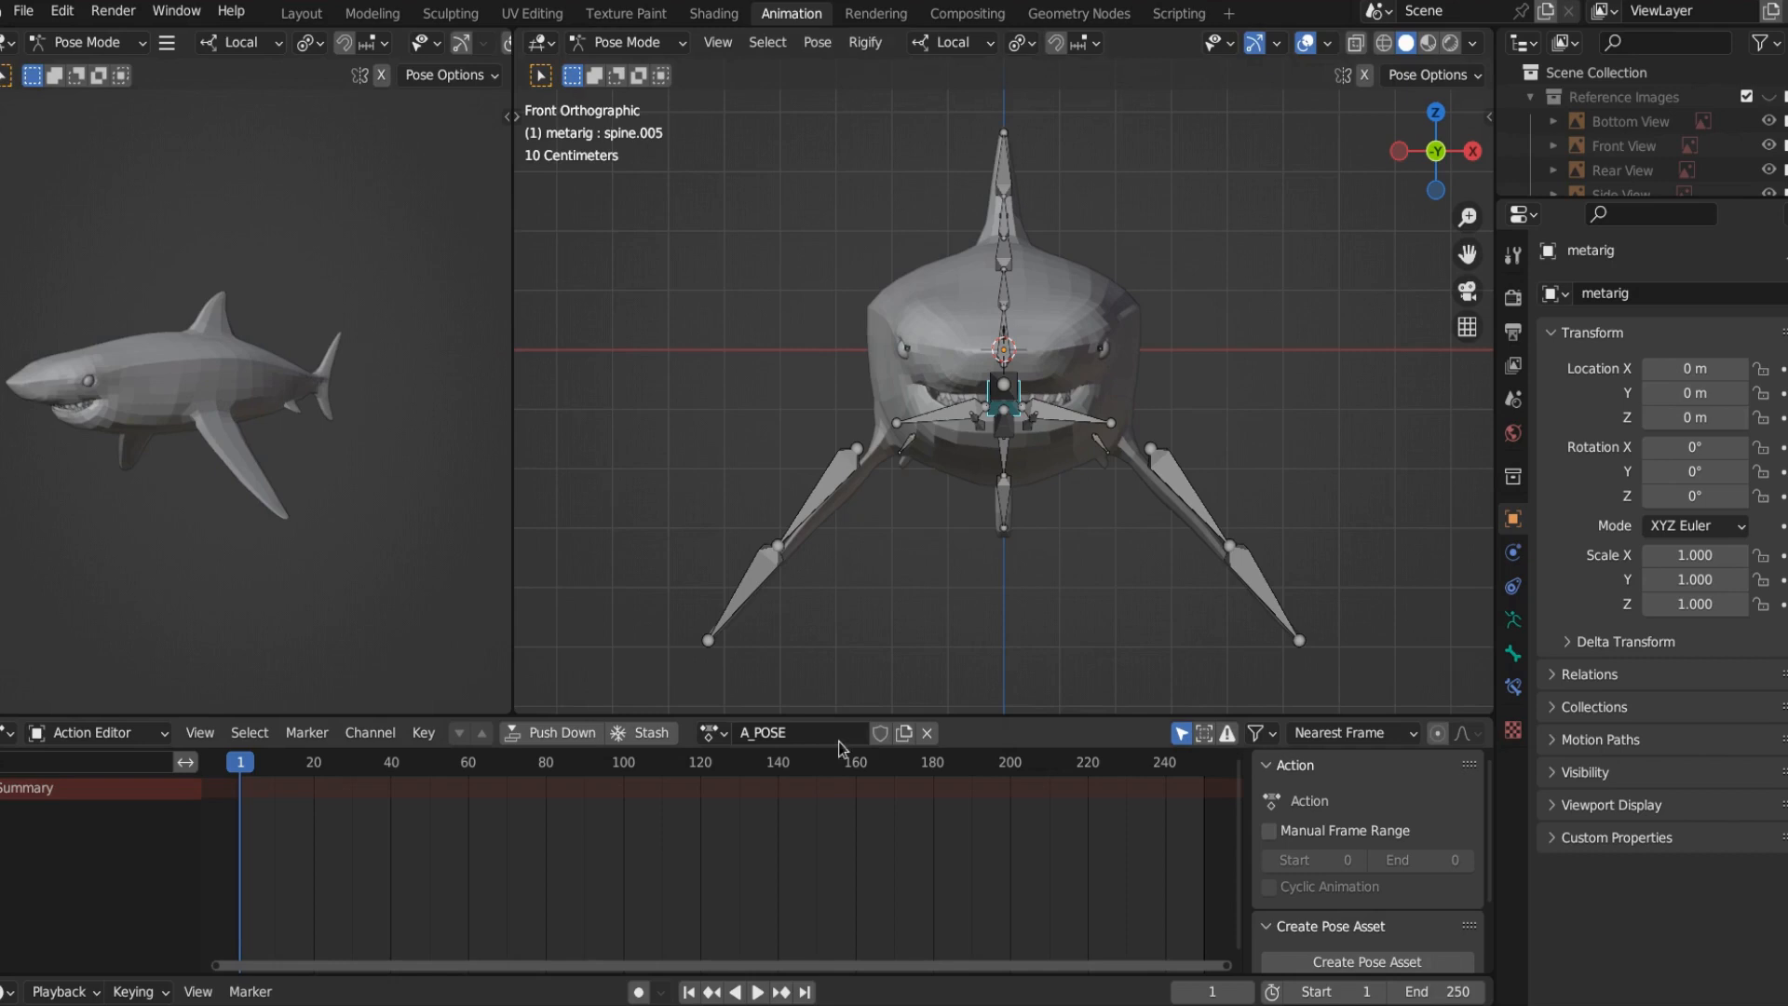
Step: Flag the A_POSE action with Fake User so it is kept when unused
{"action": "left_click", "coordinate": [879, 733]}
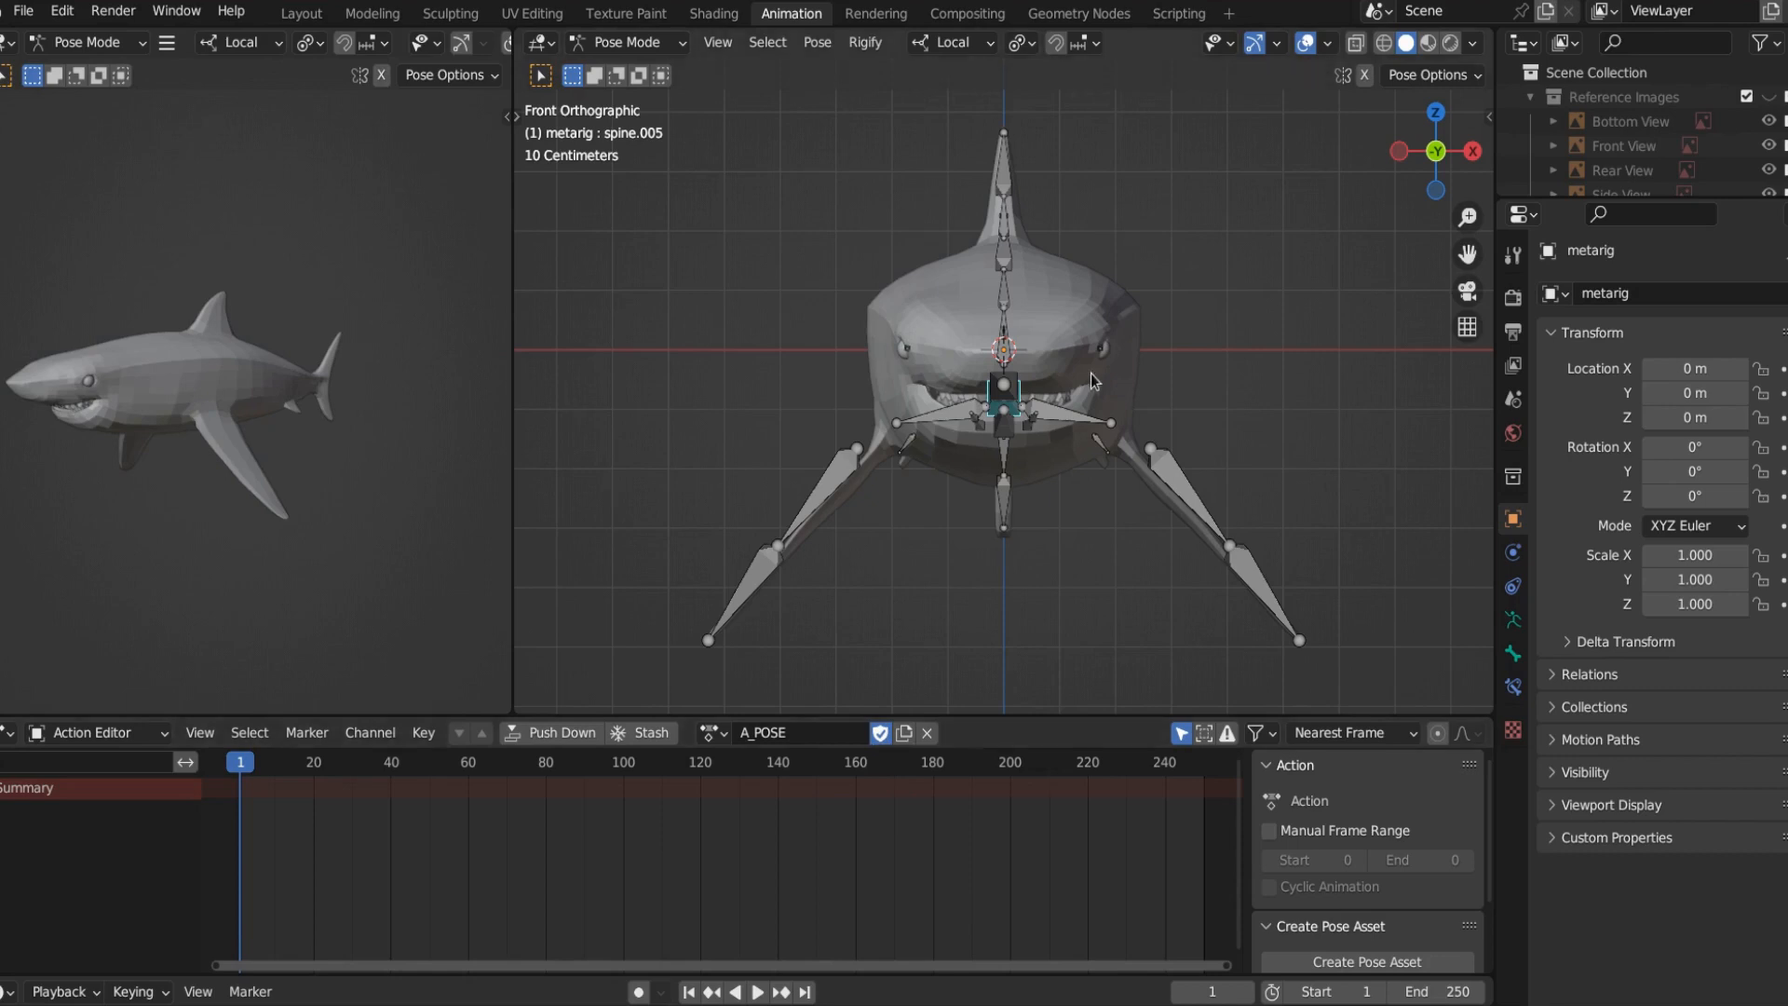
{"action": "mouse_move", "coordinate": [1093, 402]}
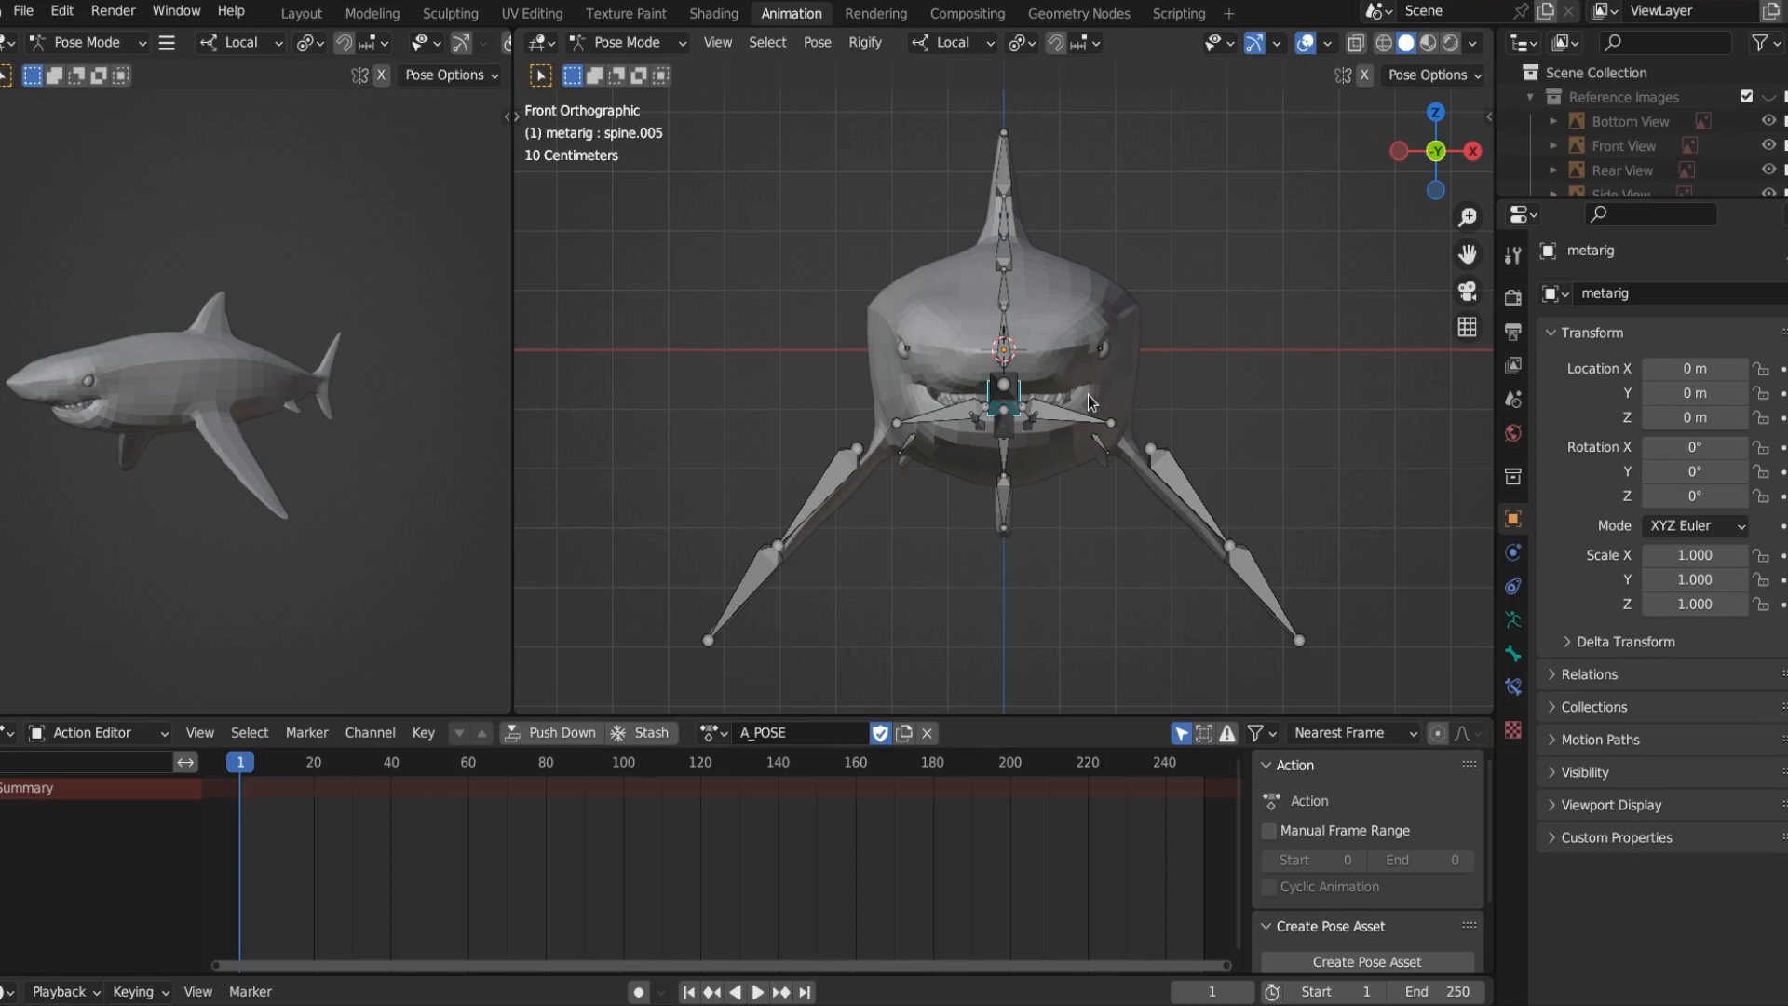
{"action": "mouse_move", "coordinate": [1099, 425]}
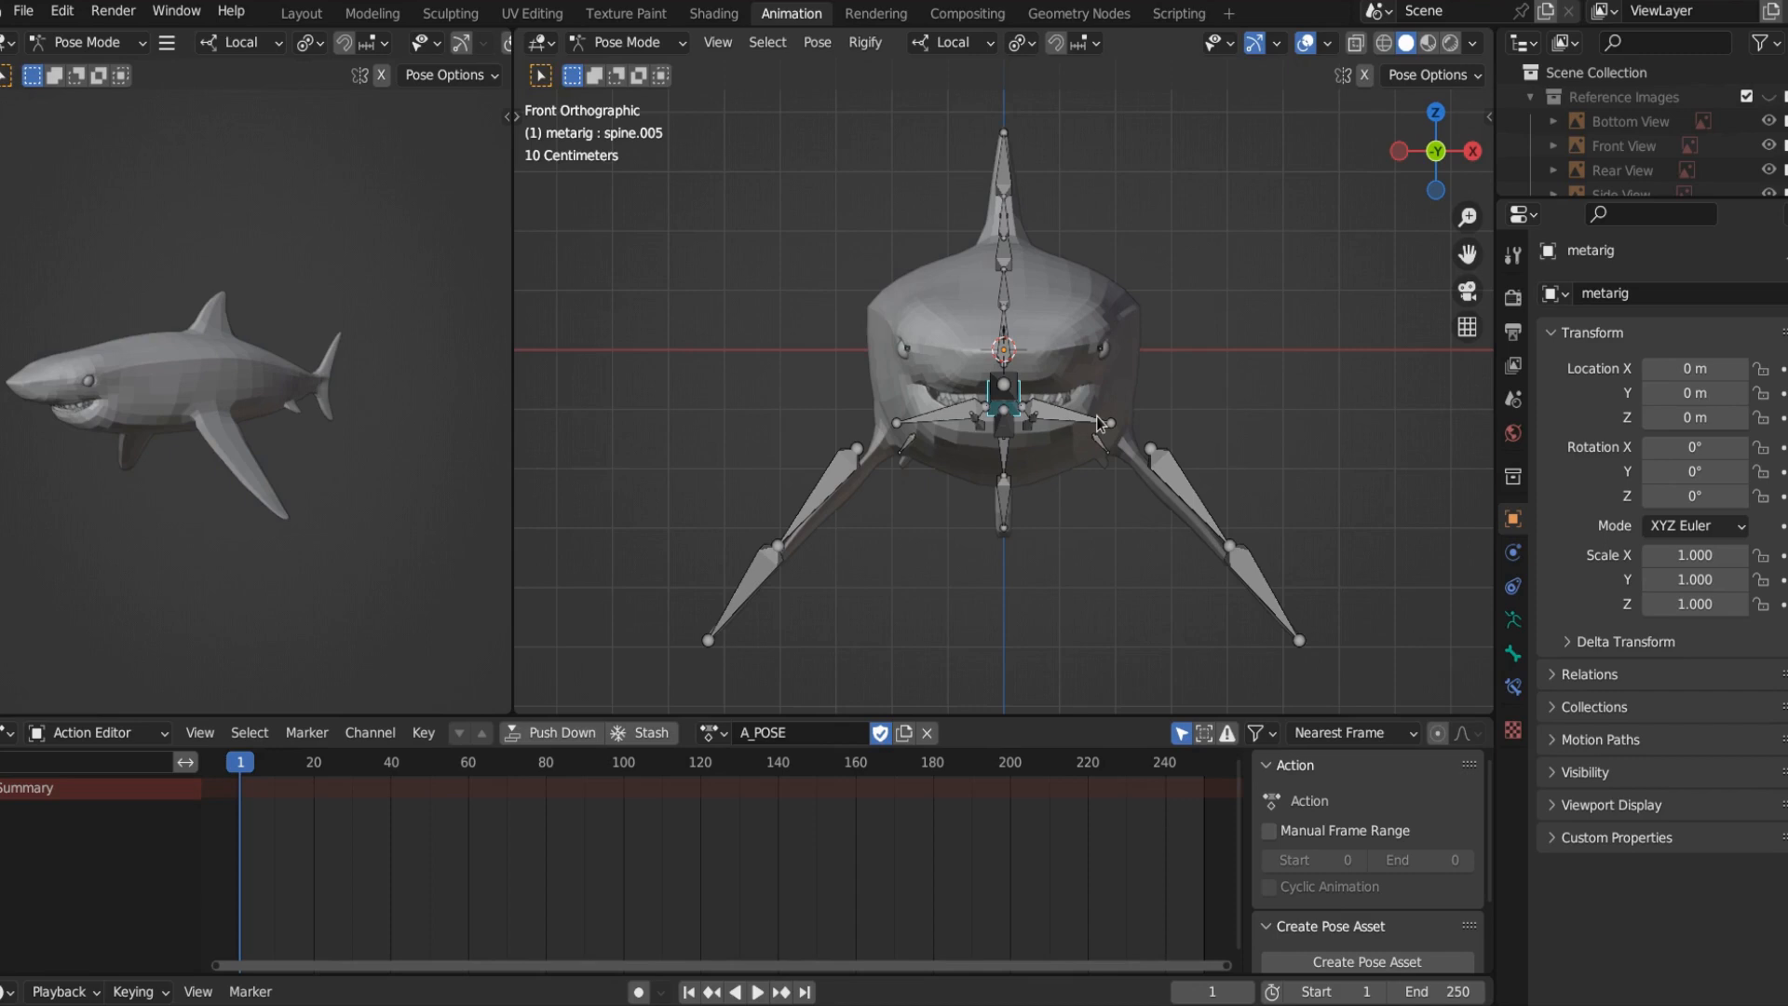
{"action": "mouse_move", "coordinate": [882, 734]}
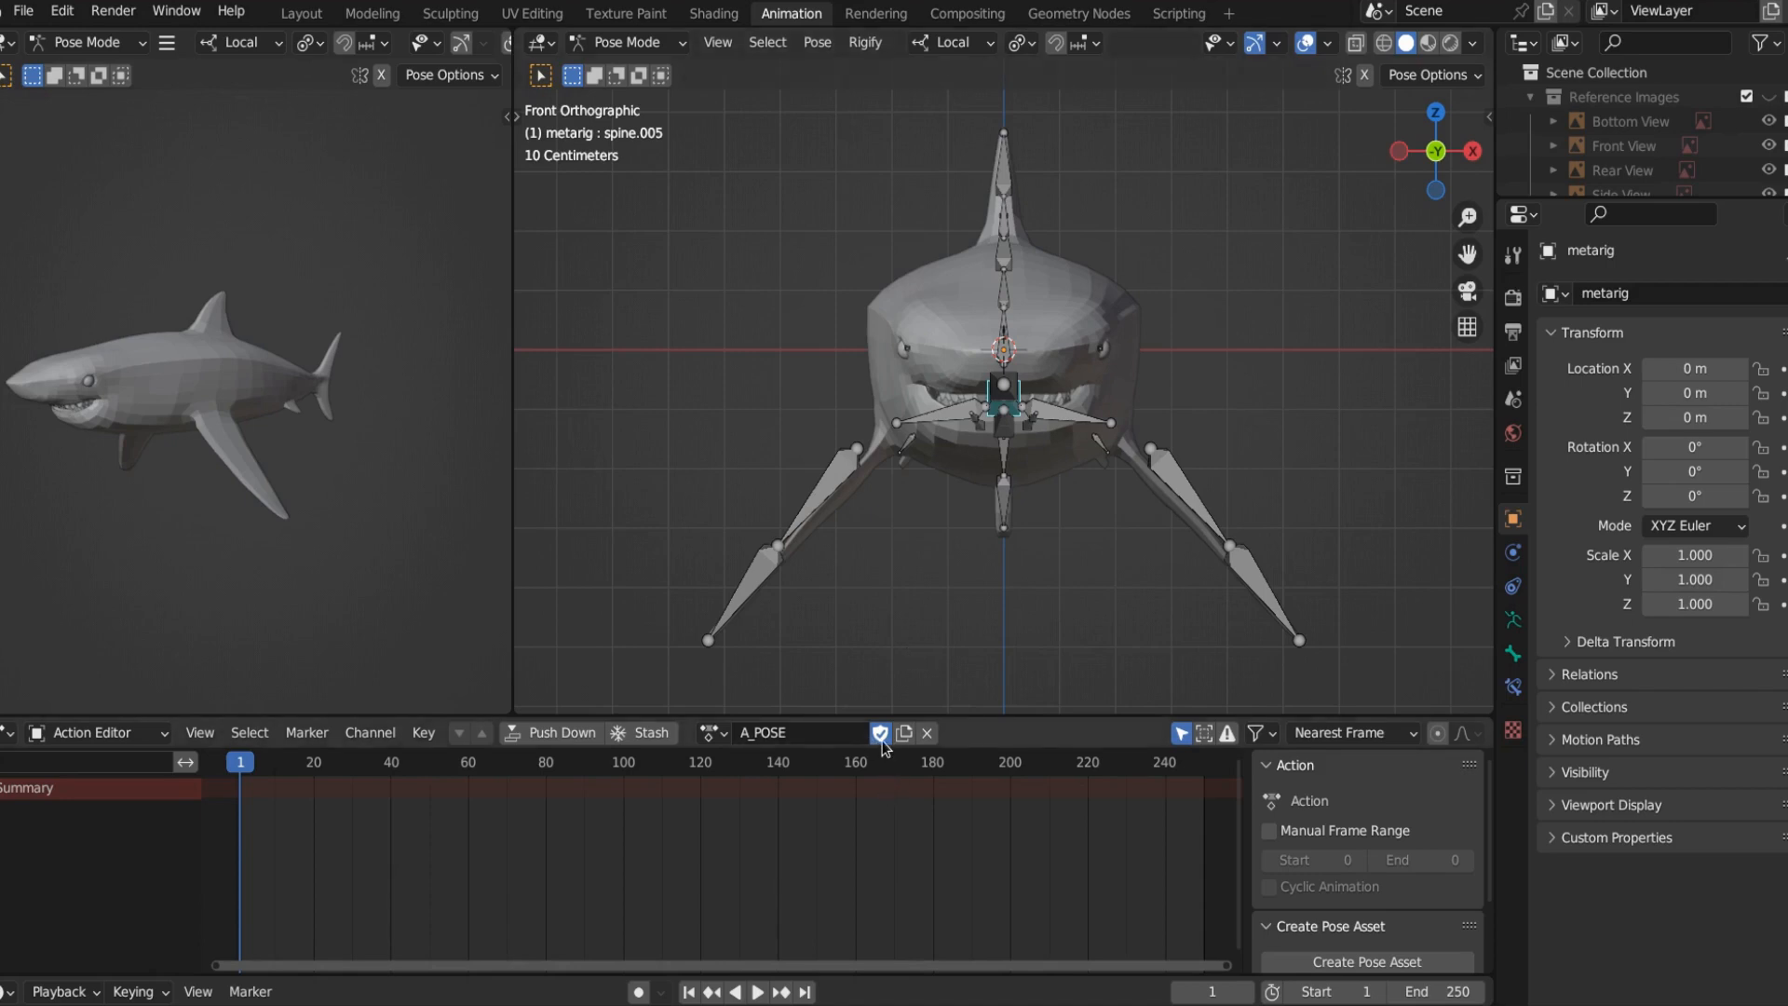
{"action": "mouse_move", "coordinate": [881, 732]}
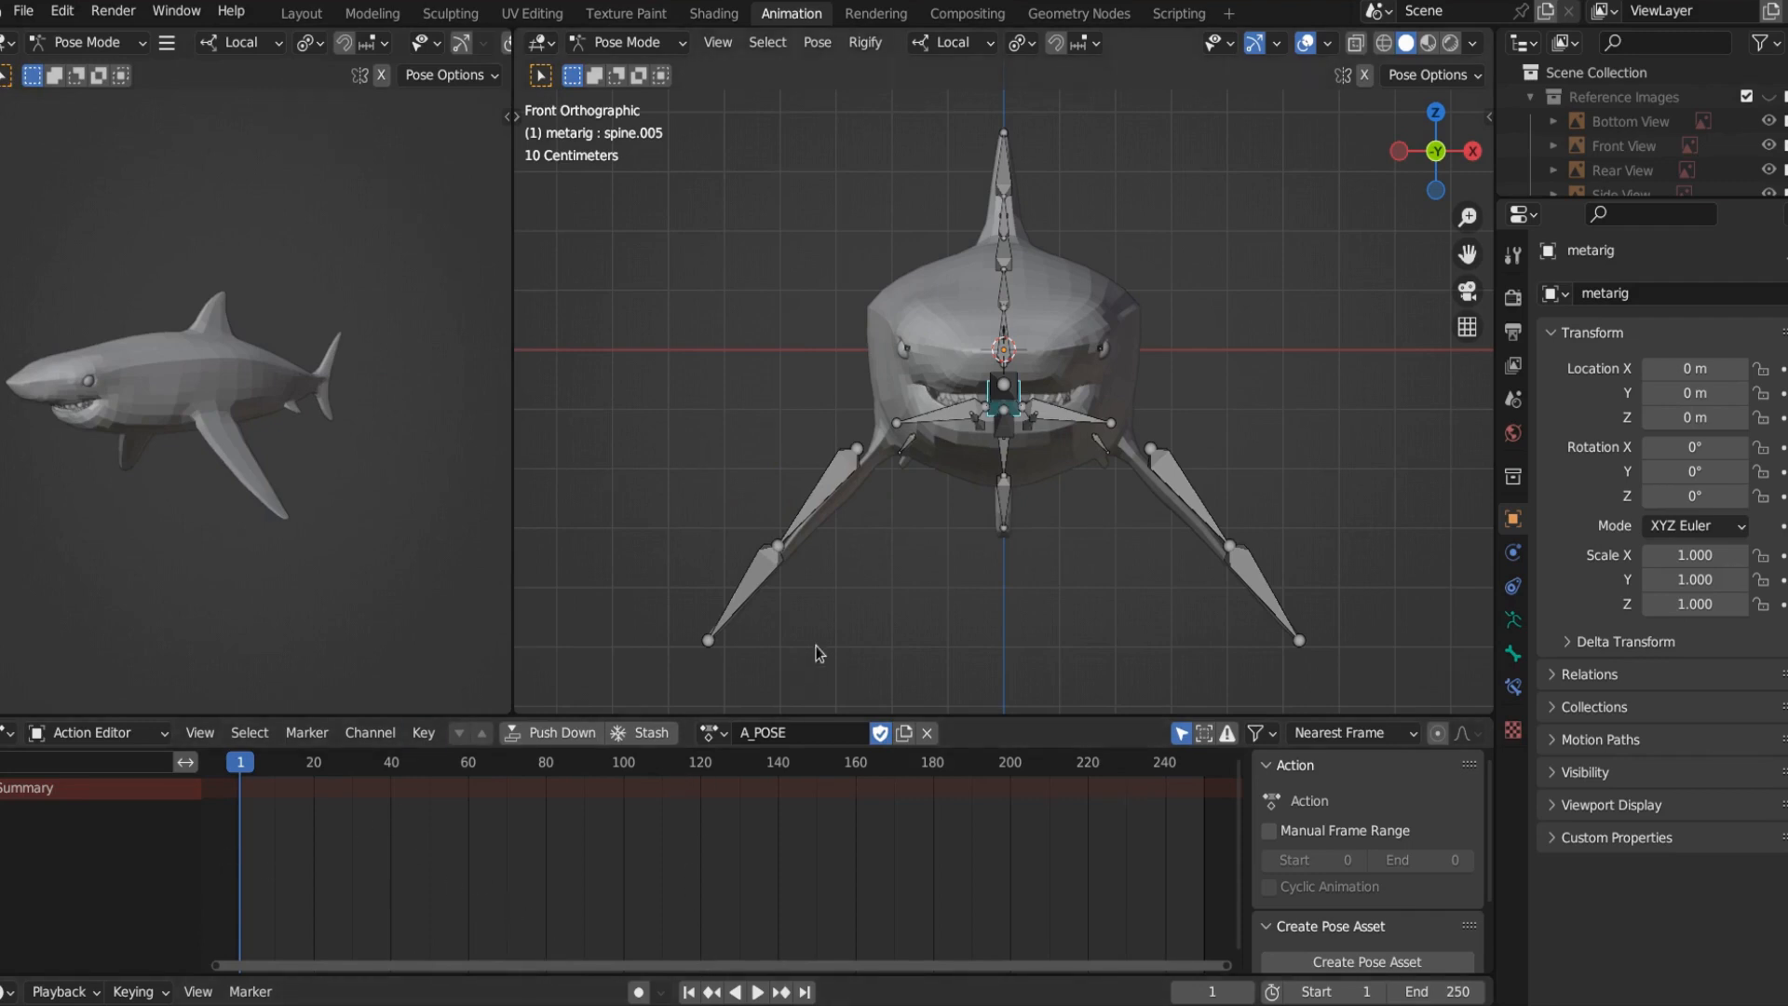
{"action": "mouse_move", "coordinate": [893, 669]}
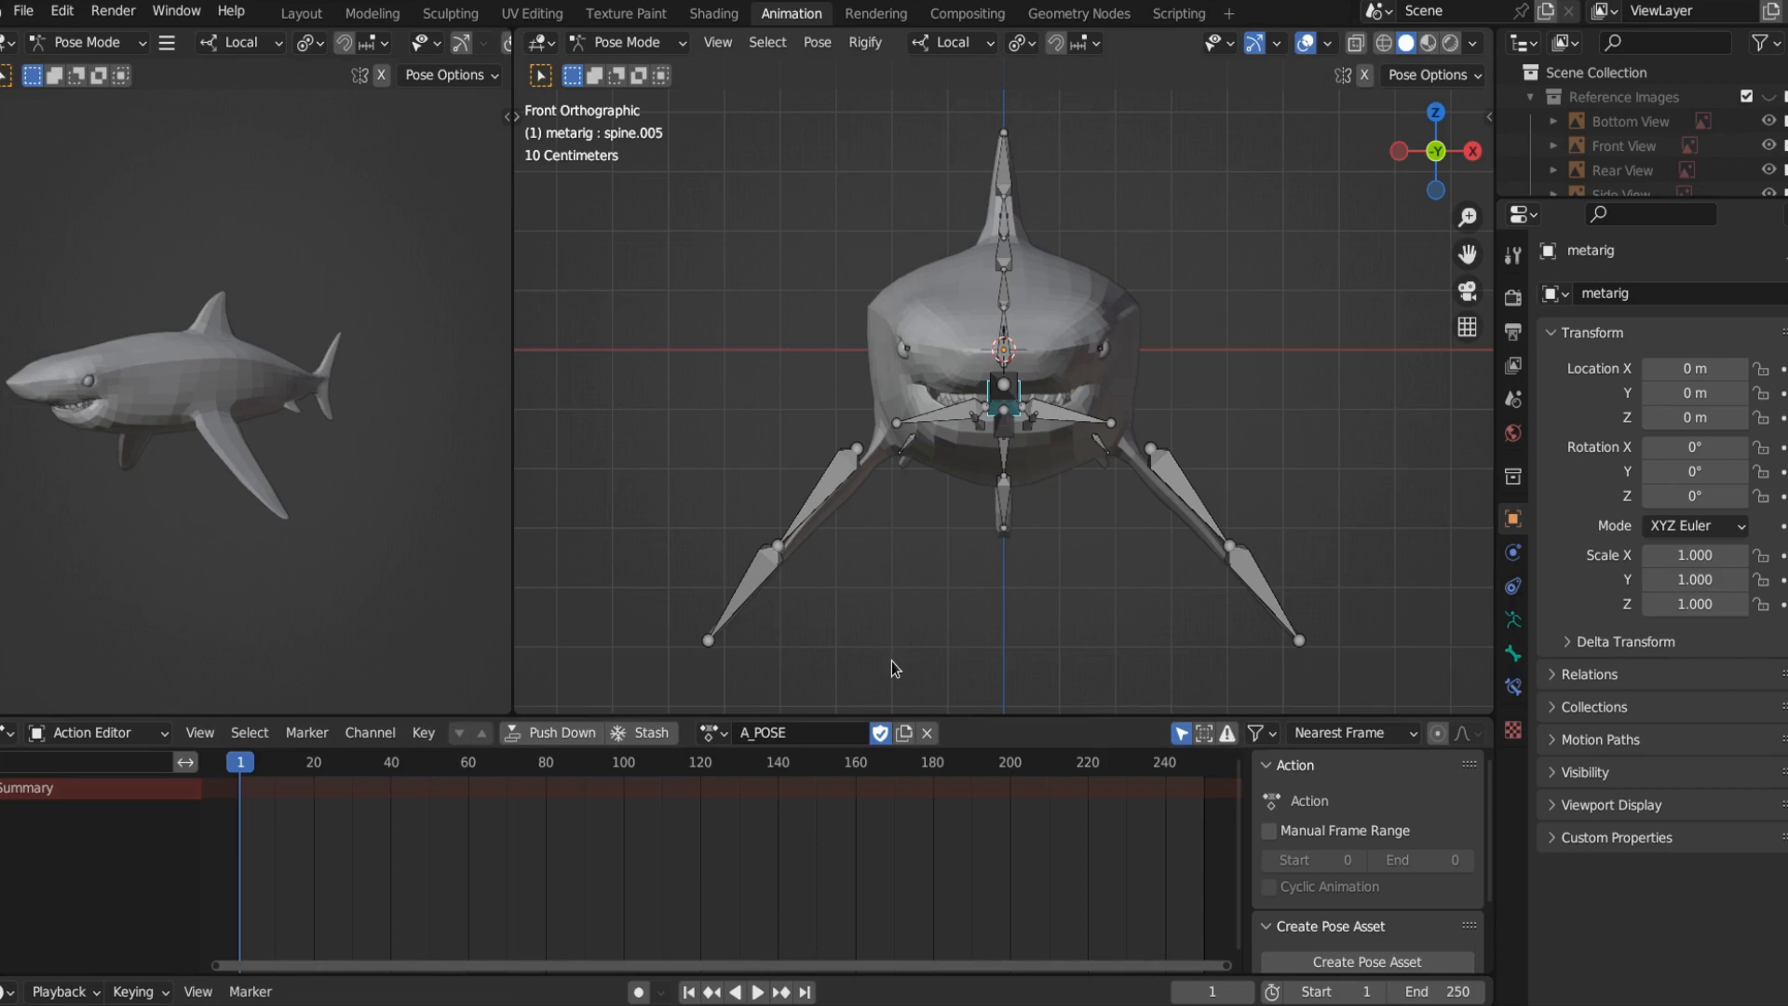
{"action": "mouse_move", "coordinate": [885, 705]}
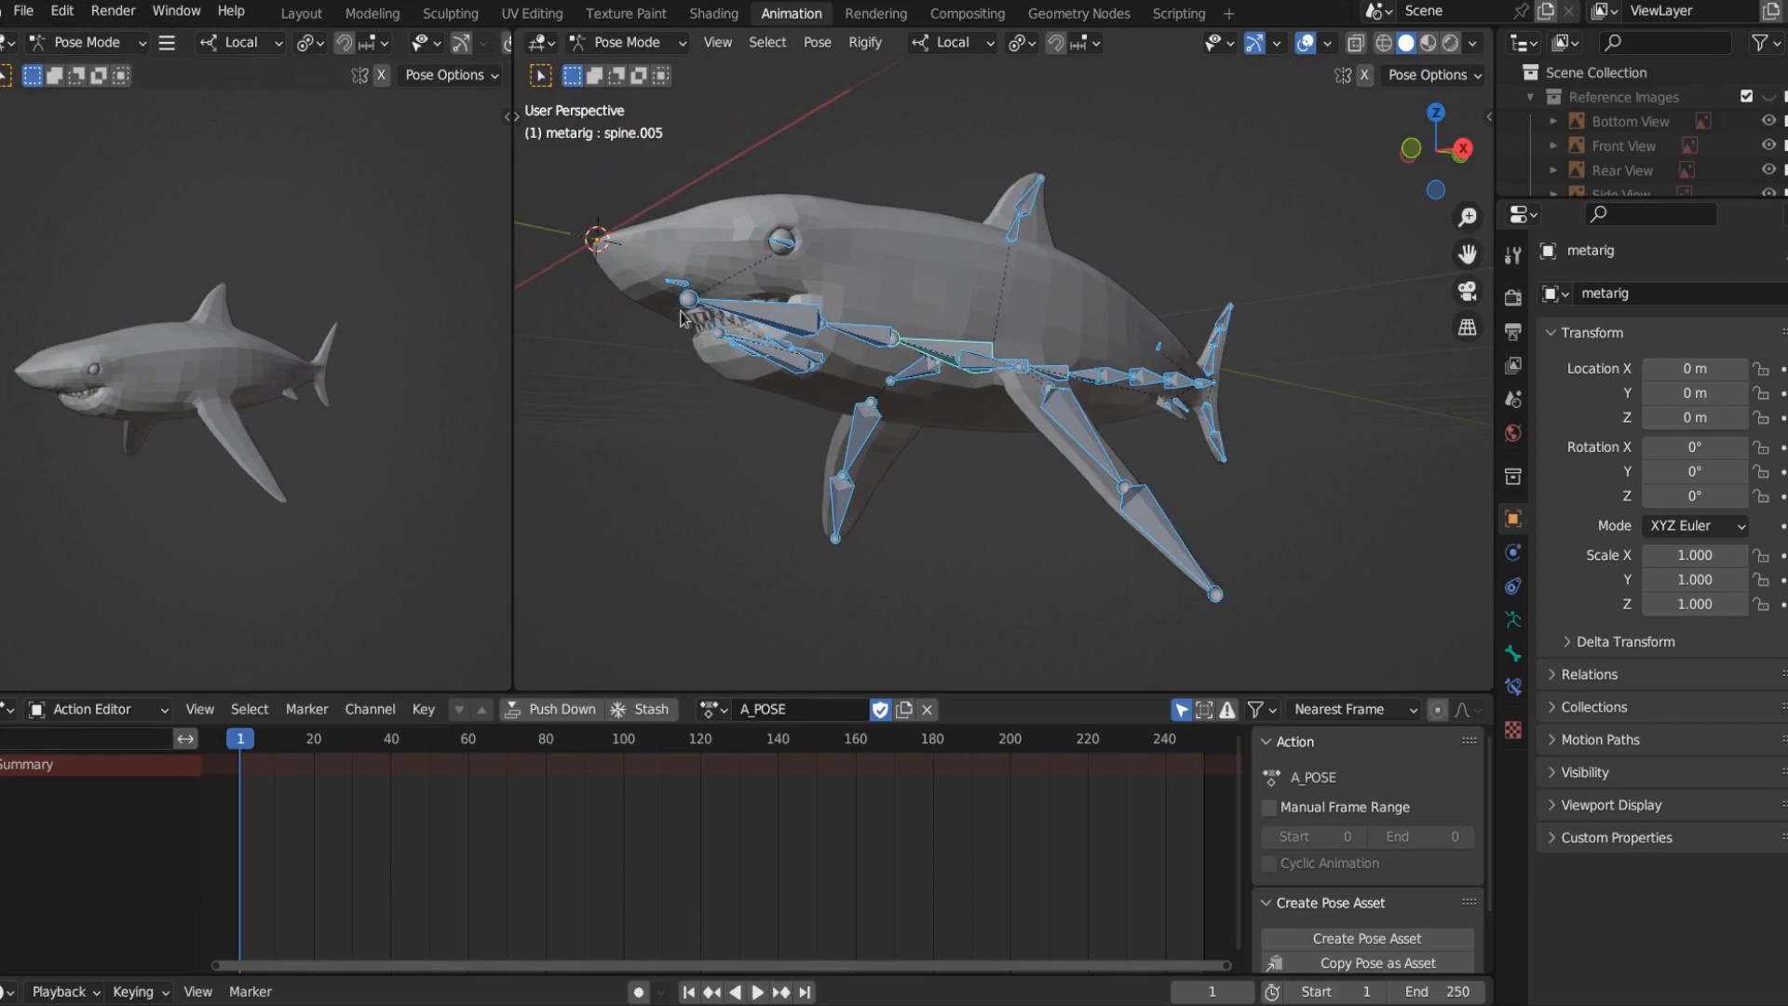
{"action": "mouse_move", "coordinate": [786, 465]}
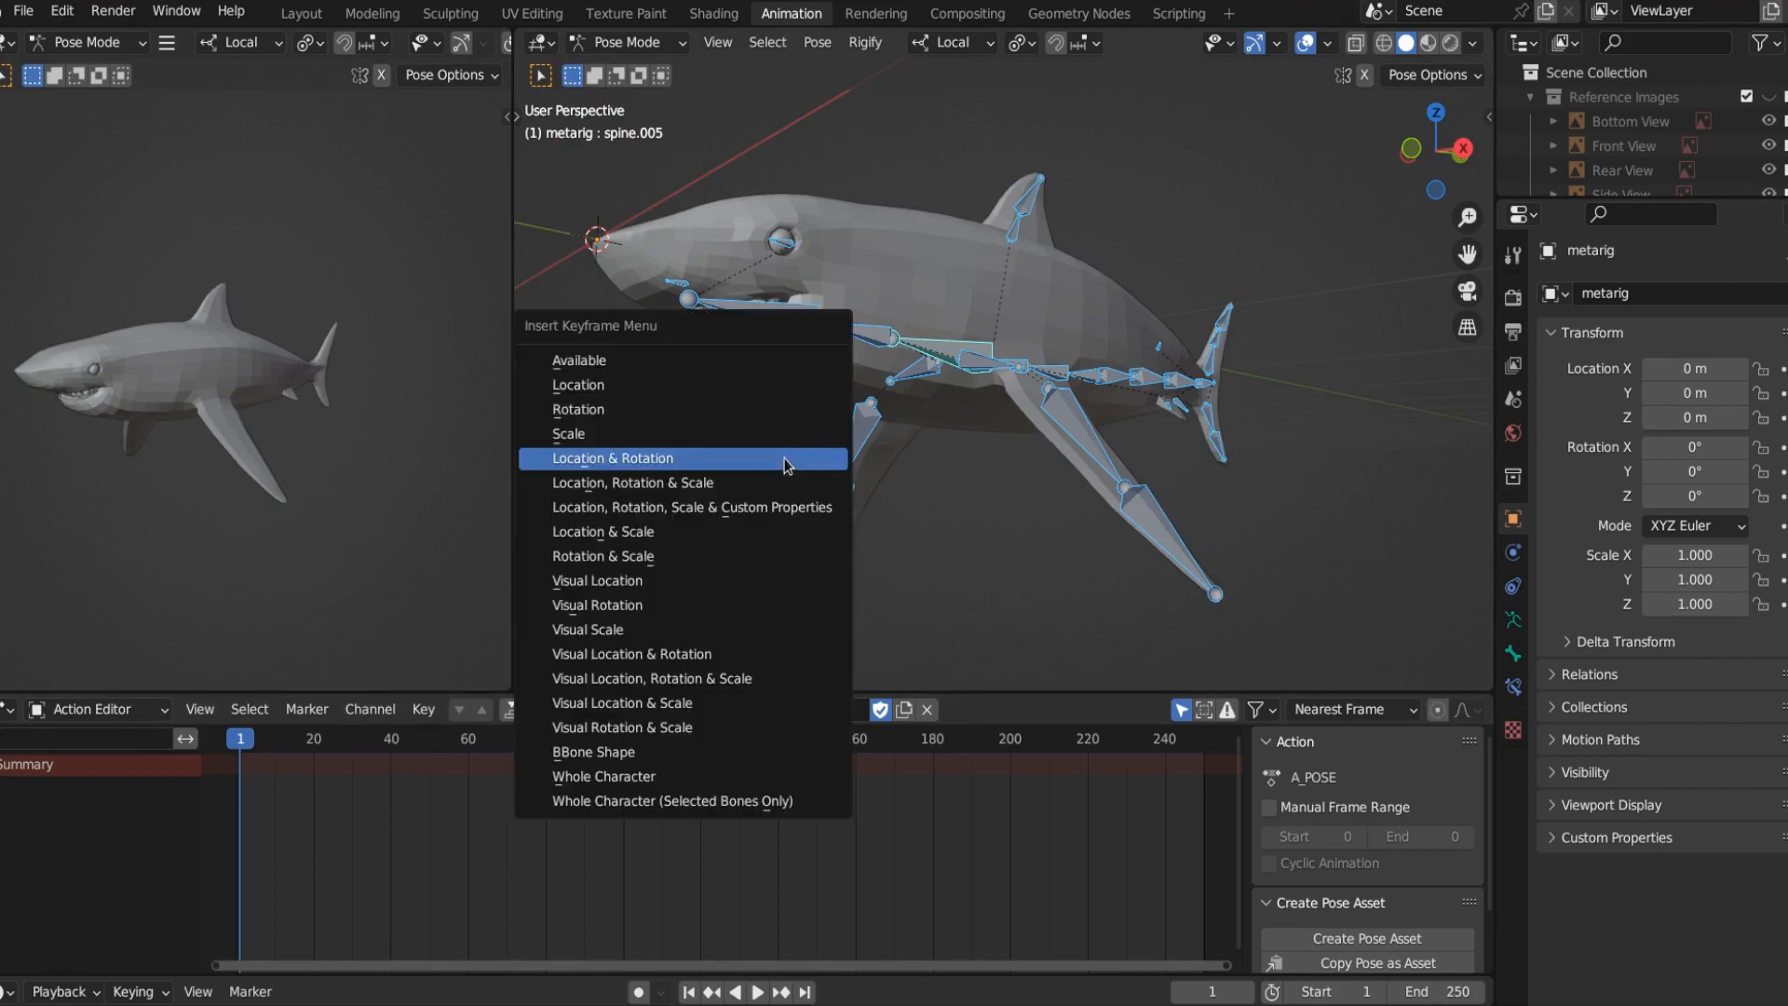
Step: Key Location & Rotation for all shark bones at frame 1 in A_POSE
{"action": "left_click", "coordinate": [611, 459]}
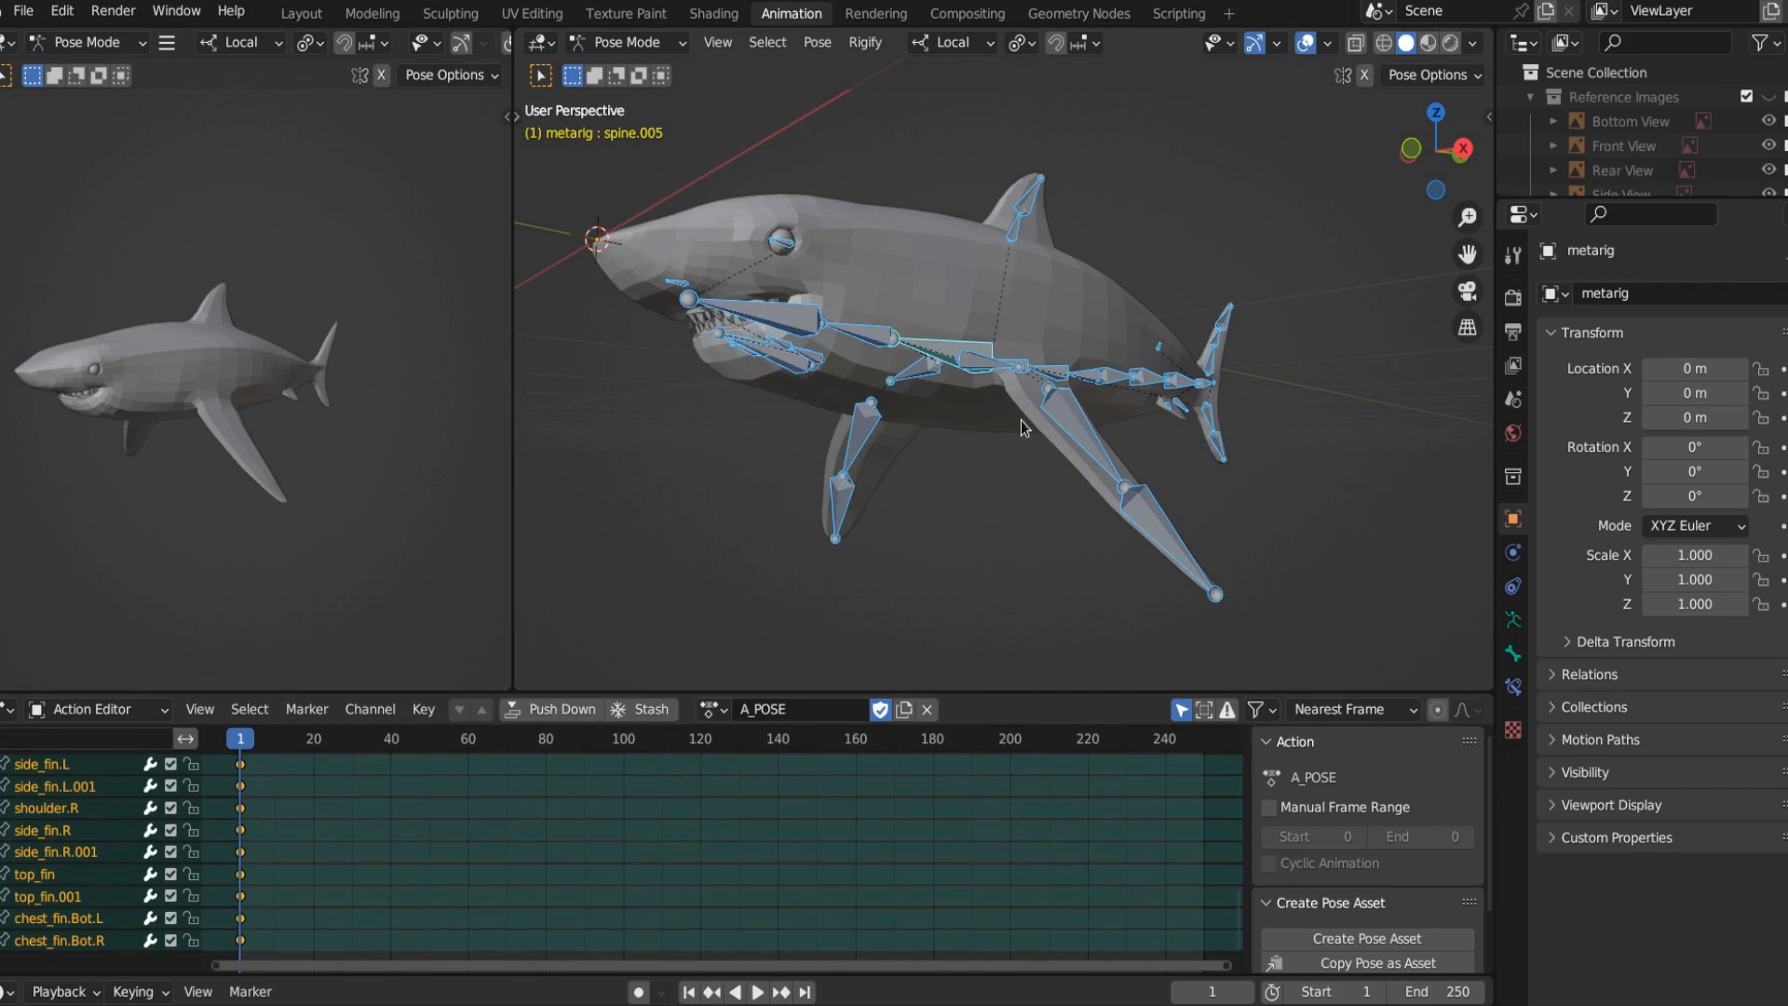
{"action": "key", "text": "1"}
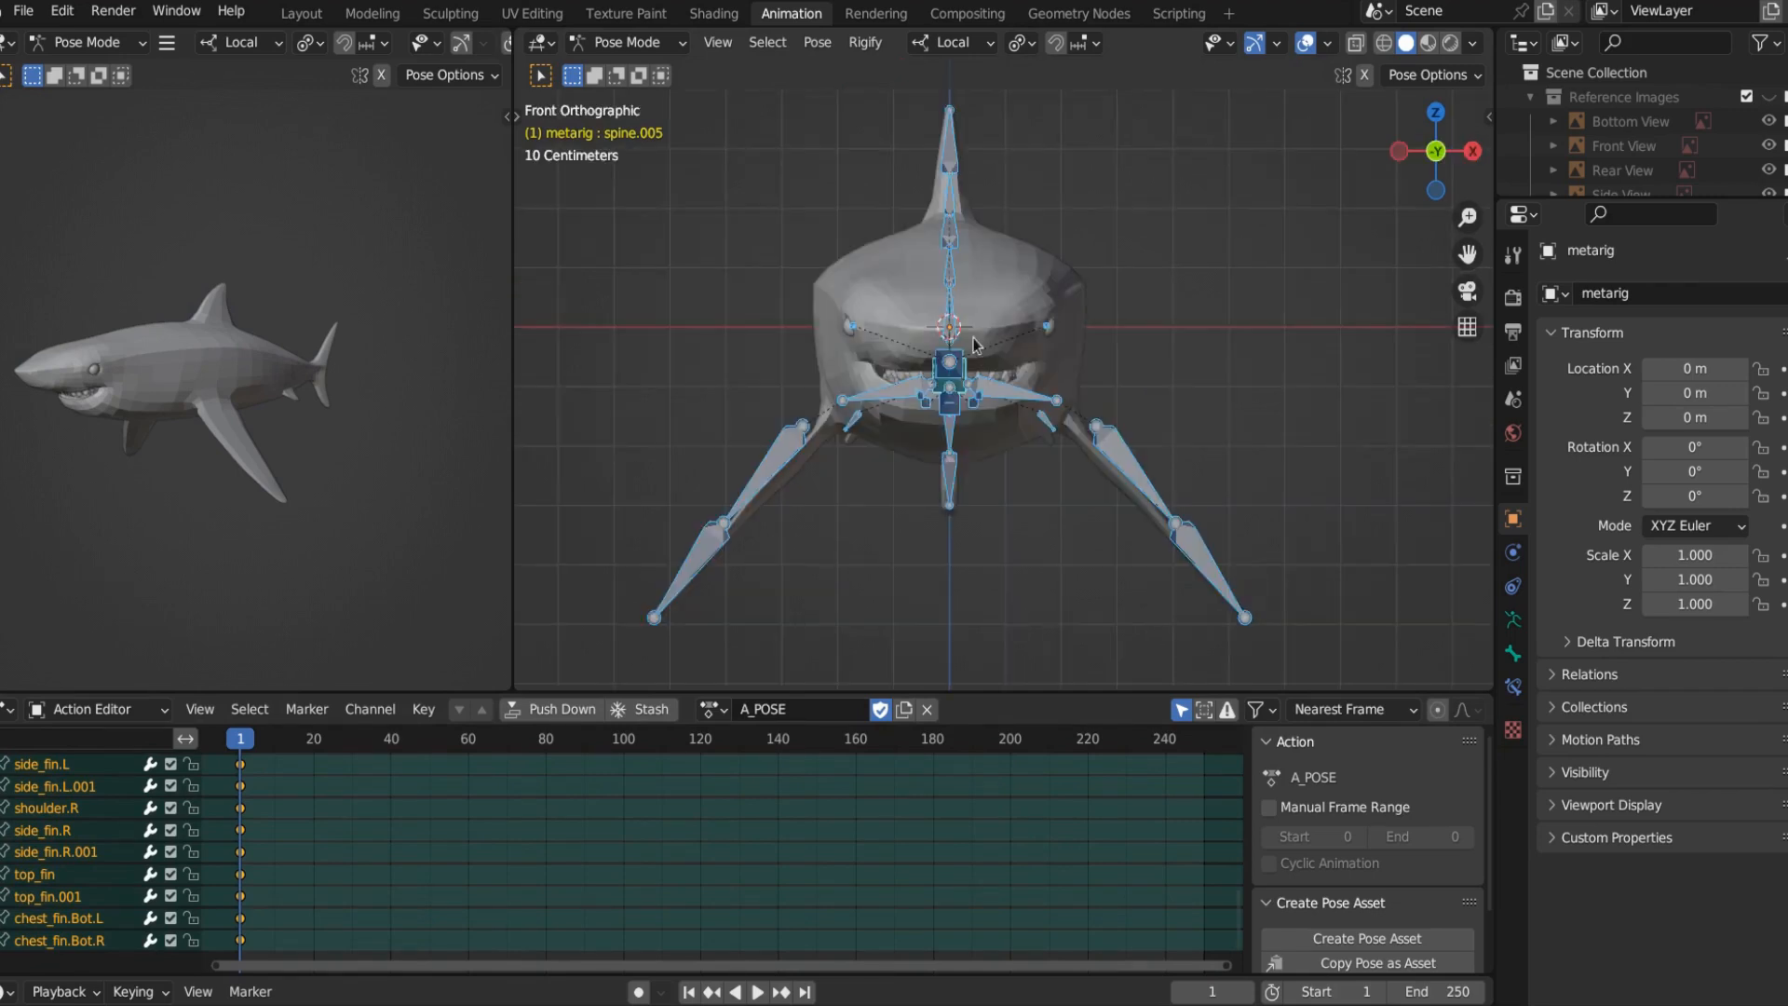
{"action": "mouse_move", "coordinate": [1465, 124]}
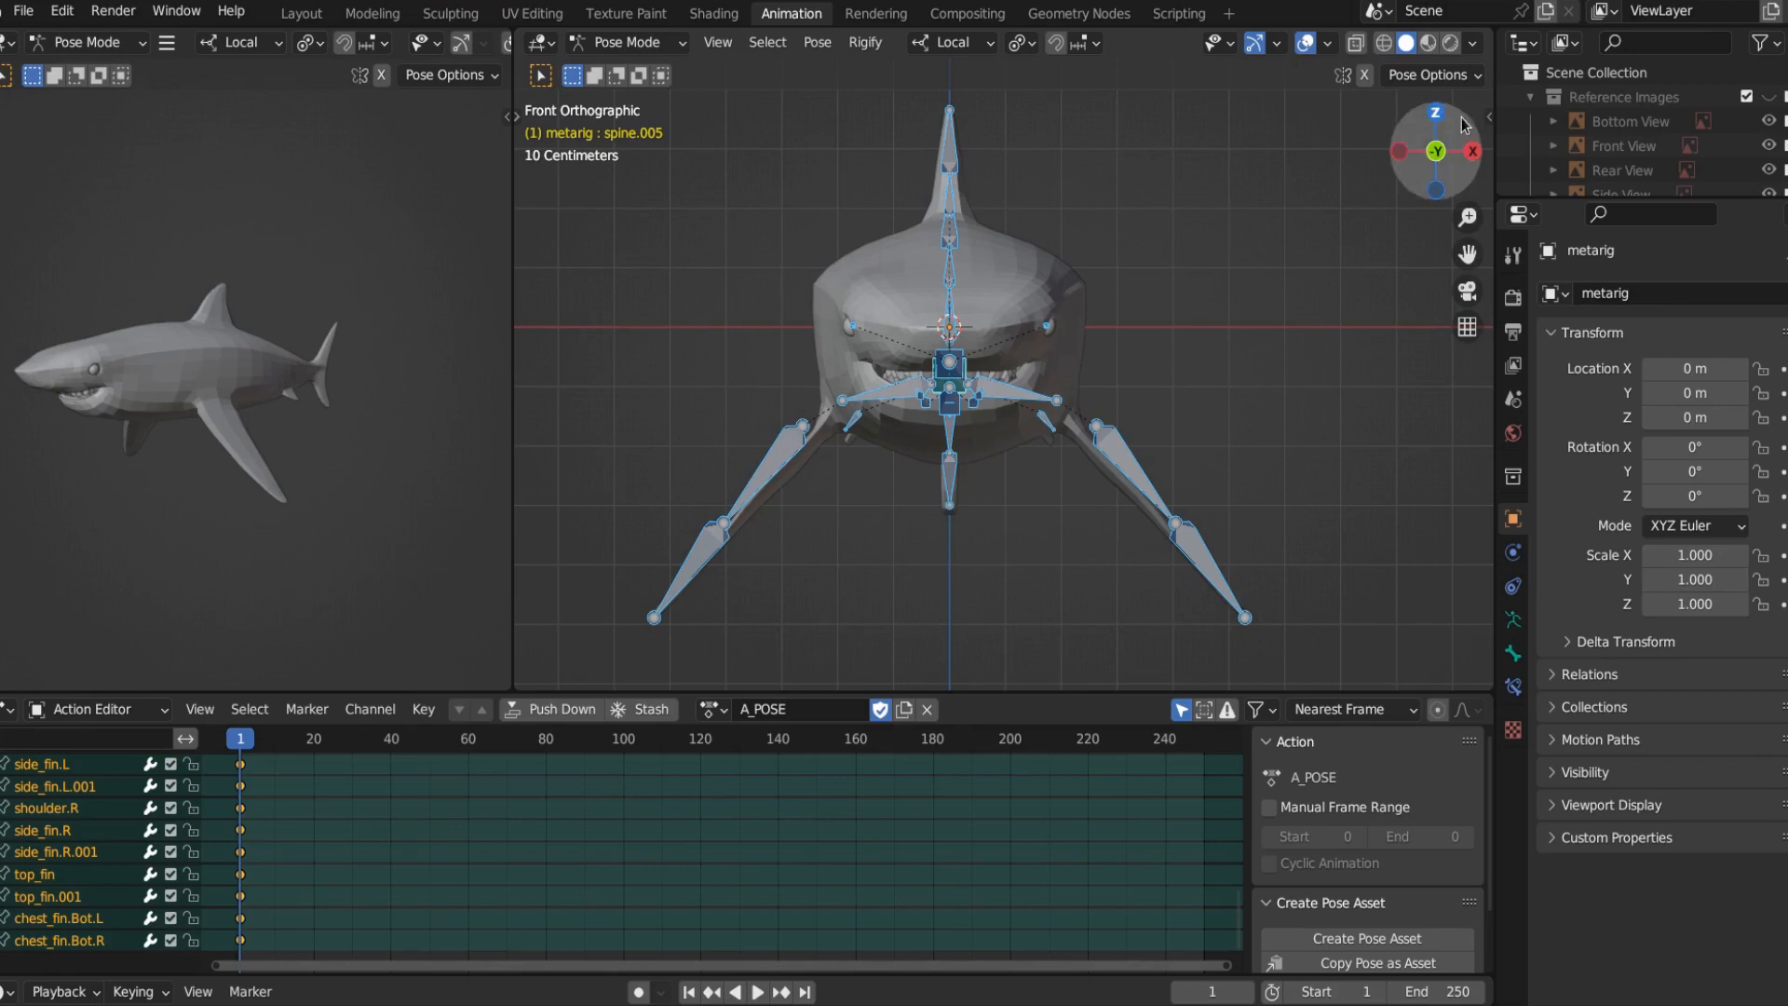
Step: Set viewport shading to Texture colour with Shadow and Cavity on, Cavity Type Both
{"action": "left_click", "coordinate": [1472, 43]}
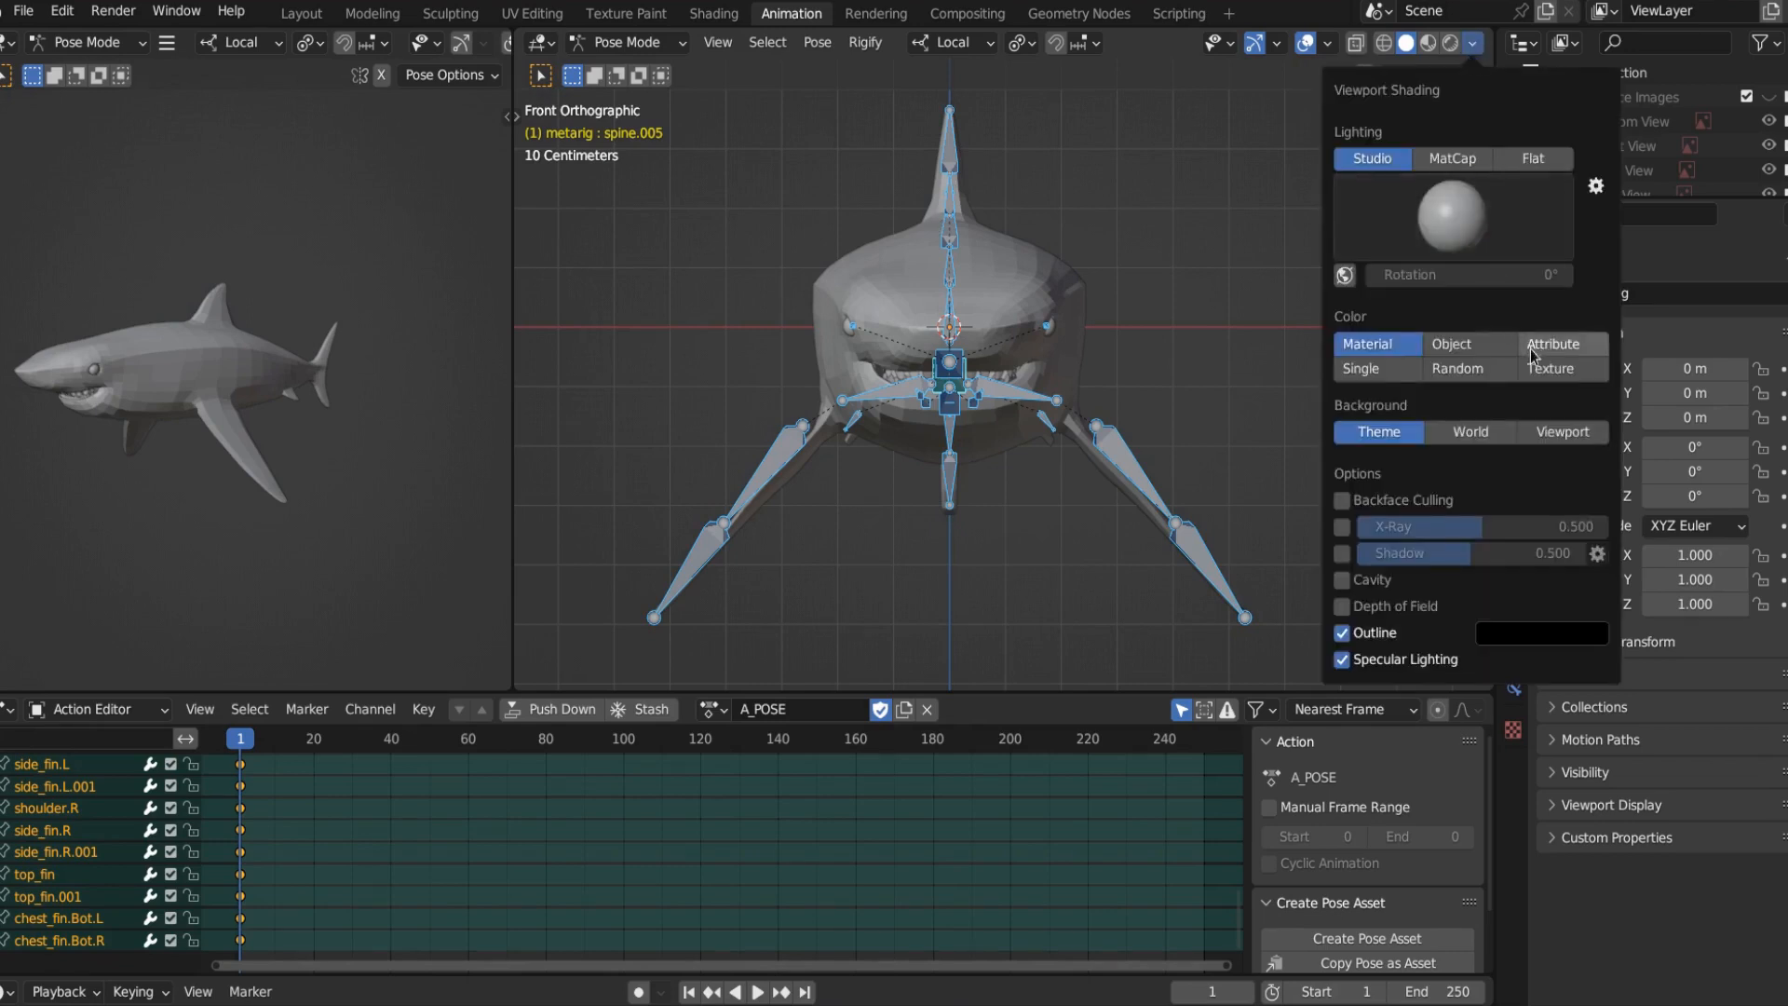
{"action": "left_click", "coordinate": [1552, 342]}
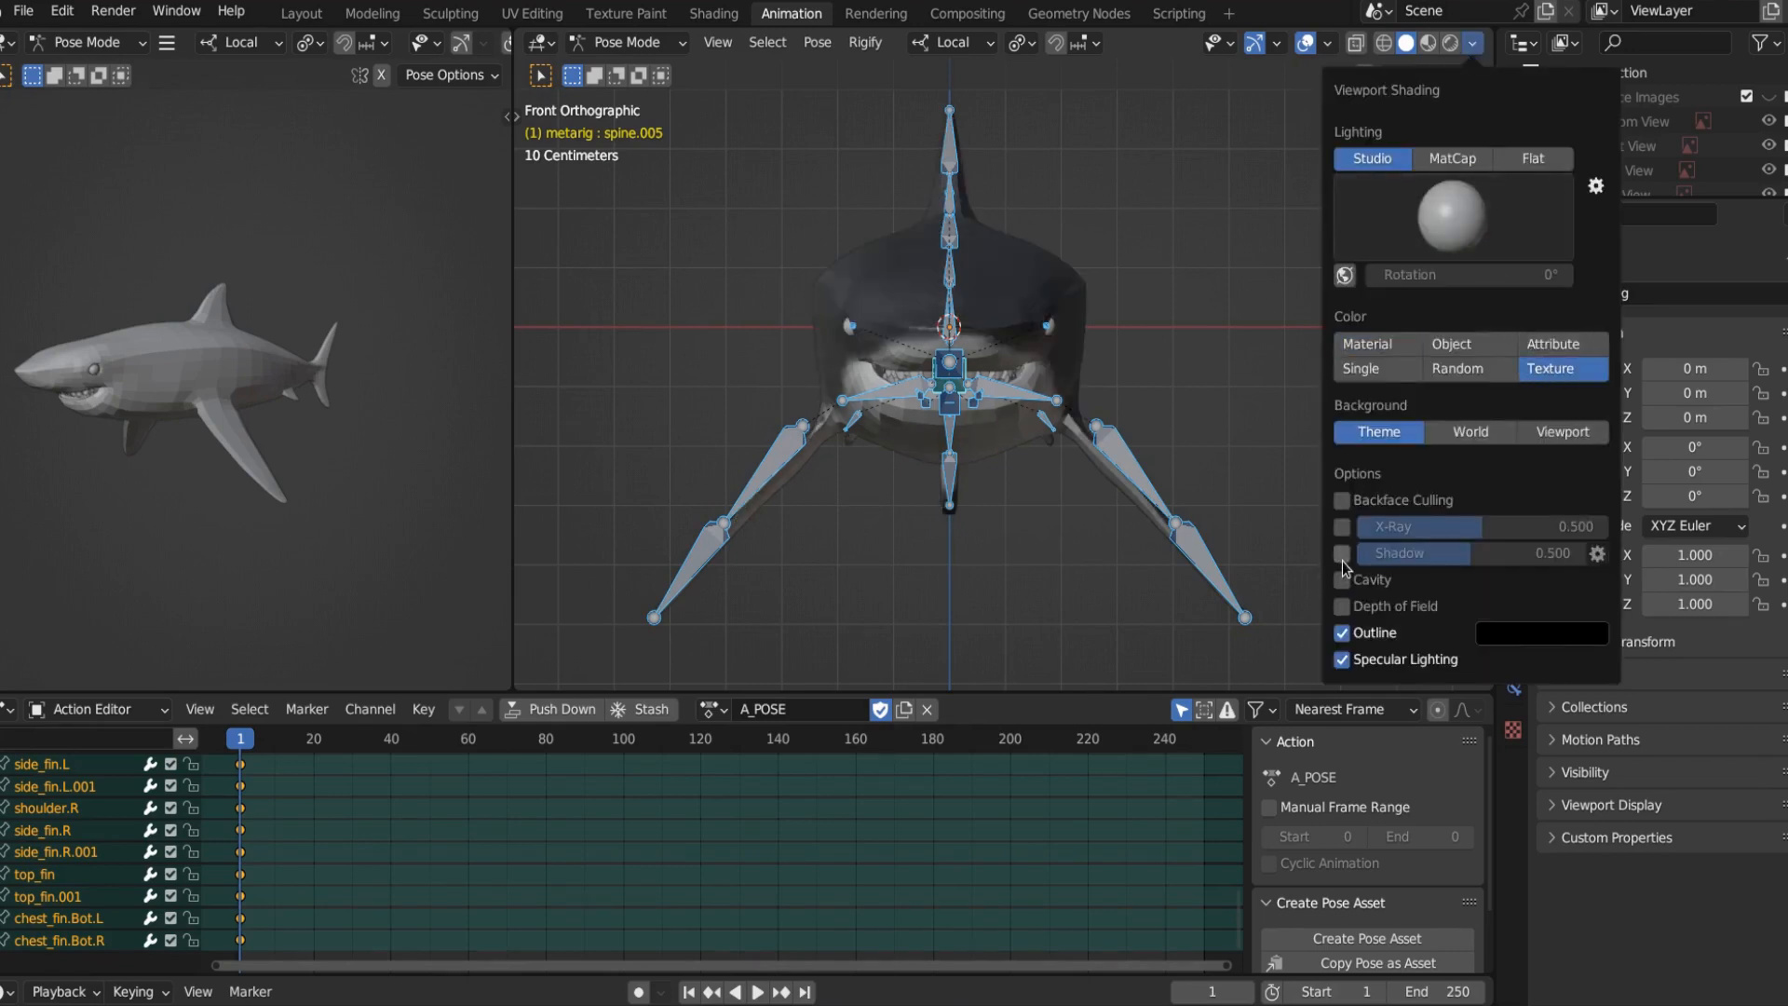
{"action": "left_click", "coordinate": [1343, 581]}
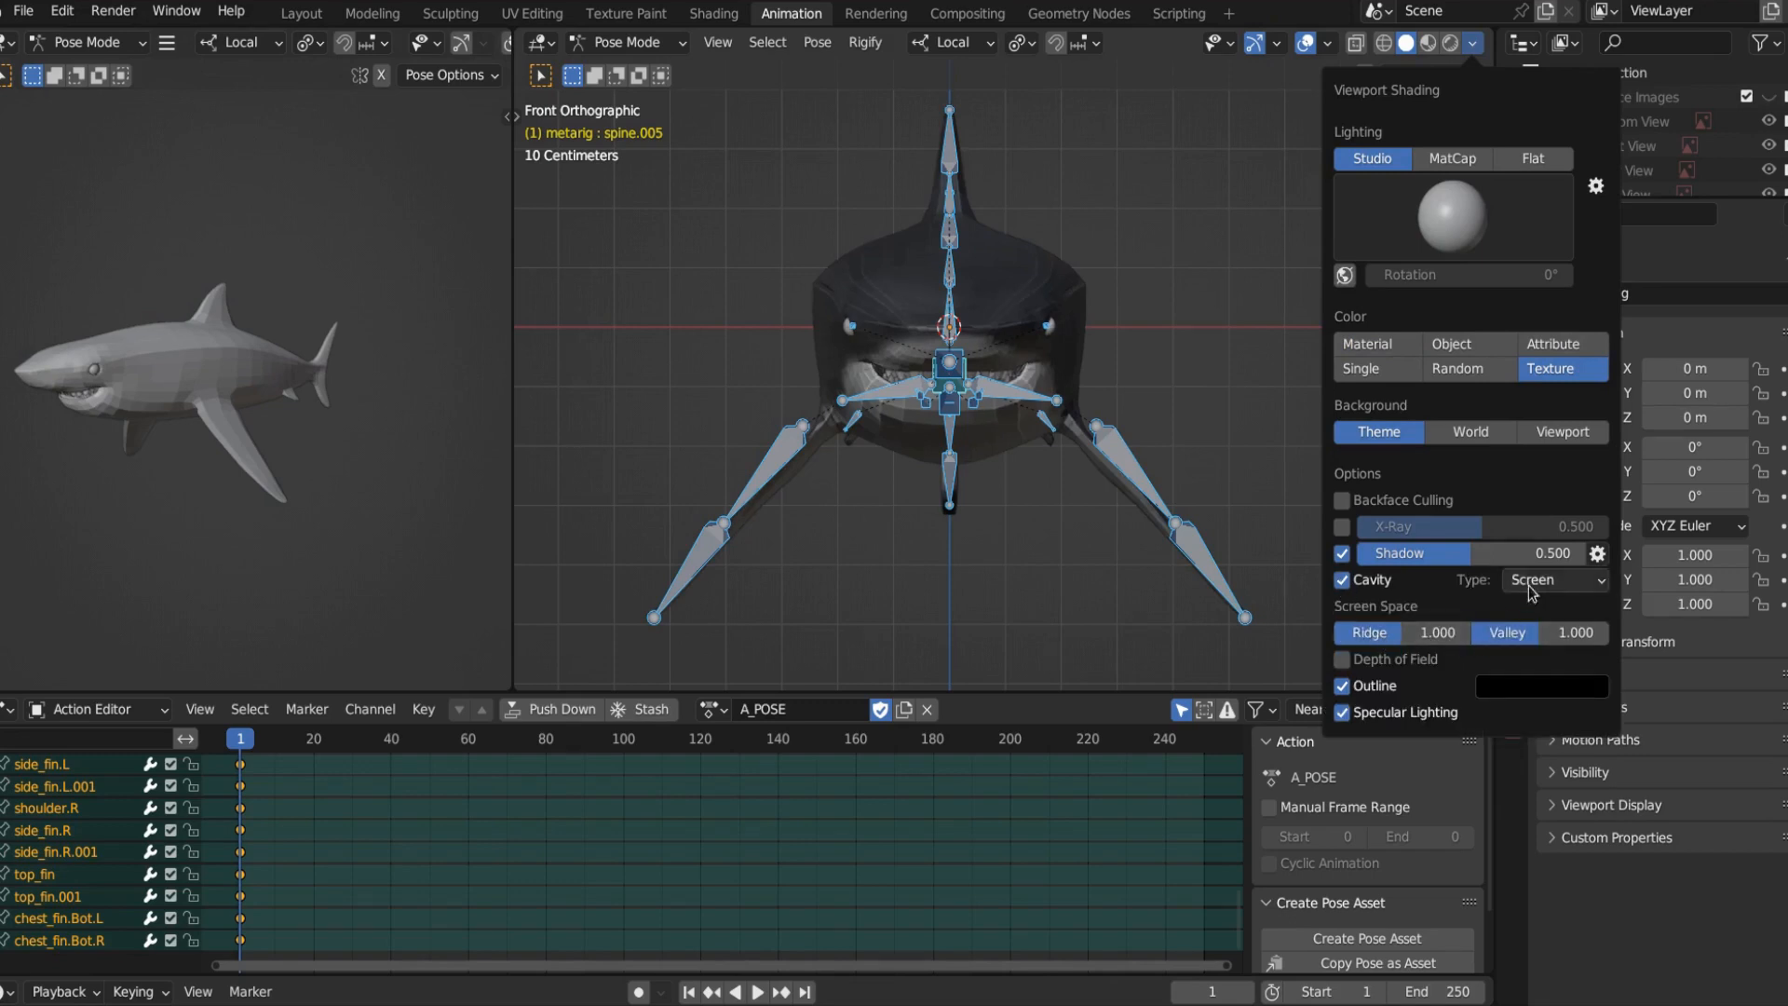
{"action": "left_click", "coordinate": [1554, 580]}
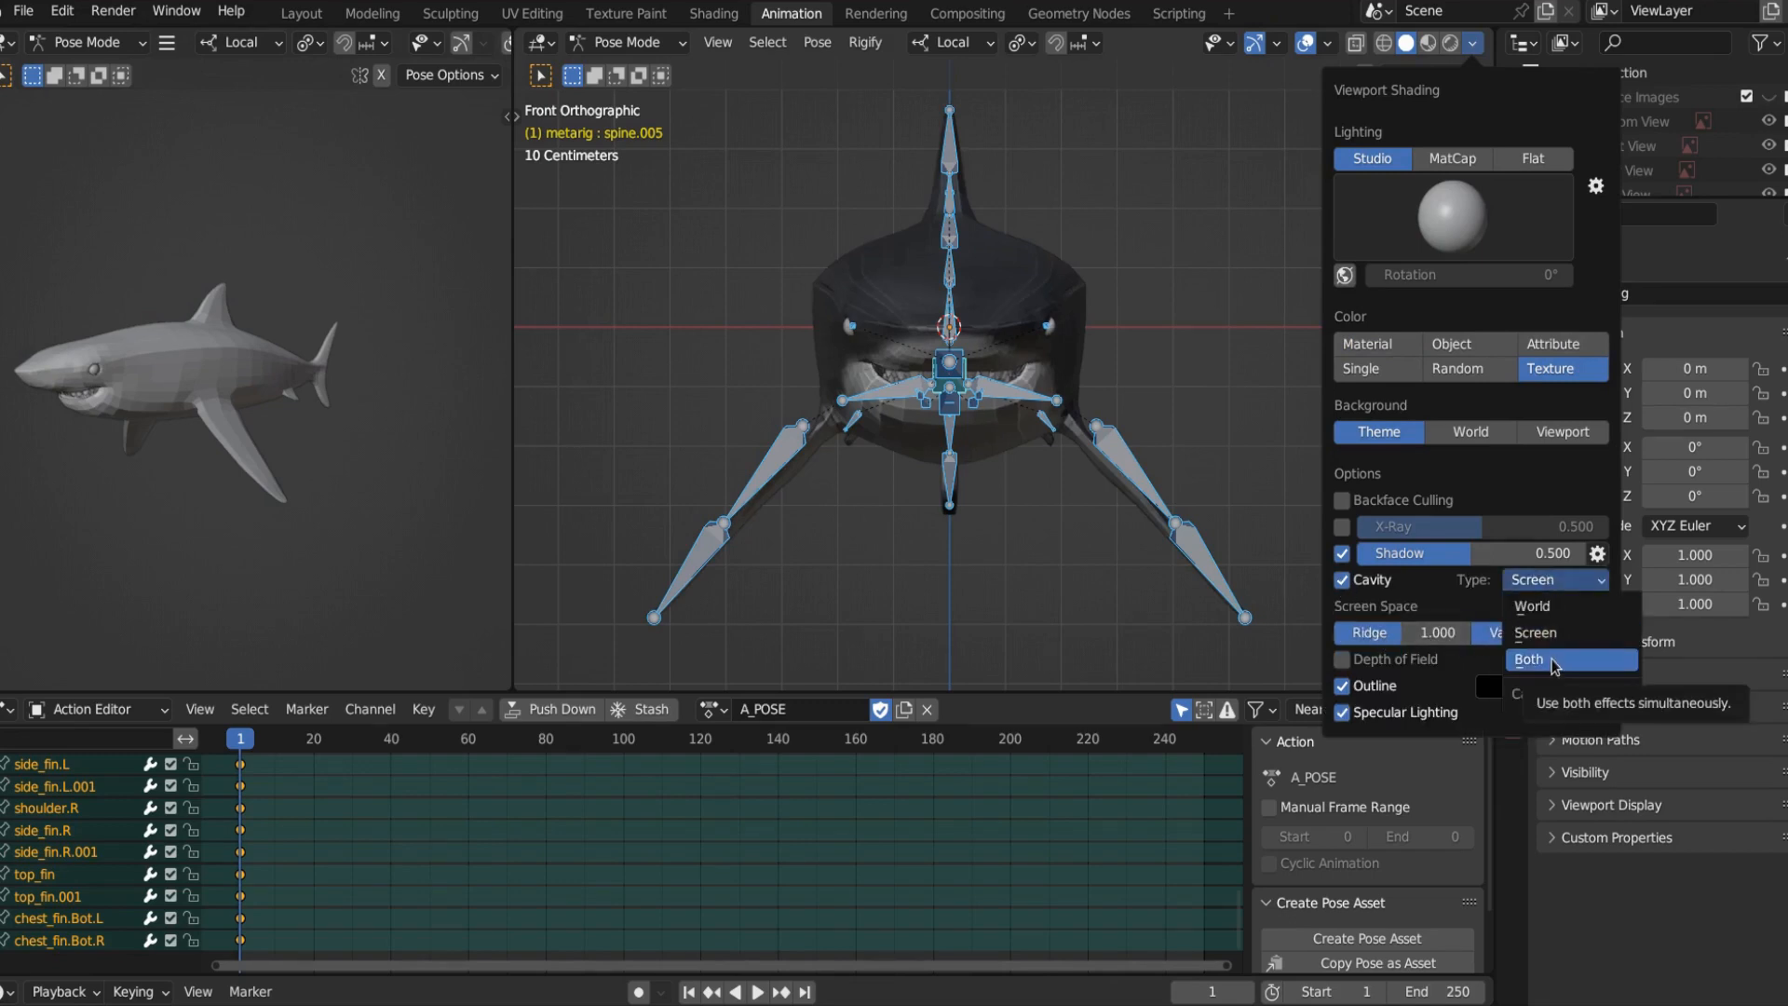
{"action": "left_click", "coordinate": [1529, 660]}
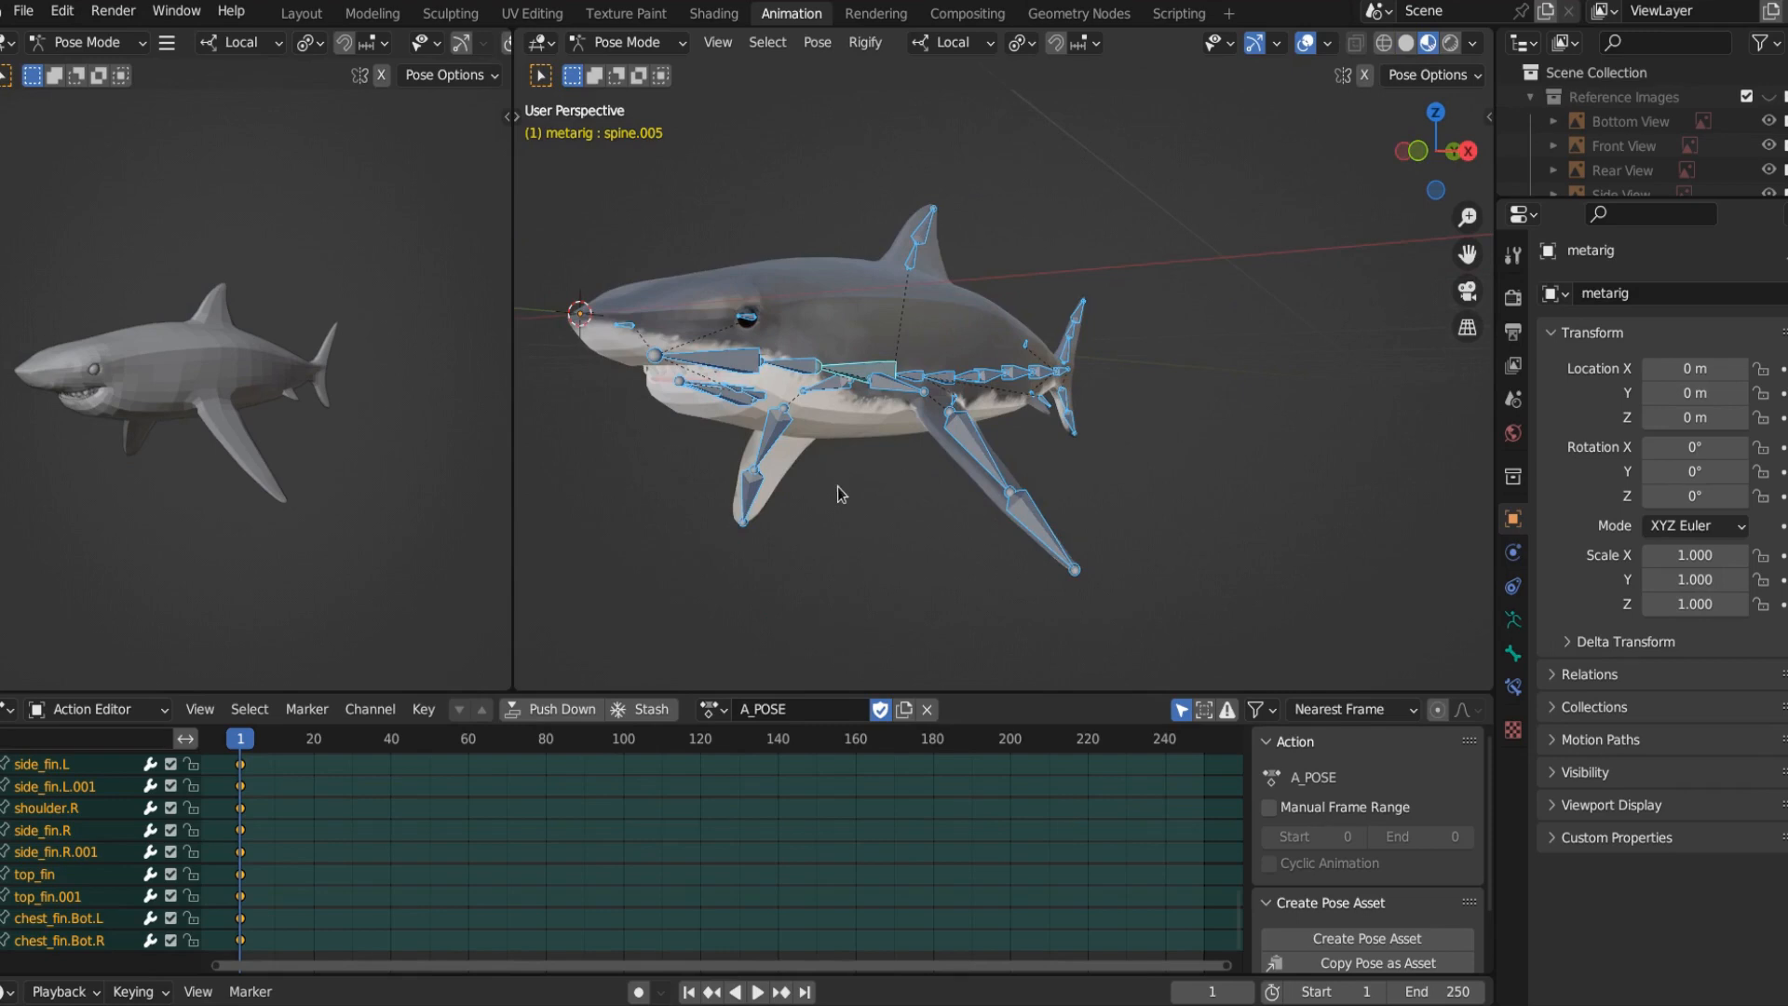
{"action": "mouse_move", "coordinate": [834, 728]}
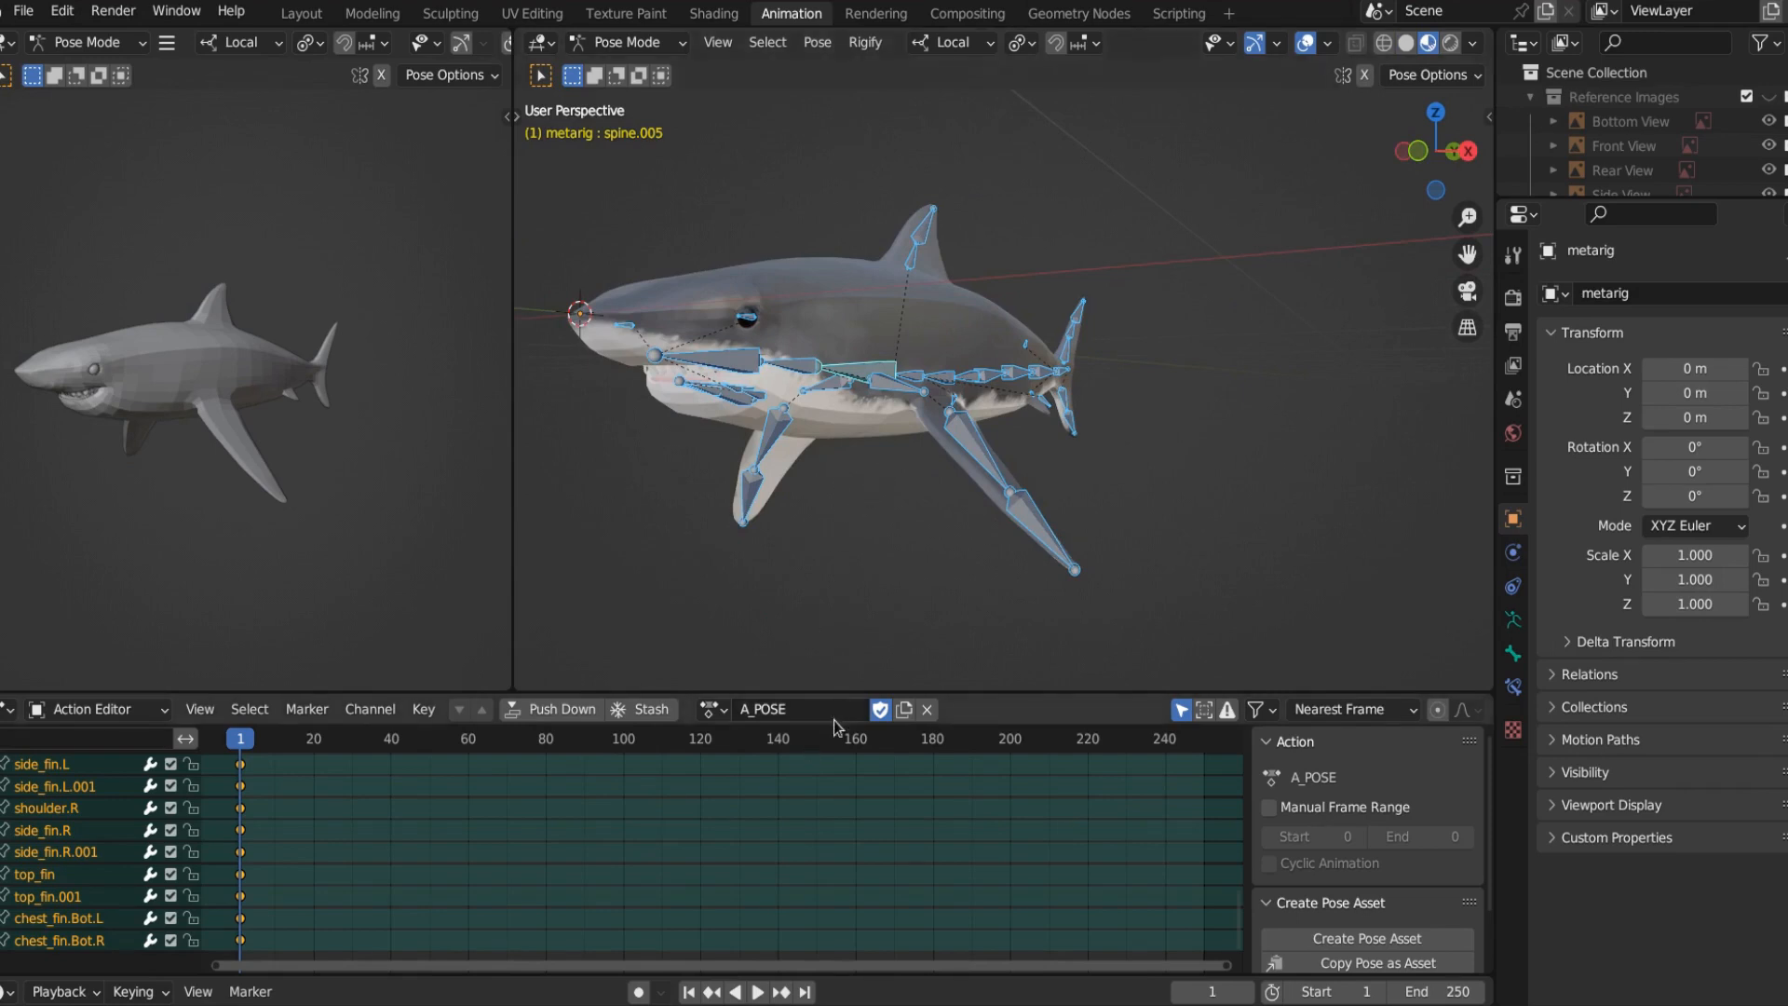
Step: Duplicate A_POSE into a new action named SWIMMING_POSE carrying its frame-1 keys
{"action": "key", "text": "KP_1"}
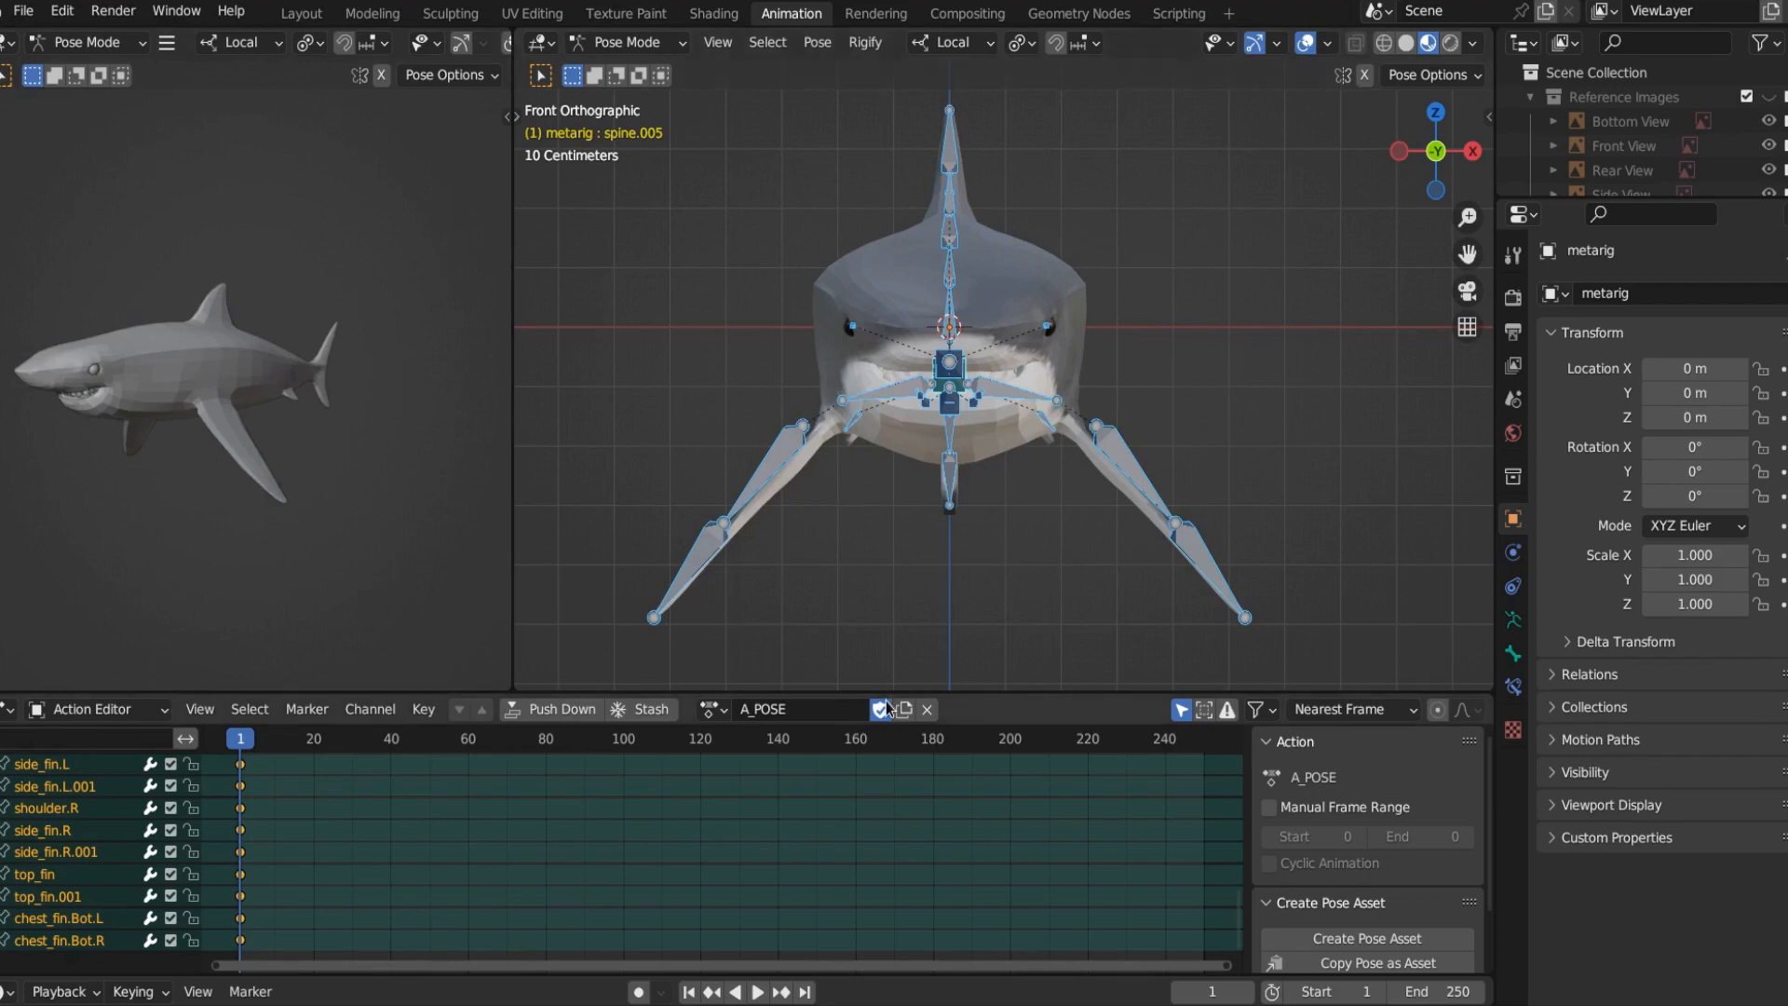
{"action": "mouse_move", "coordinate": [881, 707]}
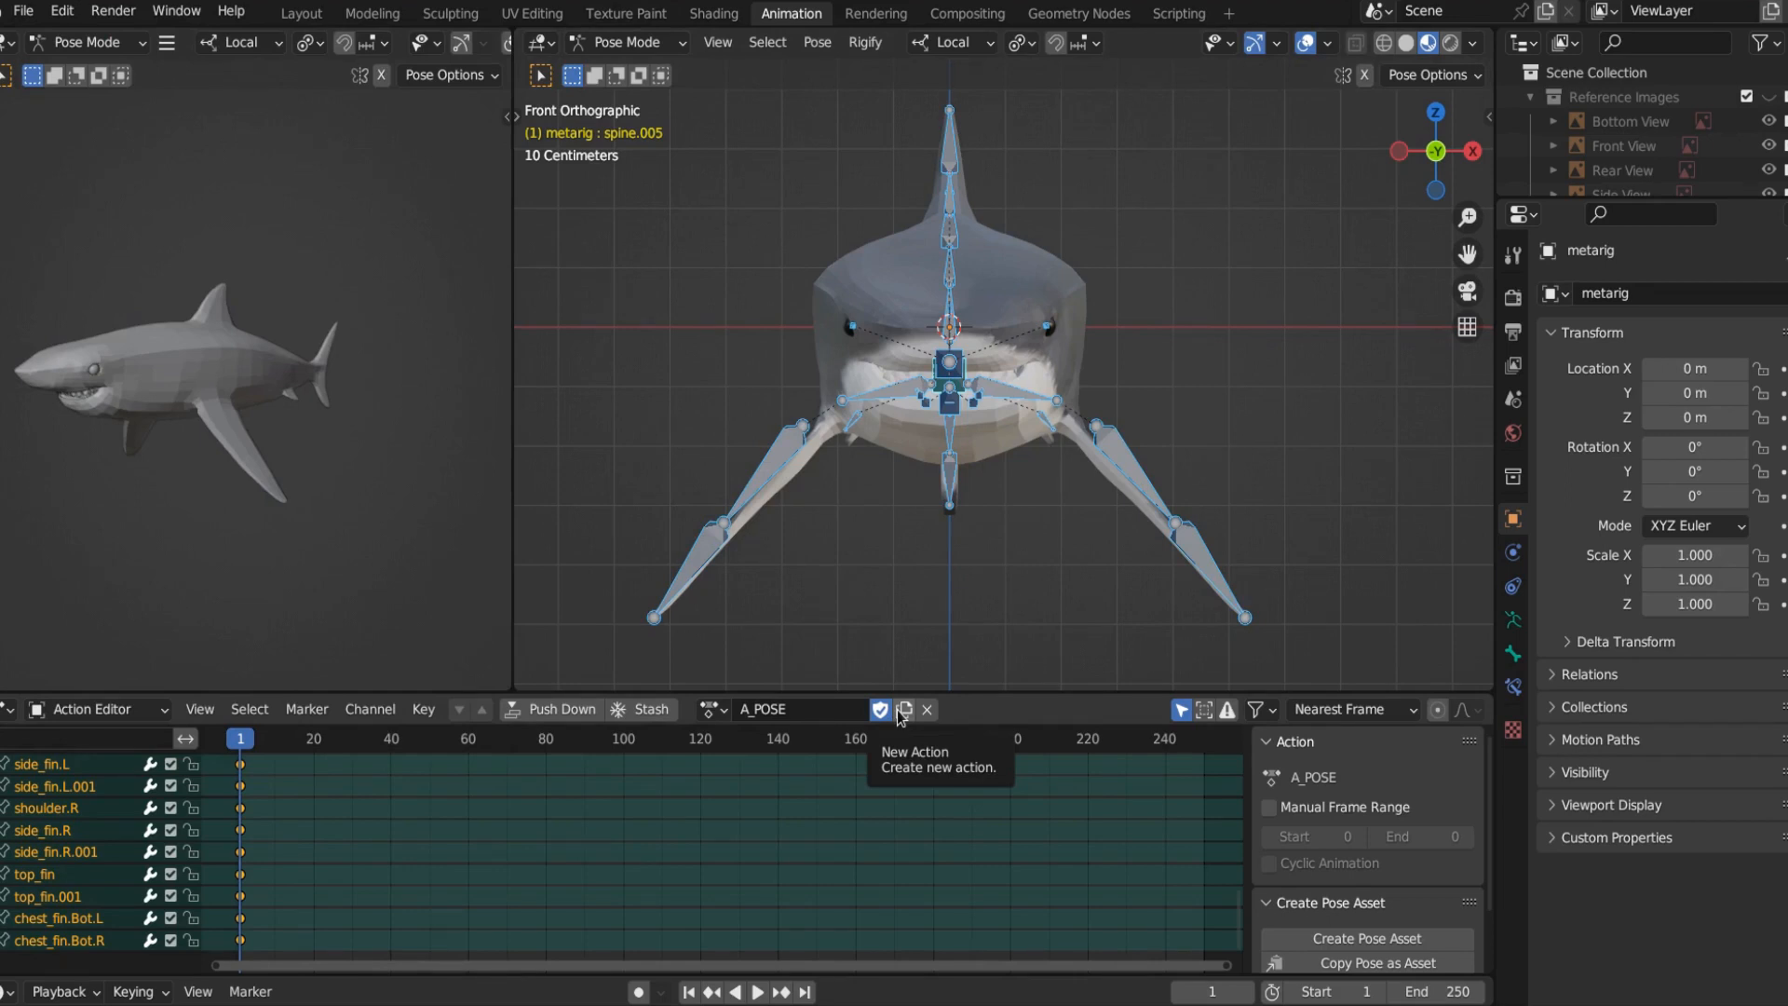
{"action": "left_click", "coordinate": [903, 710]}
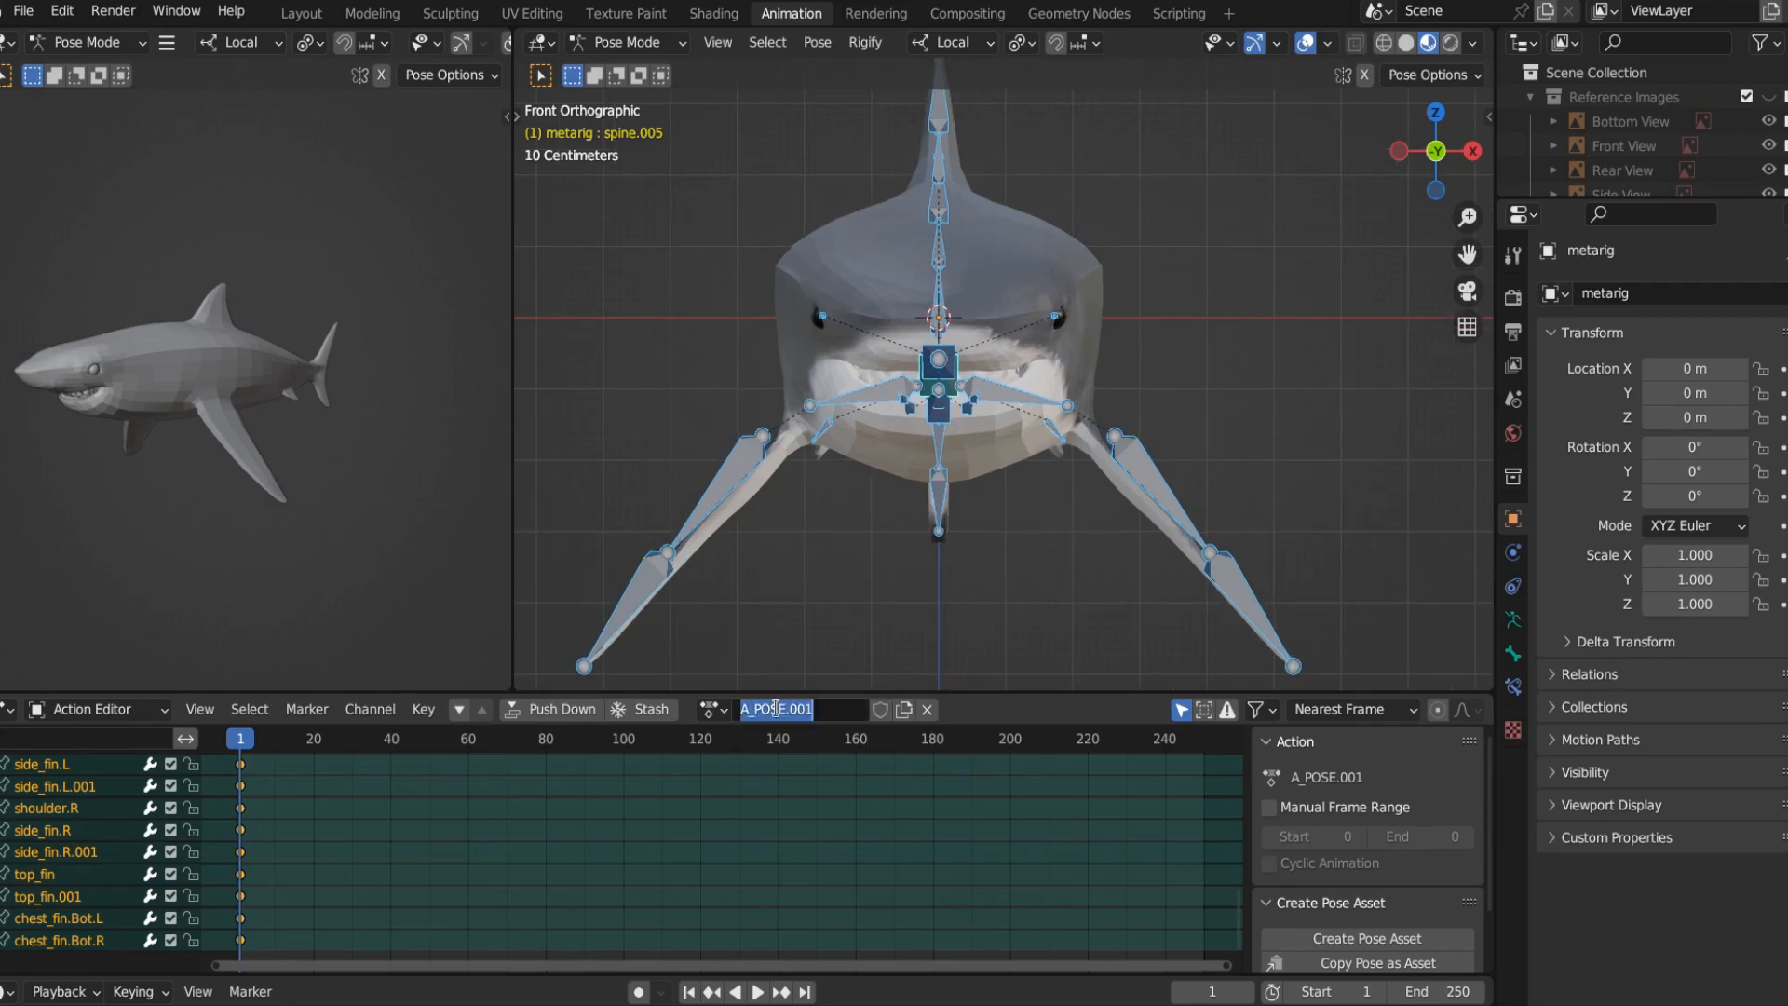
{"action": "type", "text": "SWIMMING_POSE"}
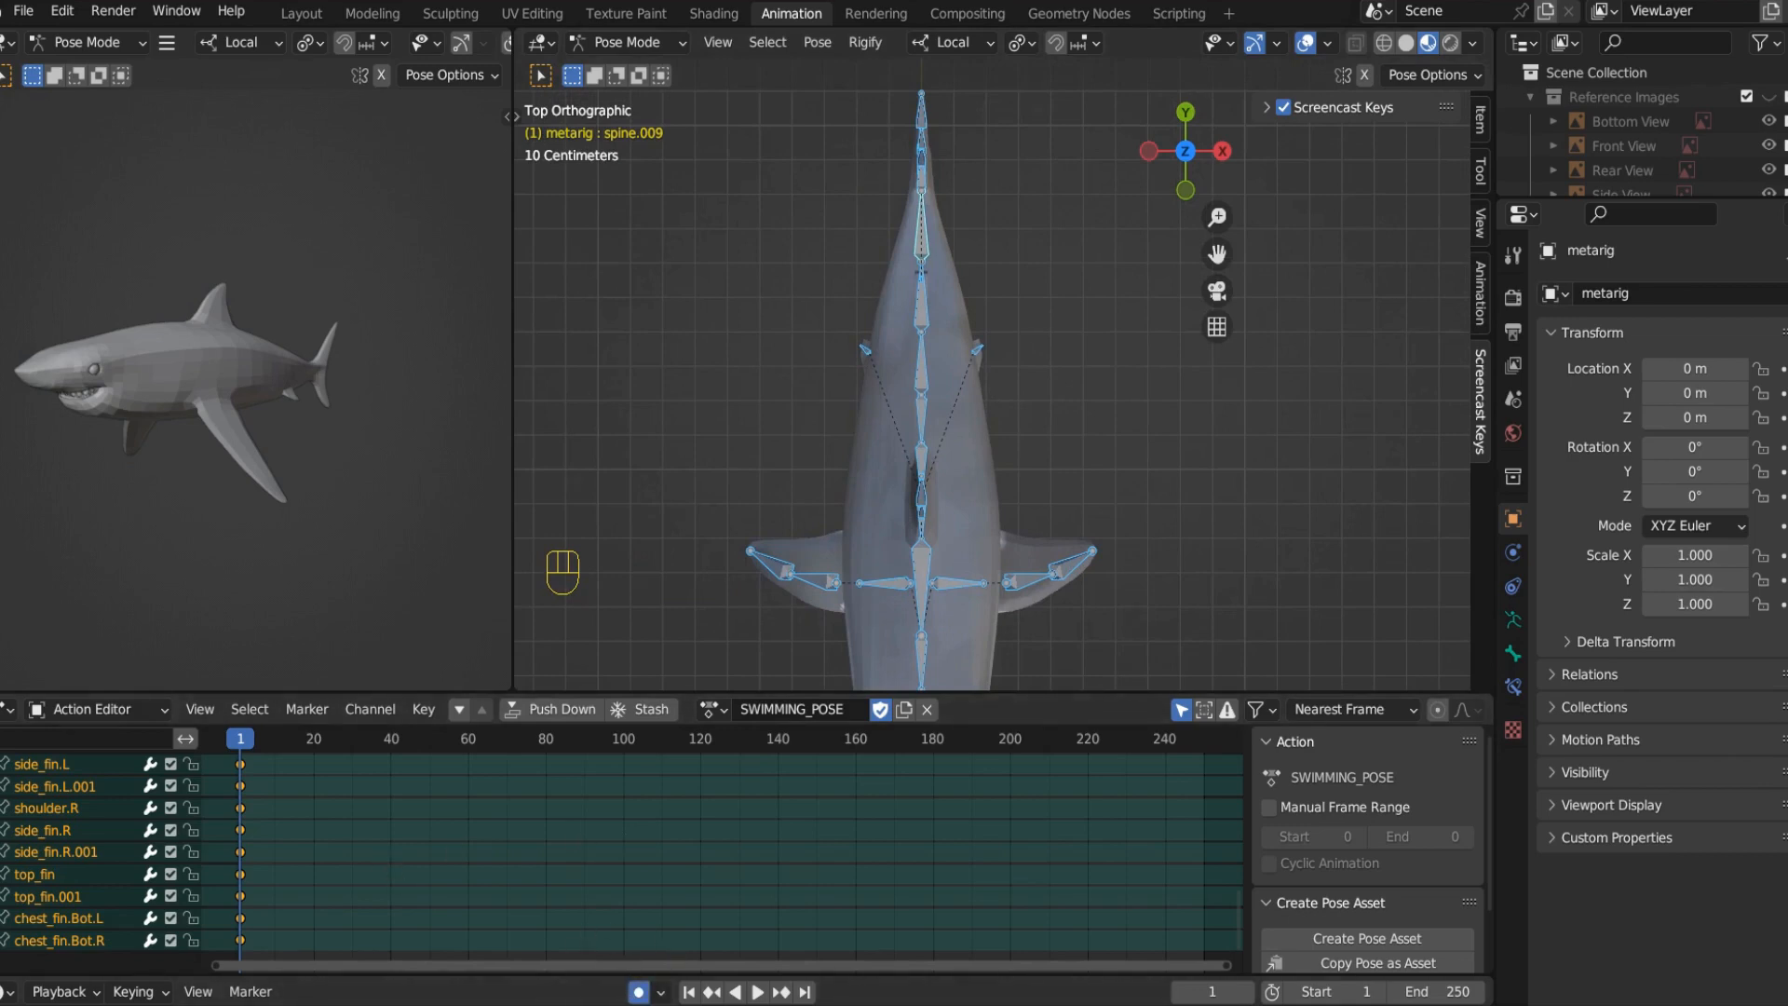
{"action": "mouse_move", "coordinate": [825, 423]}
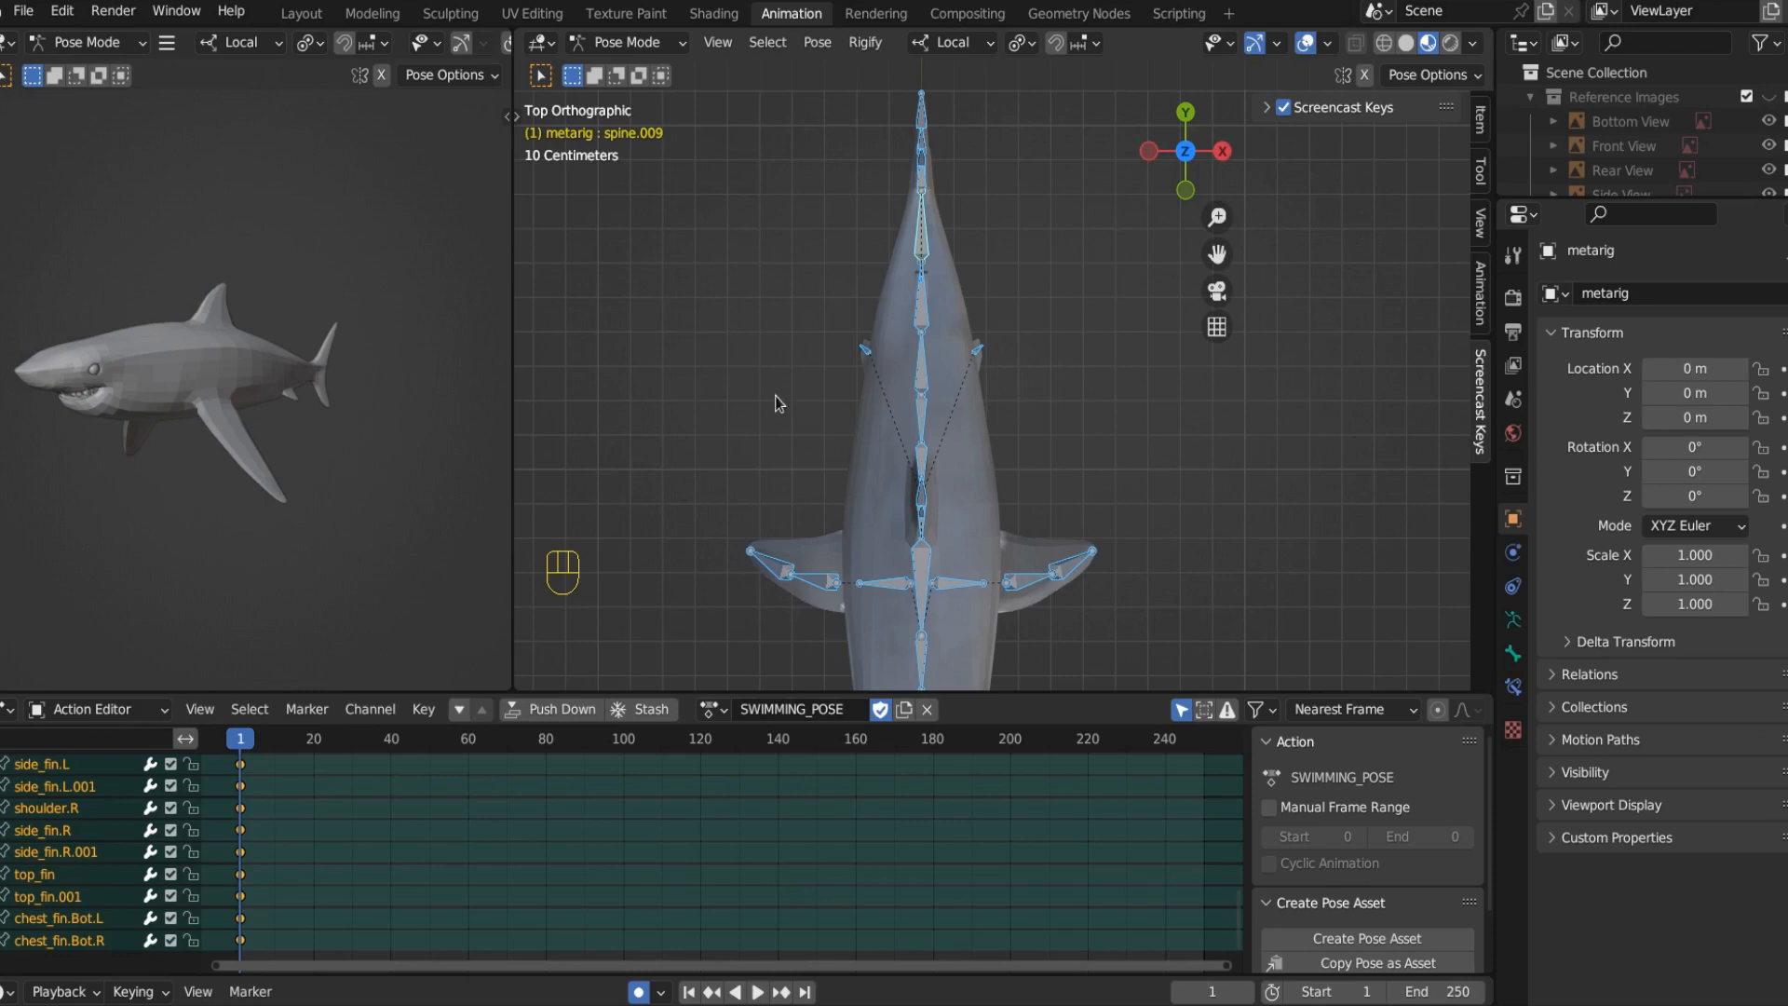
{"action": "mouse_move", "coordinate": [691, 775]}
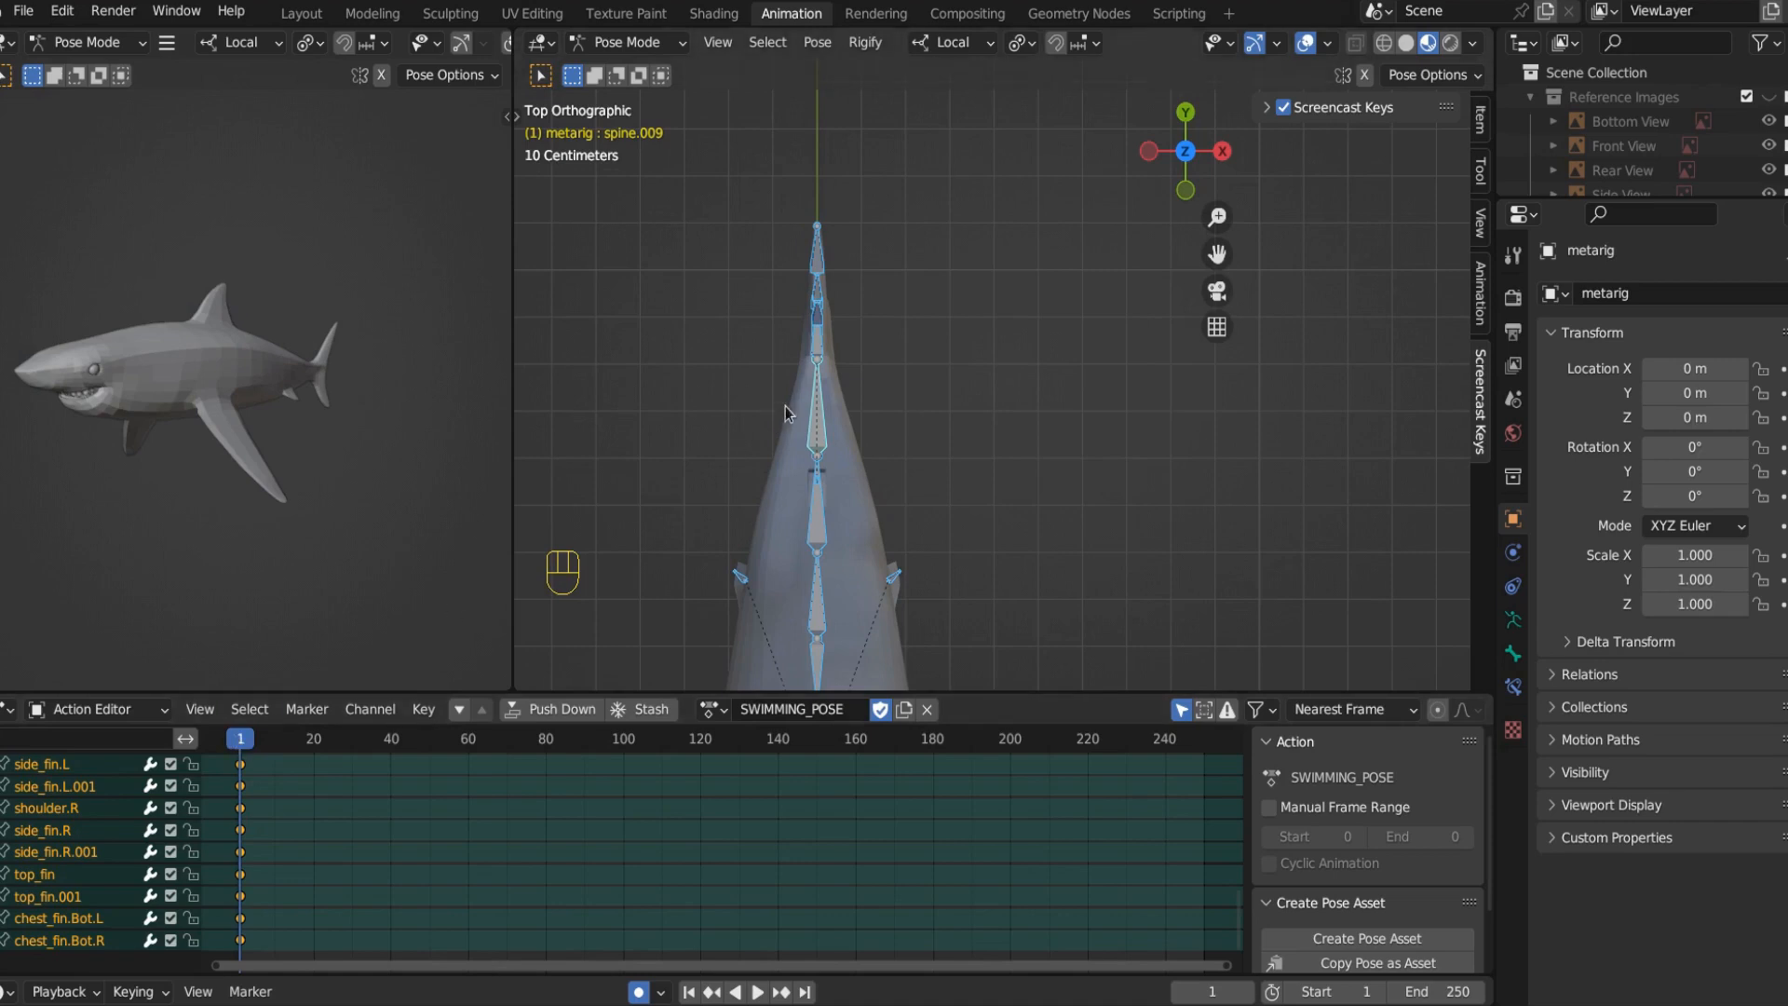
Step: Select the tail bones and rotate them to curve the tail sideways, then key the pose
{"action": "key", "text": "r"}
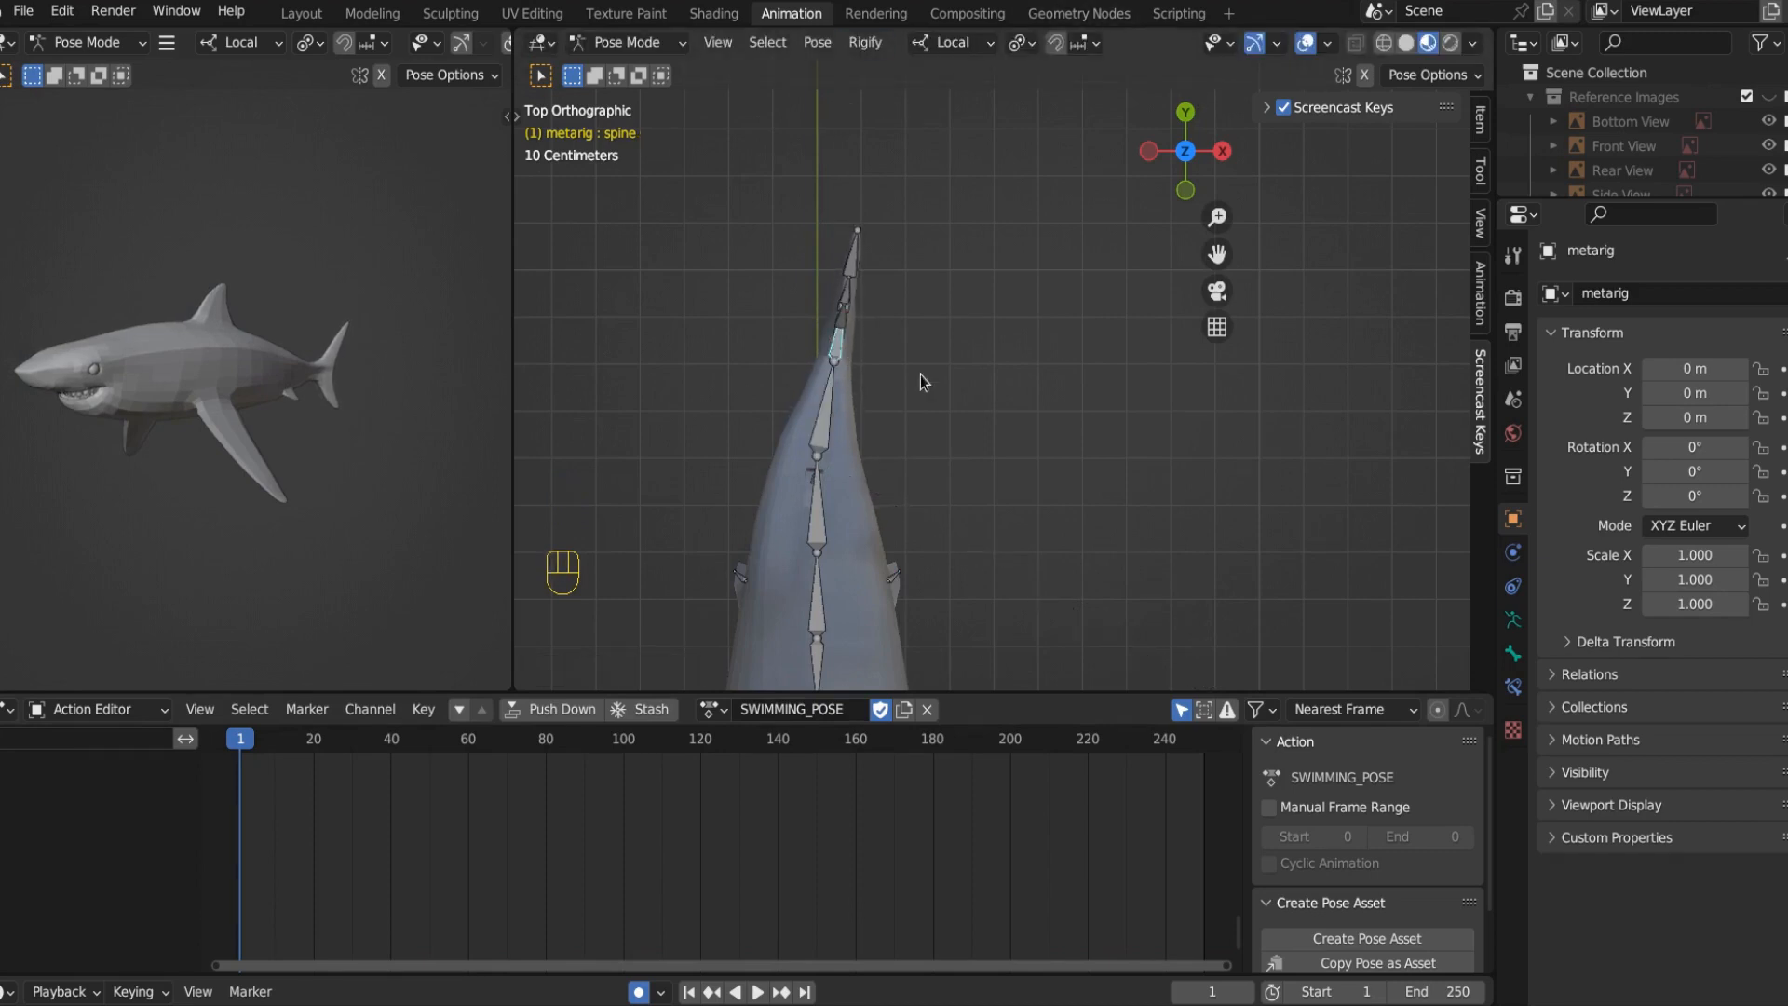
{"action": "key", "text": "r"}
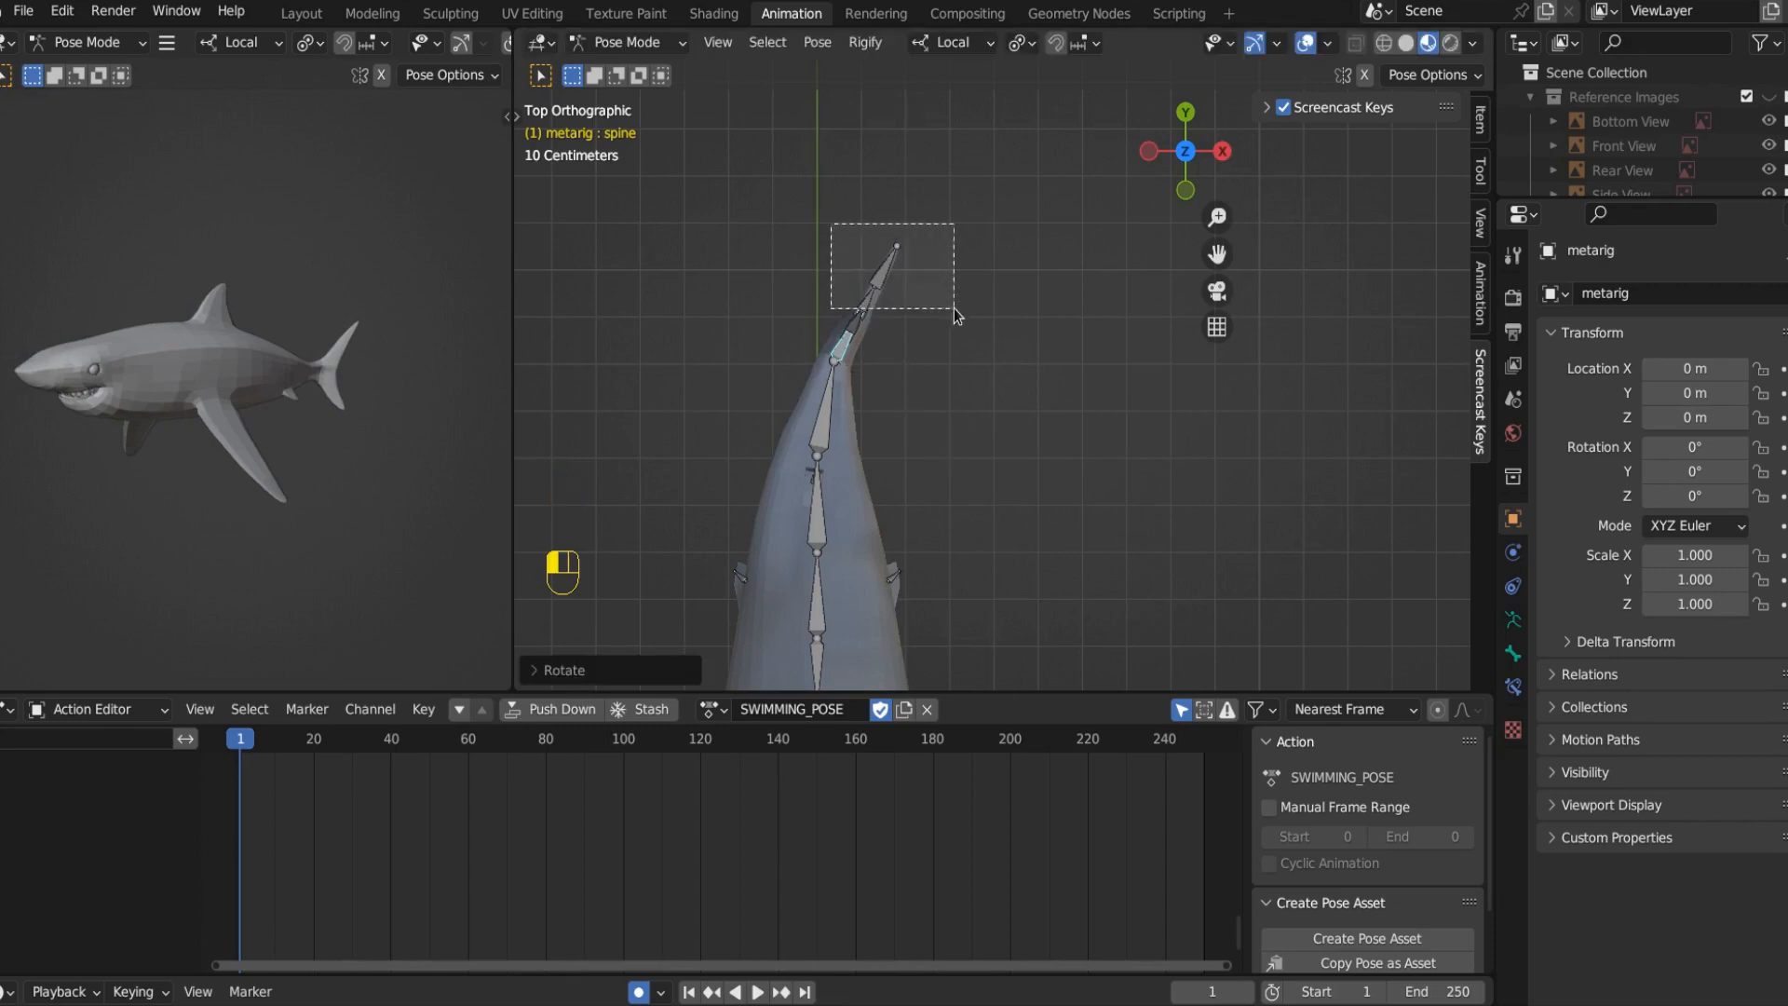
{"action": "key", "text": "r"}
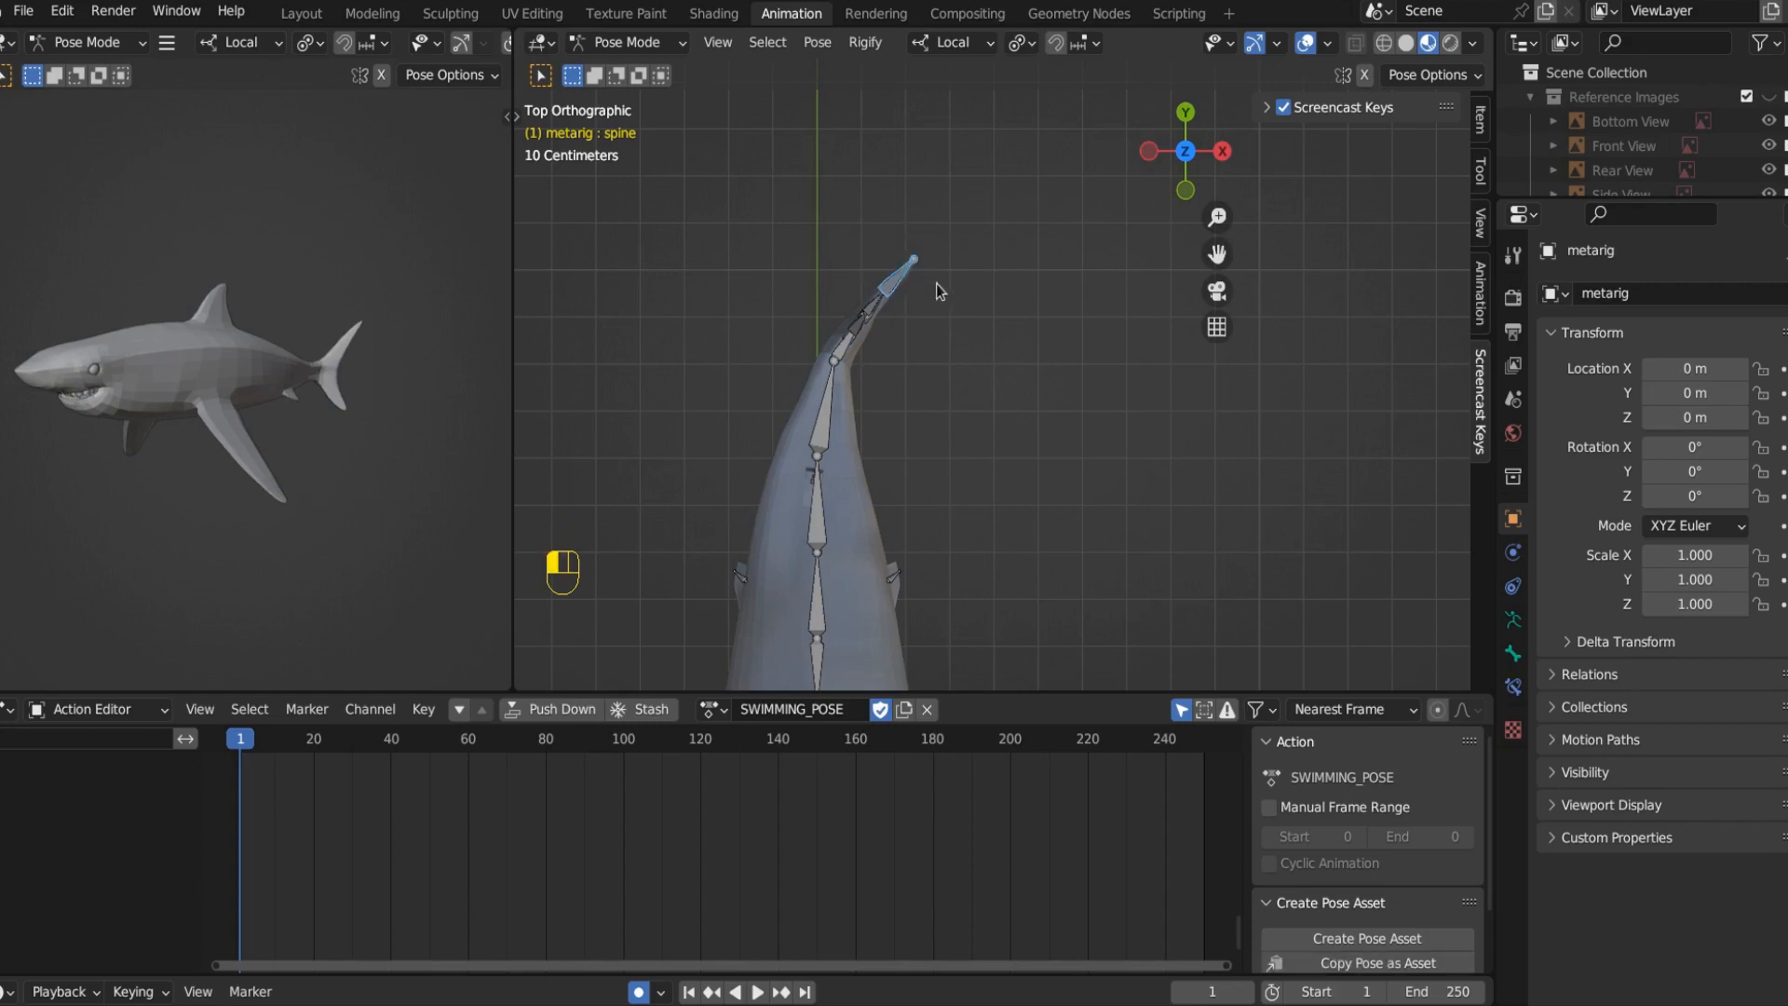
{"action": "key", "text": "r"}
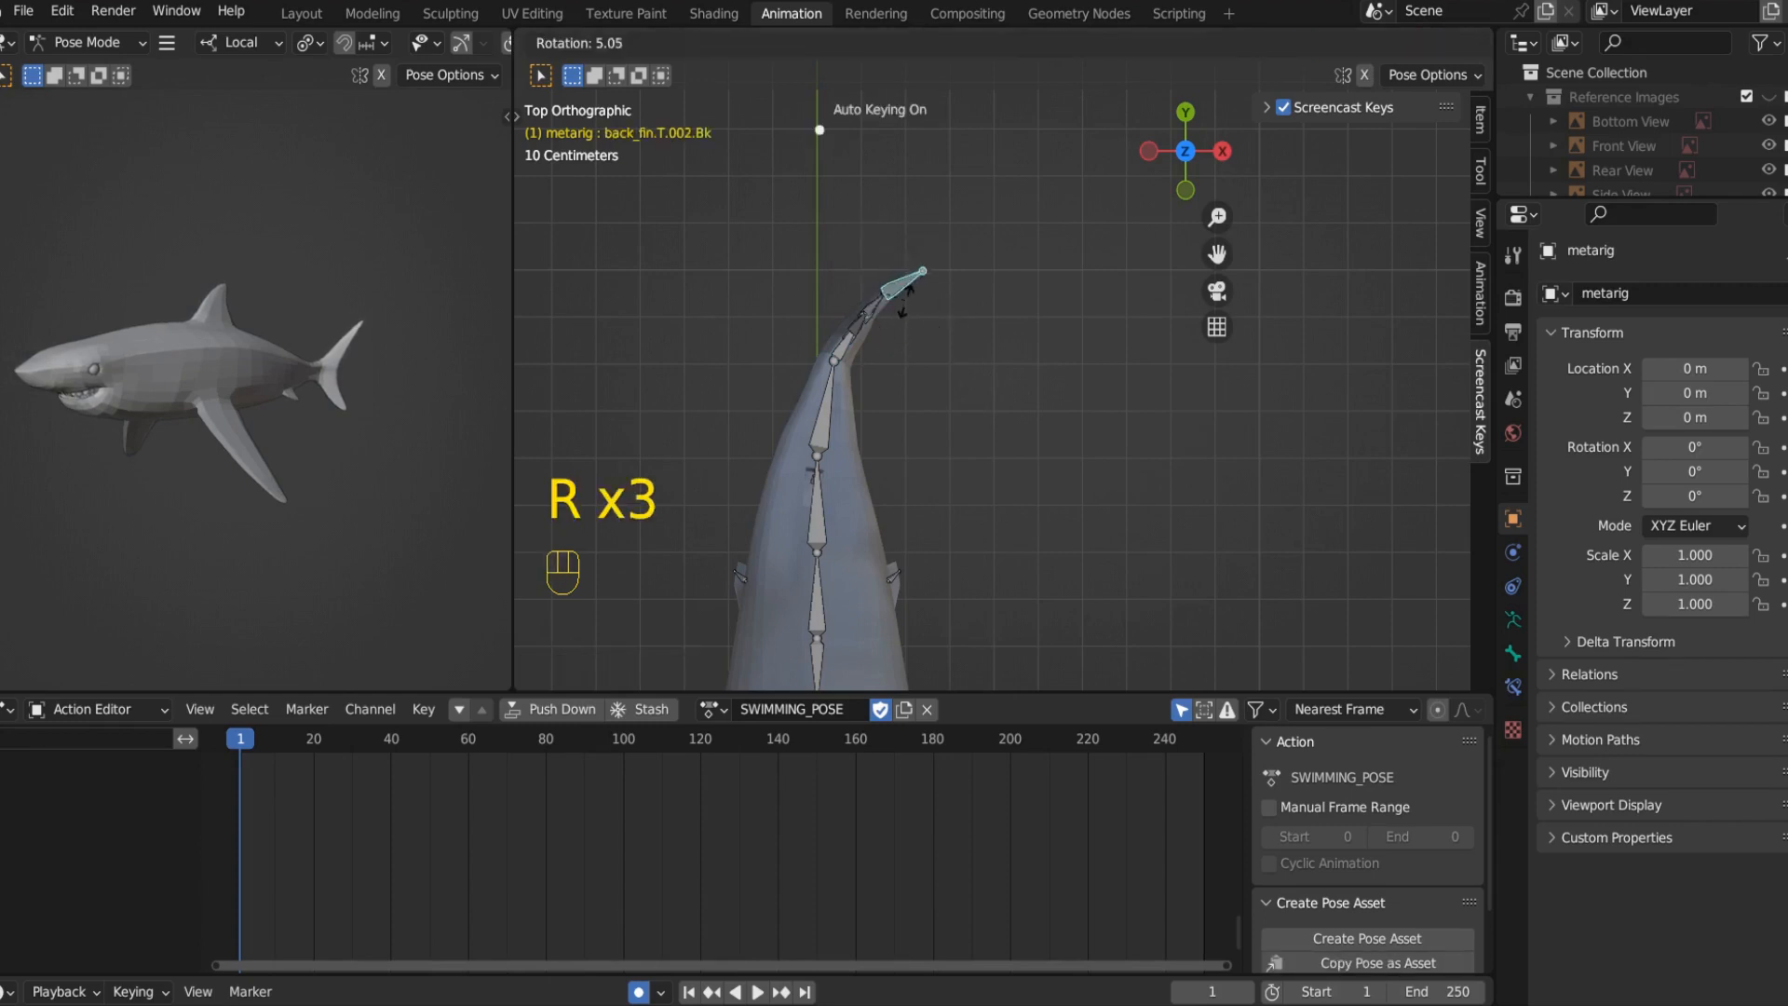
{"action": "key", "text": "r"}
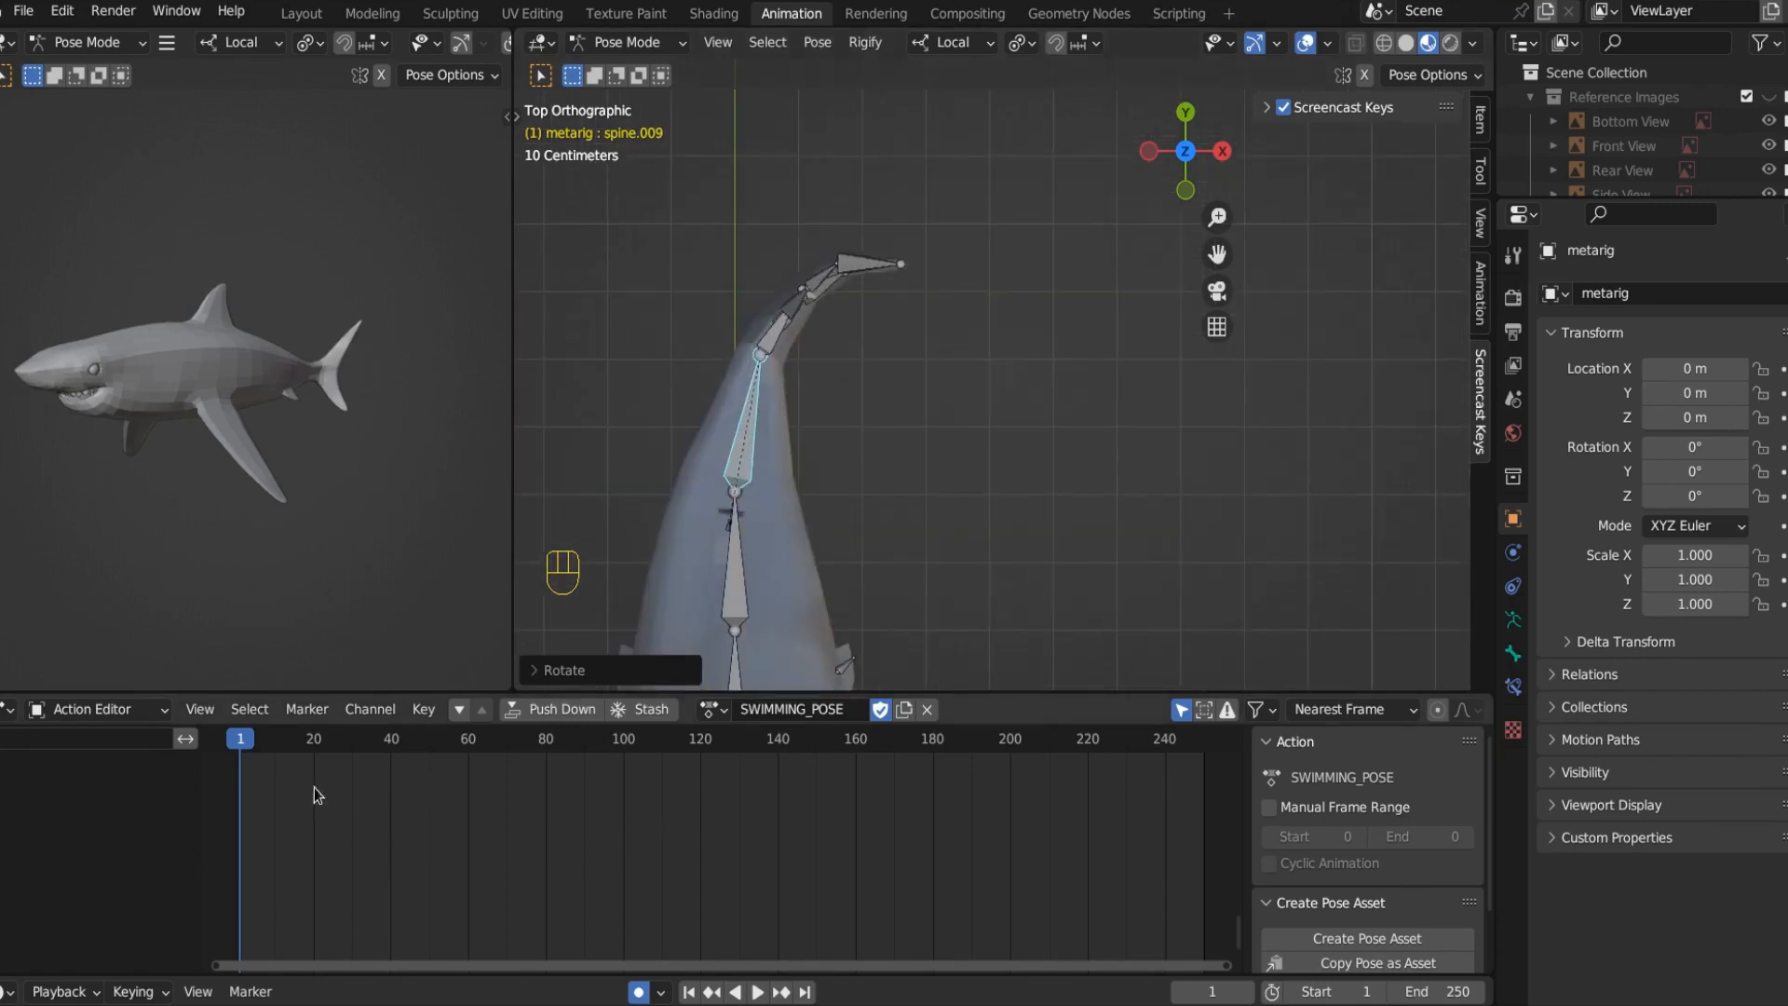
{"action": "key", "text": "a"}
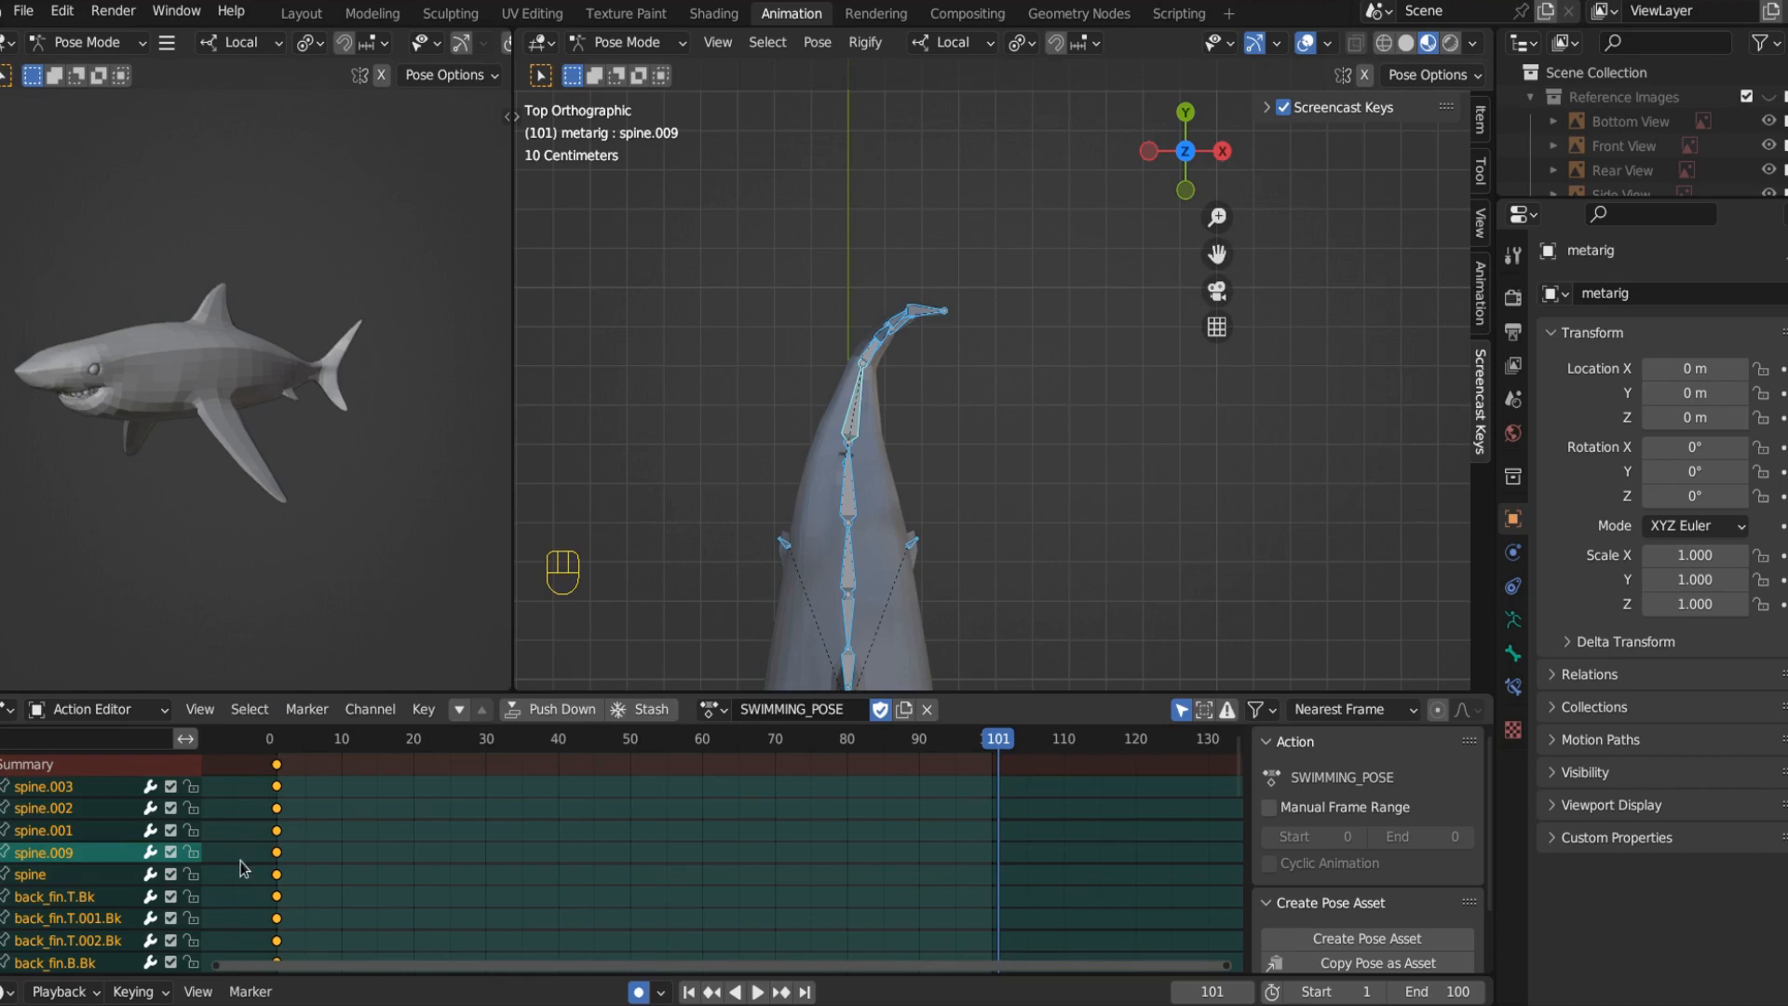
Step: Select all SWIMMING_POSE keys and duplicate them to frame 100 for a cyclic swing
{"action": "key", "text": "ctrl+c"}
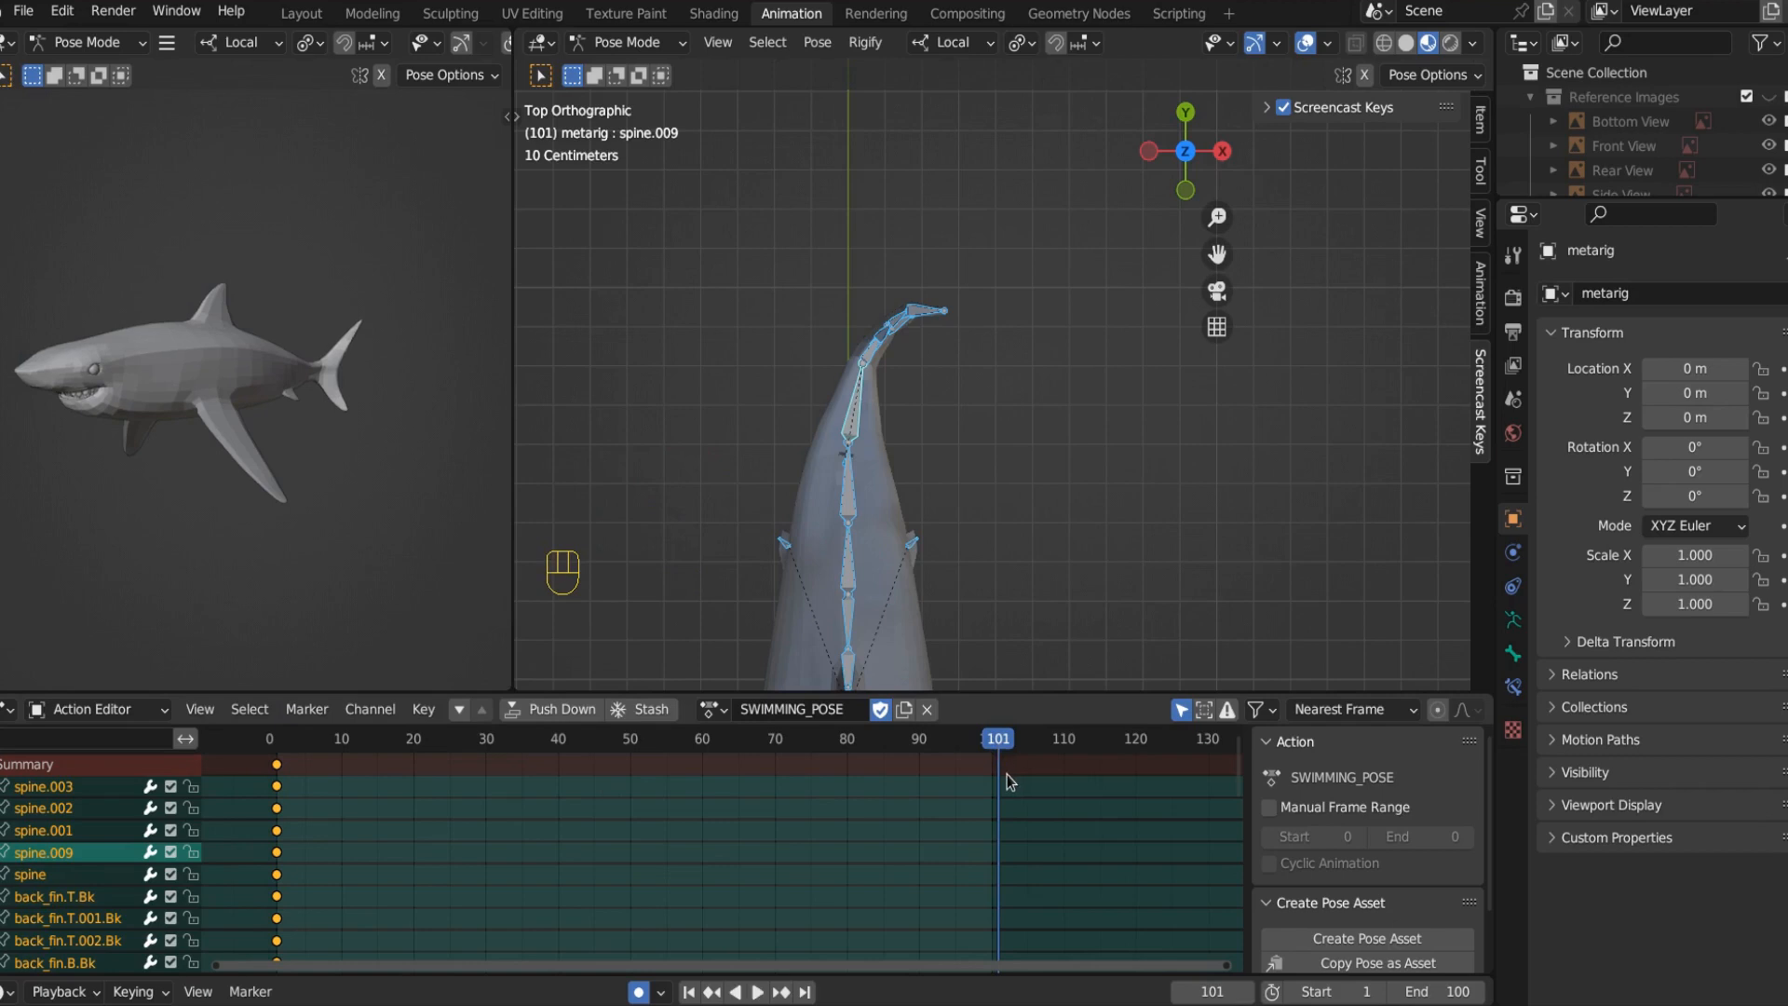
{"action": "key", "text": "ctrl+v"}
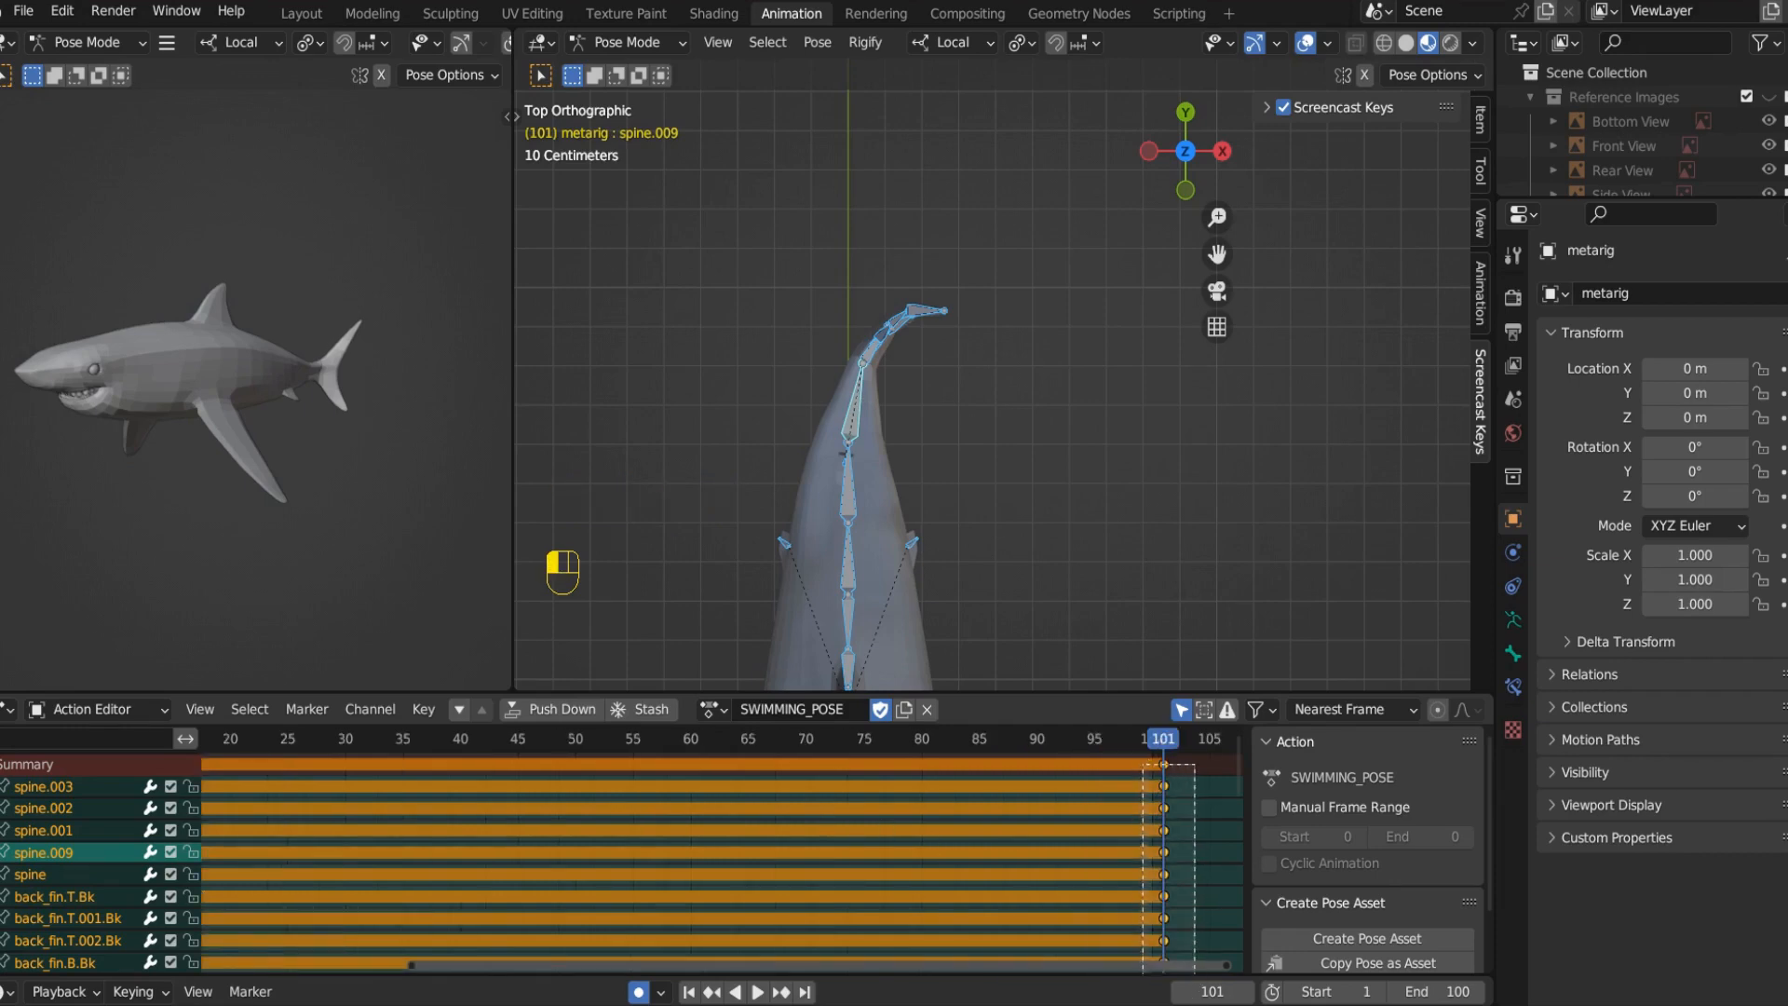
{"action": "key", "text": "g"}
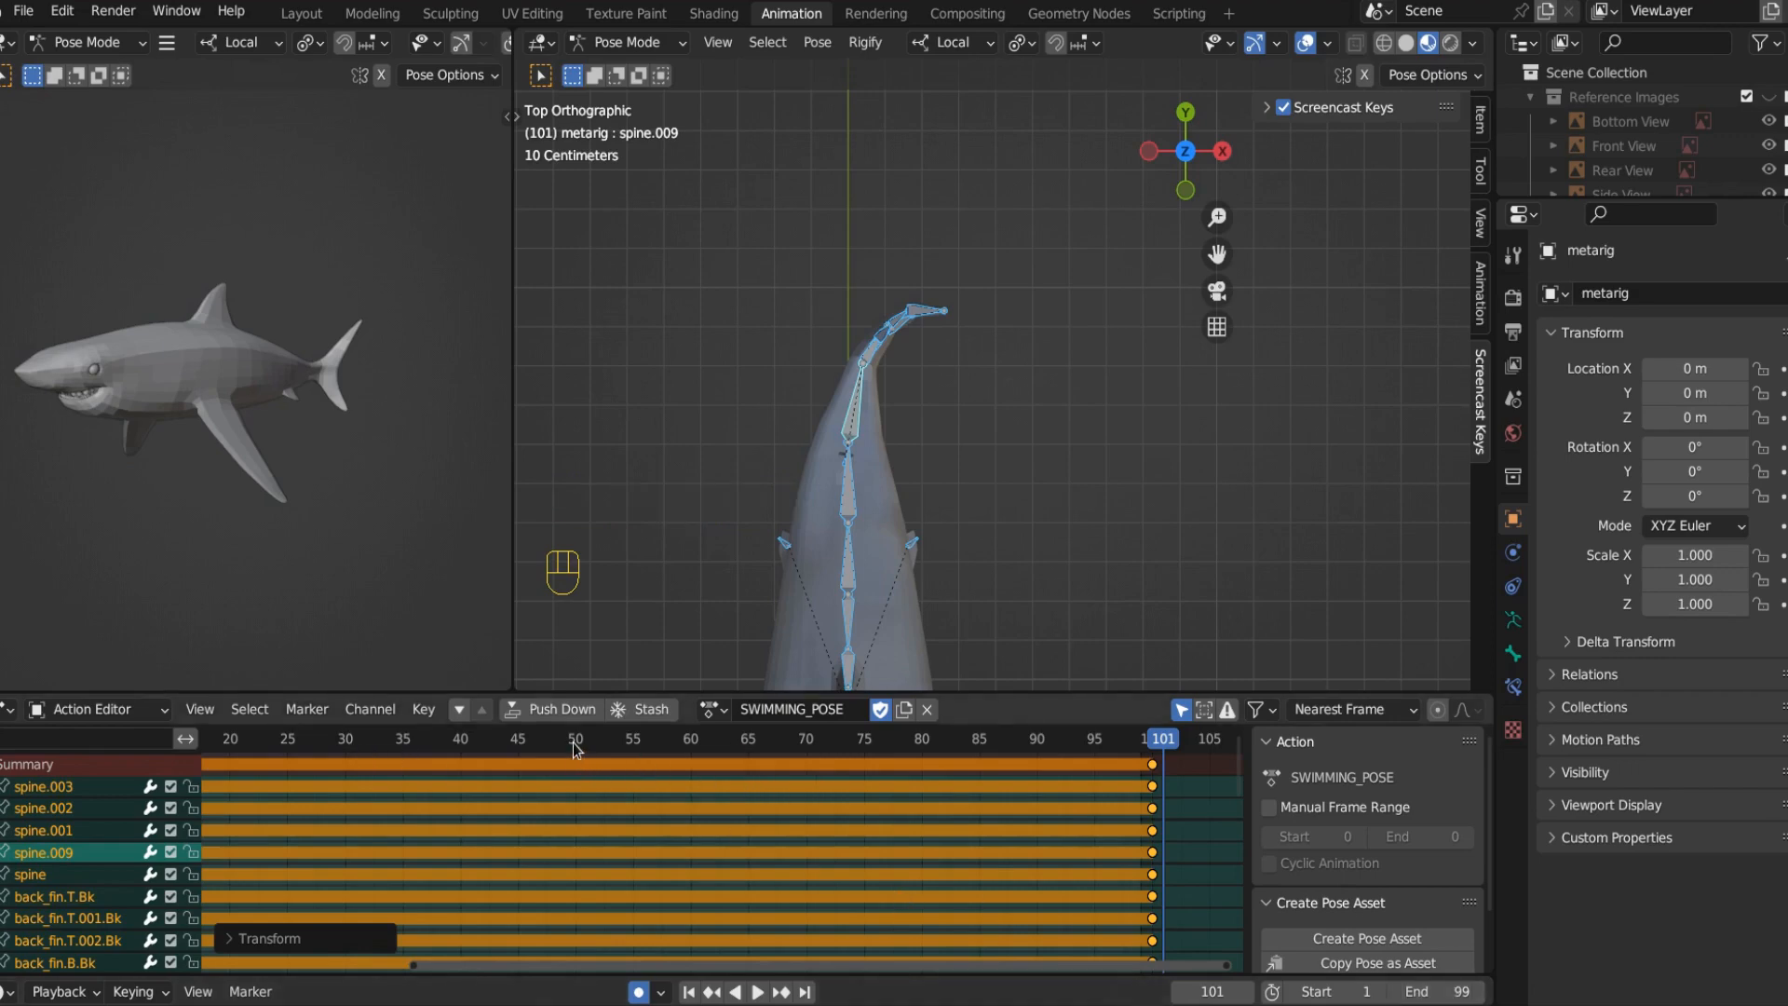
Step: Paste the tail pose flipped at frame 50 so the swing mirrors between frames 0 and 100
{"action": "left_click", "coordinate": [576, 738]}
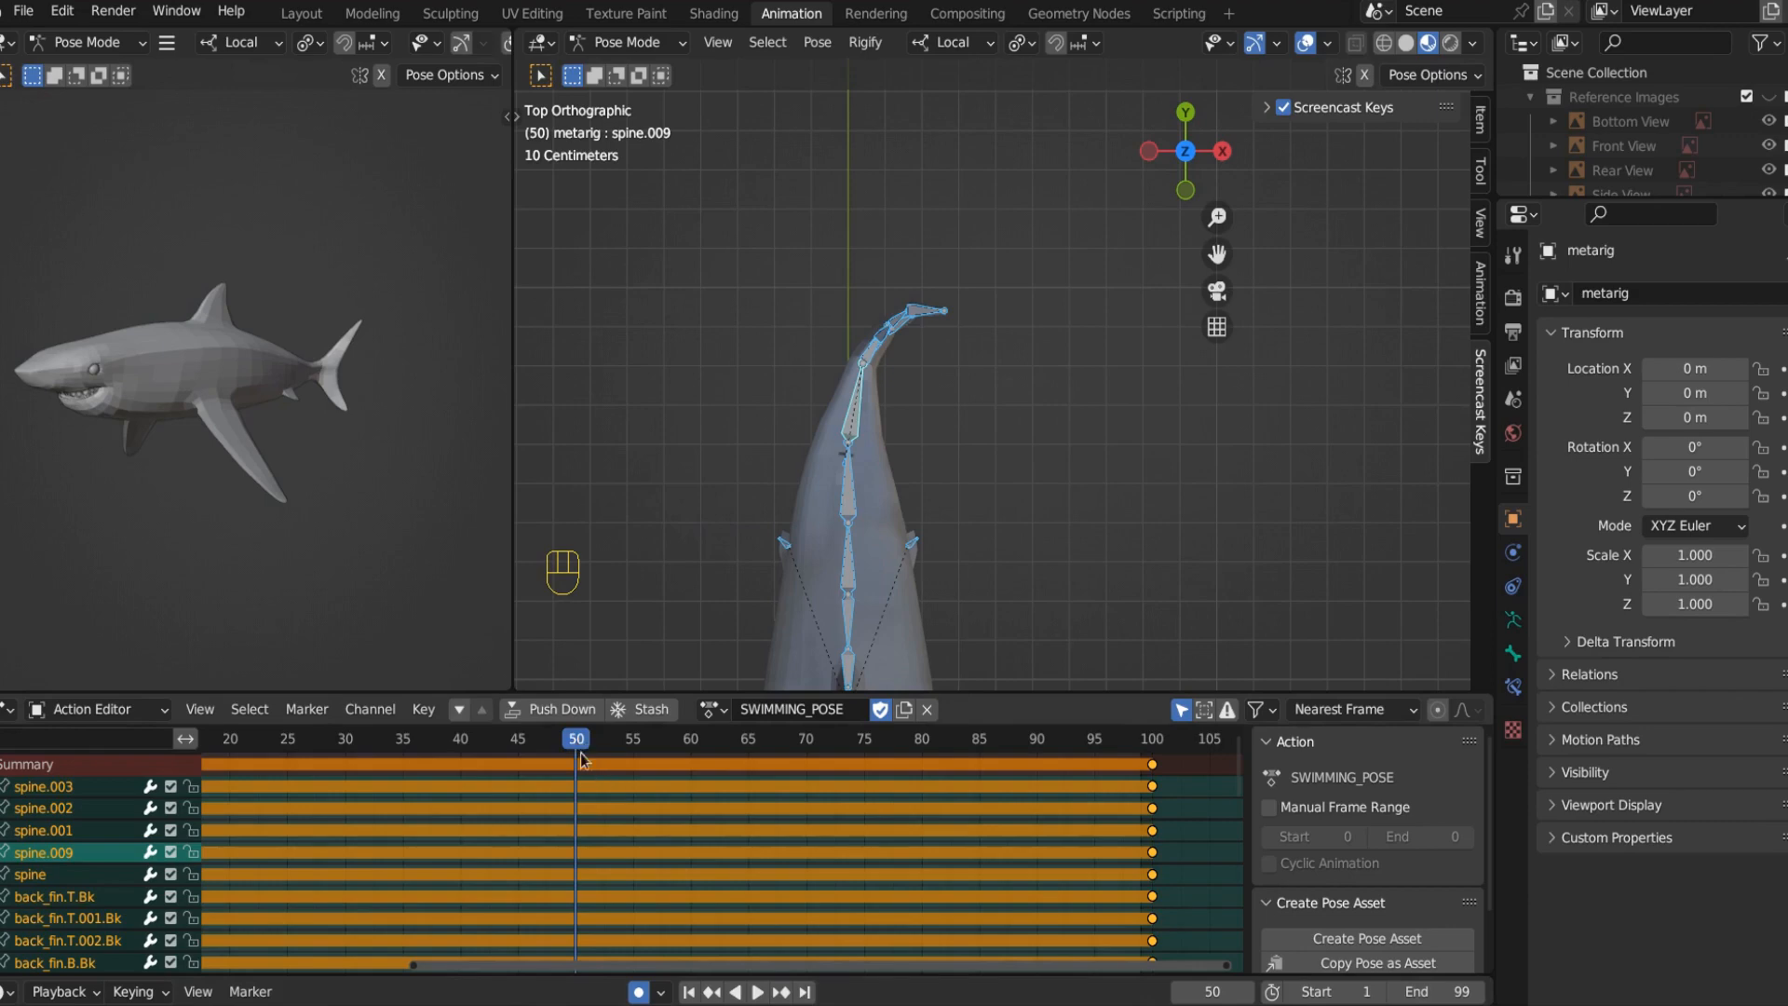
{"action": "mouse_move", "coordinate": [576, 835]}
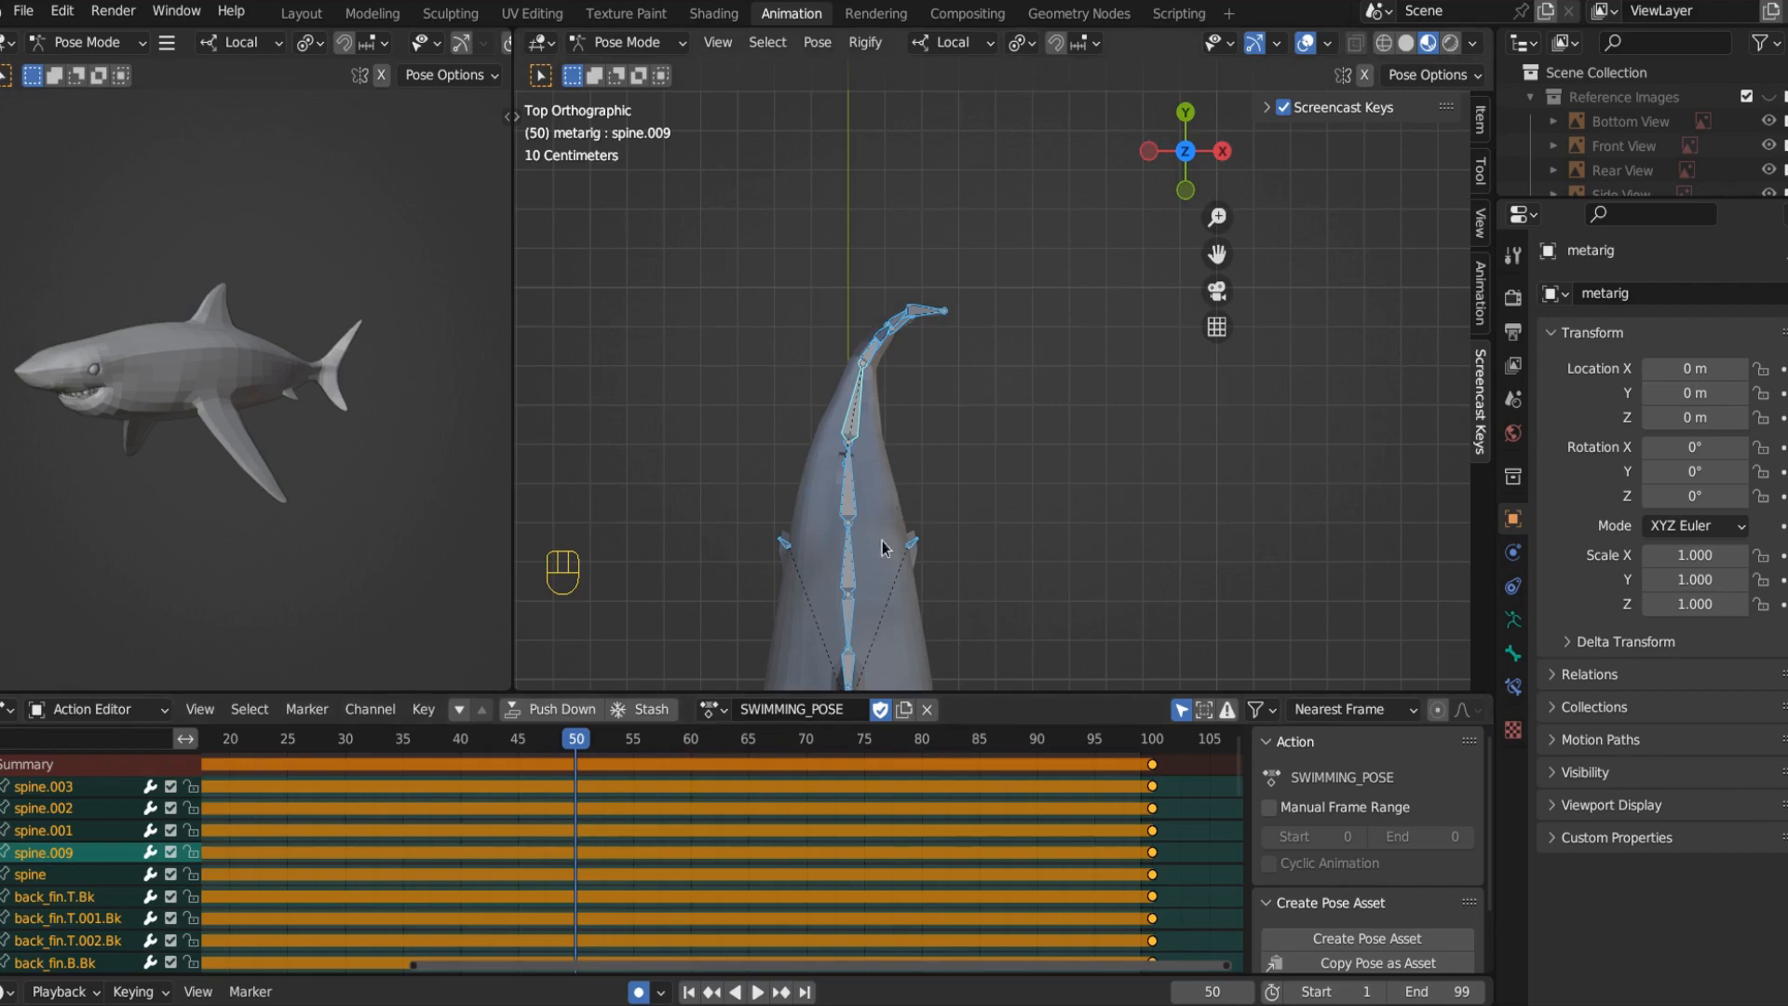
{"action": "mouse_move", "coordinate": [741, 337]}
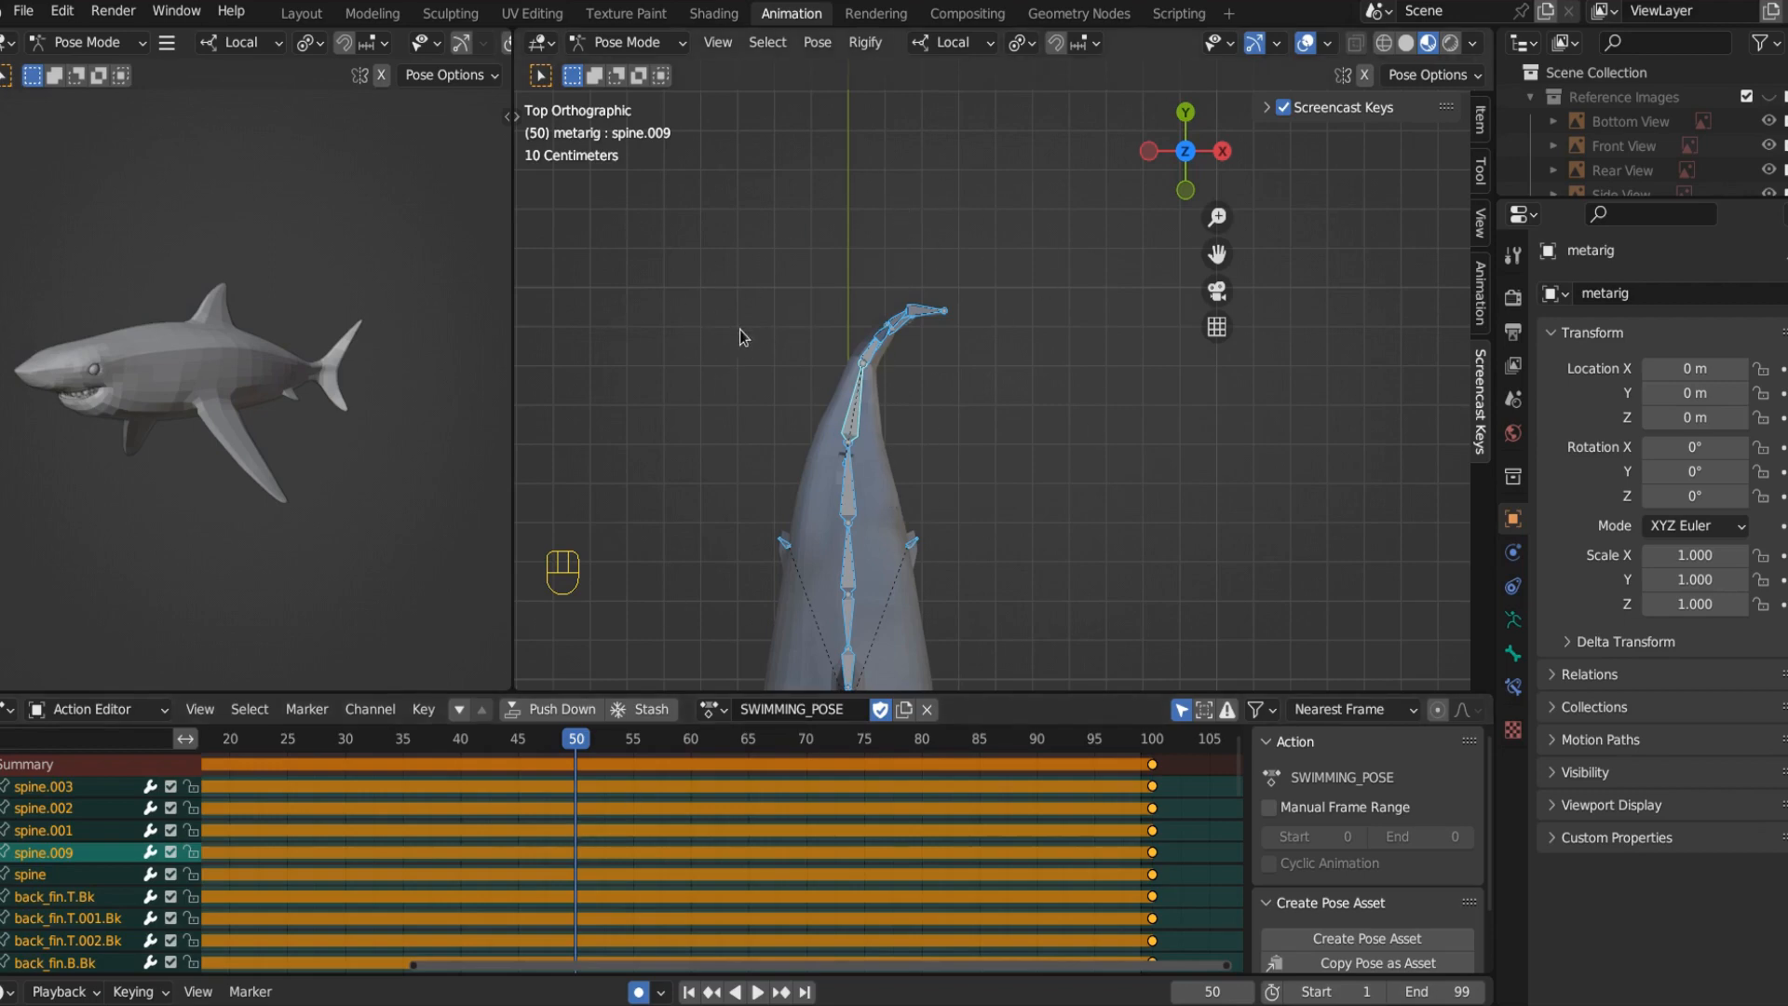
{"action": "key", "text": "ctrl"}
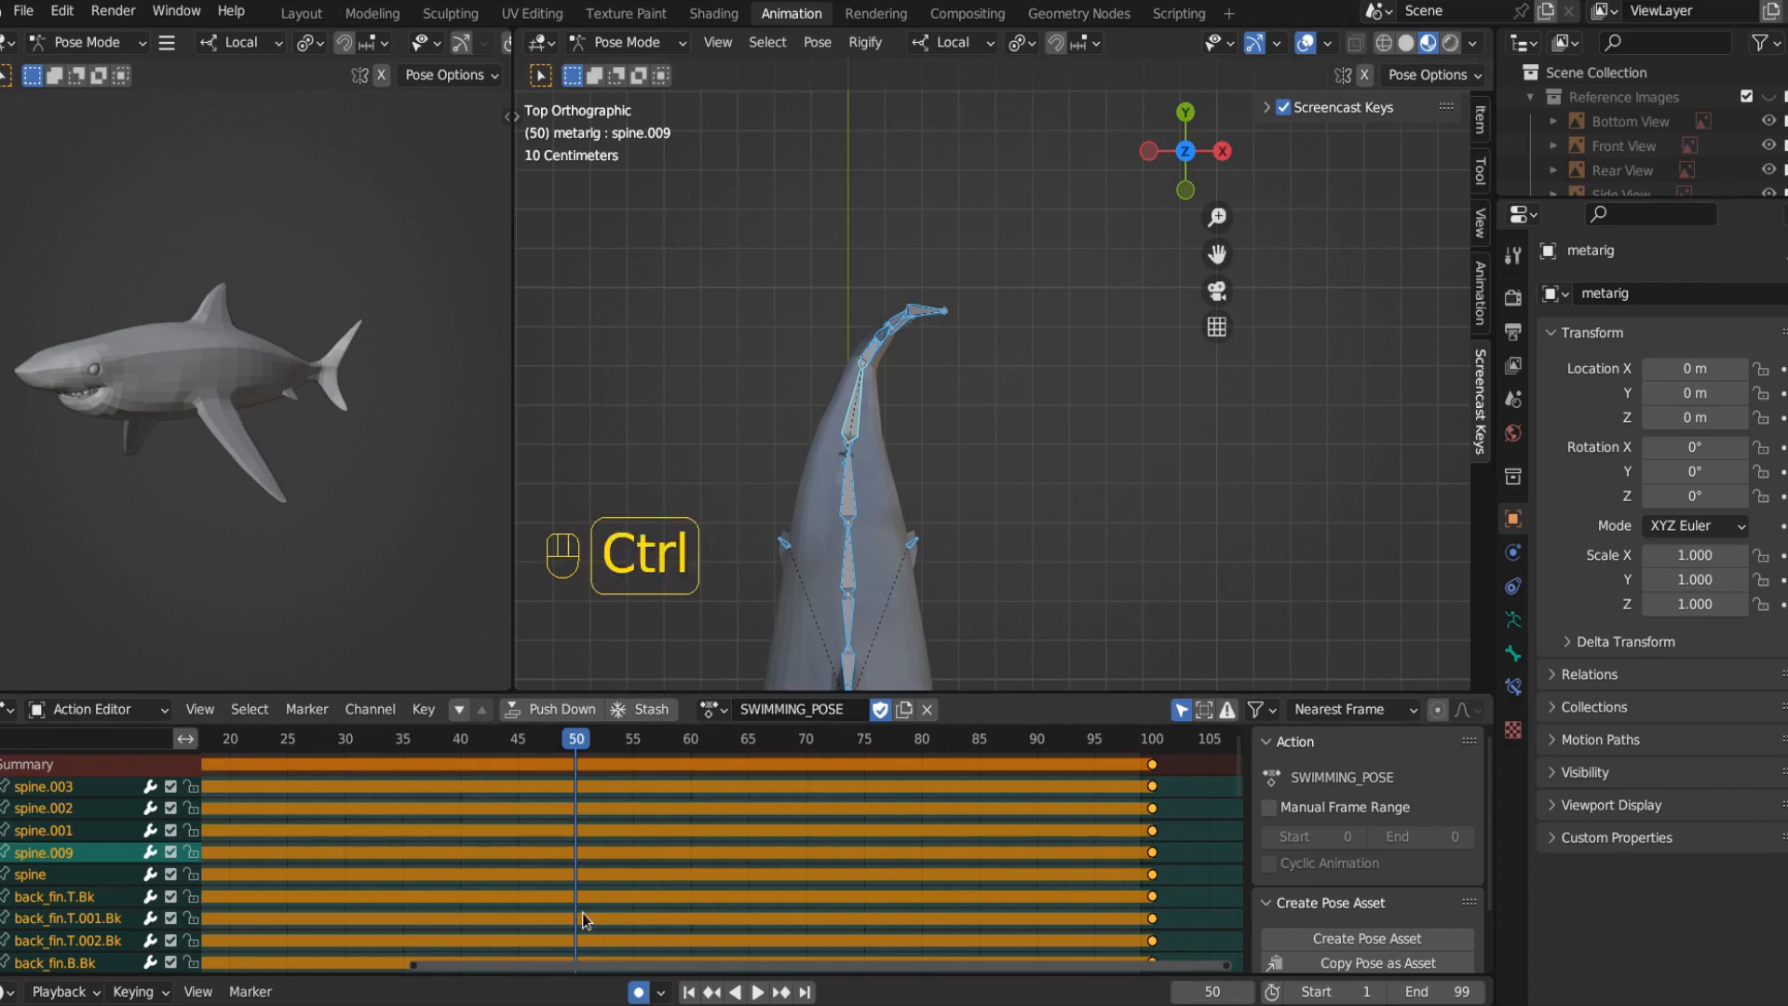
{"action": "key", "text": "shift+ctrl+v"}
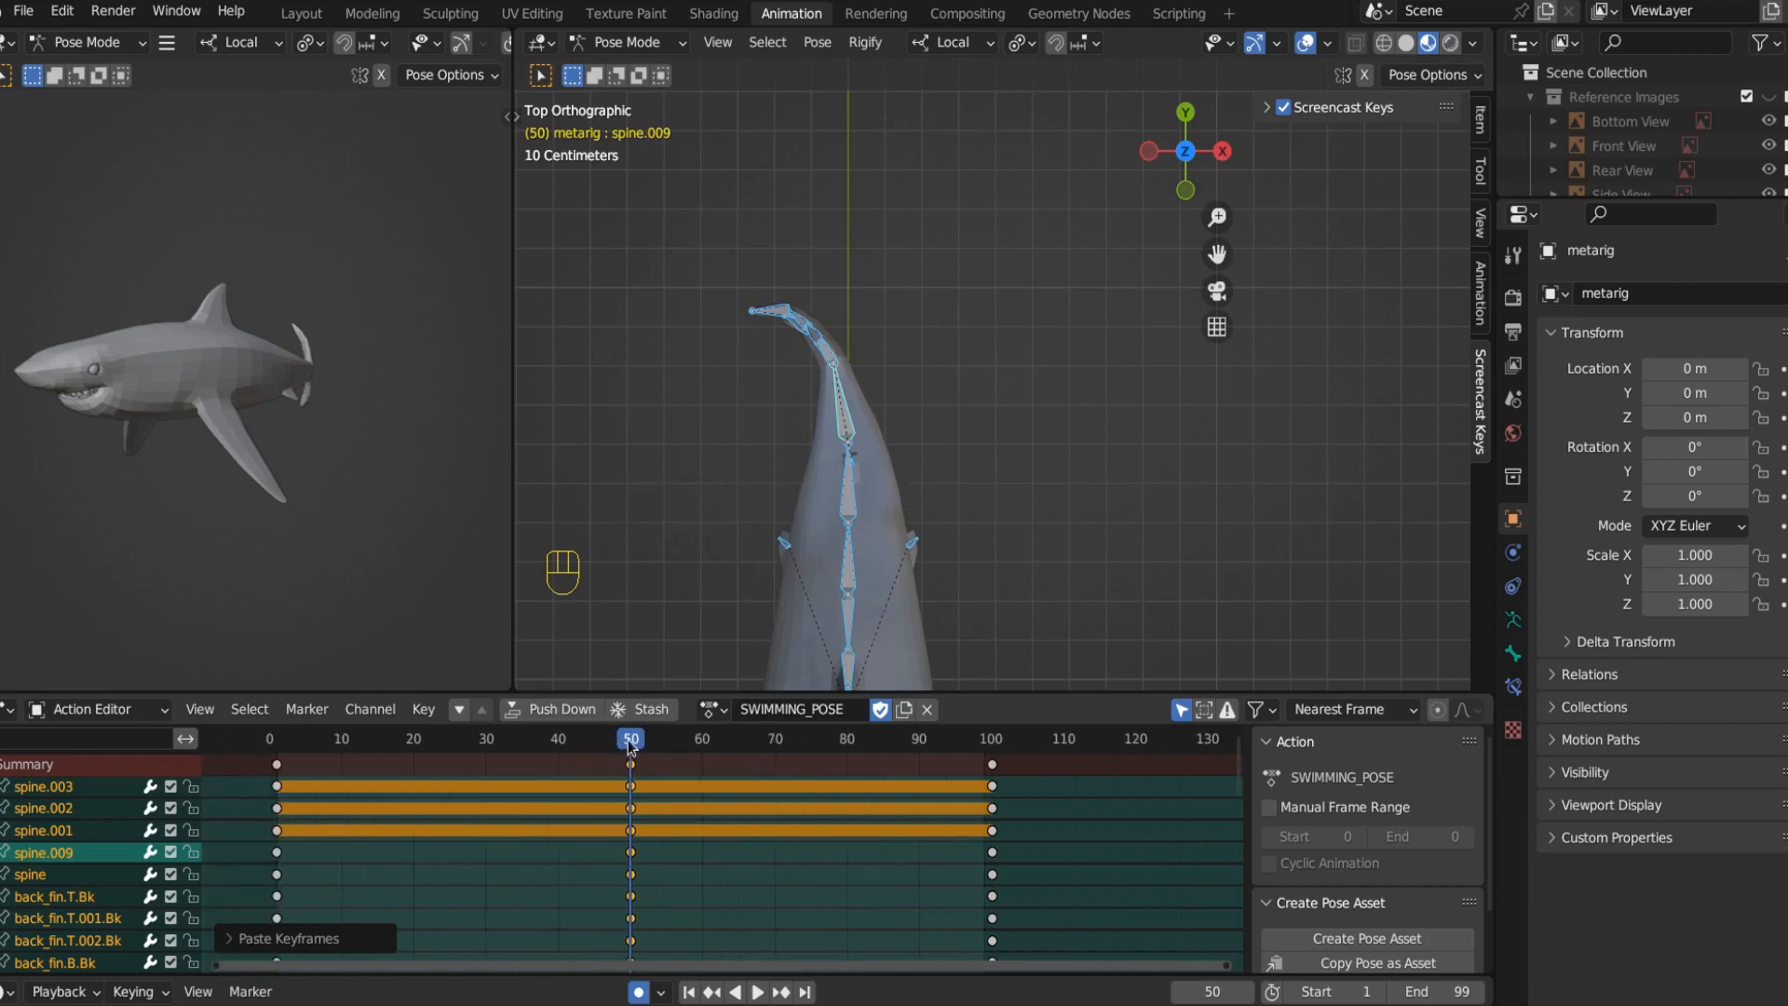
Step: Return to frame 0 and start playing the swimming animation
{"action": "left_click", "coordinate": [760, 993]}
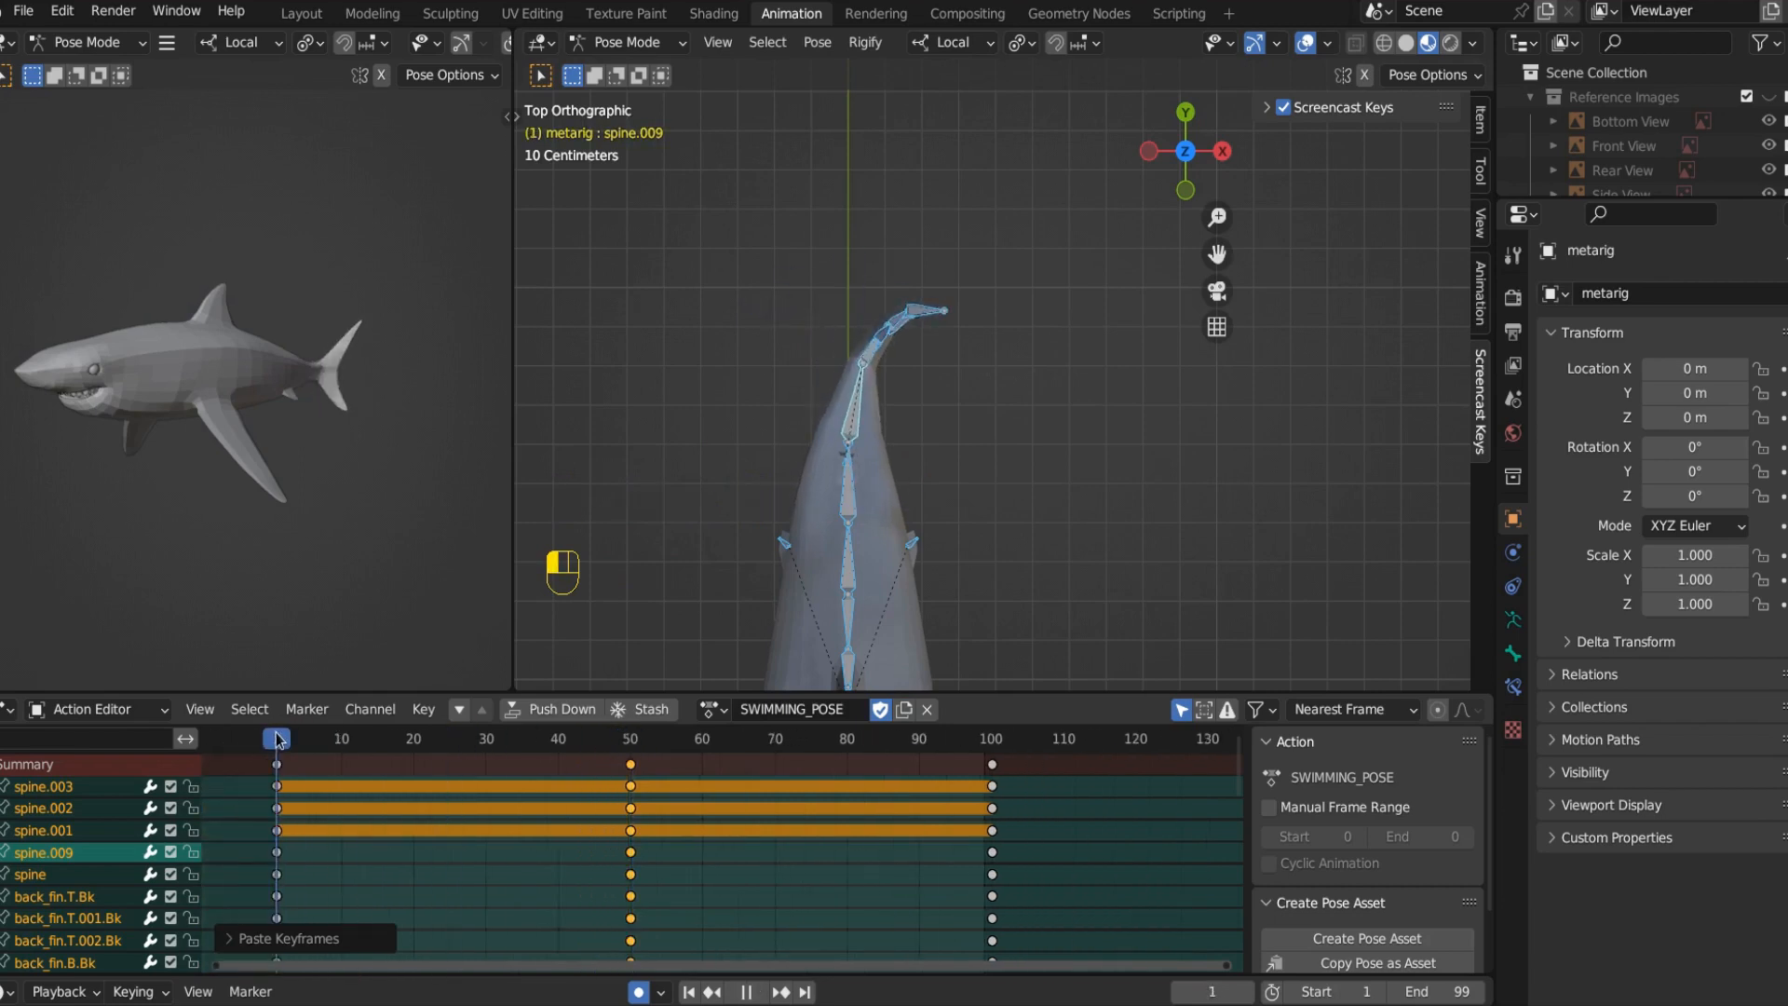
{"action": "left_click", "coordinate": [414, 738]}
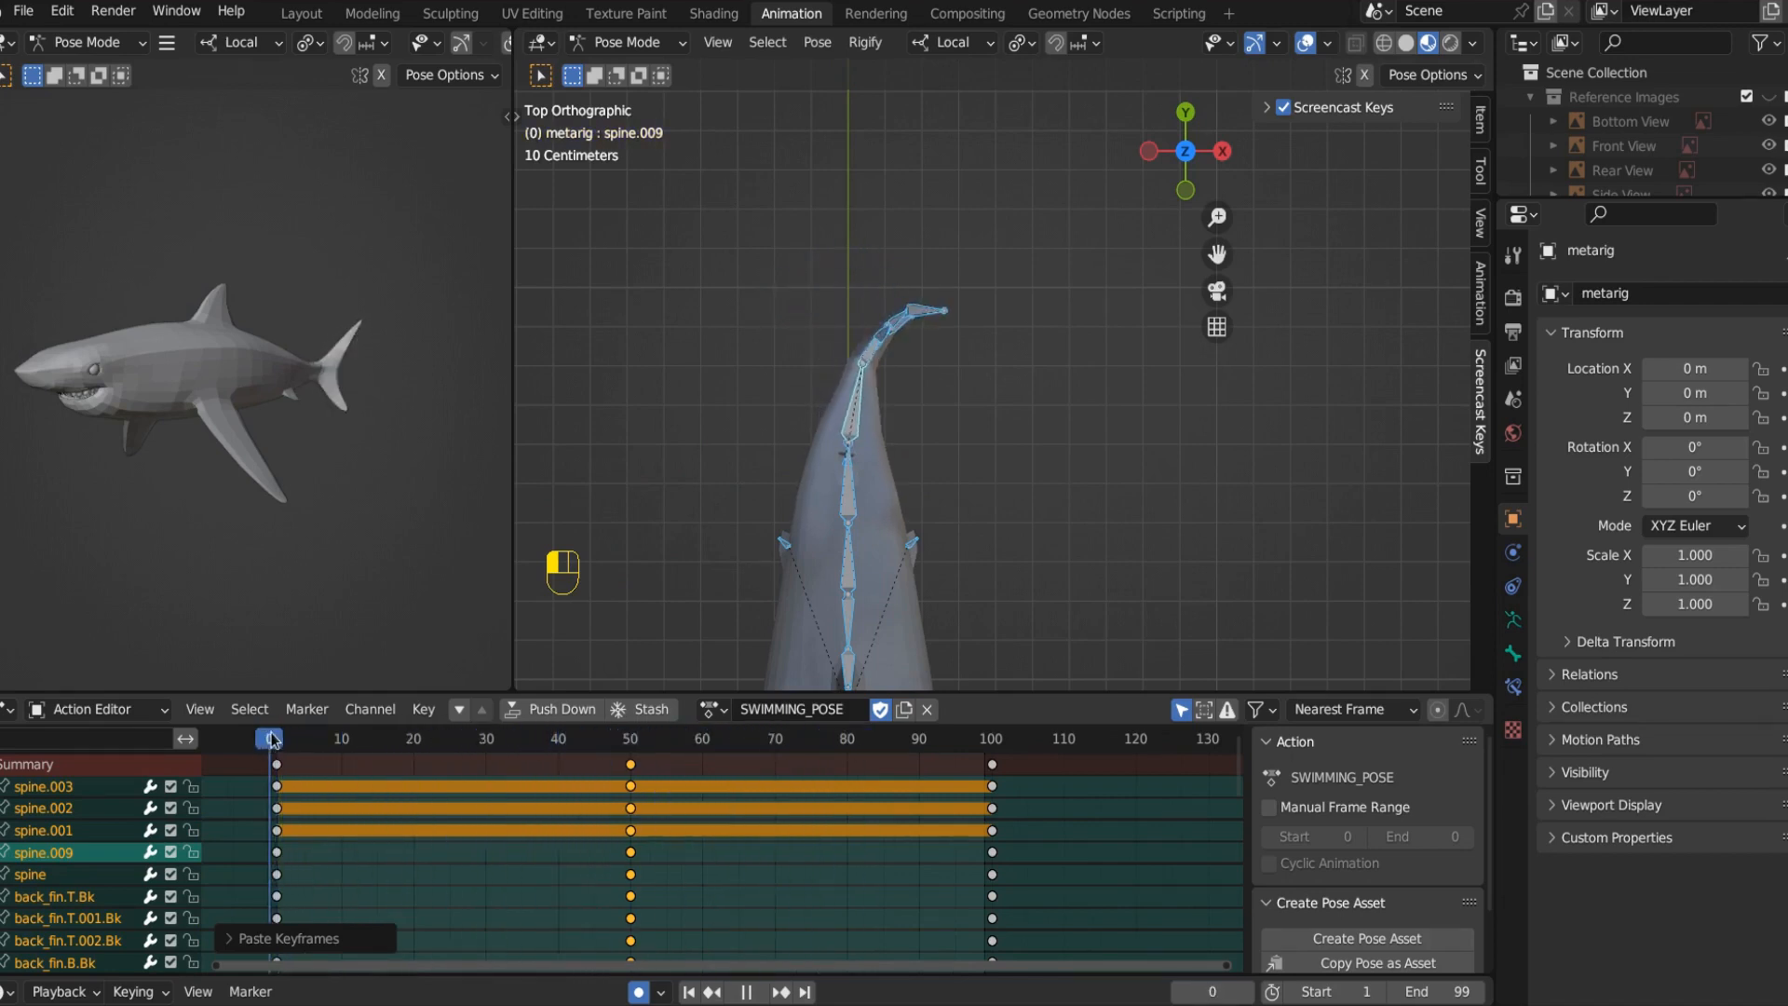
{"action": "key", "text": "space"}
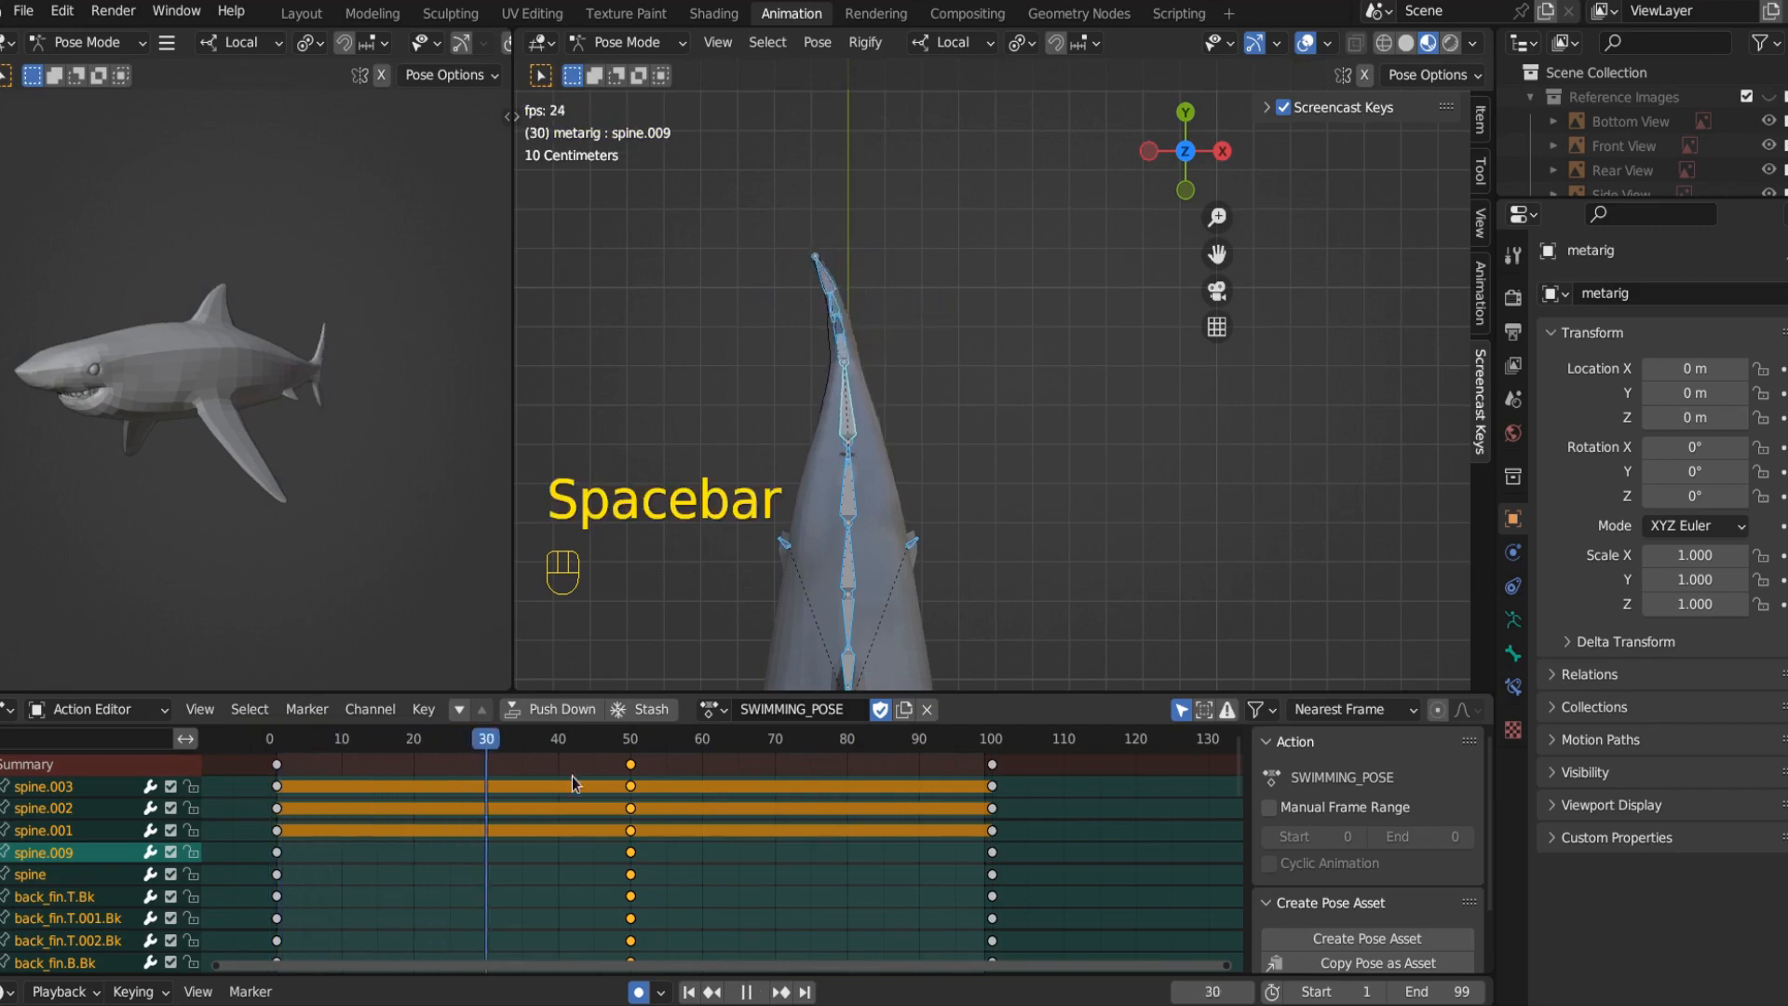
Step: Stop playback and scrub the timeline across the keyed frames to check the tail swing
{"action": "key", "text": "space"}
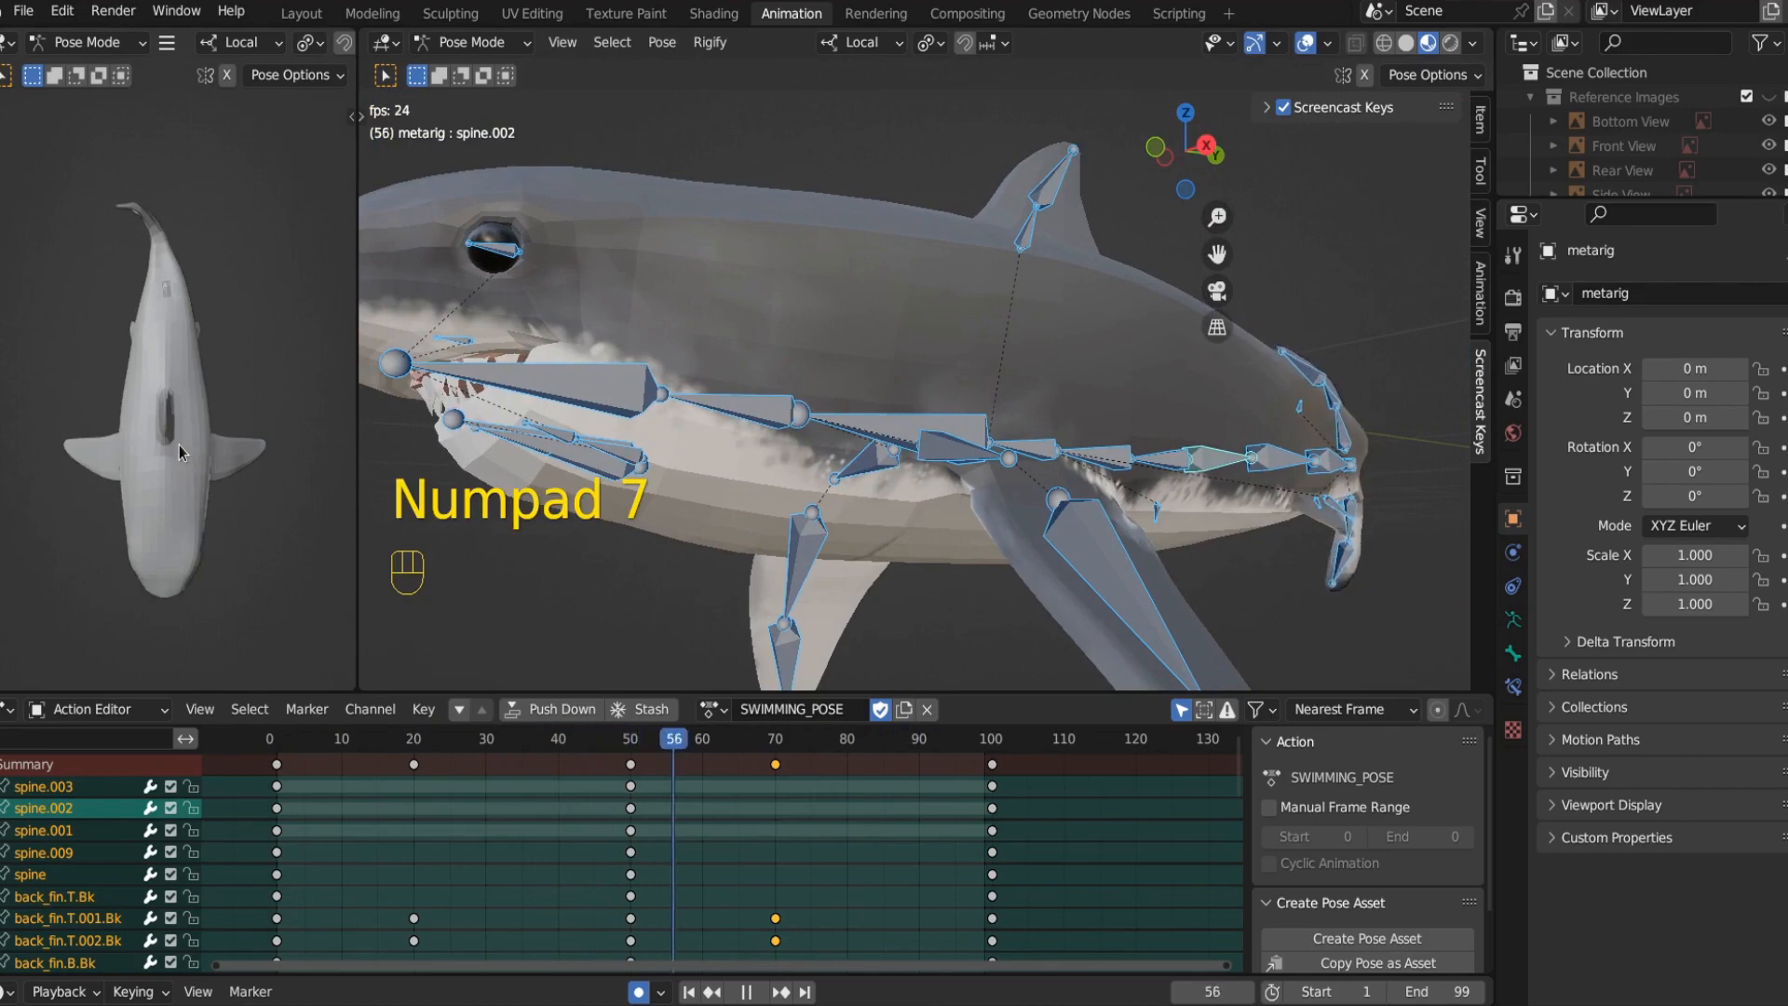
{"action": "left_click", "coordinate": [306, 740]}
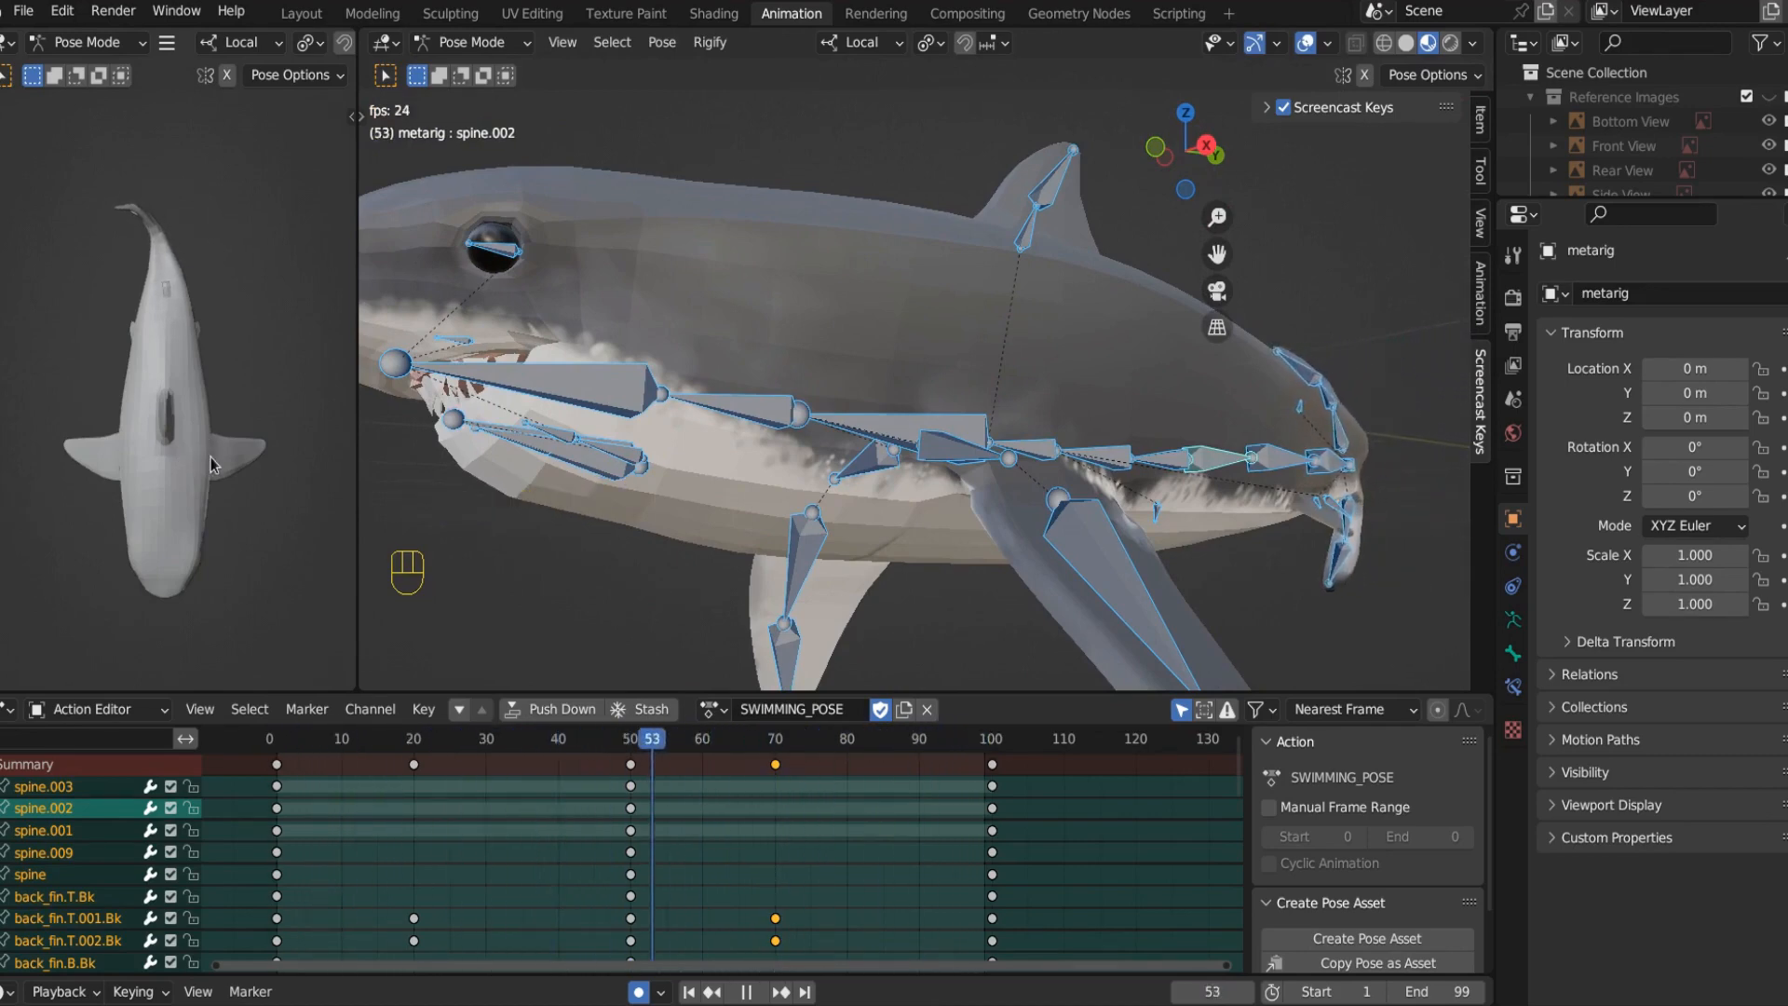
{"action": "left_click", "coordinate": [283, 740]}
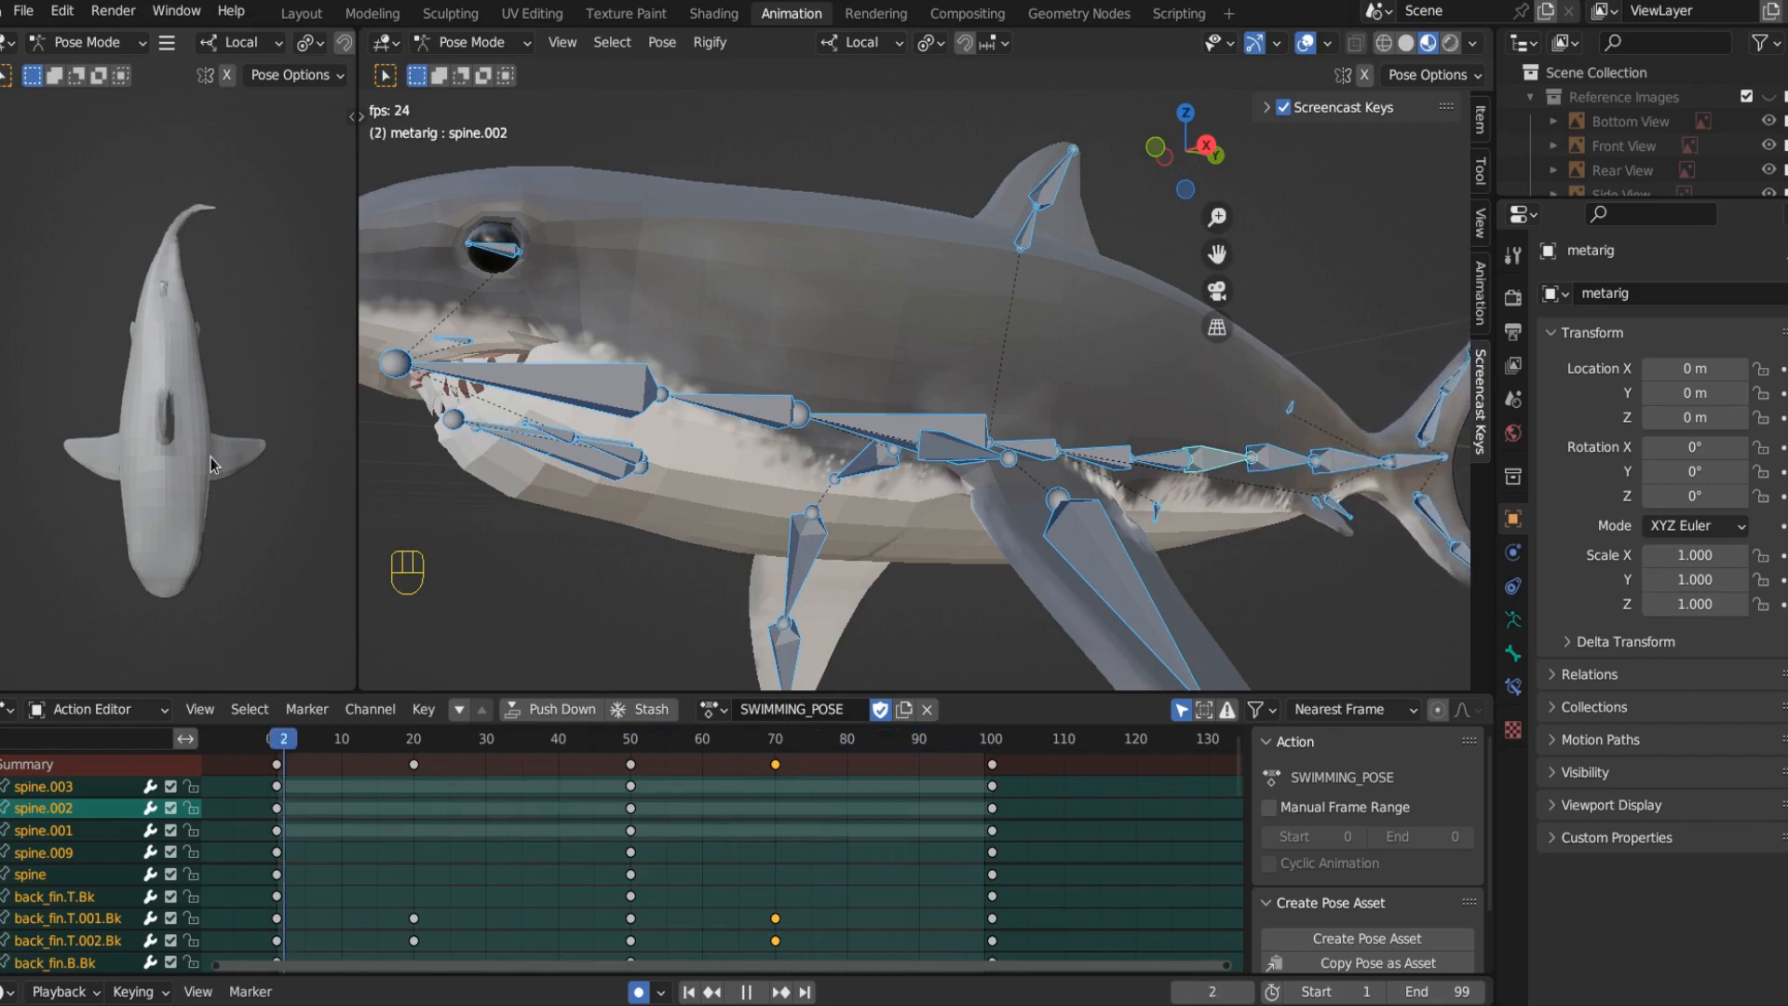
{"action": "left_click", "coordinate": [630, 740]}
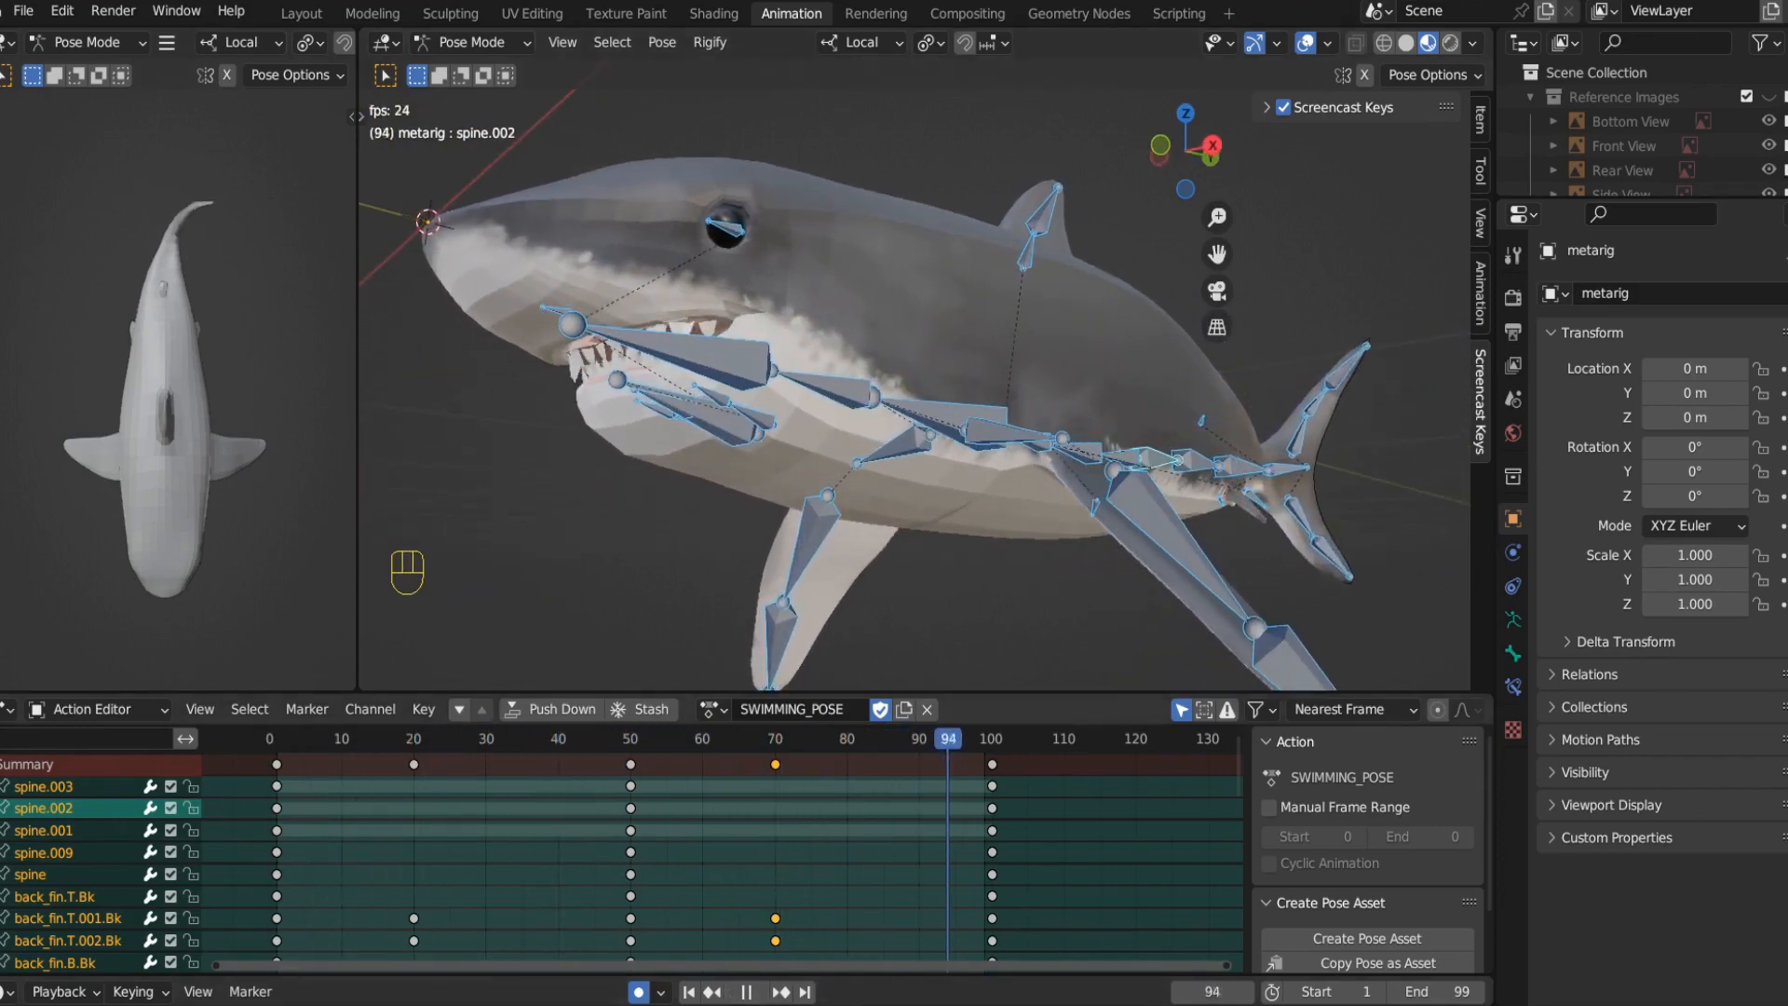
{"action": "left_click", "coordinate": [580, 737]}
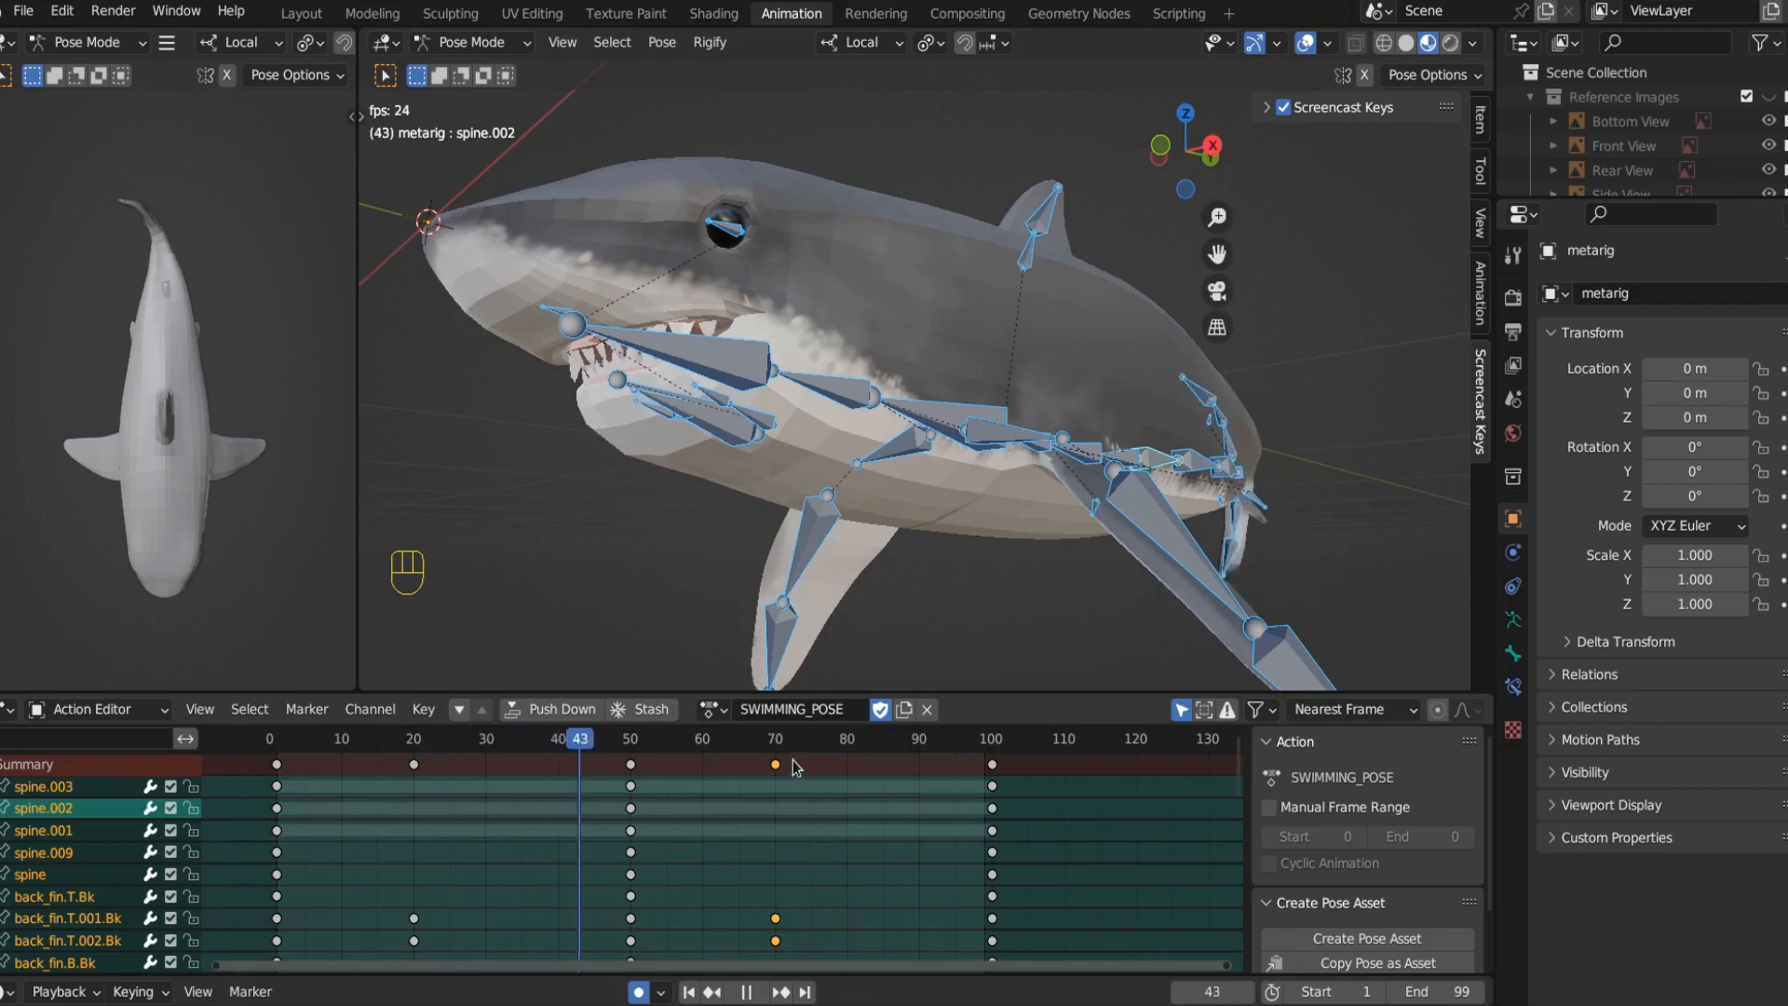
{"action": "left_click", "coordinate": [933, 738]}
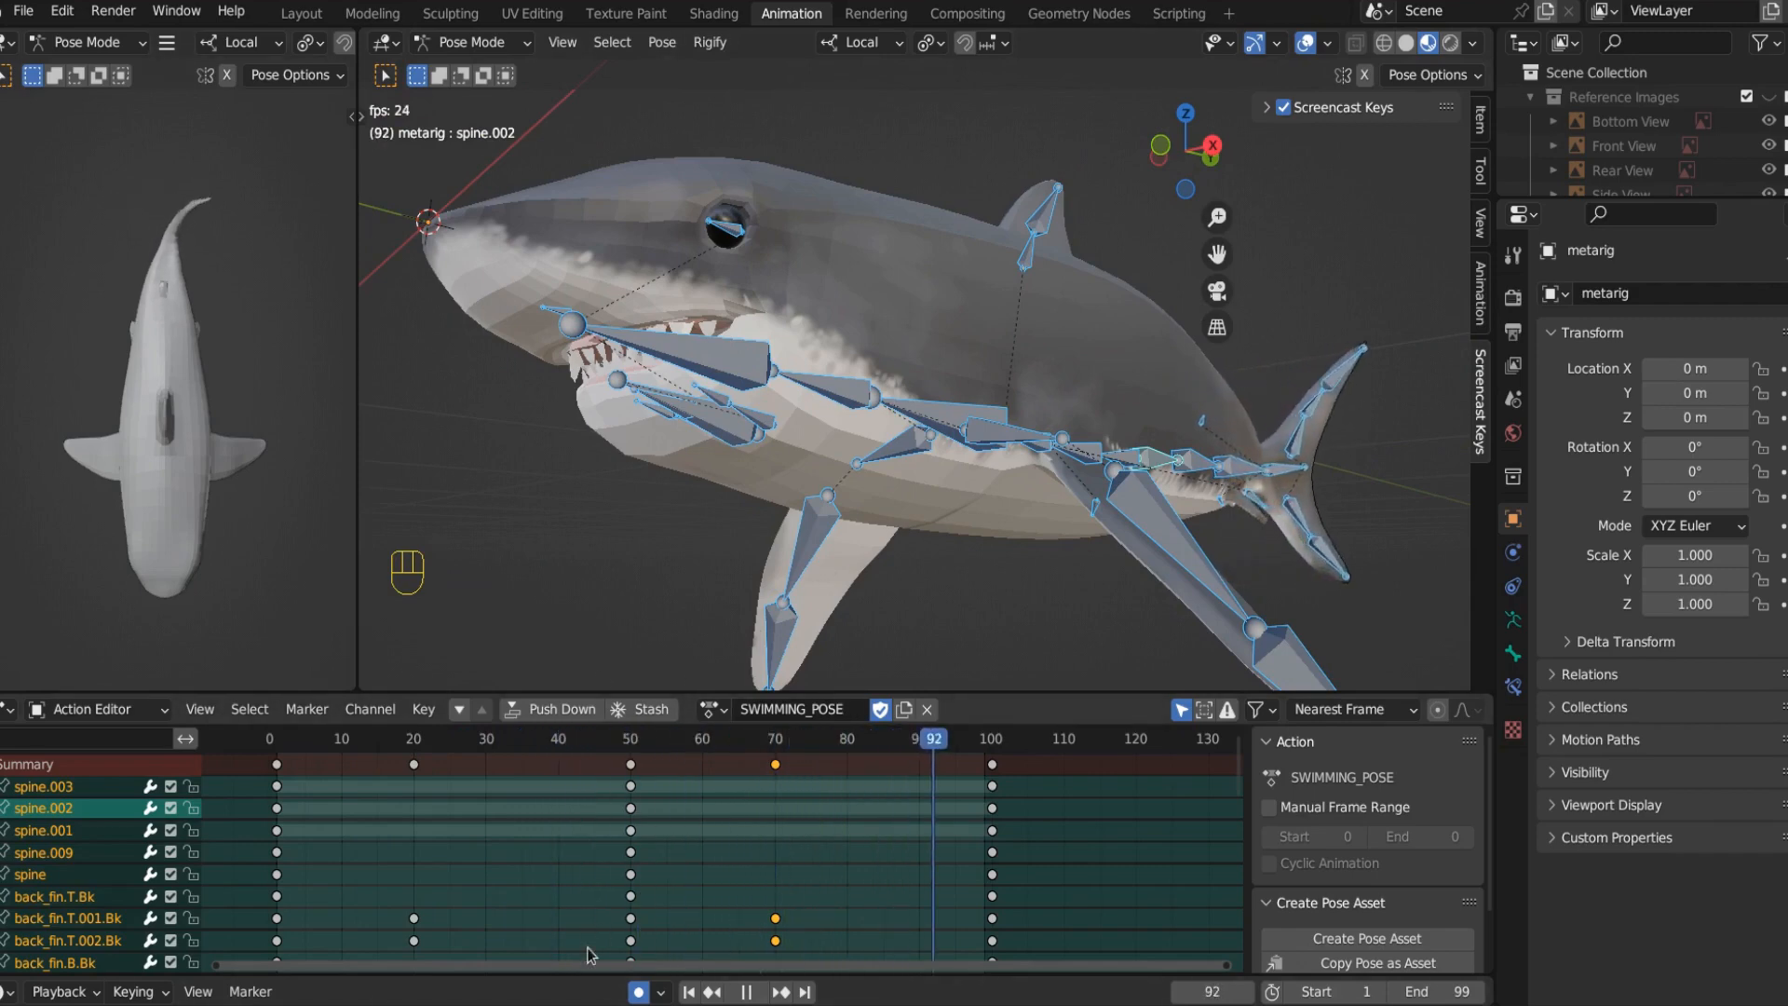
{"action": "left_click", "coordinate": [564, 738]}
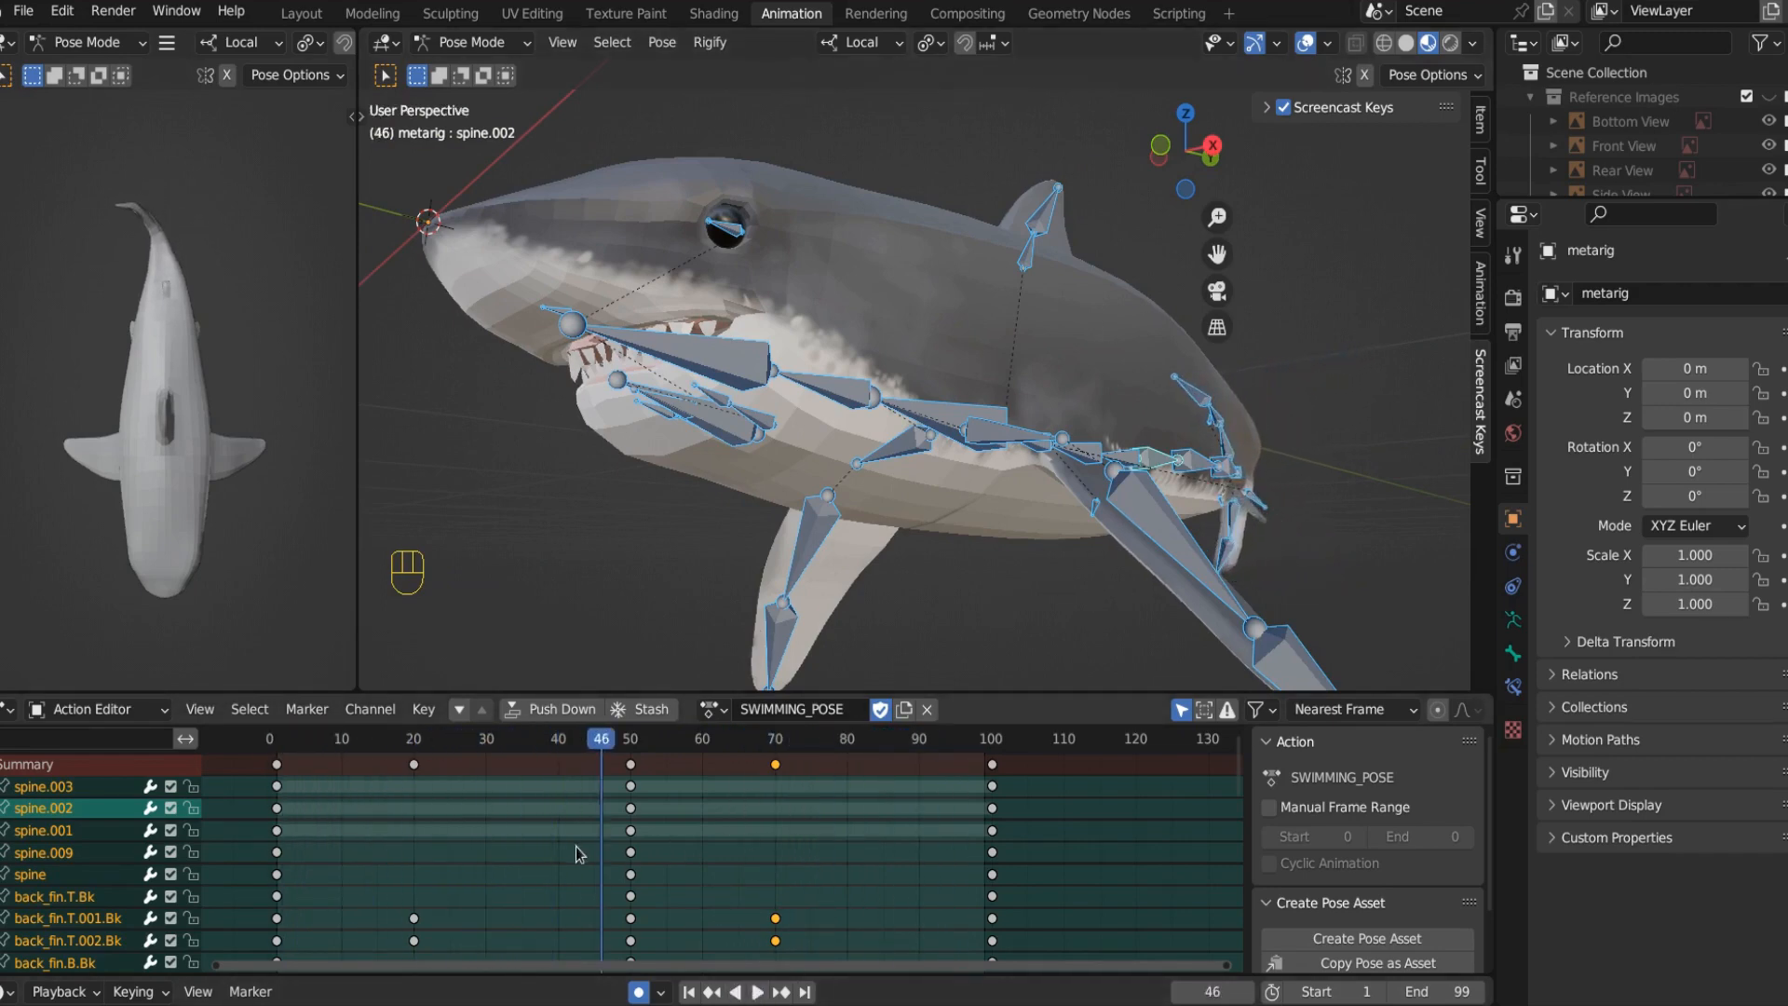
Step: Select all action keys and set their extrapolation to Make Cyclic (F-Modifier), then replay
{"action": "left_click", "coordinate": [688, 991]}
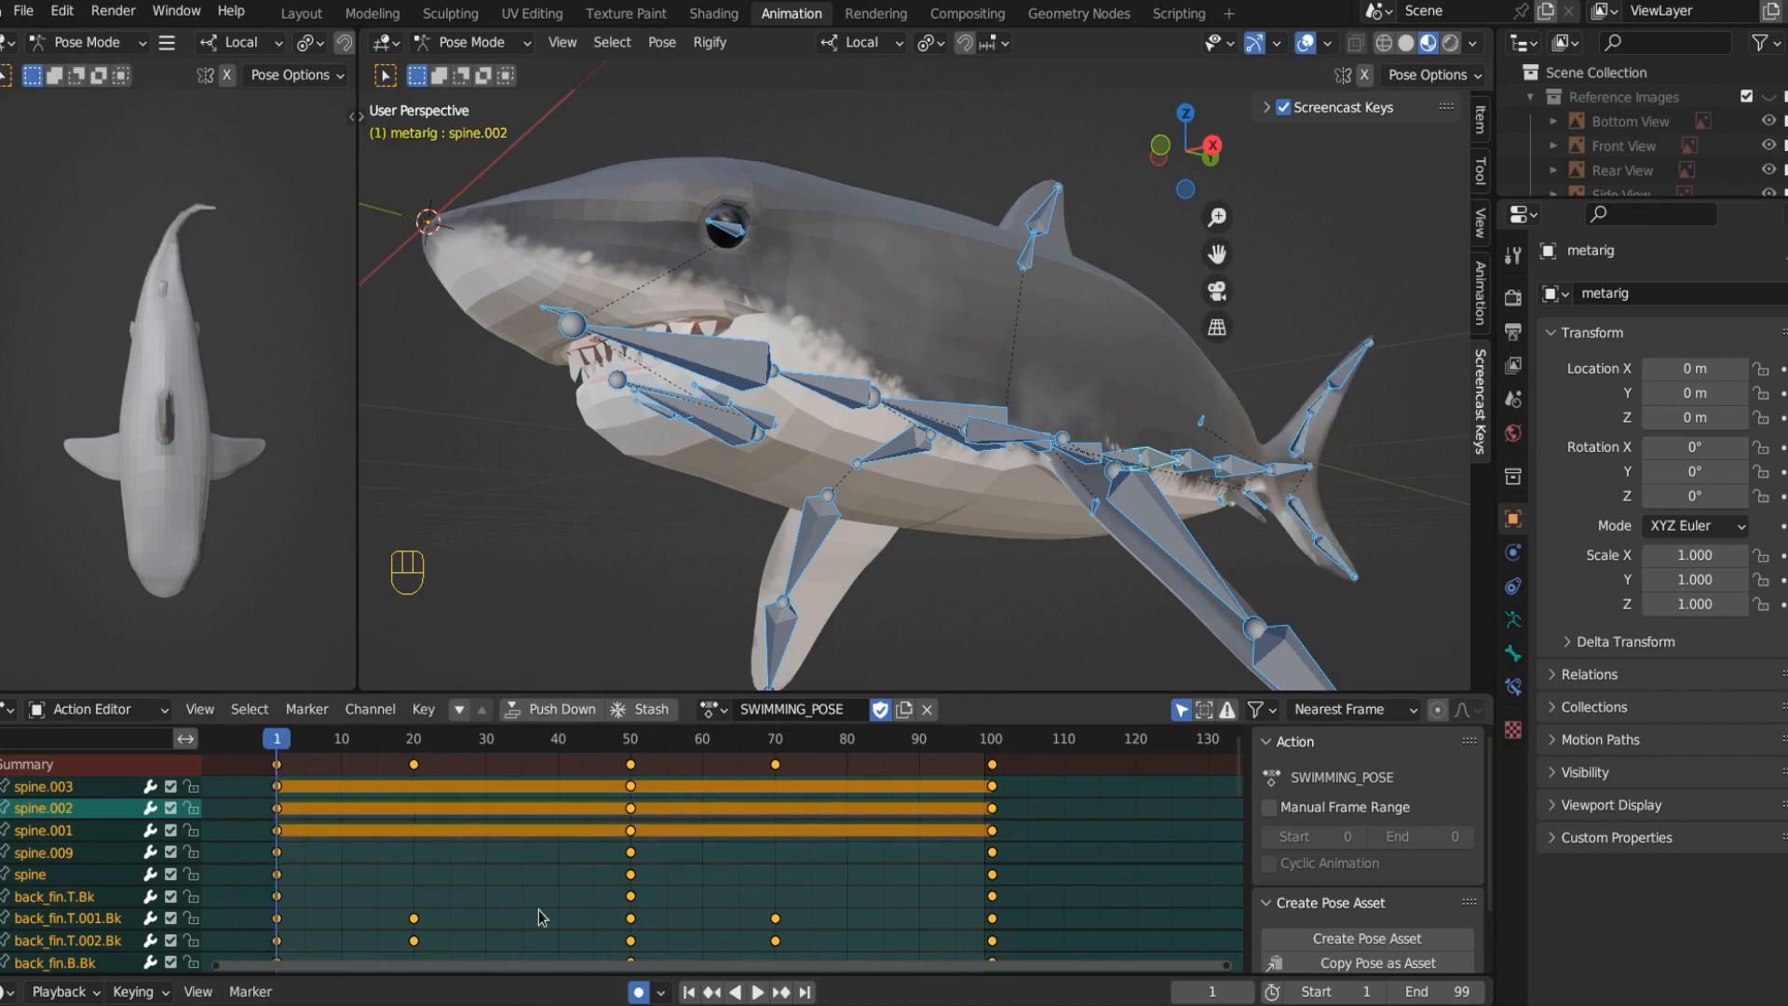
{"action": "key", "text": "shift+e"}
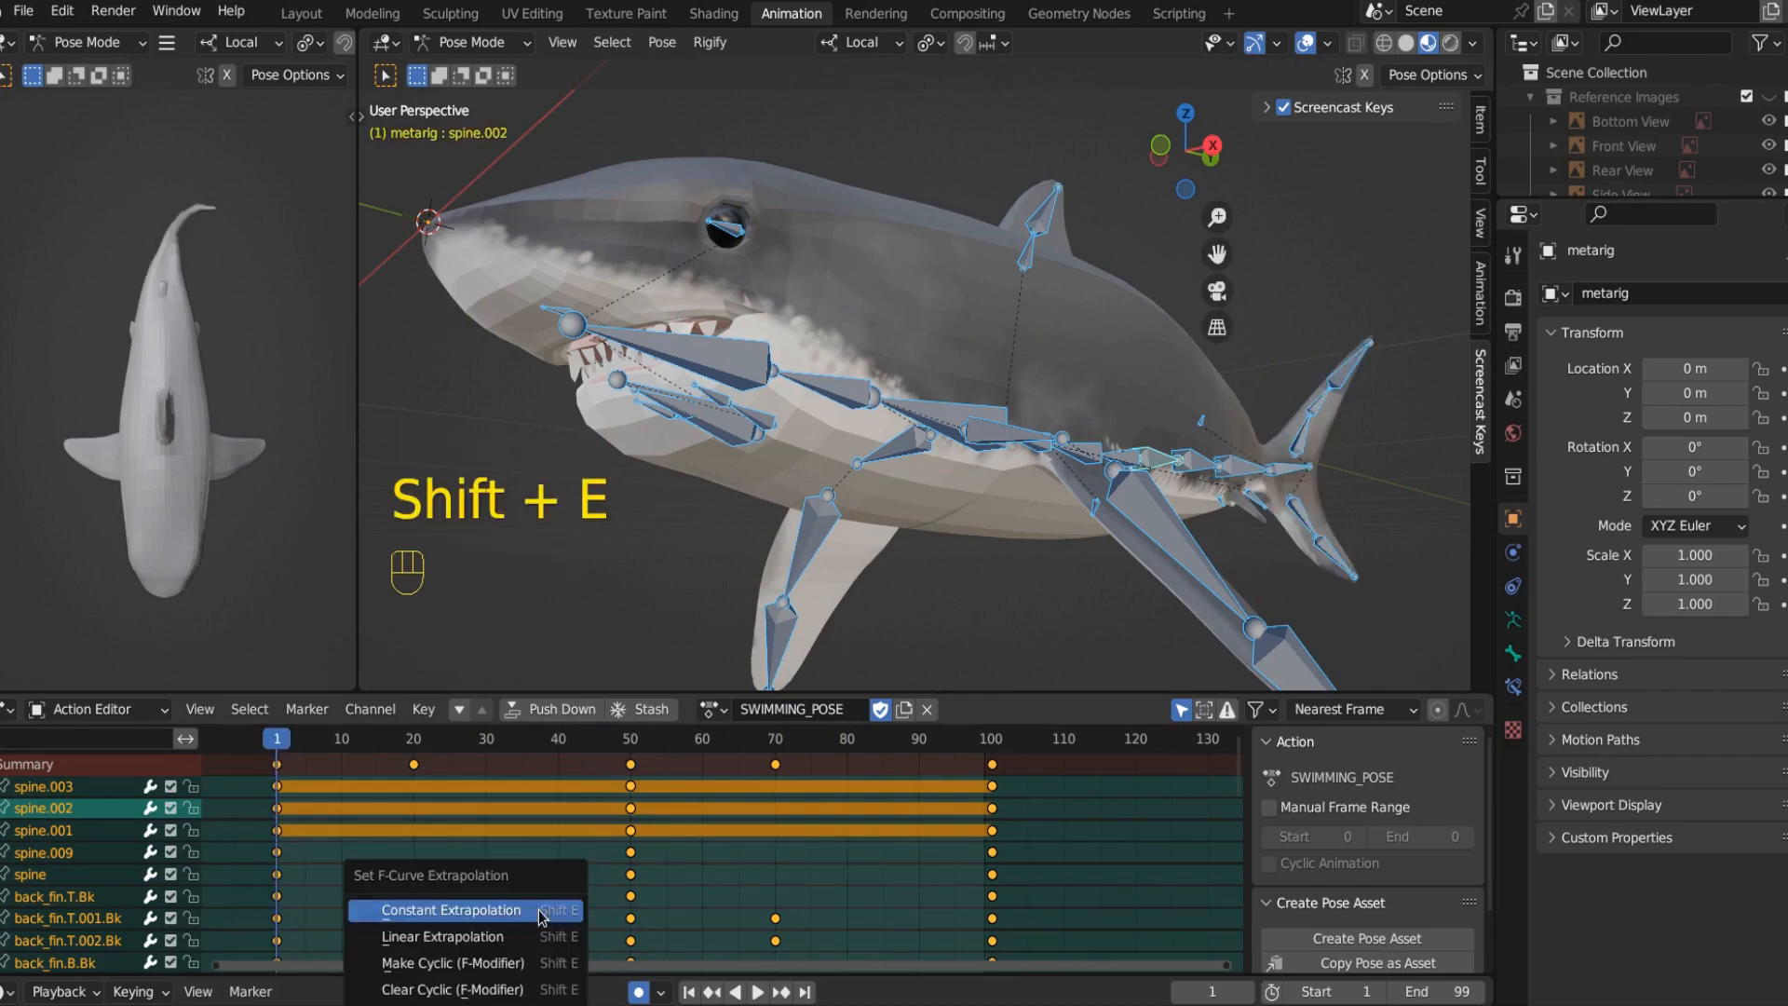
{"action": "mouse_move", "coordinate": [495, 963]}
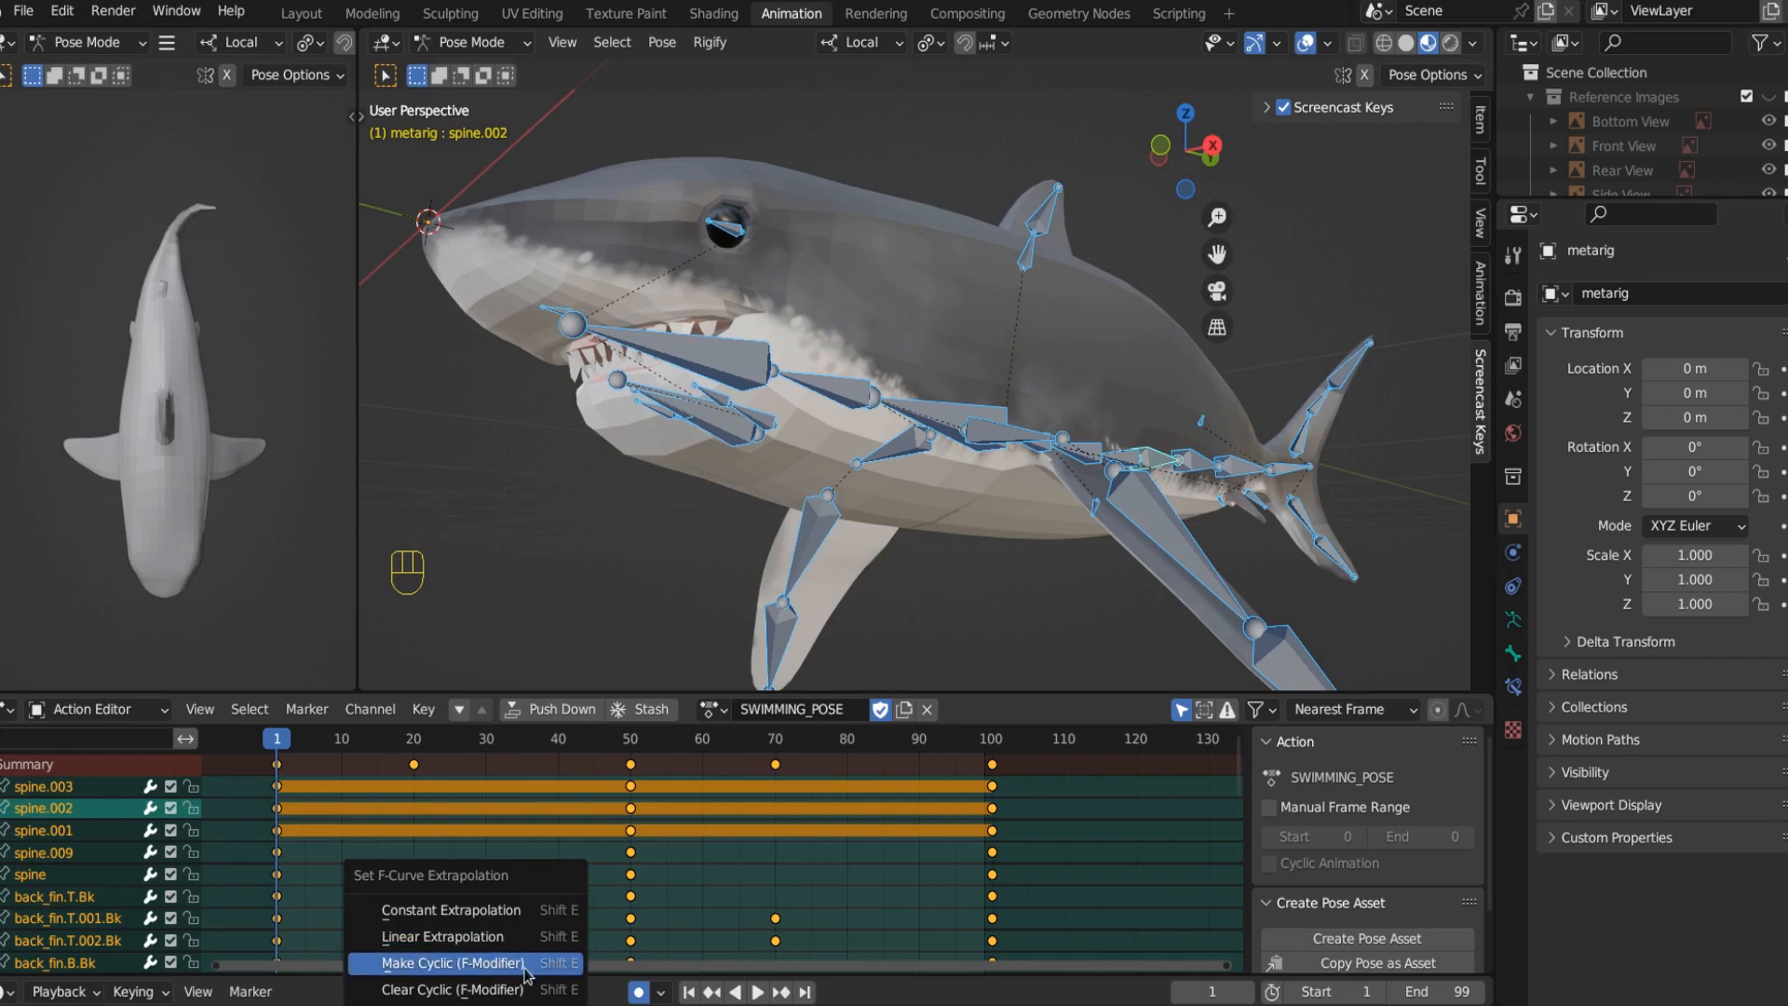
{"action": "left_click", "coordinate": [449, 963]}
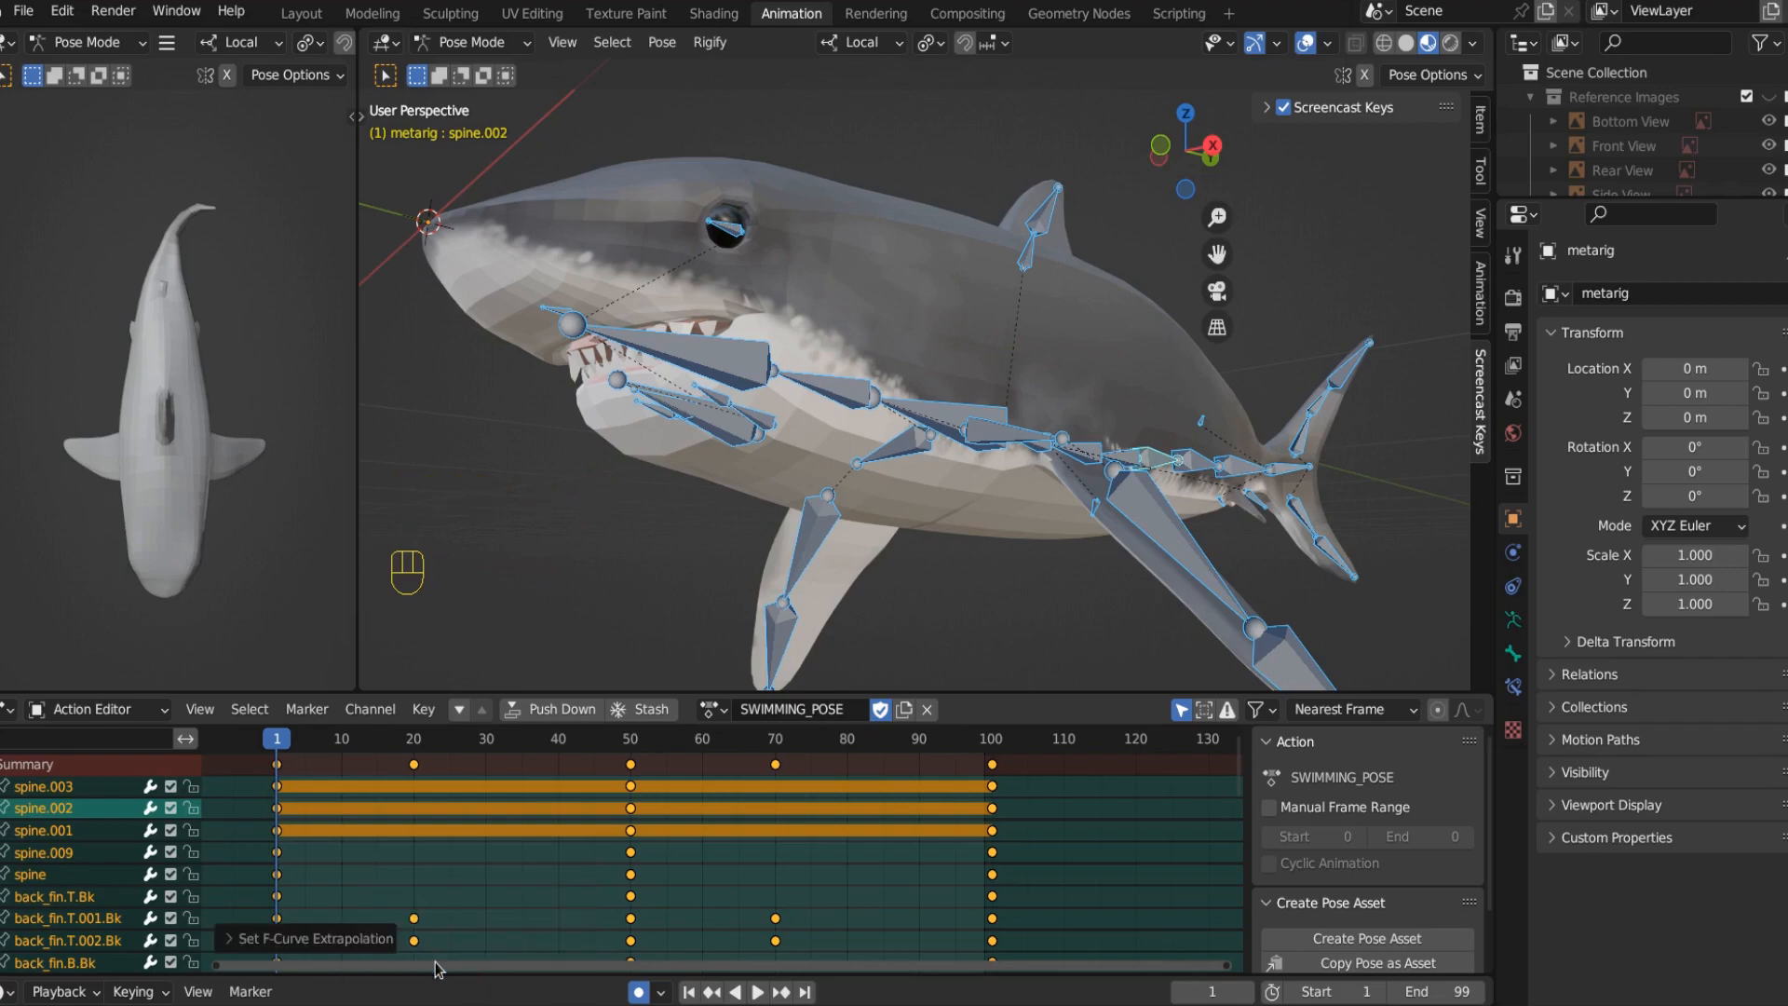
{"action": "left_click", "coordinate": [757, 991]}
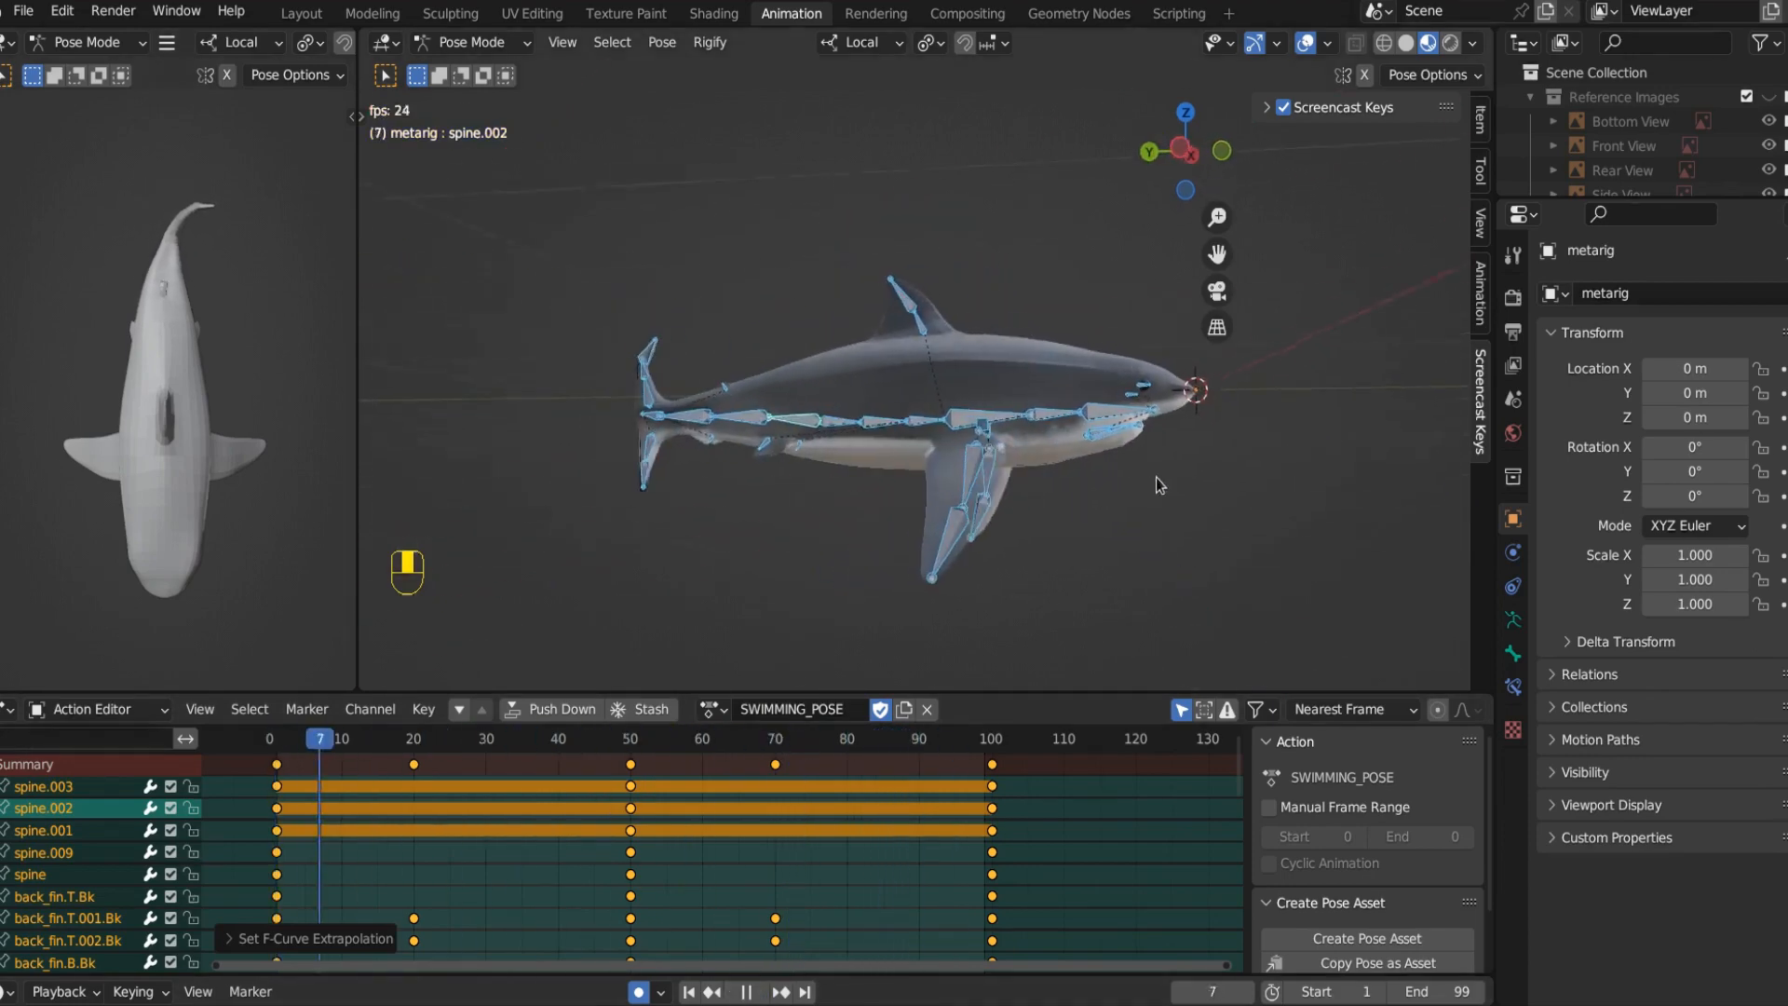
Step: Play the looping tail swing and switch to Front view to watch it repeat
{"action": "left_click", "coordinate": [665, 739]}
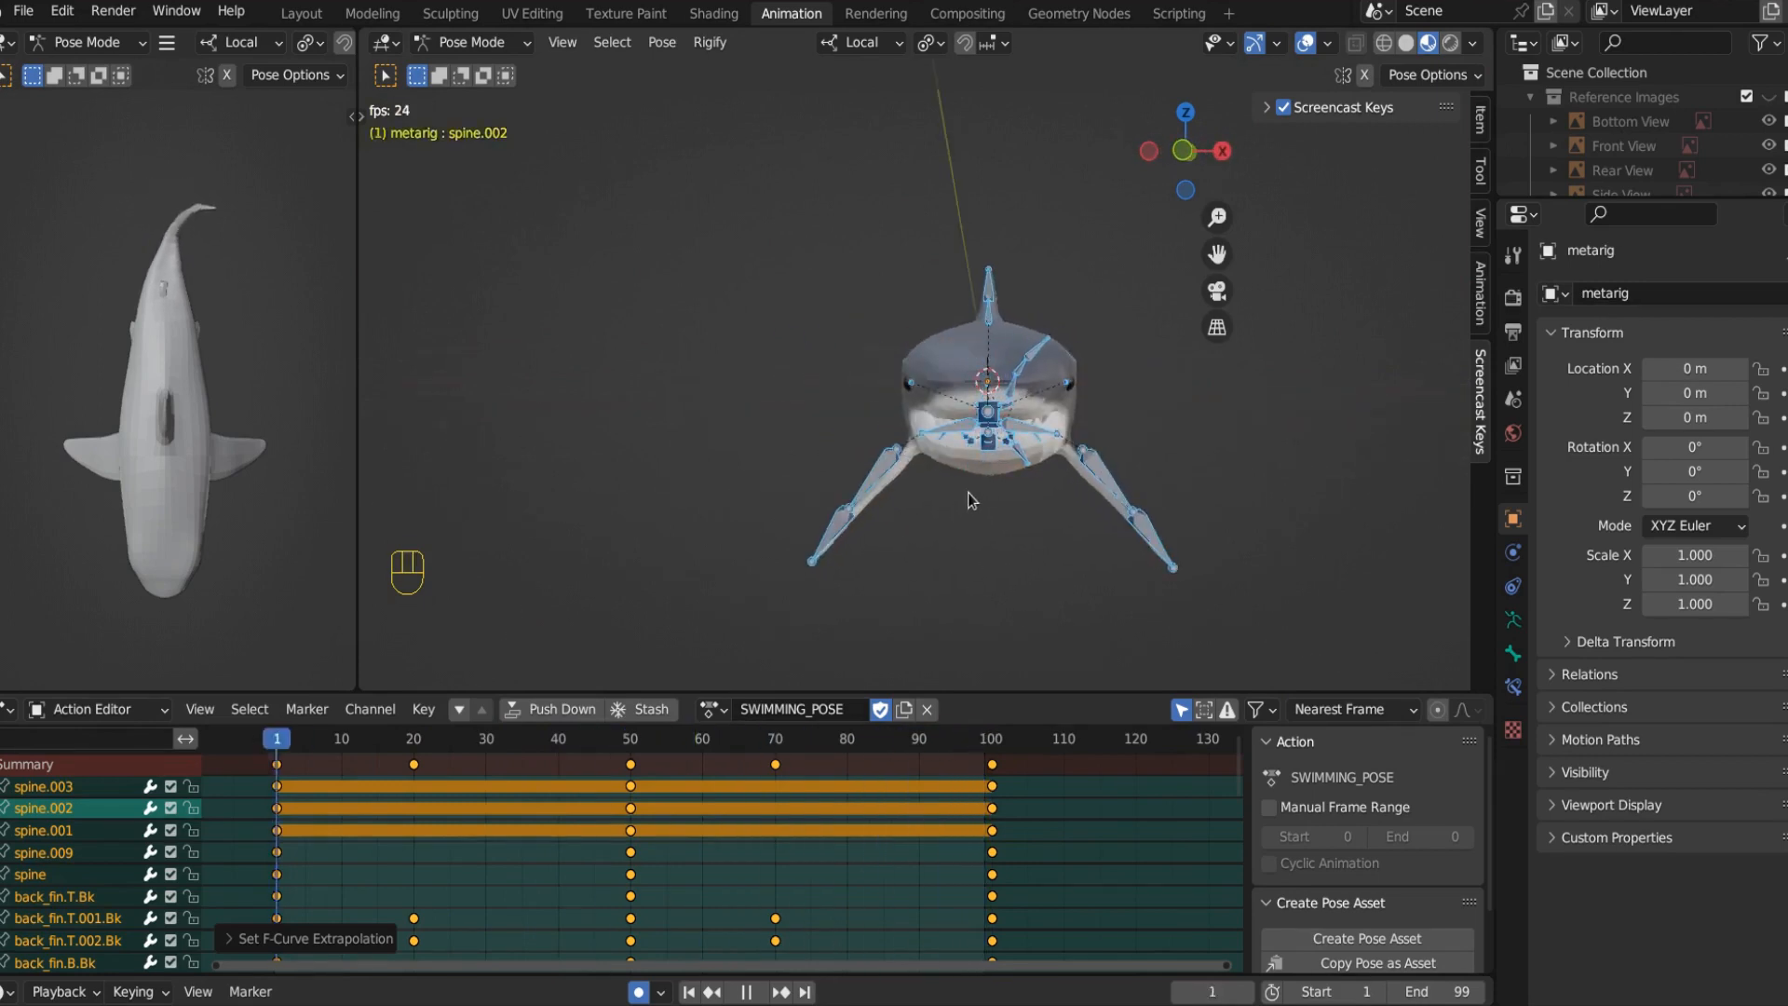
{"action": "left_click", "coordinate": [631, 739]}
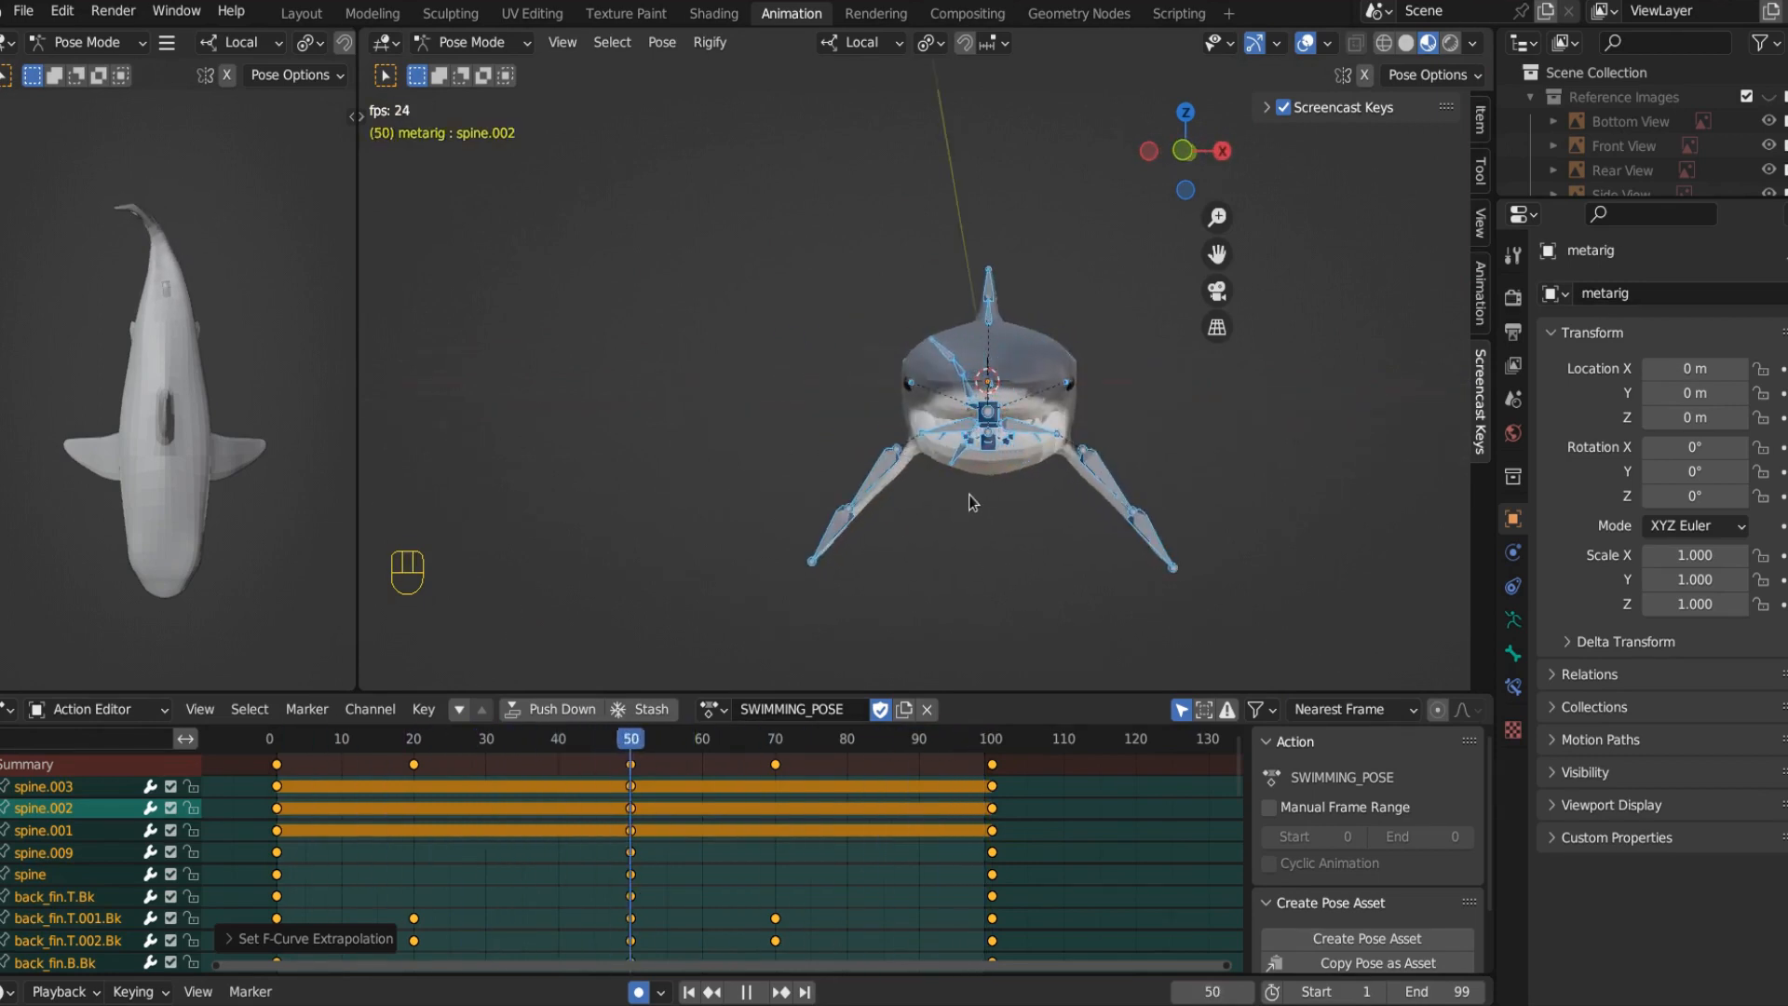
{"action": "key", "text": "KP_1"}
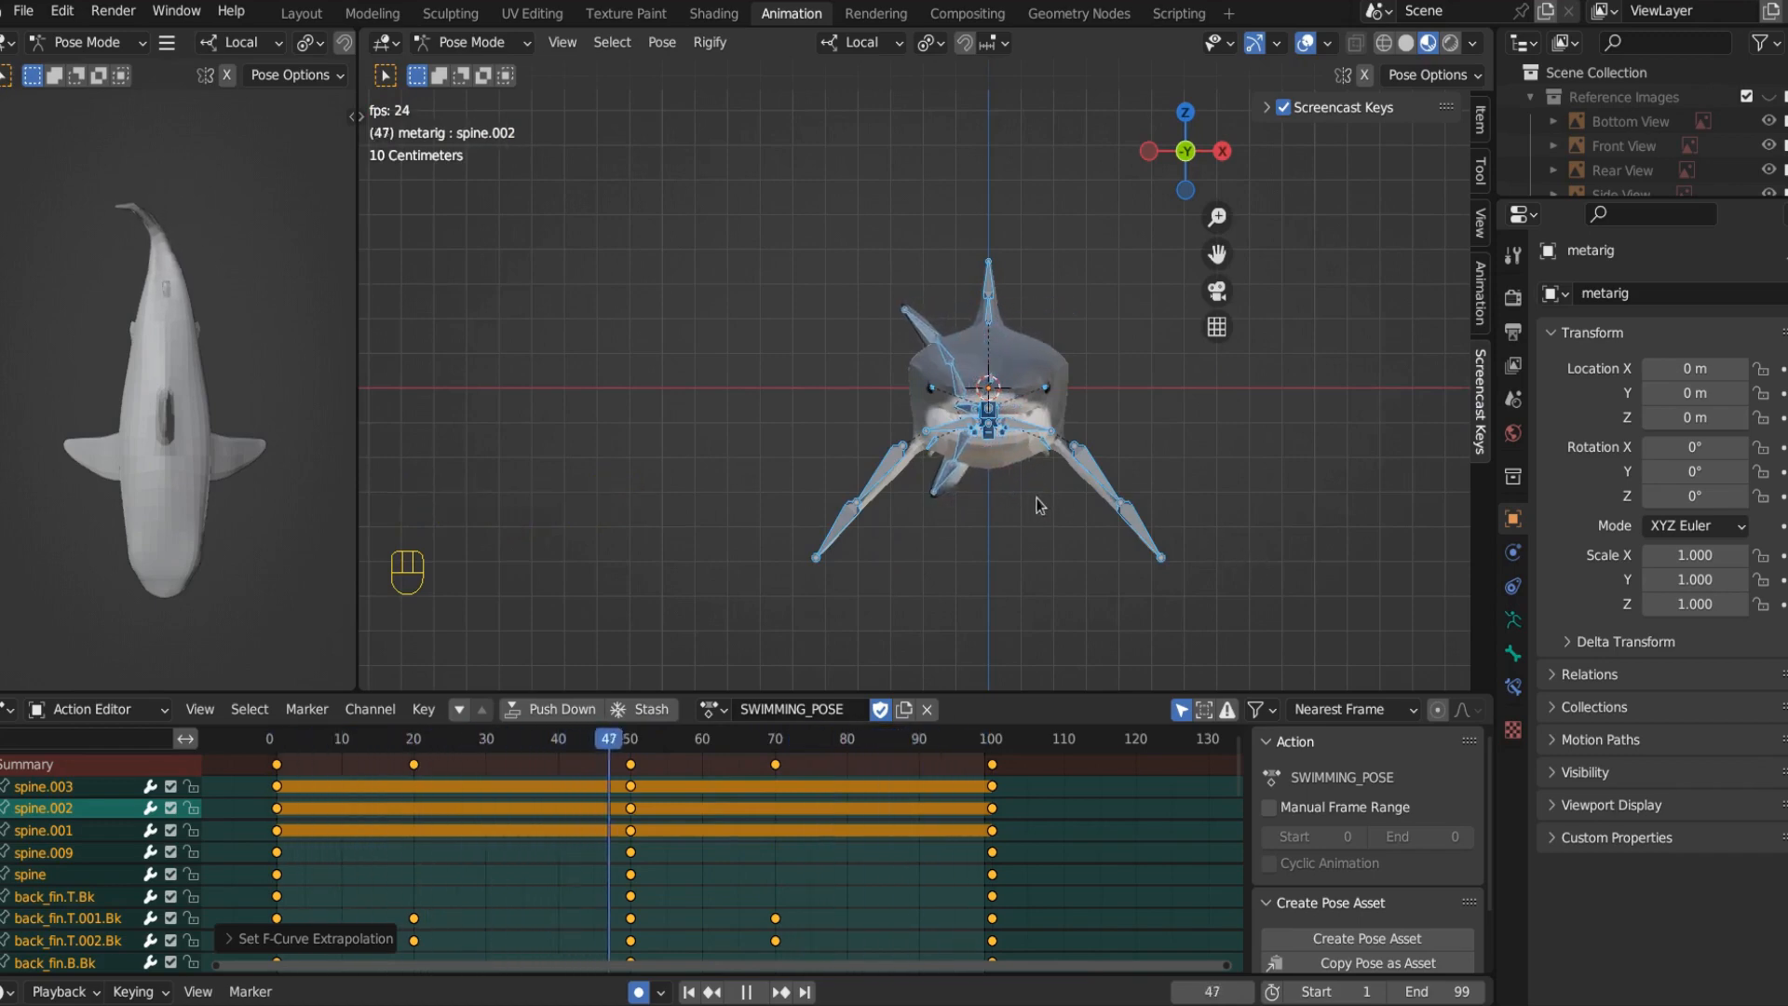
{"action": "left_click", "coordinate": [954, 738]}
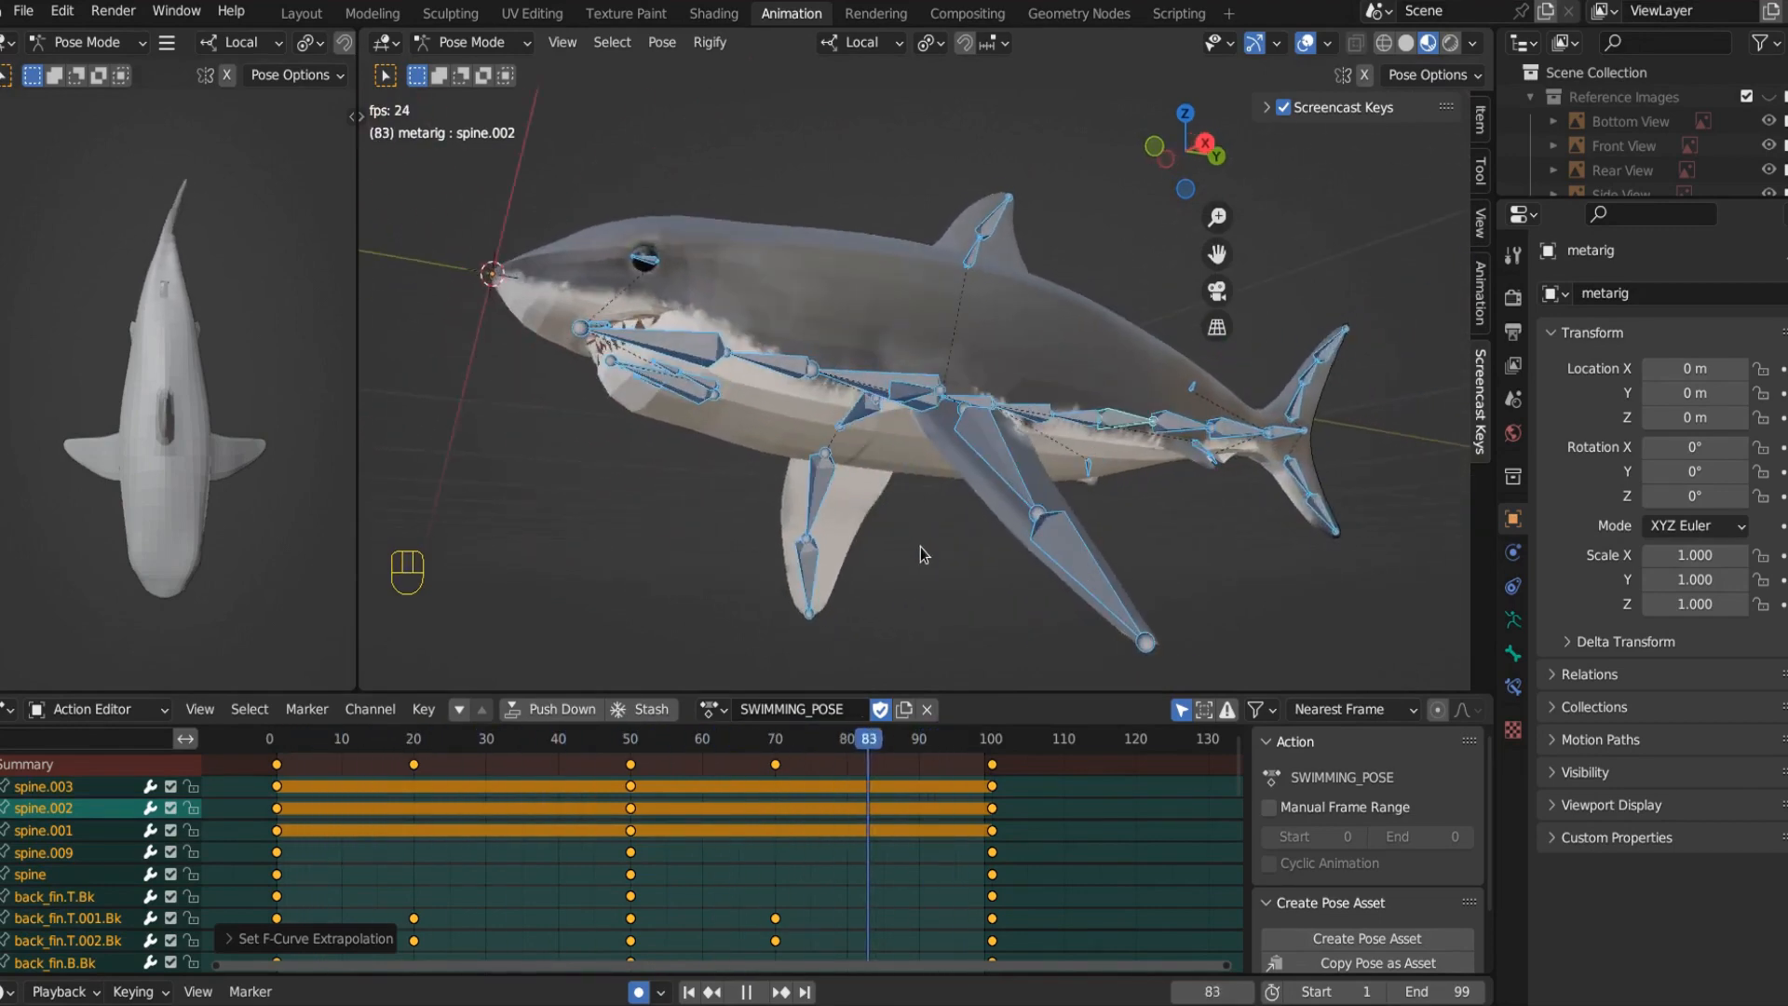
Step: Scrub back and forth through the timeline to confirm the swing loops seamlessly
{"action": "left_click", "coordinate": [499, 737]}
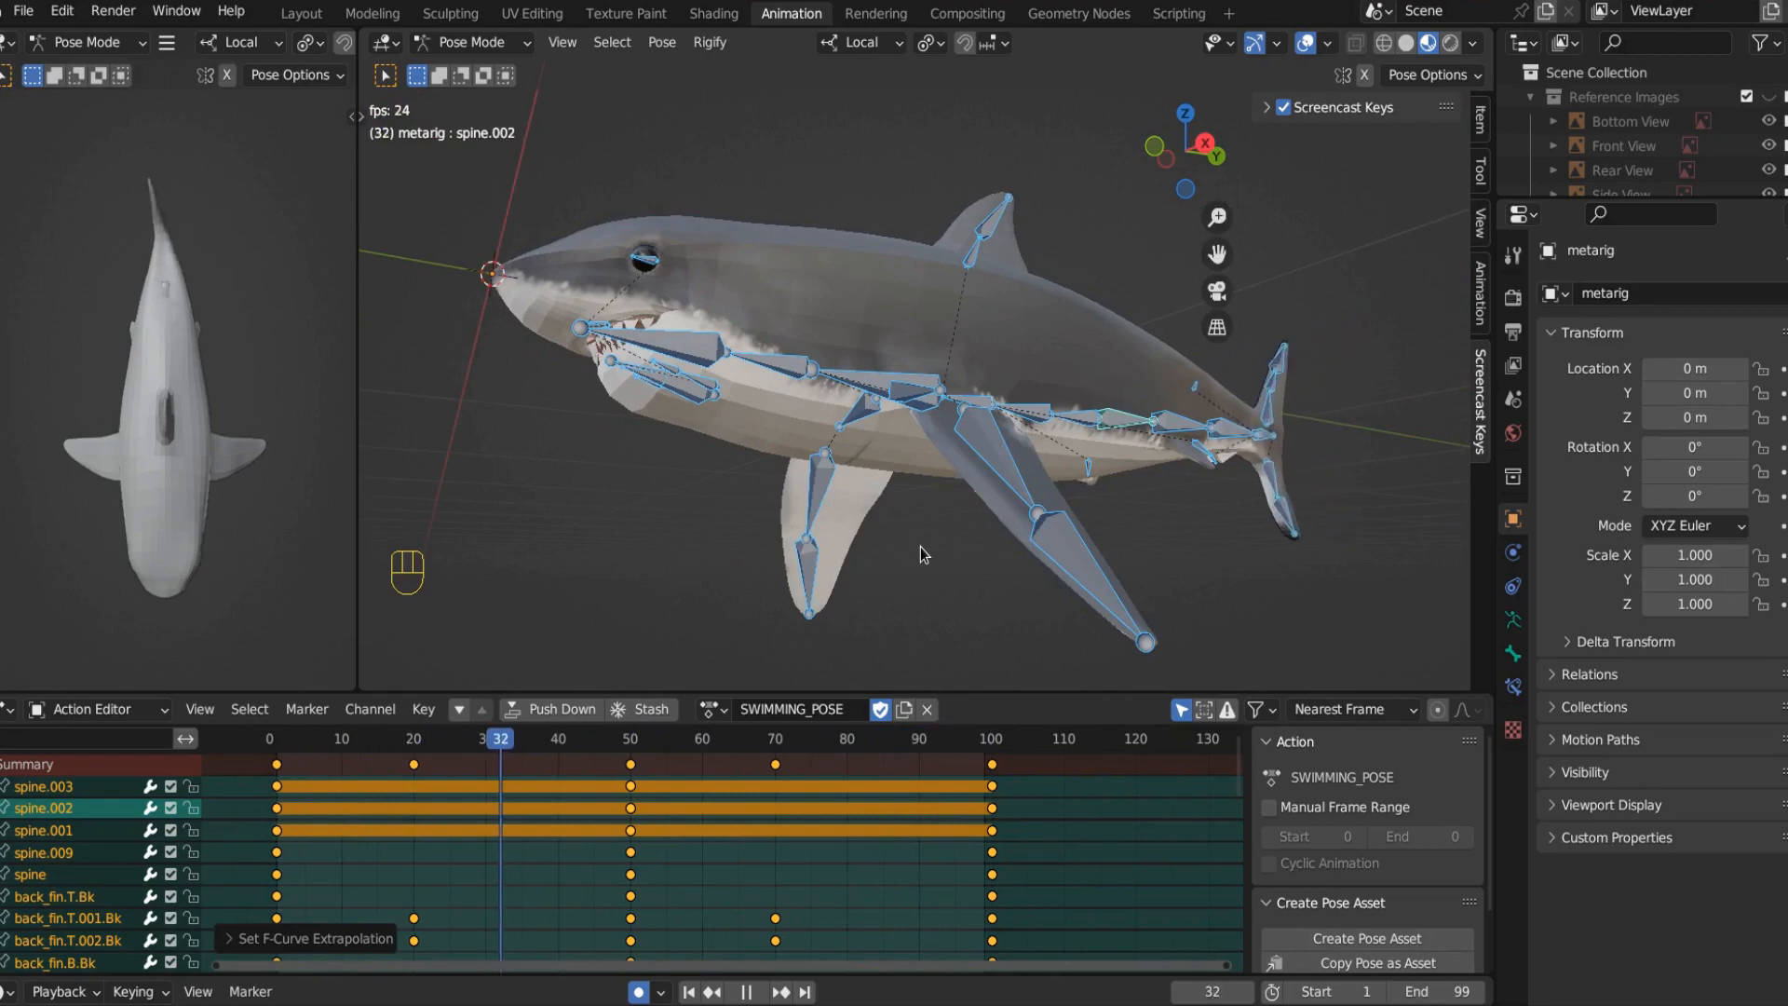
{"action": "left_click", "coordinate": [838, 737]}
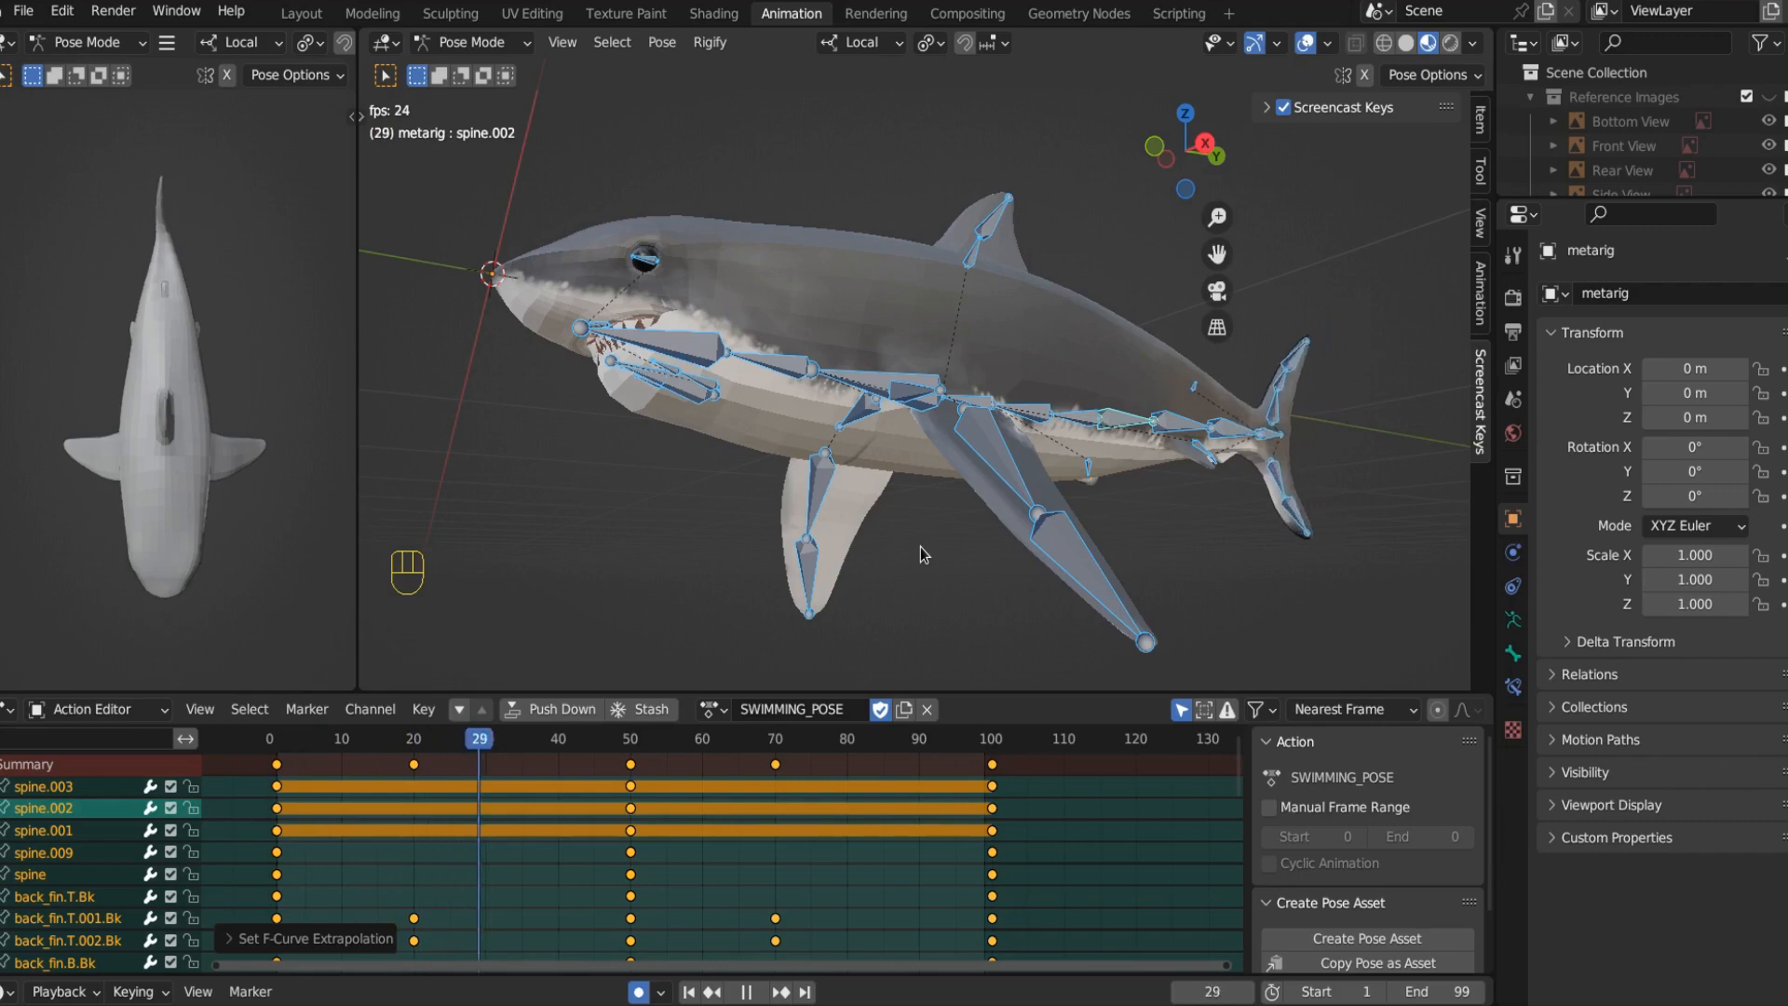
{"action": "left_click", "coordinate": [816, 739]}
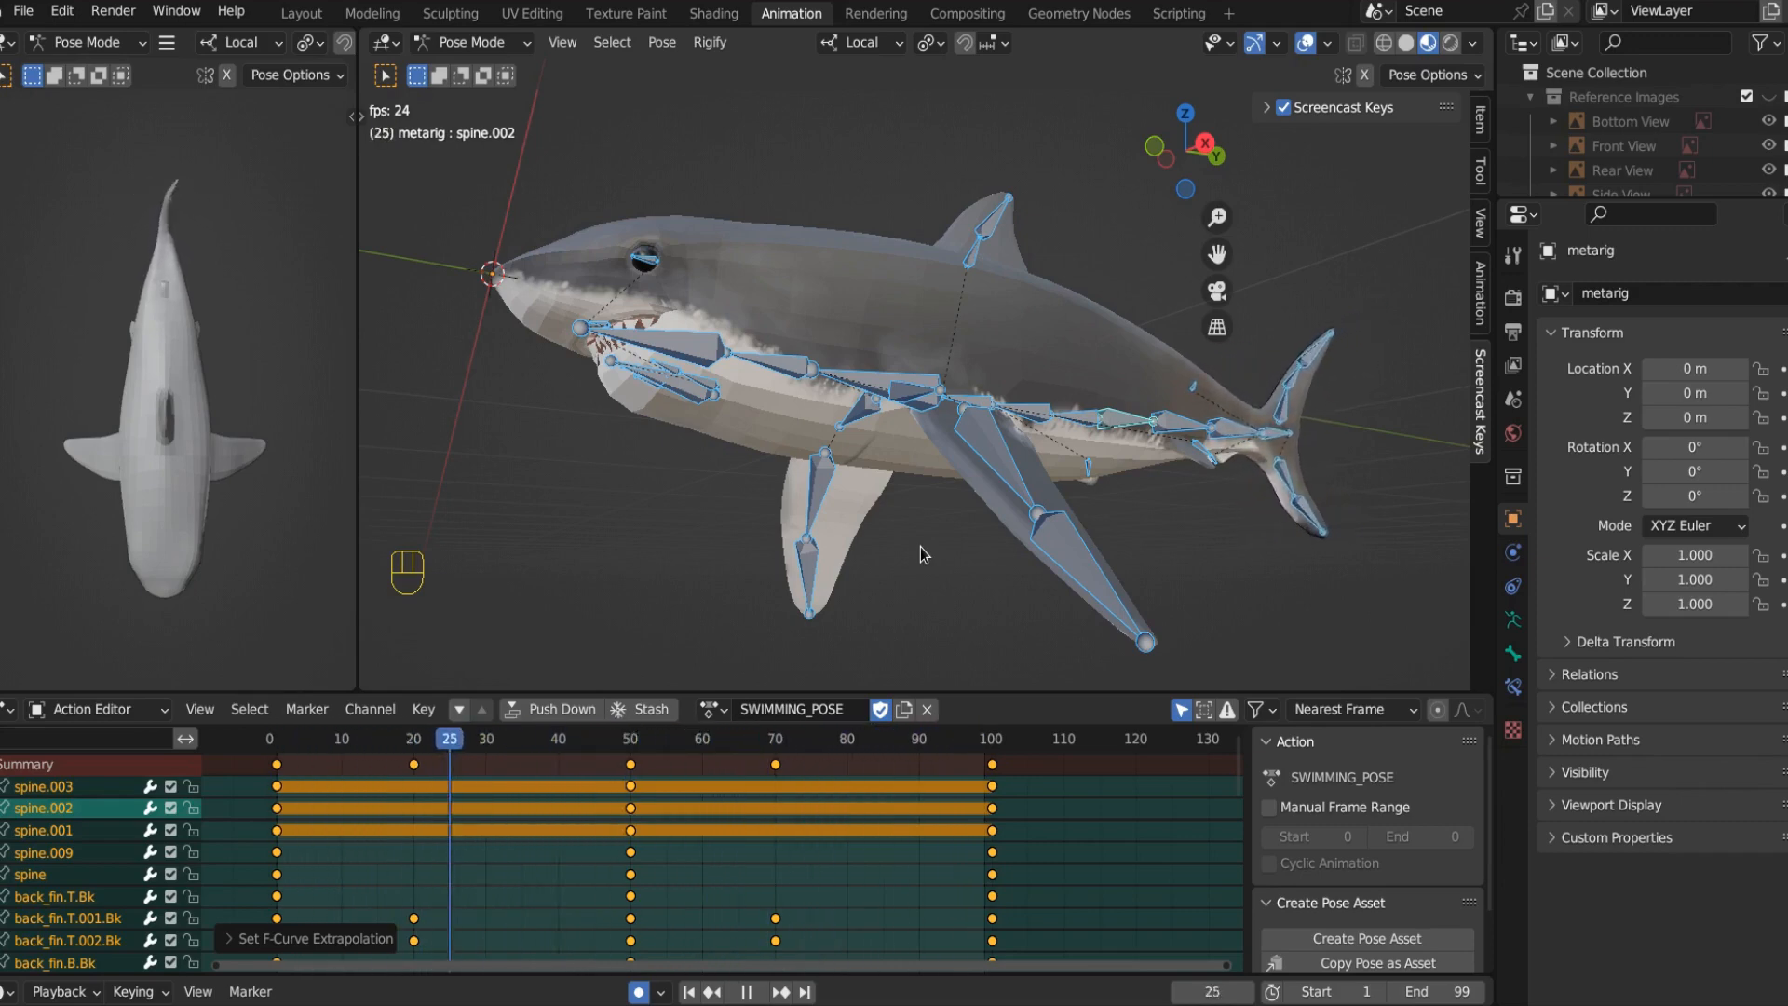
{"action": "left_click", "coordinate": [805, 740]}
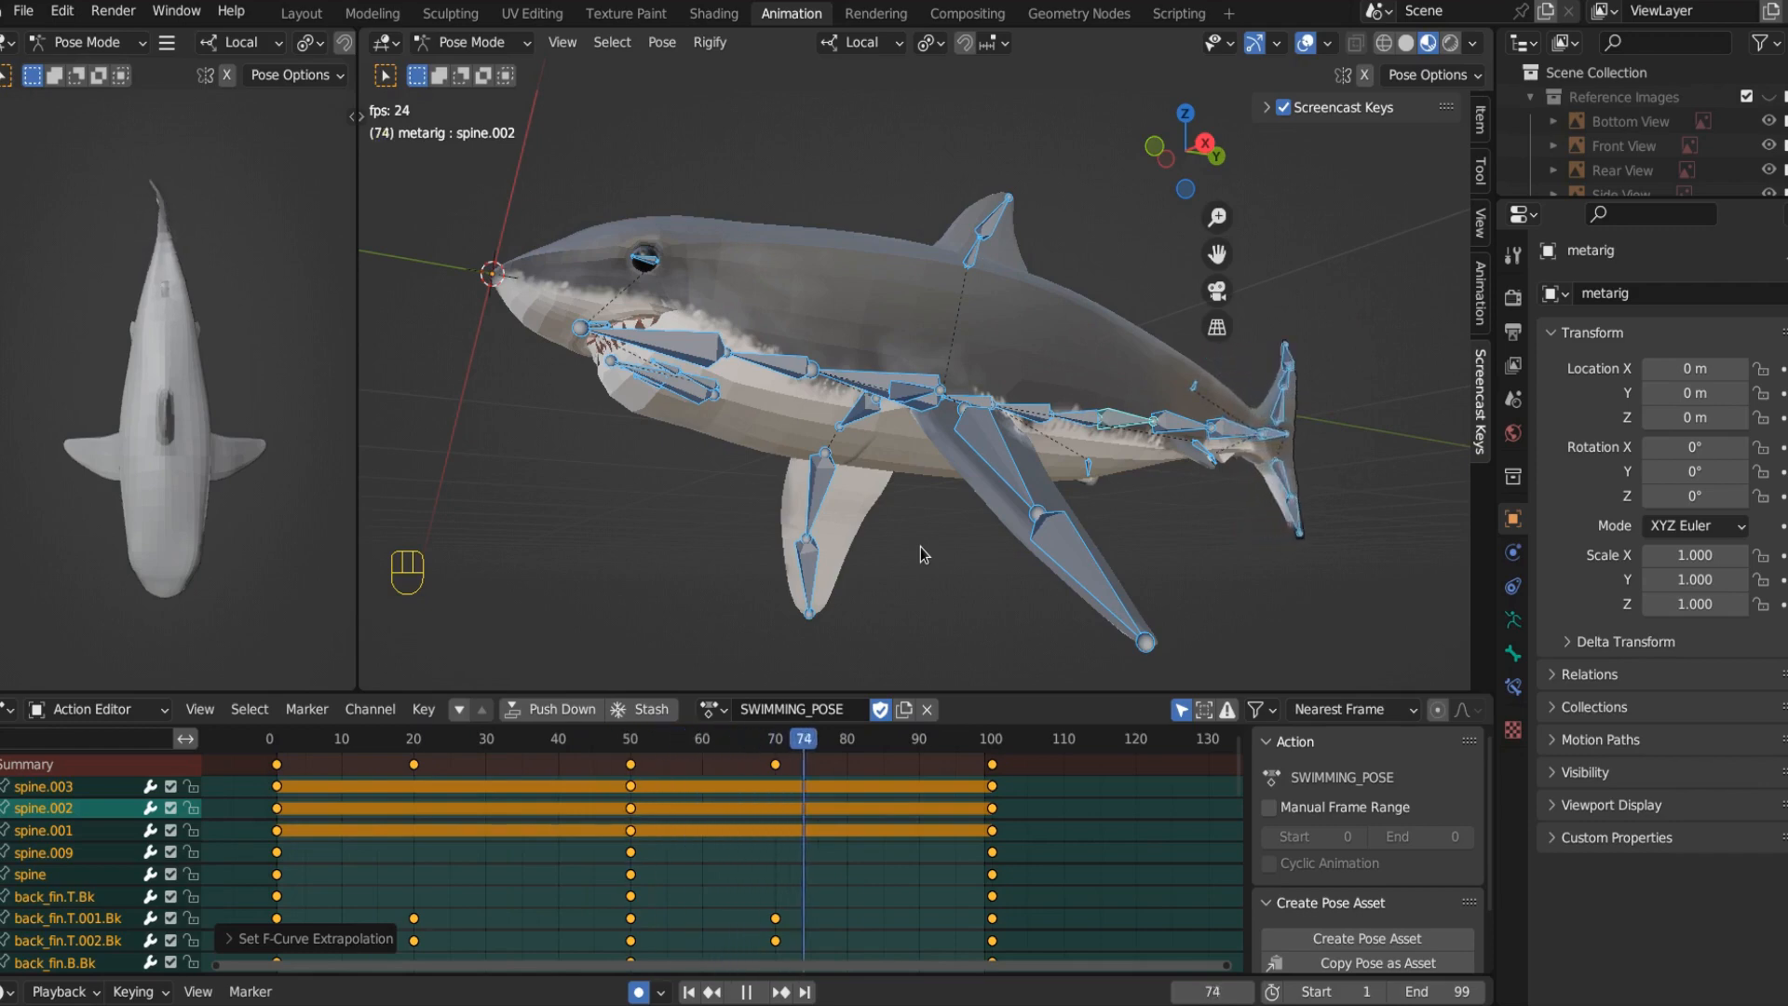
{"action": "left_click", "coordinate": [429, 739]}
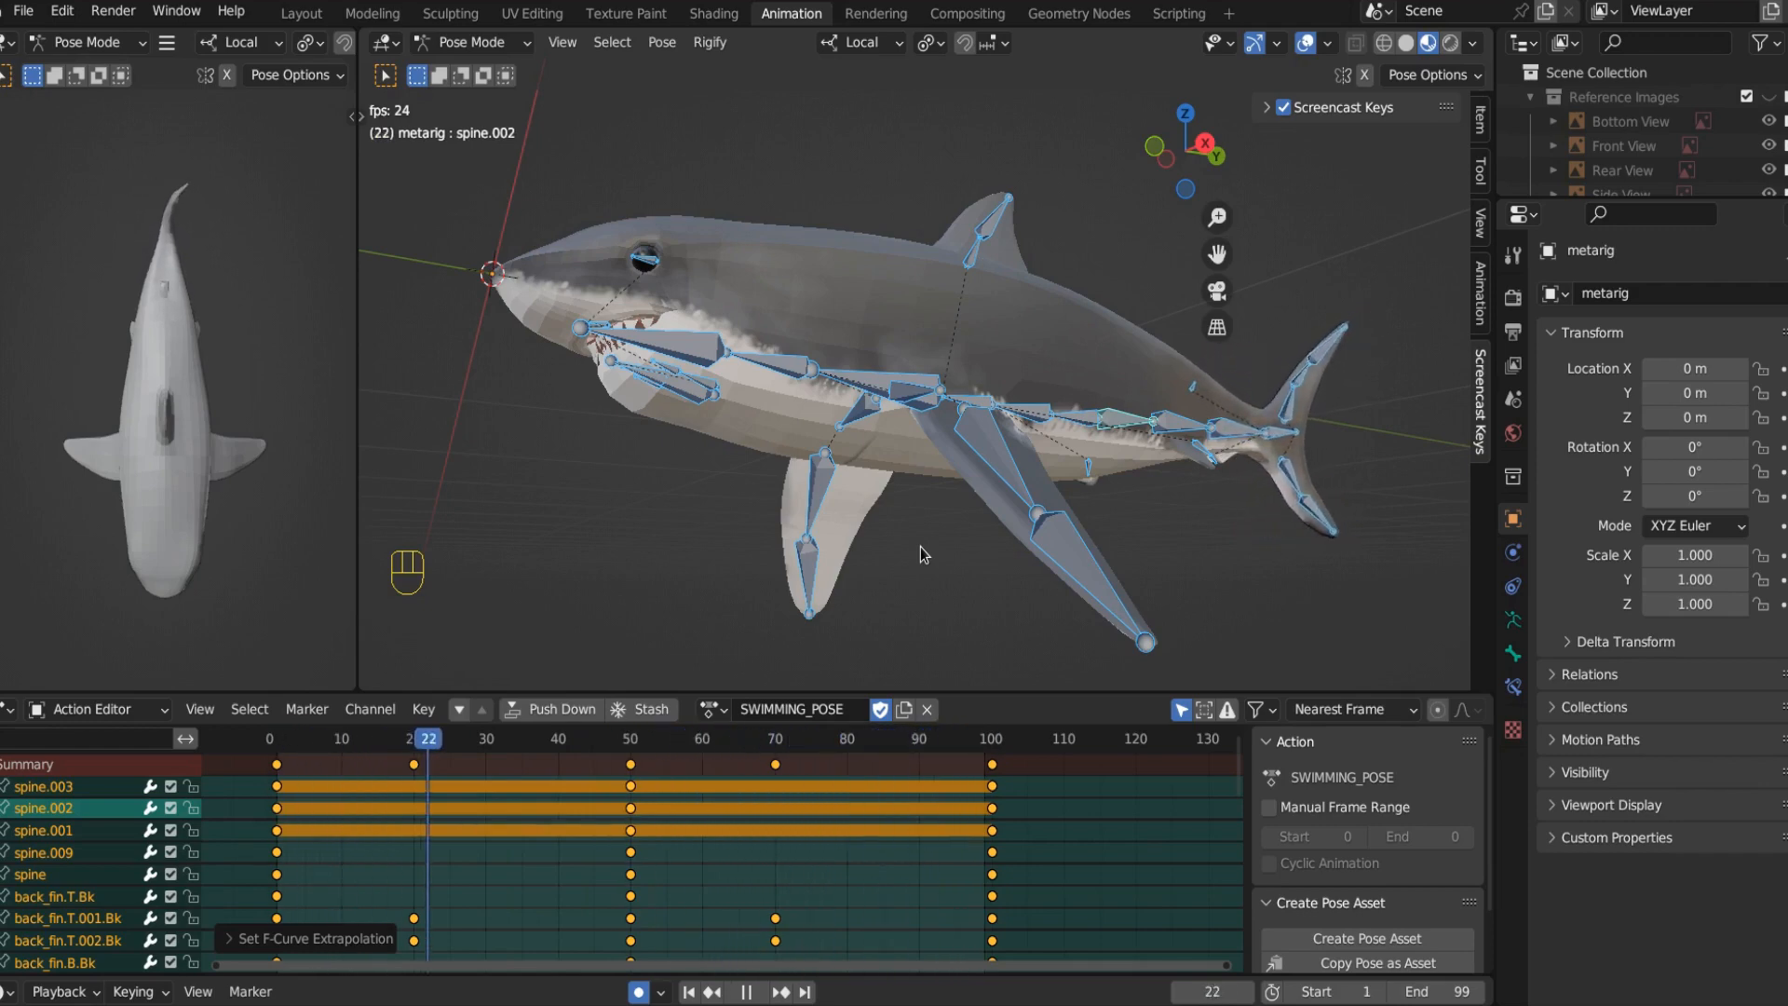
{"action": "left_click", "coordinate": [782, 738]}
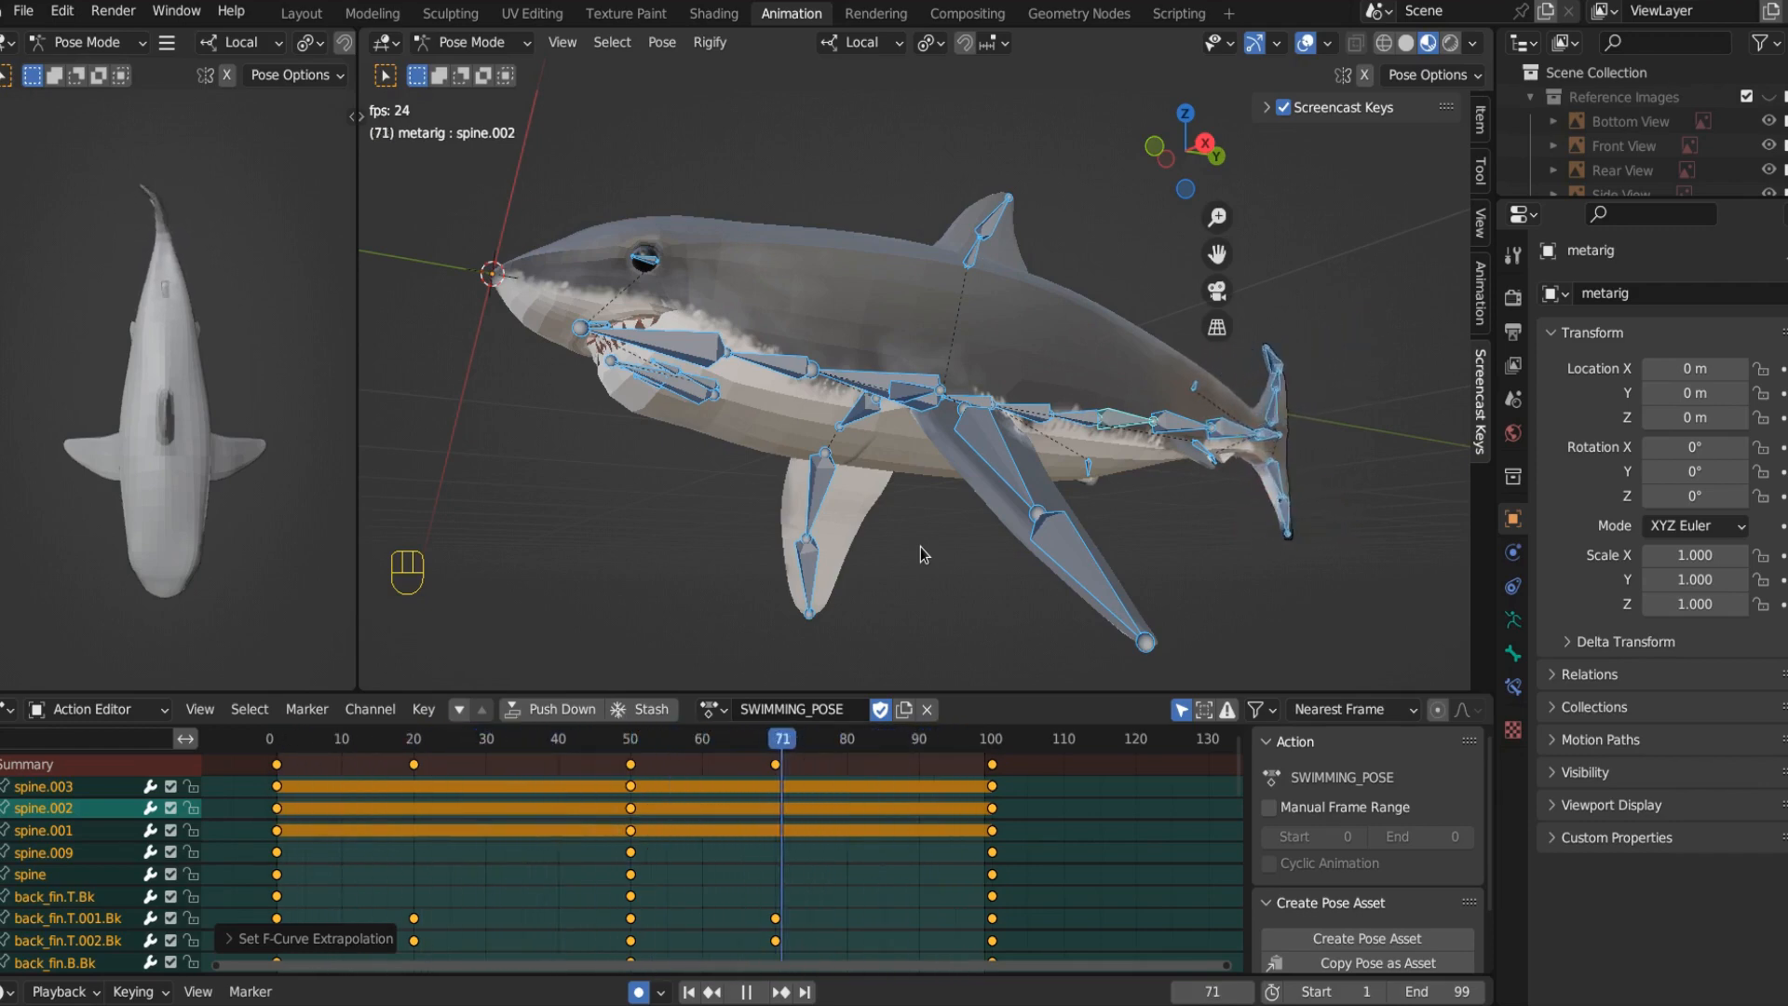
{"action": "left_click", "coordinate": [414, 740]}
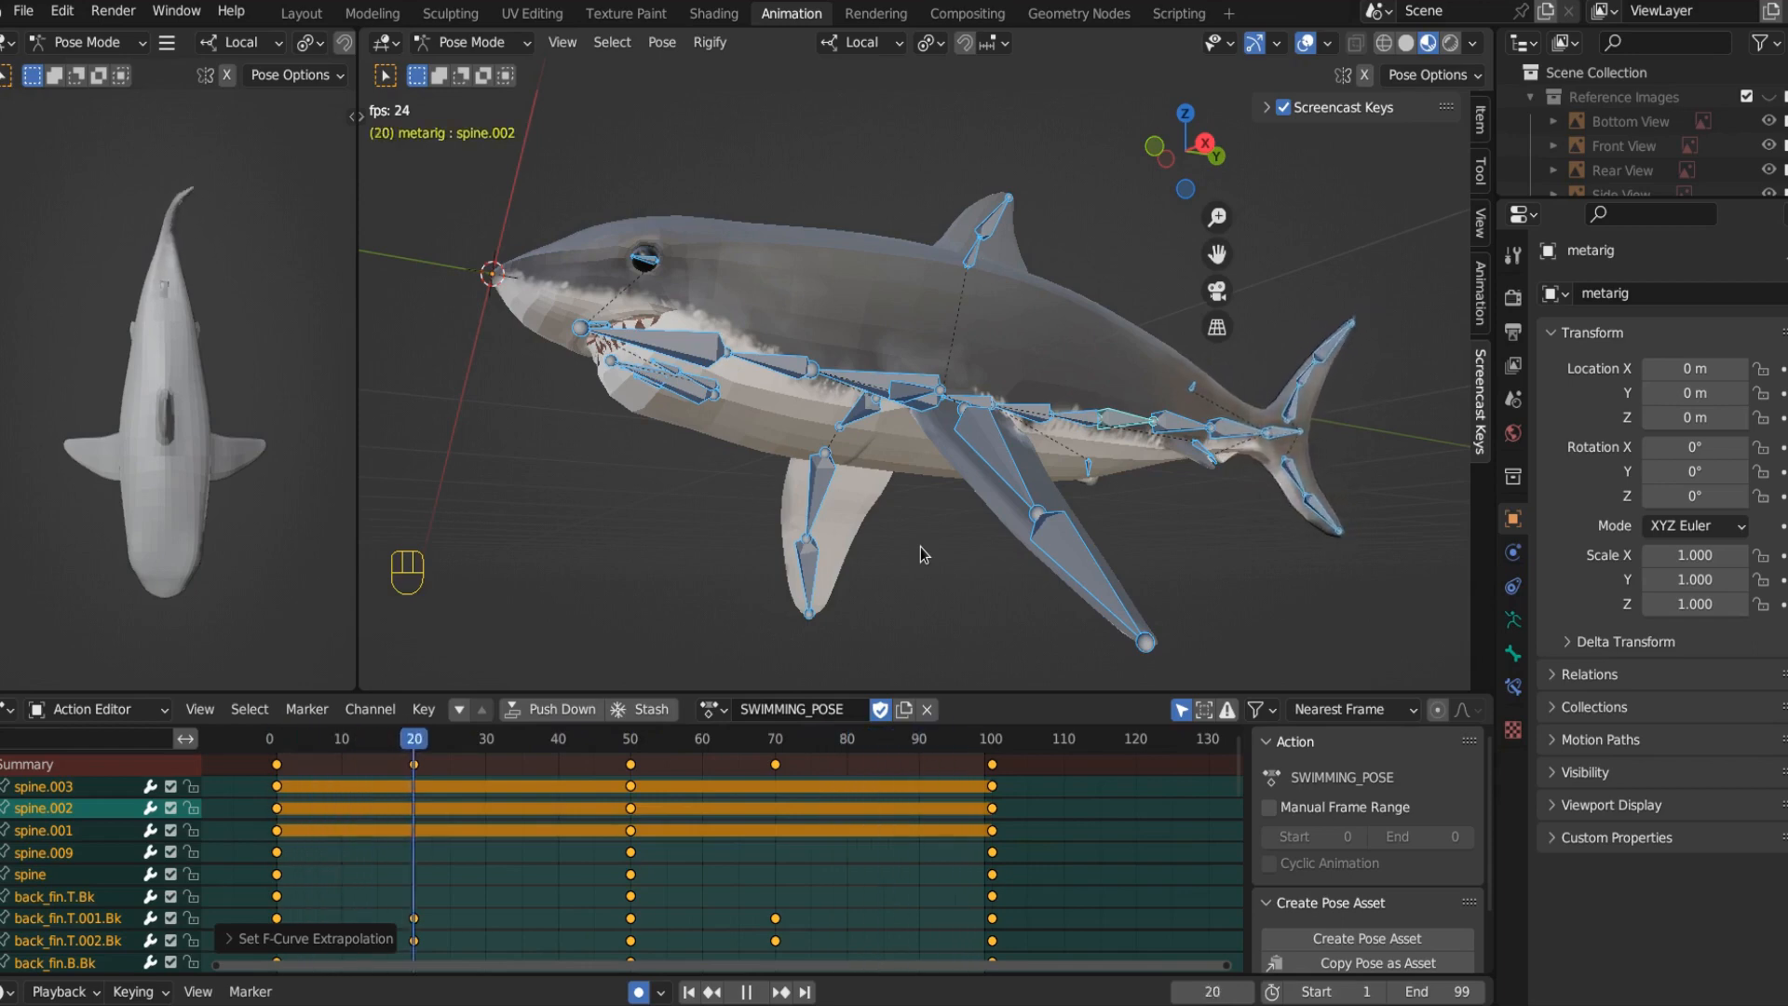
{"action": "left_click", "coordinate": [760, 738]}
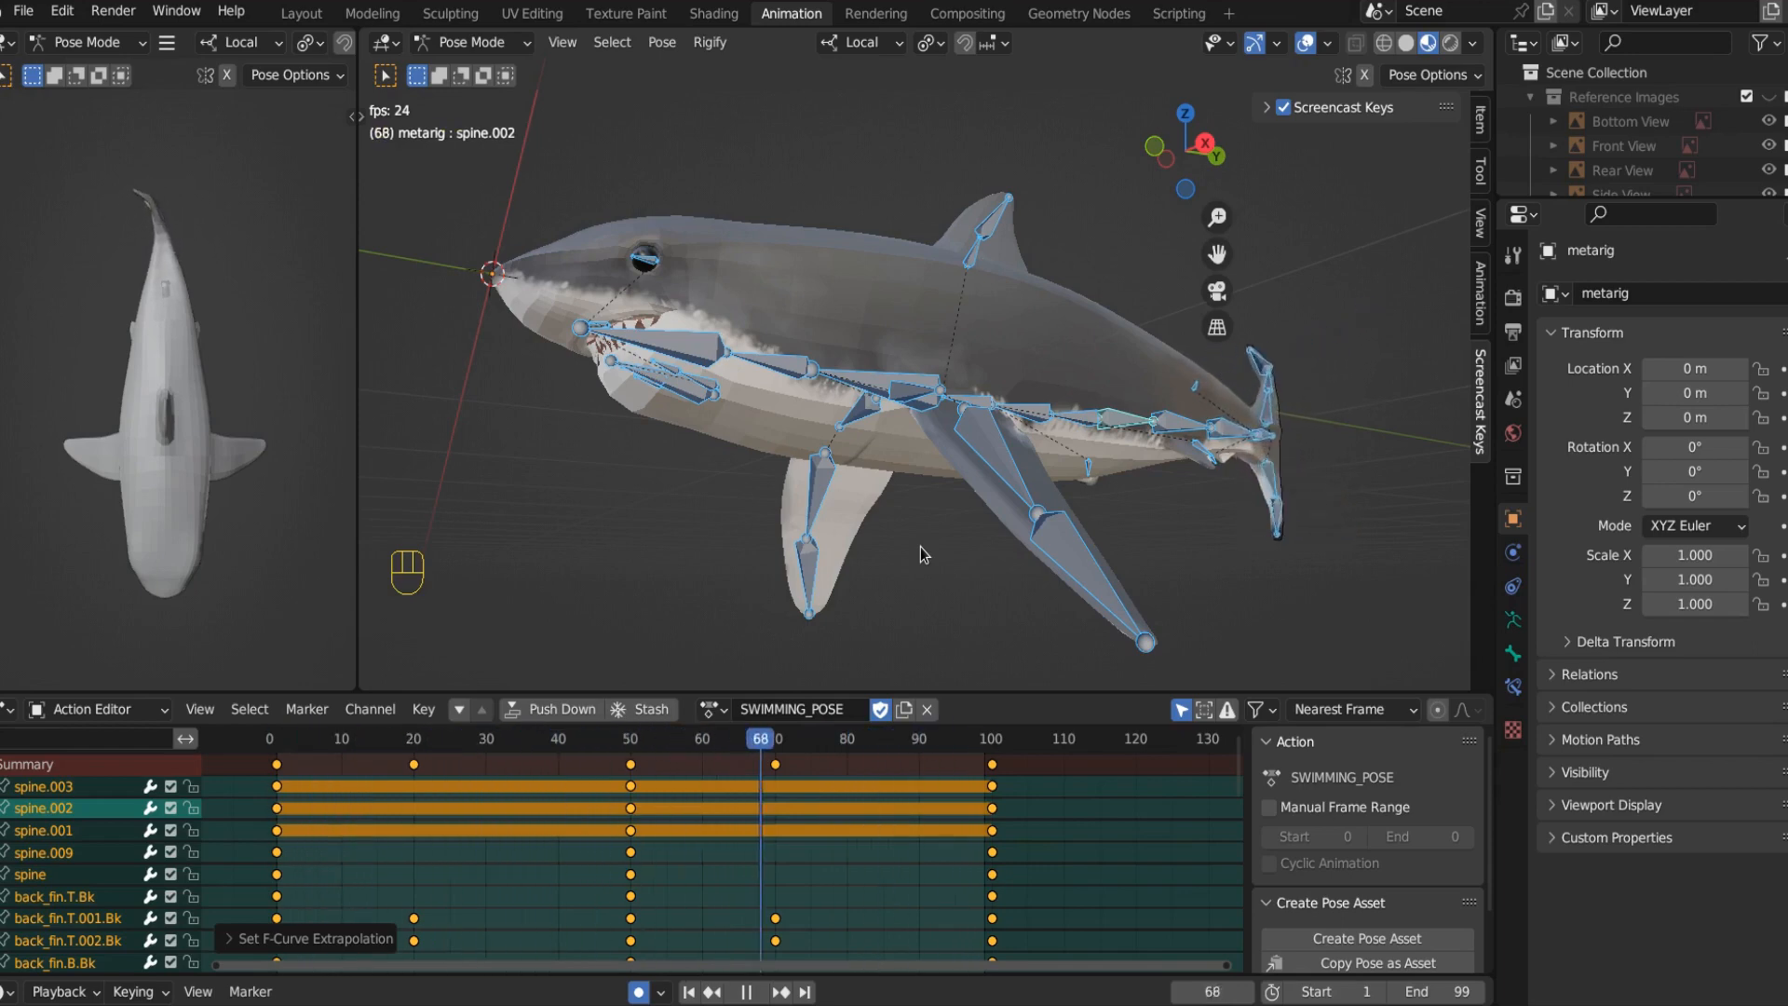
{"action": "left_click", "coordinate": [393, 739]}
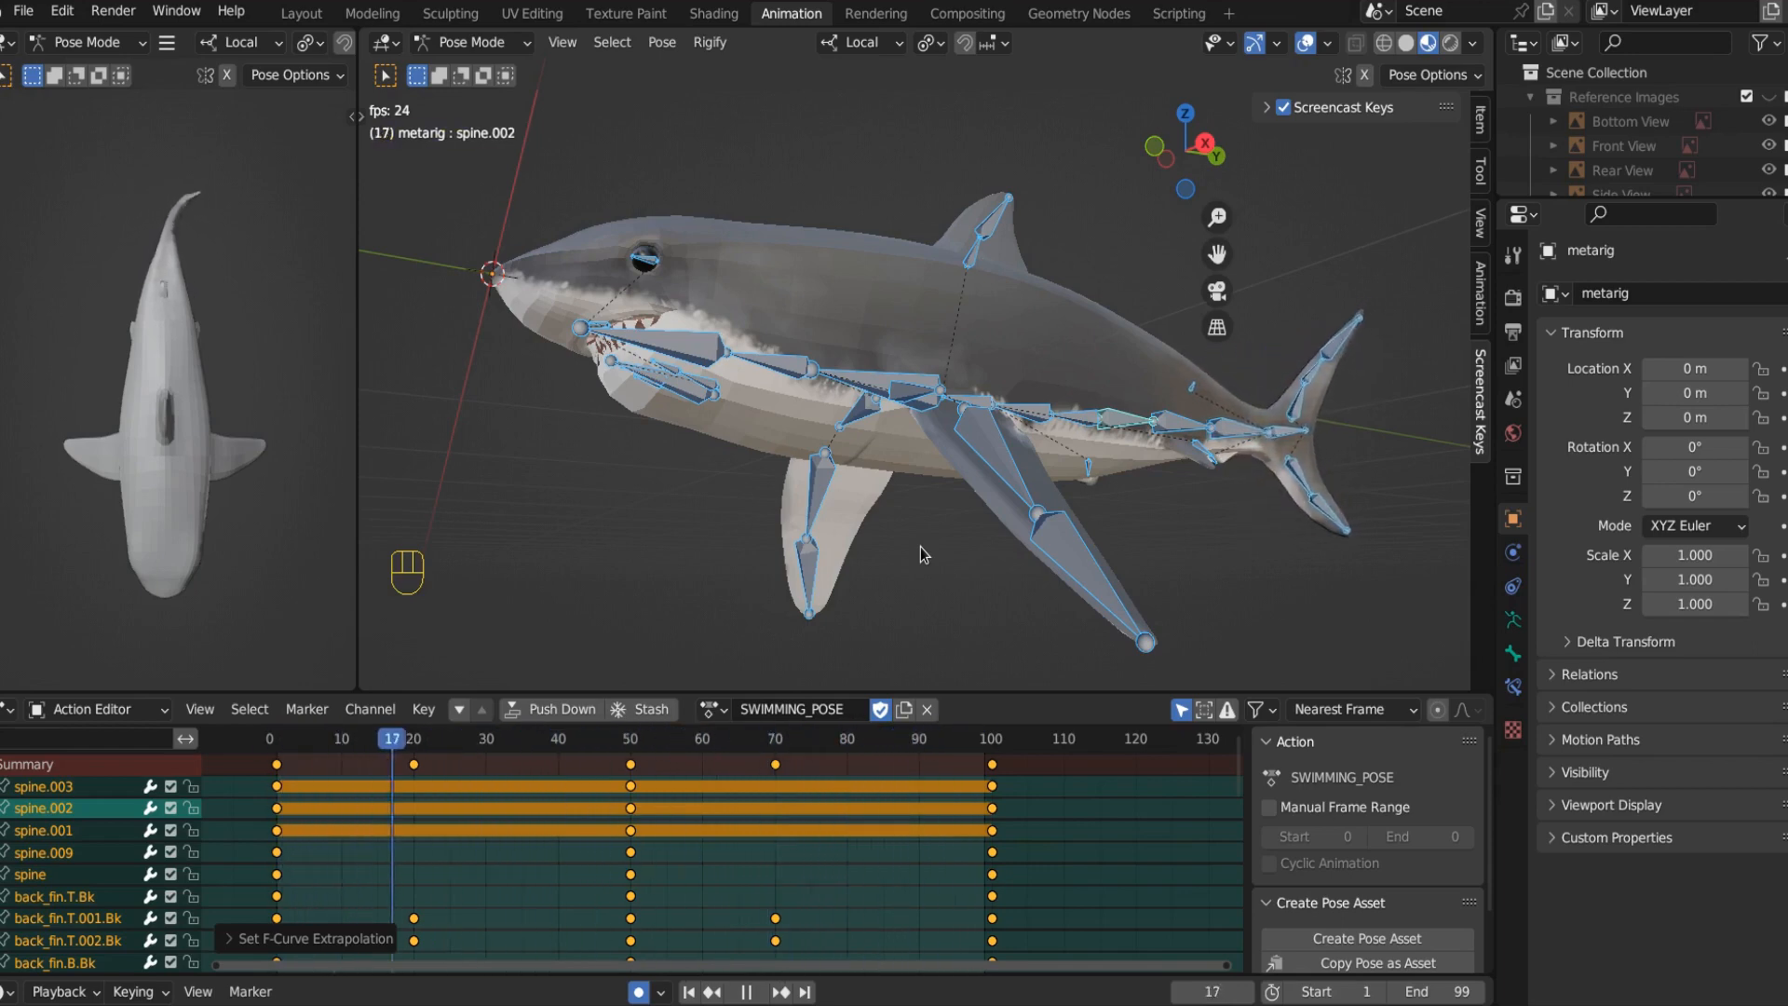